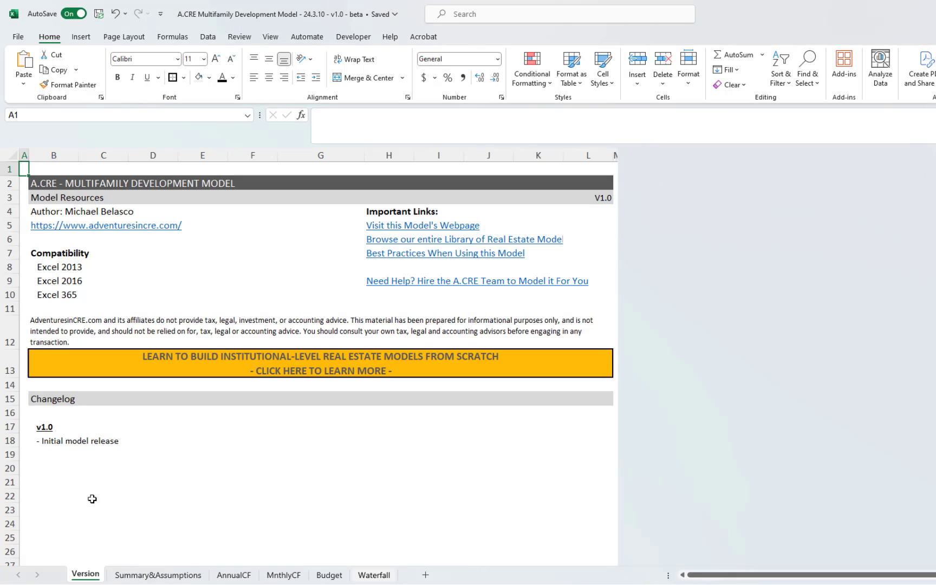
# - Tour the Summary&Assumptions, MnthlyCF, Waterfall and Budget sheets, ending back on Summary&Assumptions
pyautogui.click(158, 575)
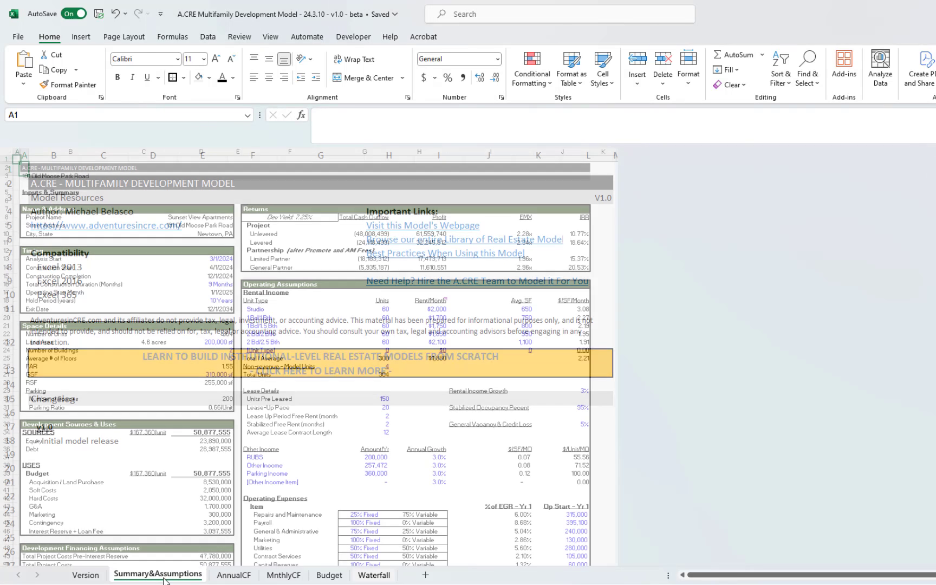
pyautogui.click(282, 575)
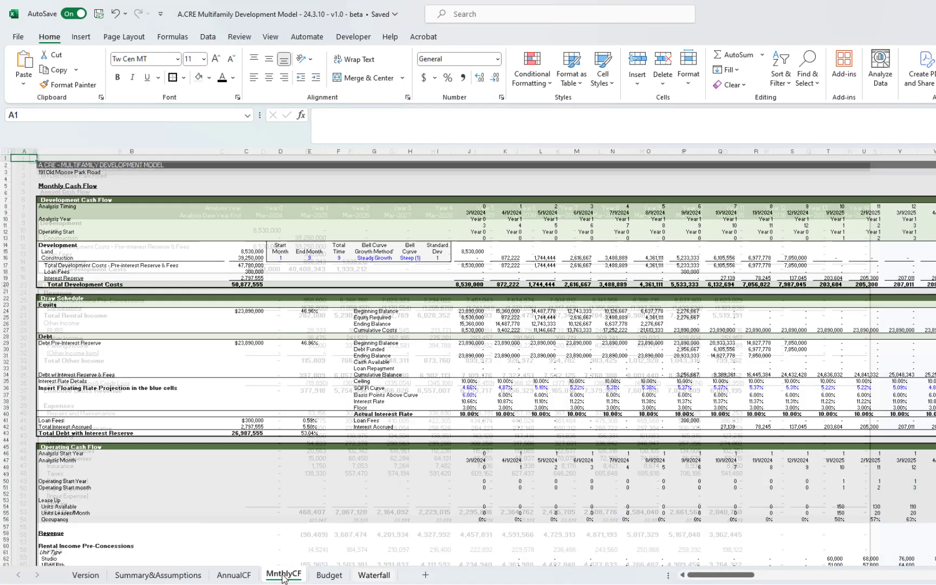
pyautogui.click(372, 575)
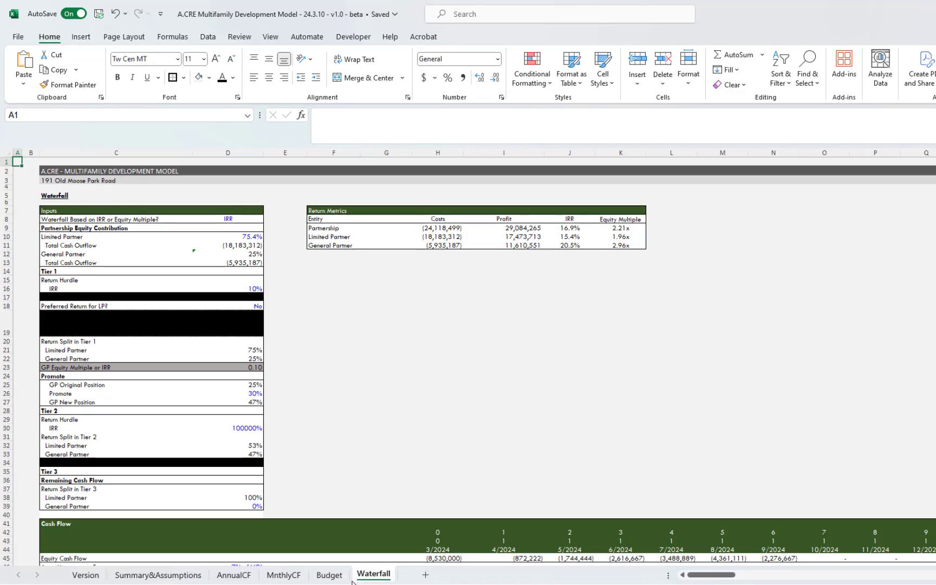
pyautogui.click(328, 575)
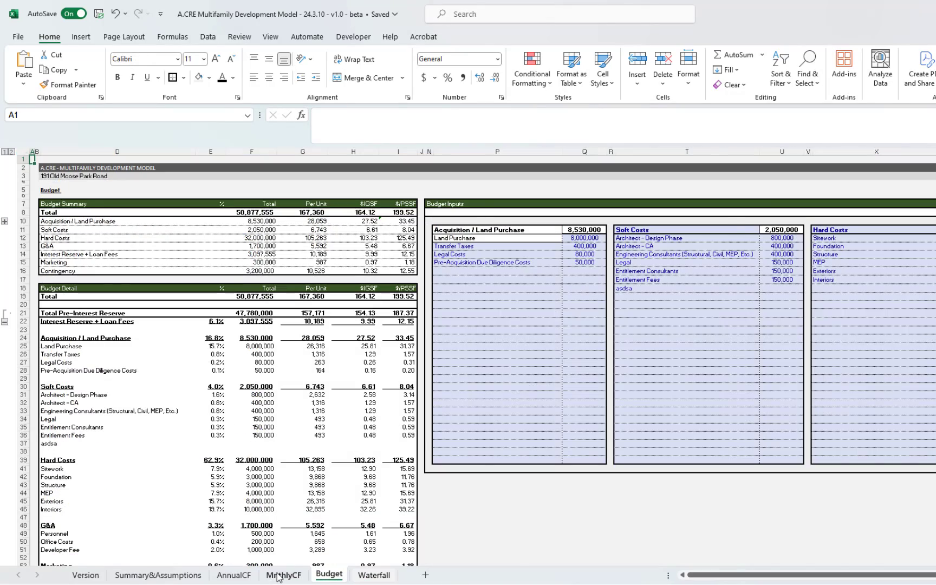
pyautogui.click(157, 575)
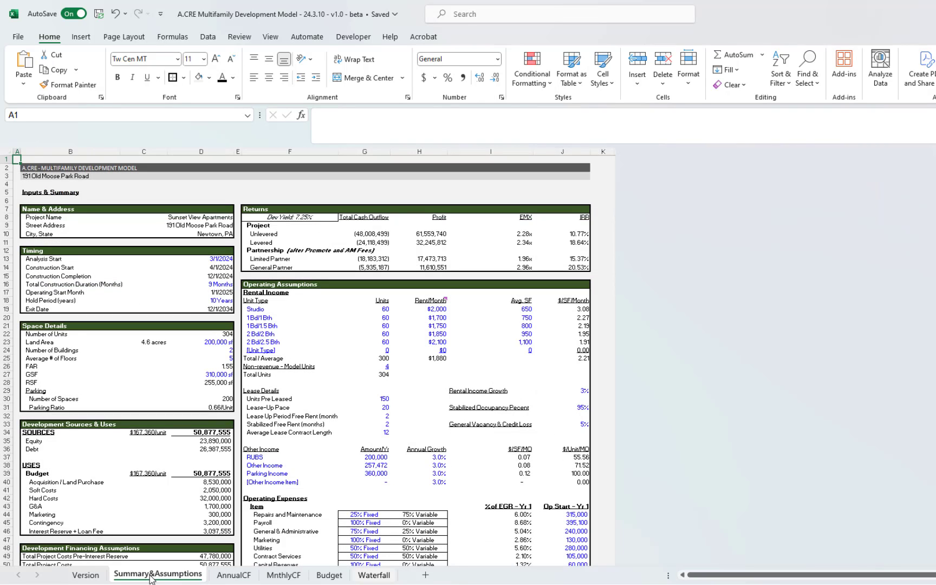
pyautogui.moveTo(341, 541)
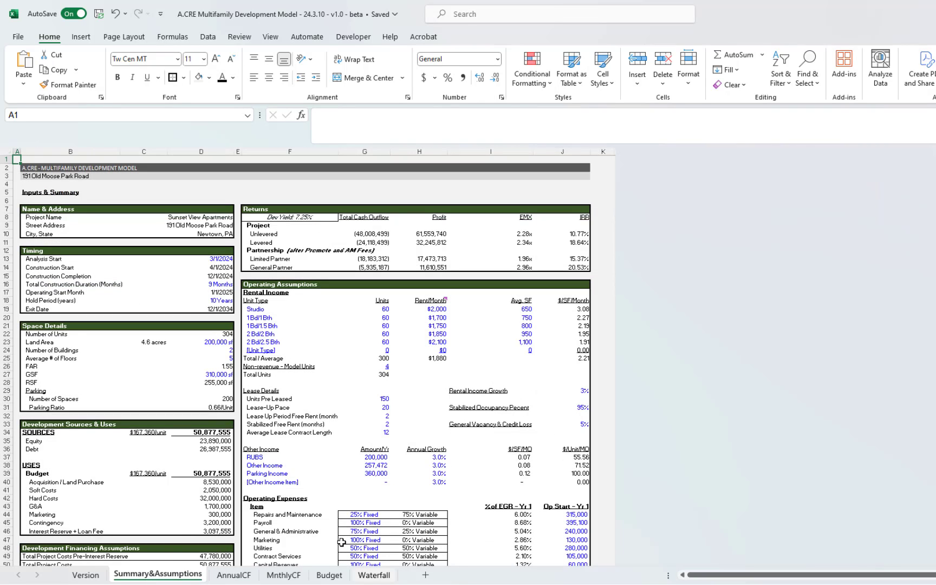
pyautogui.scroll(-3)
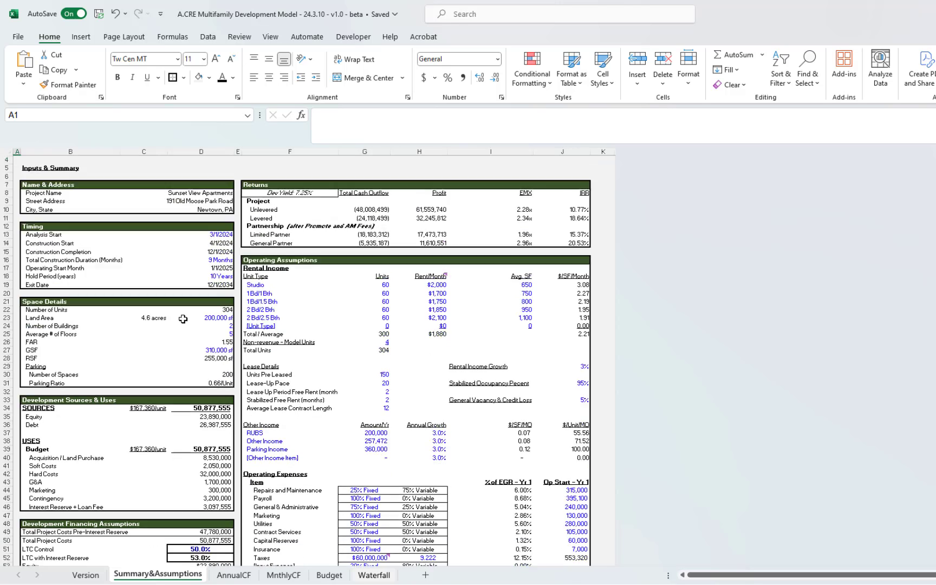
pyautogui.scroll(3)
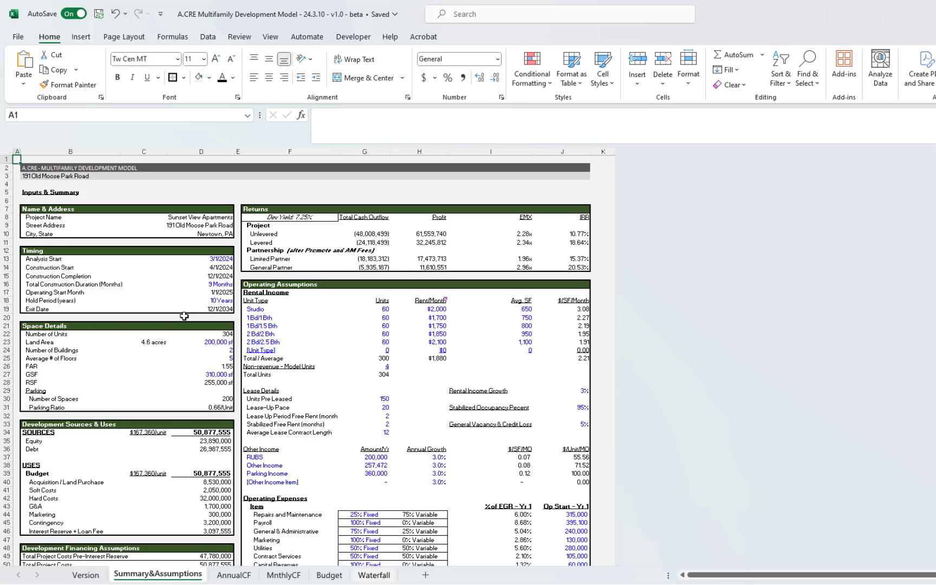
pyautogui.moveTo(183, 265)
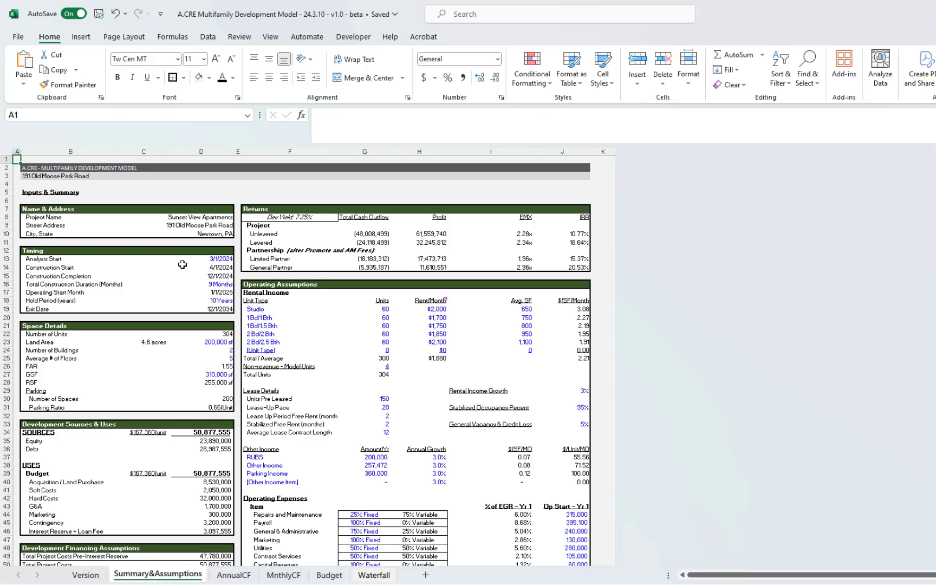
pyautogui.moveTo(171, 215)
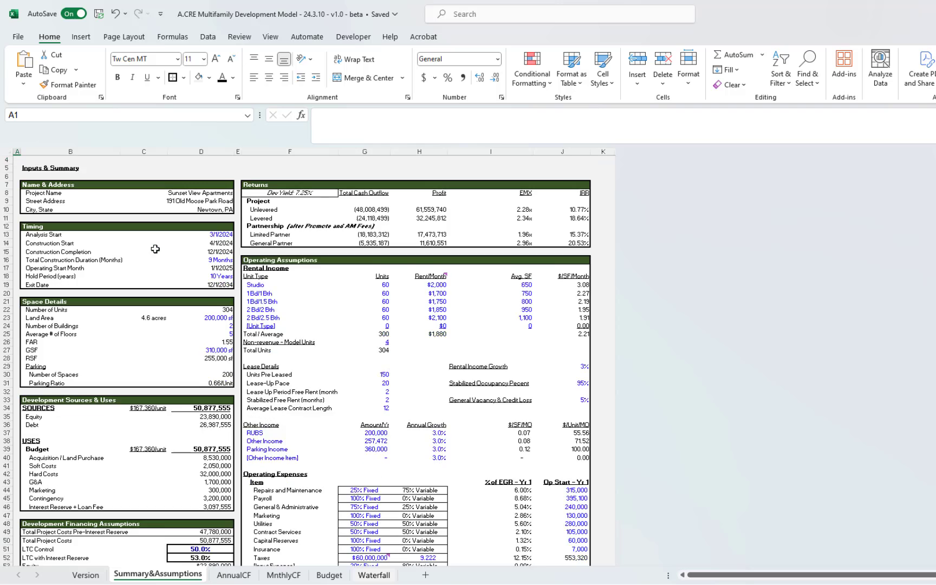
pyautogui.click(233, 574)
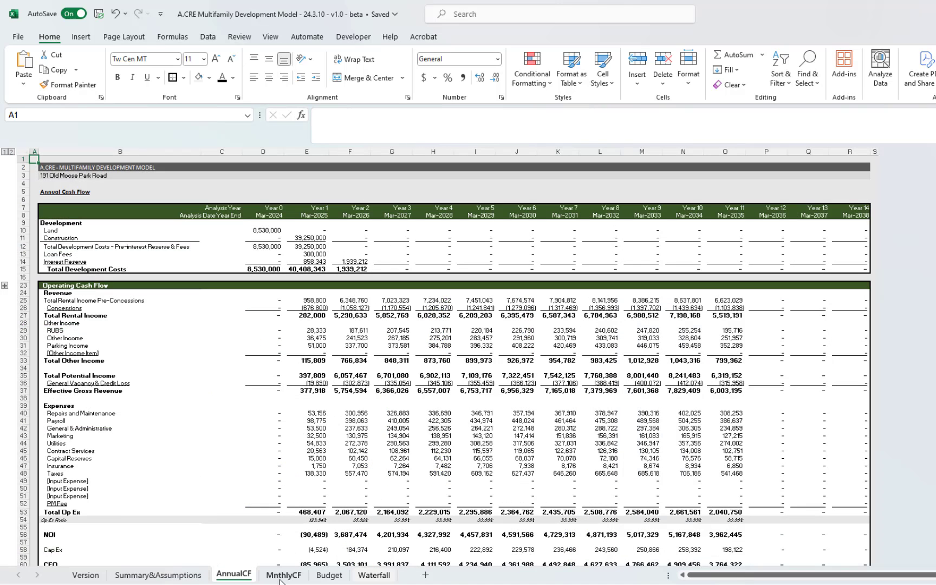
pyautogui.click(283, 575)
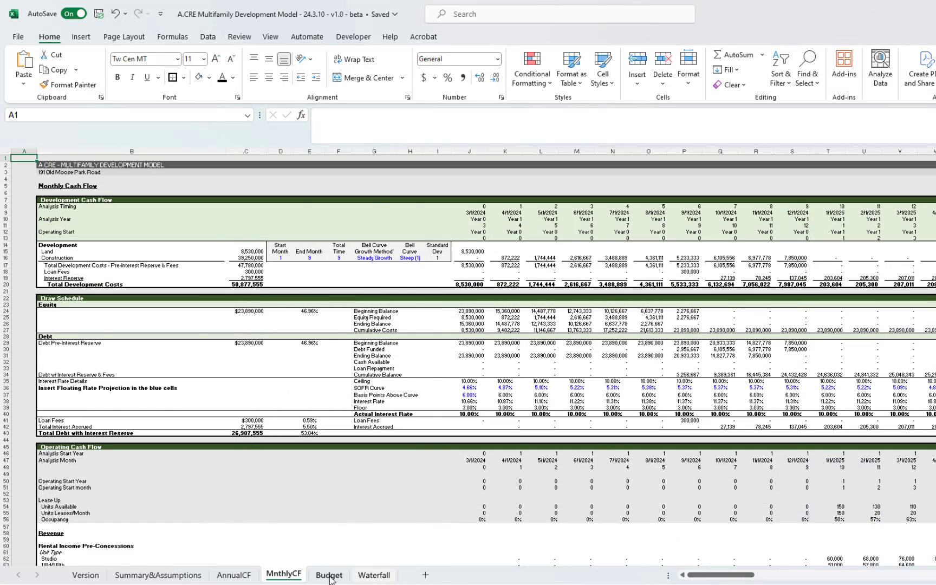
pyautogui.click(373, 575)
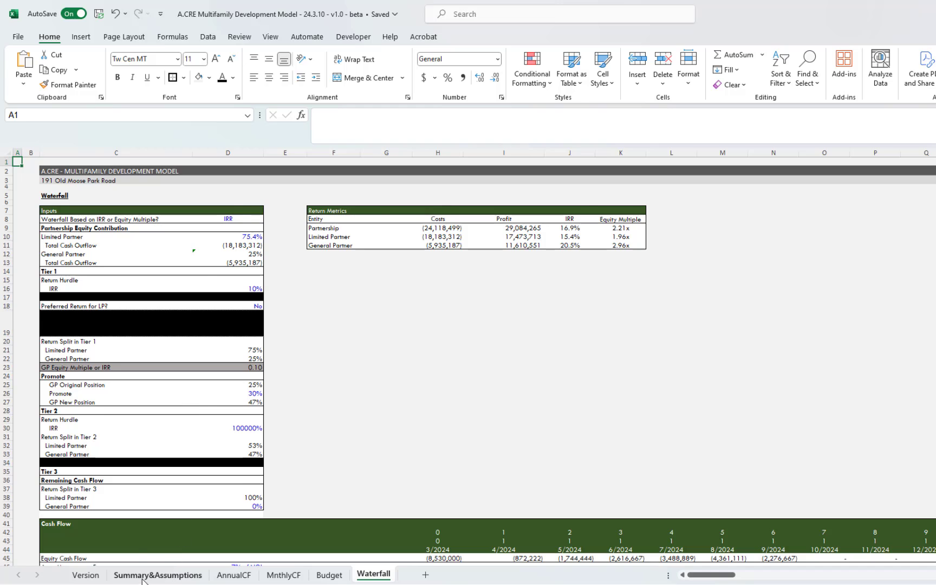
pyautogui.click(157, 575)
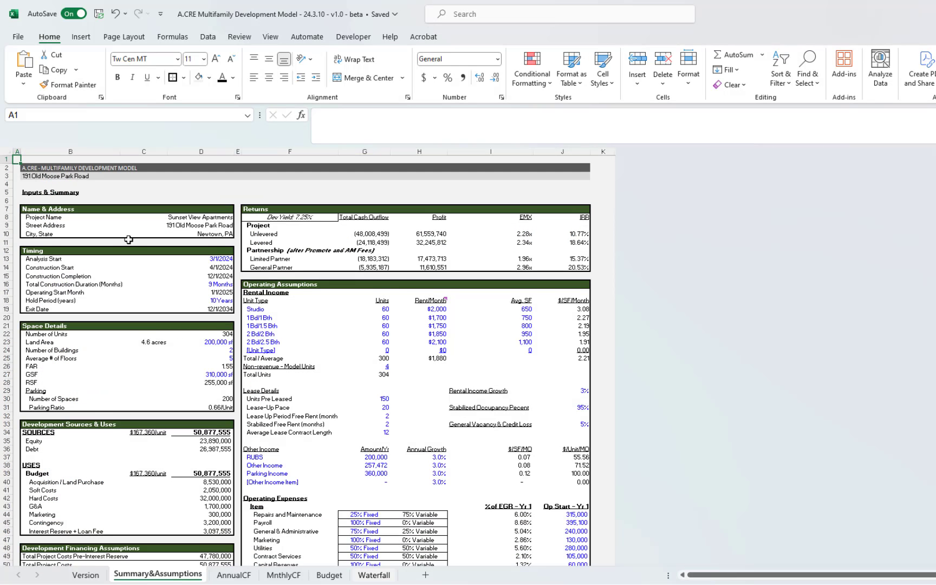
pyautogui.scroll(-3)
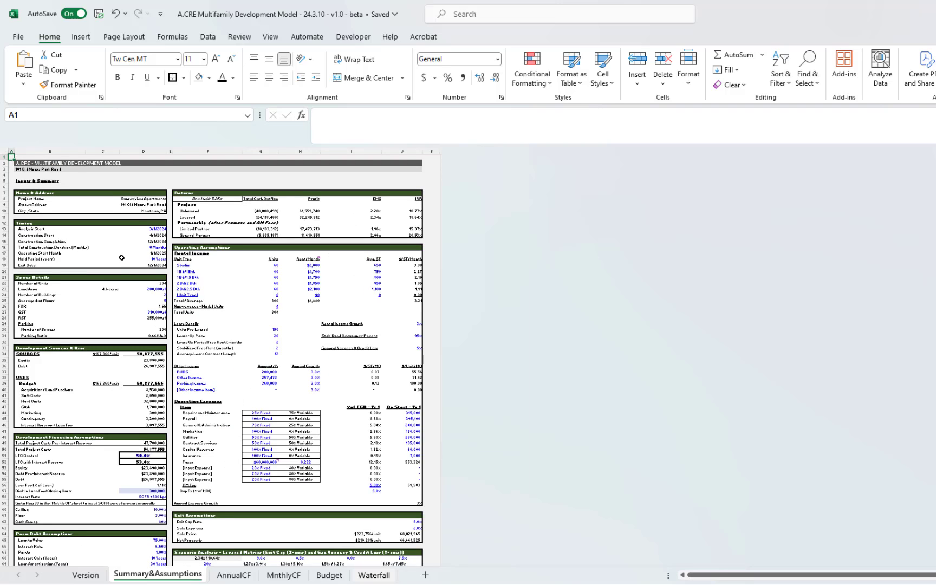
pyautogui.scroll(-3)
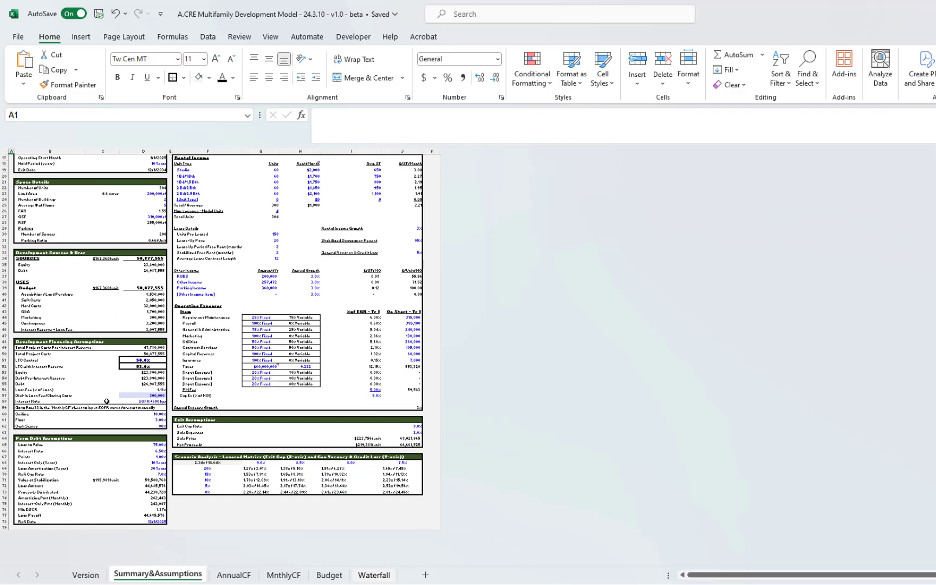
pyautogui.scroll(3)
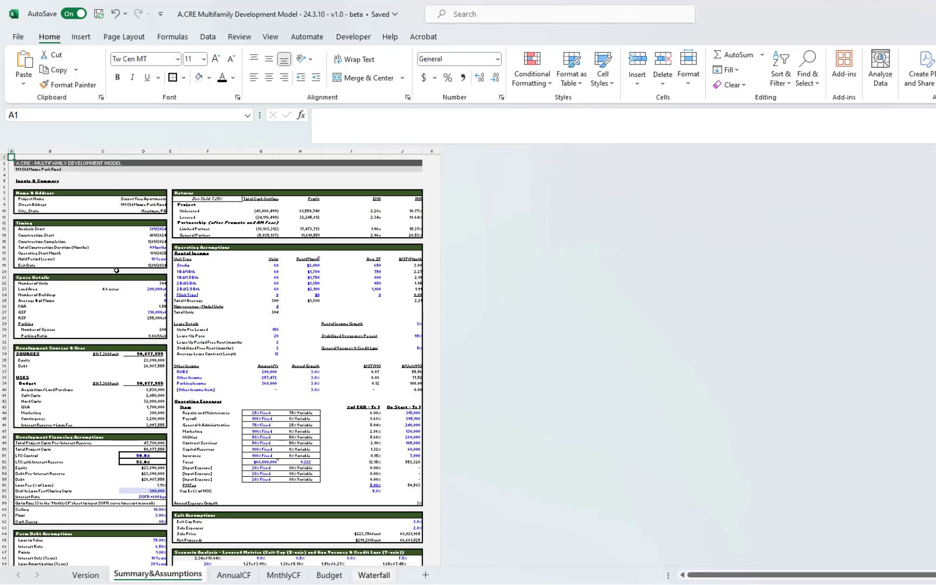
pyautogui.click(50, 192)
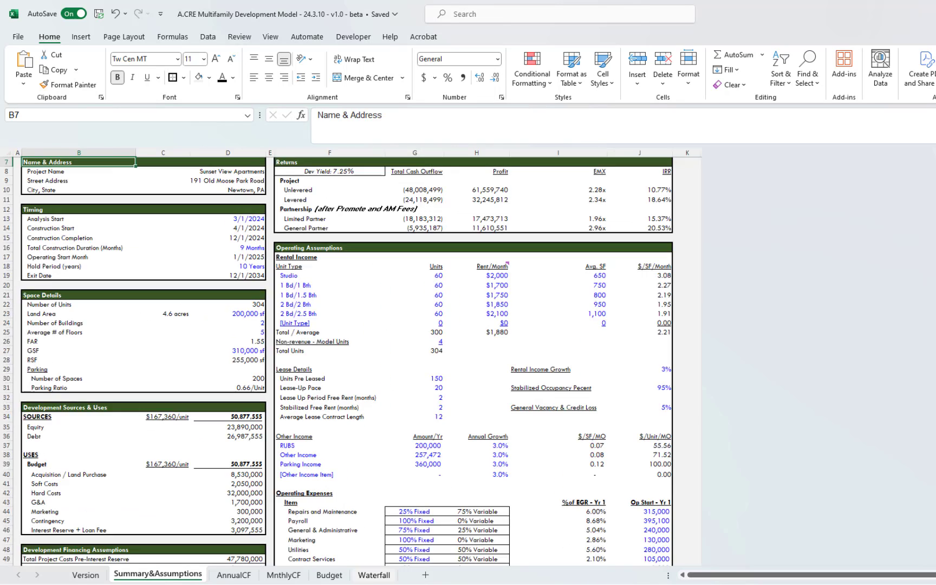
# - Check the City, State row and 3/1/2024 Analysis Start date, then view AnnualCF
pyautogui.scroll(3)
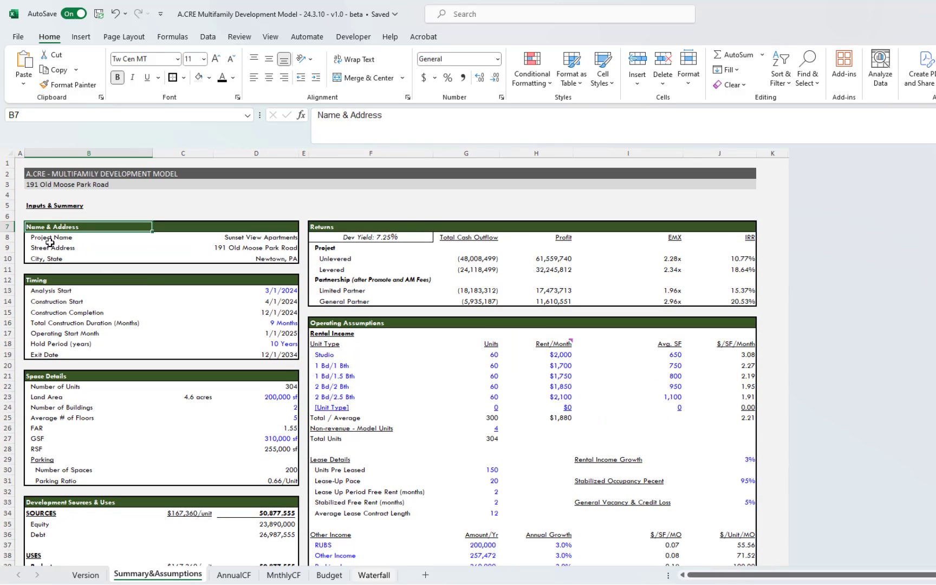
pyautogui.click(88, 258)
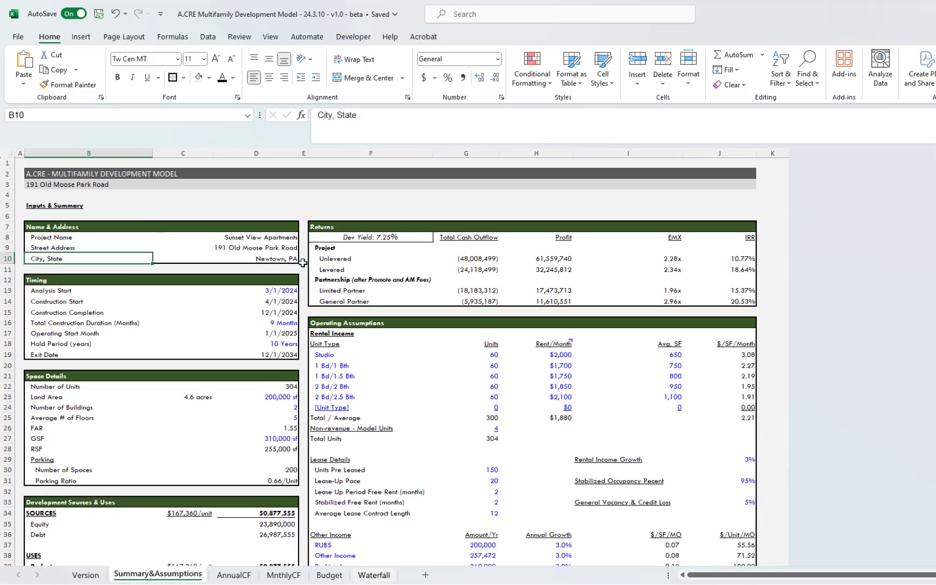
pyautogui.moveTo(315, 281)
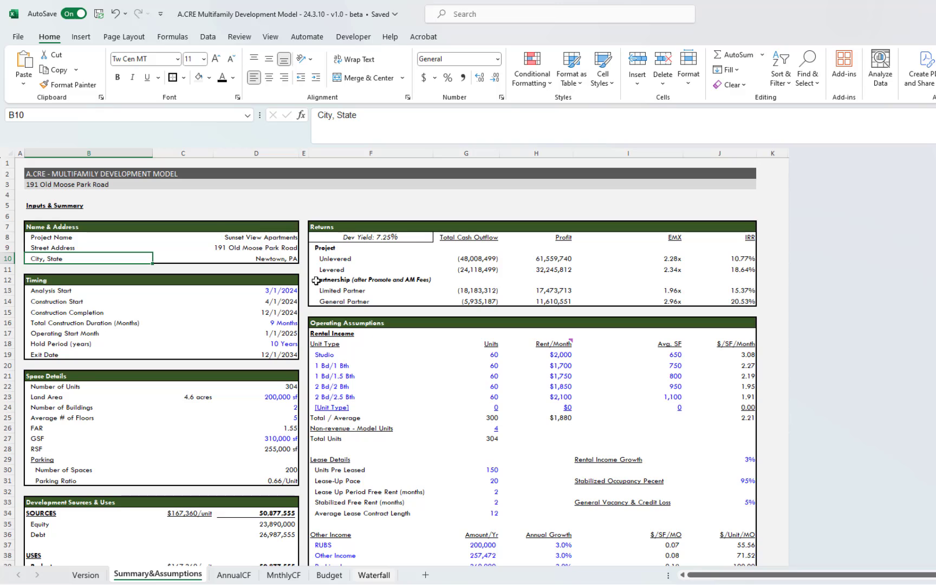
pyautogui.click(89, 291)
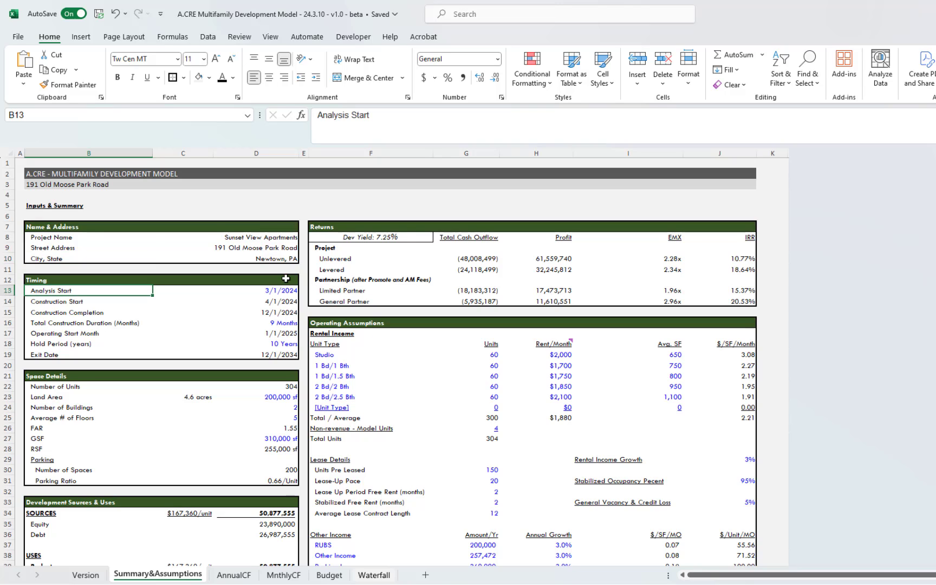
pyautogui.click(182, 290)
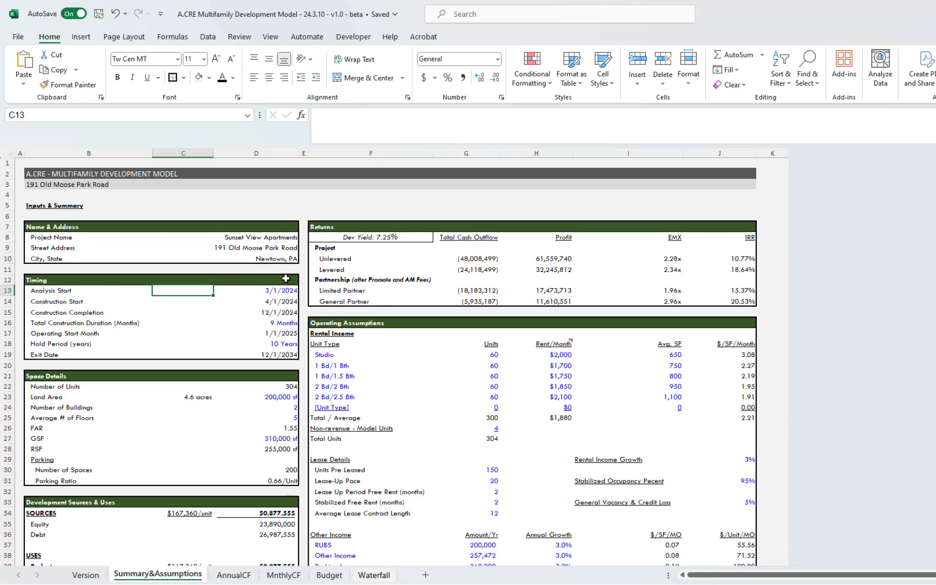
pyautogui.click(281, 290)
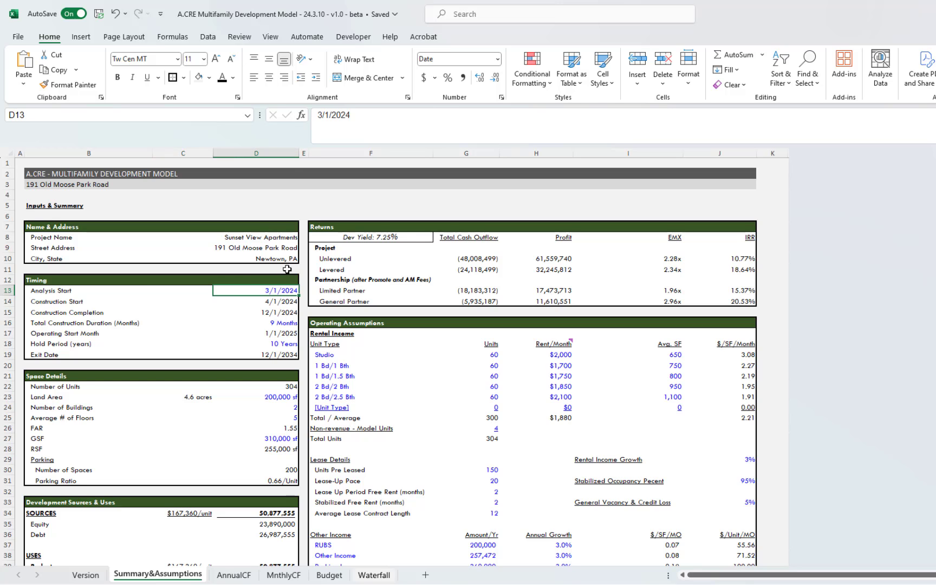
pyautogui.click(233, 575)
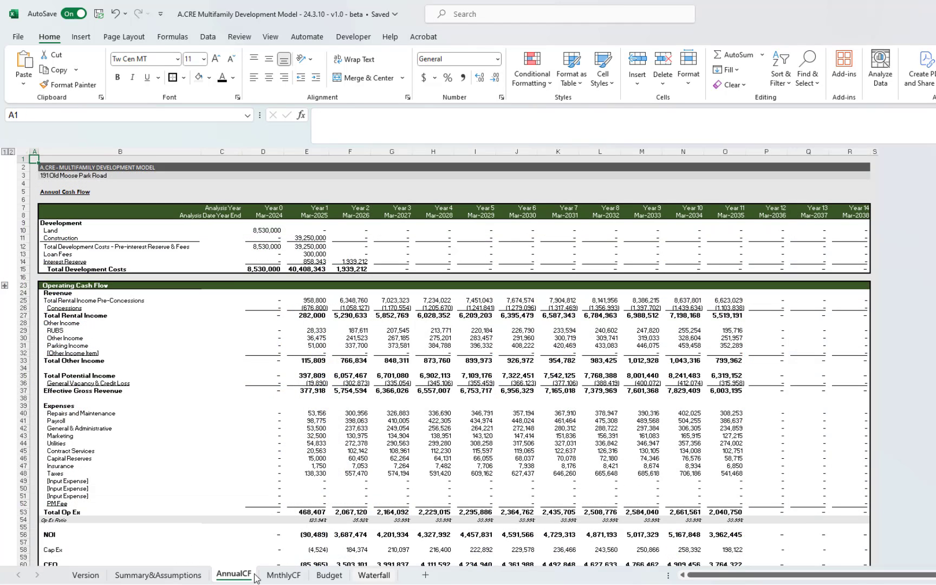
# - Trace the first MnthlyCF and Waterfall dates back to the 3/1/2024 Analysis Start input
pyautogui.click(282, 575)
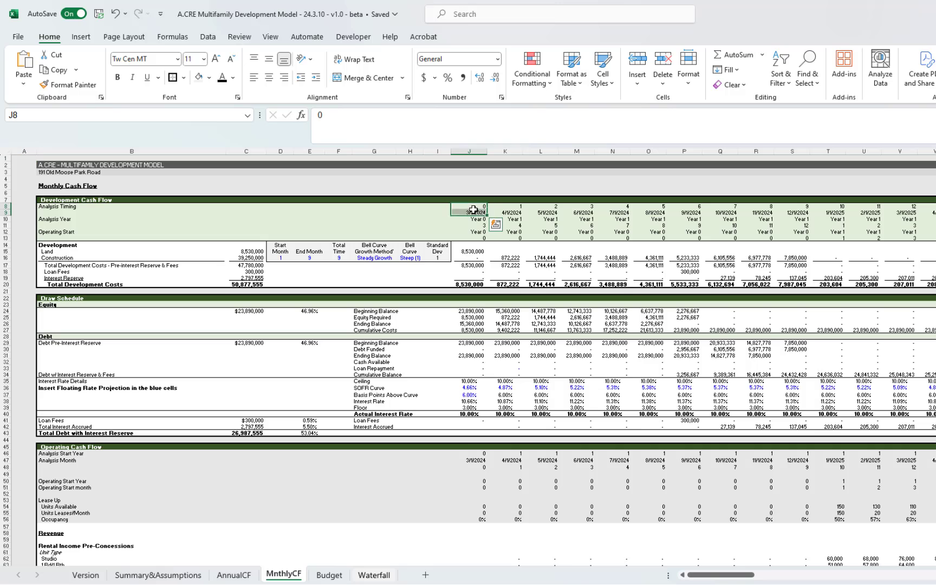
pyautogui.click(468, 216)
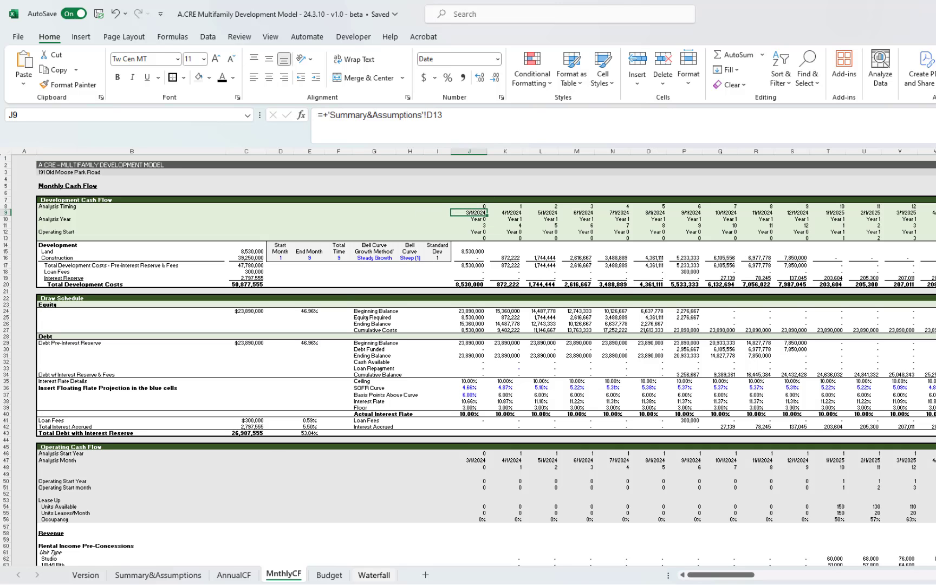
pyautogui.click(373, 575)
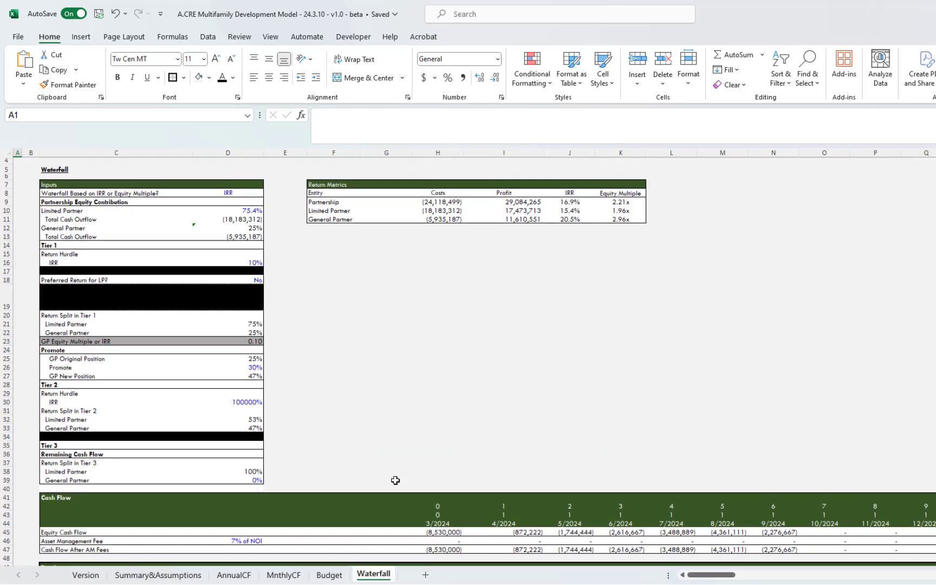
pyautogui.click(438, 523)
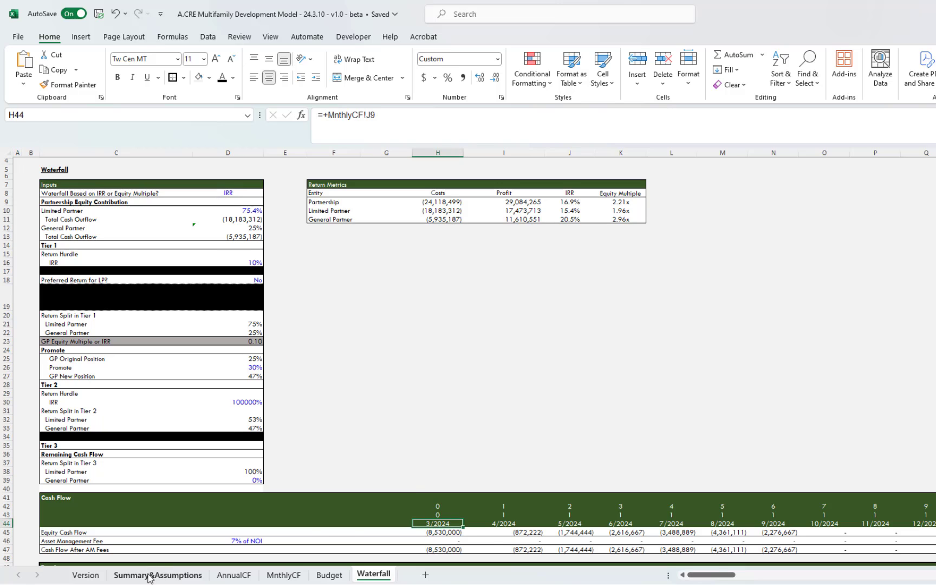
pyautogui.click(157, 574)
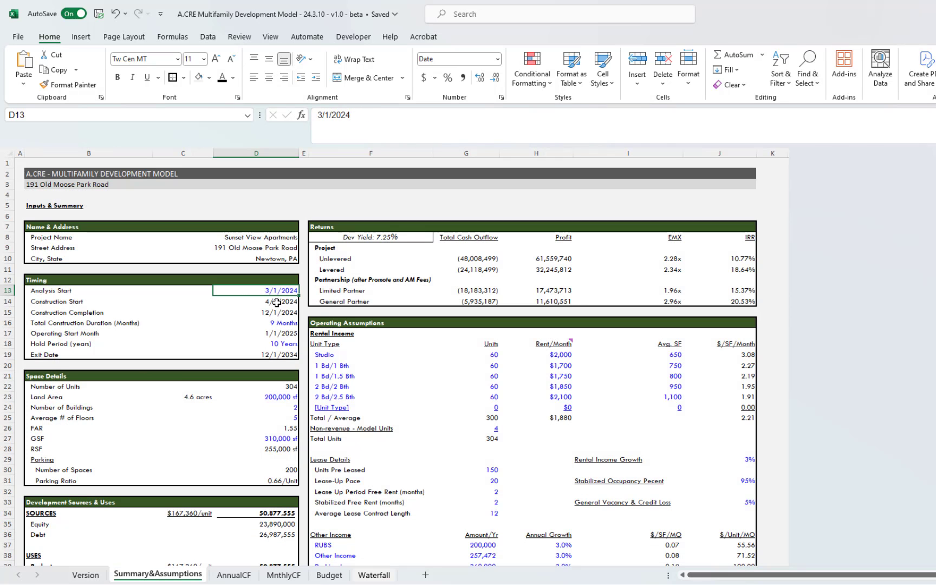
pyautogui.click(256, 302)
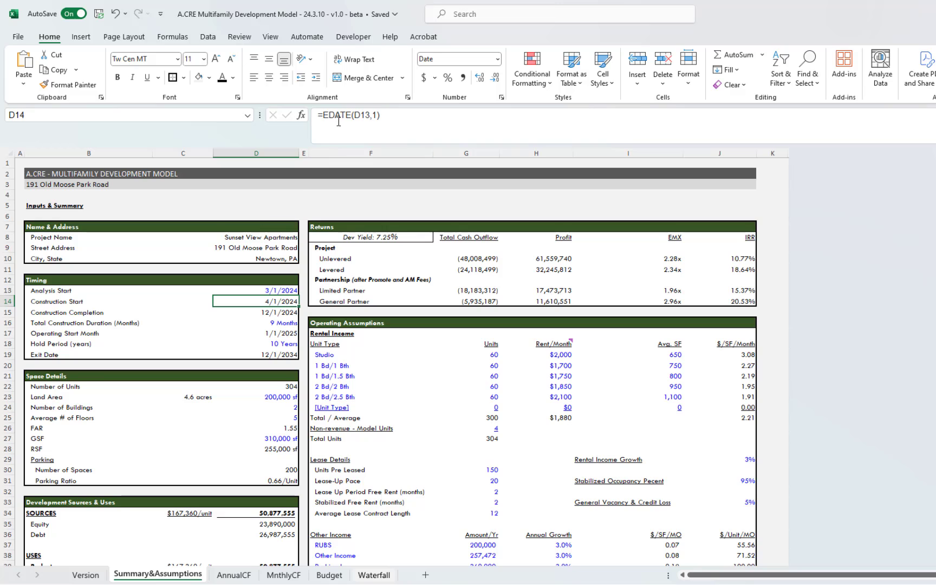
pyautogui.click(90, 301)
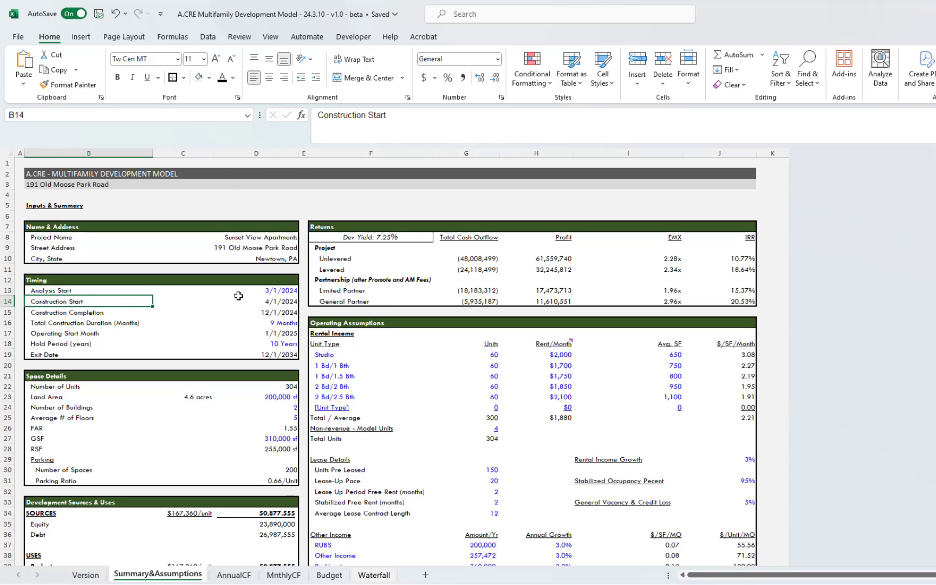
pyautogui.moveTo(248, 286)
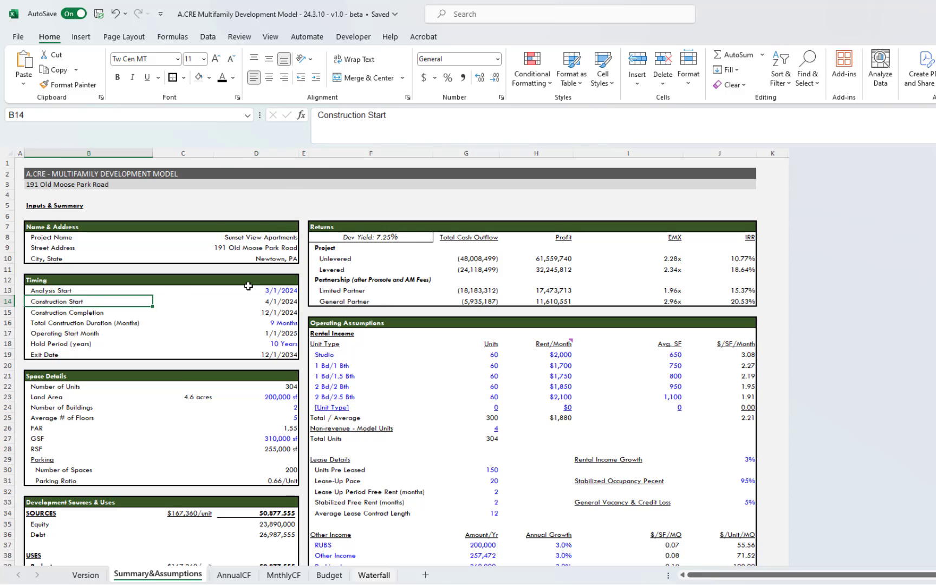
pyautogui.click(256, 300)
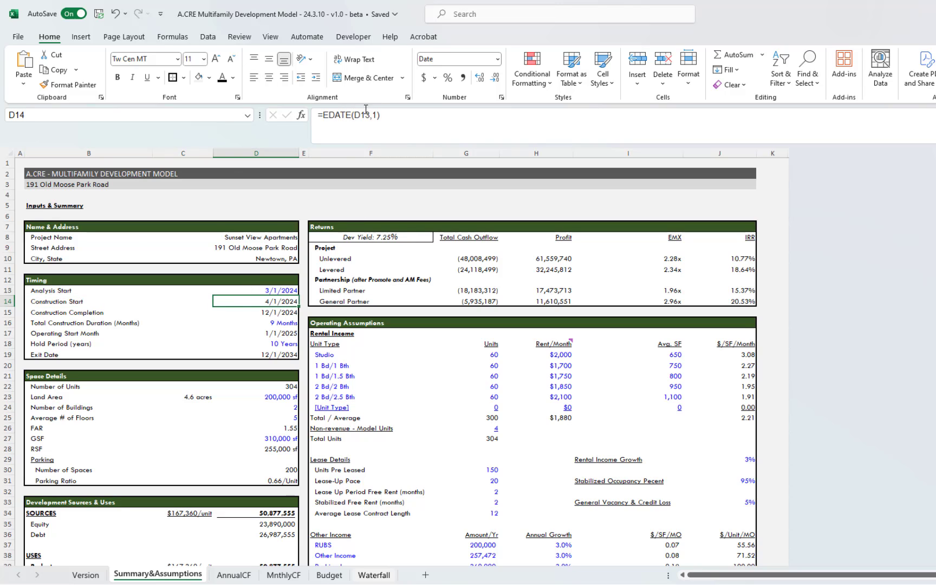
pyautogui.moveTo(159, 328)
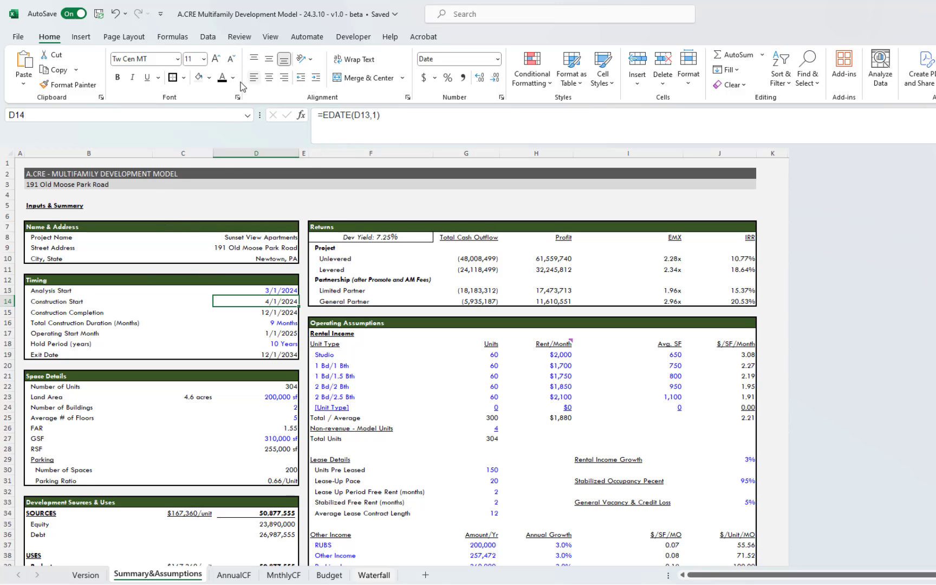
pyautogui.click(233, 77)
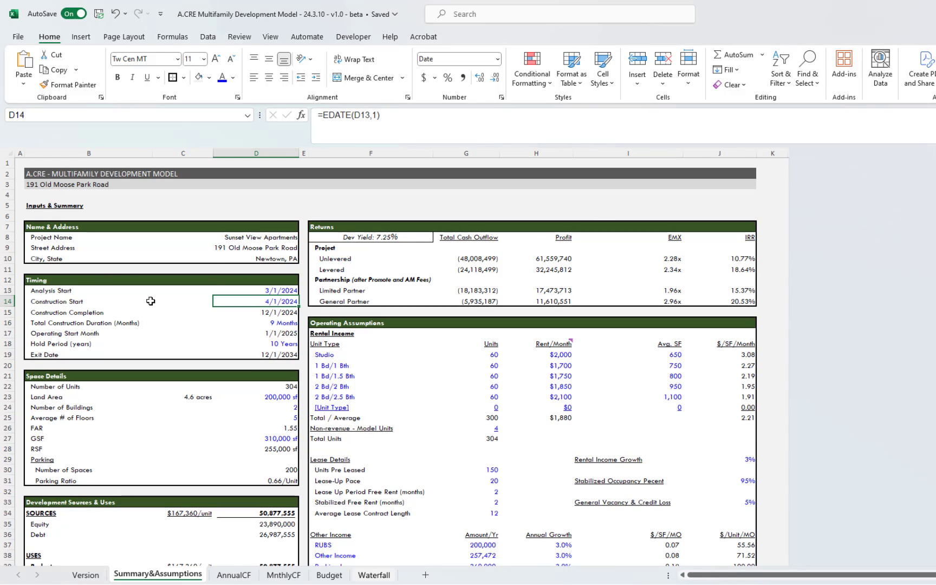
pyautogui.moveTo(296, 168)
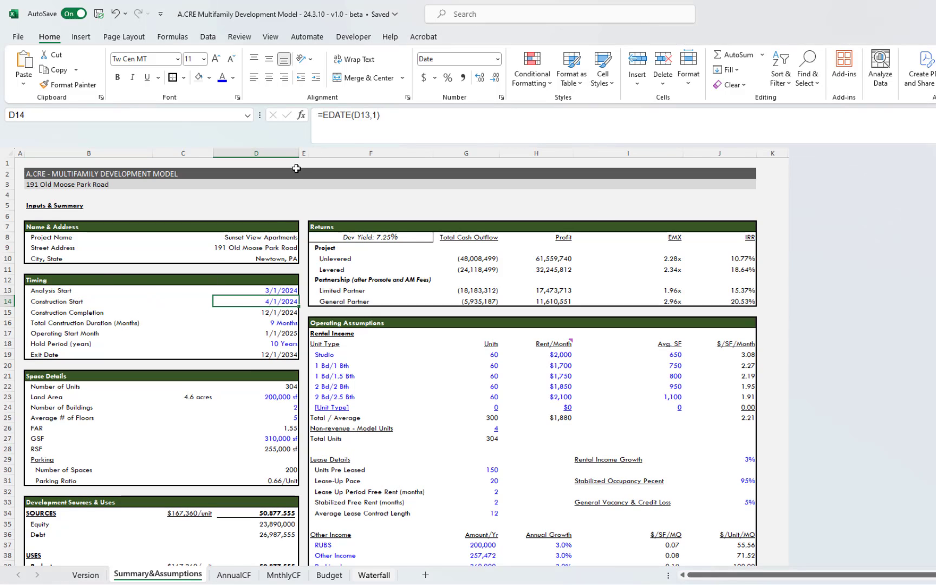
pyautogui.click(66, 312)
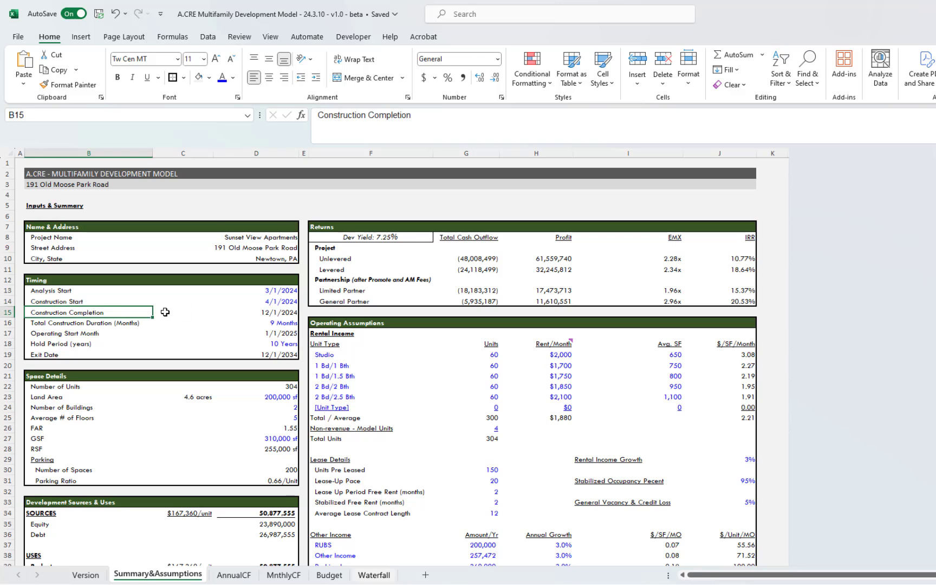
pyautogui.click(255, 312)
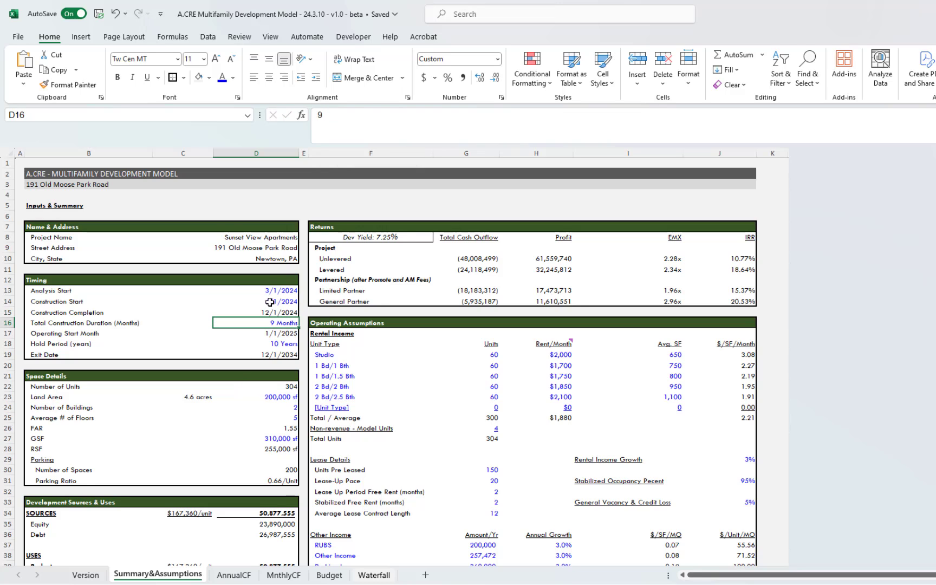
pyautogui.click(280, 302)
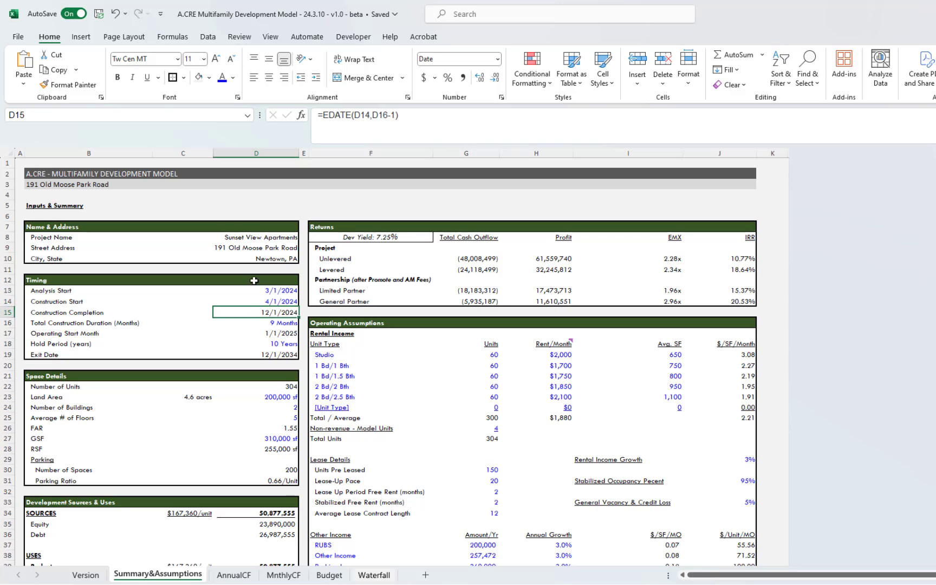
pyautogui.click(265, 333)
pyautogui.write('=EDATE(D15,1)')
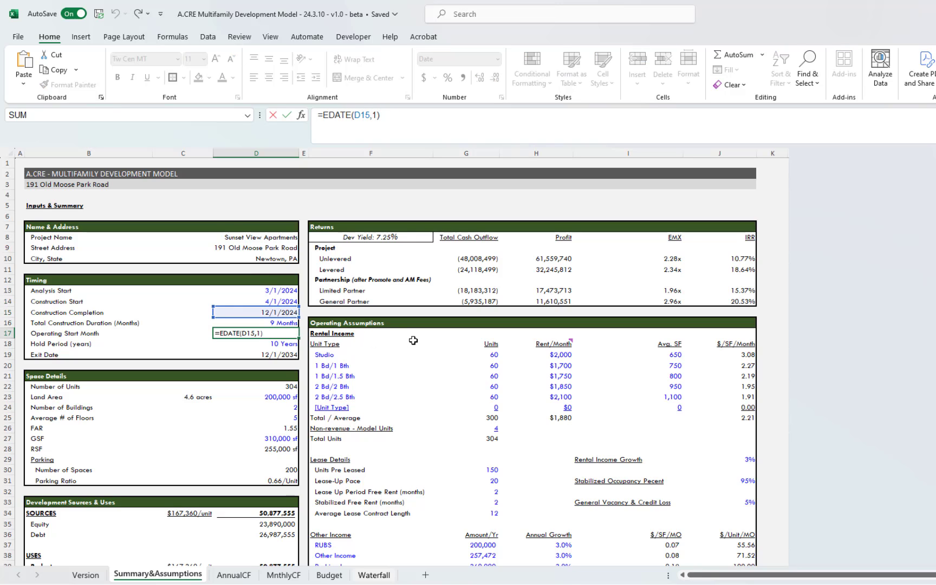
pyautogui.press('Return')
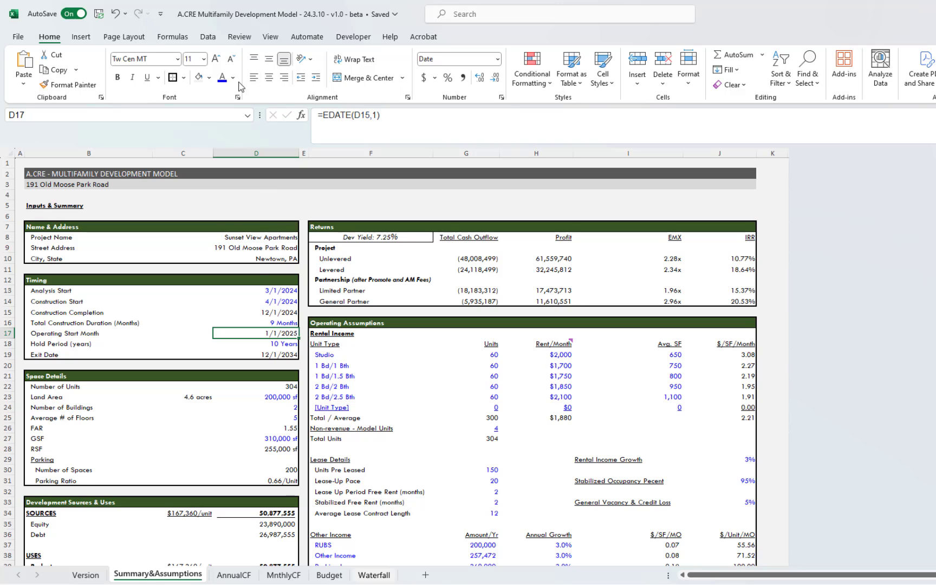
pyautogui.moveTo(180, 323)
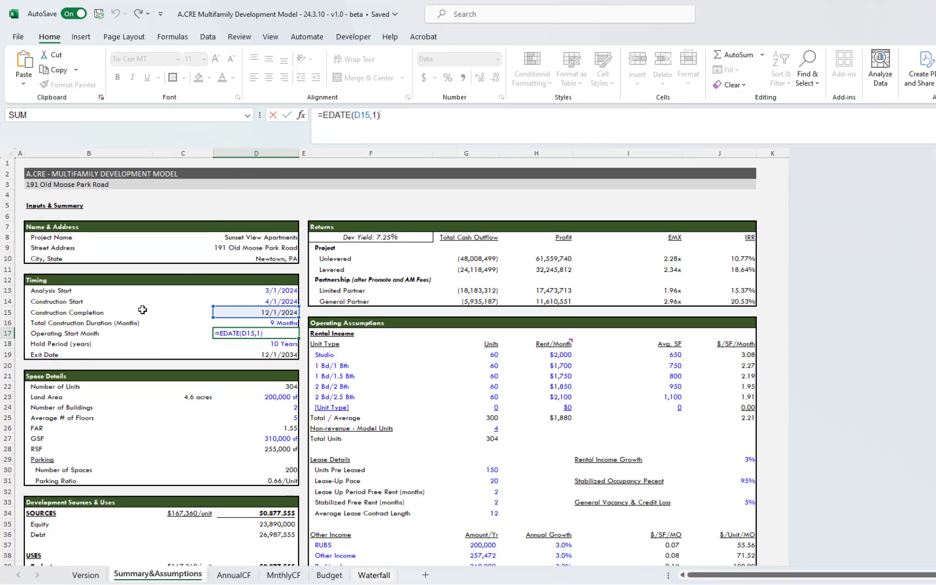
pyautogui.press('Return')
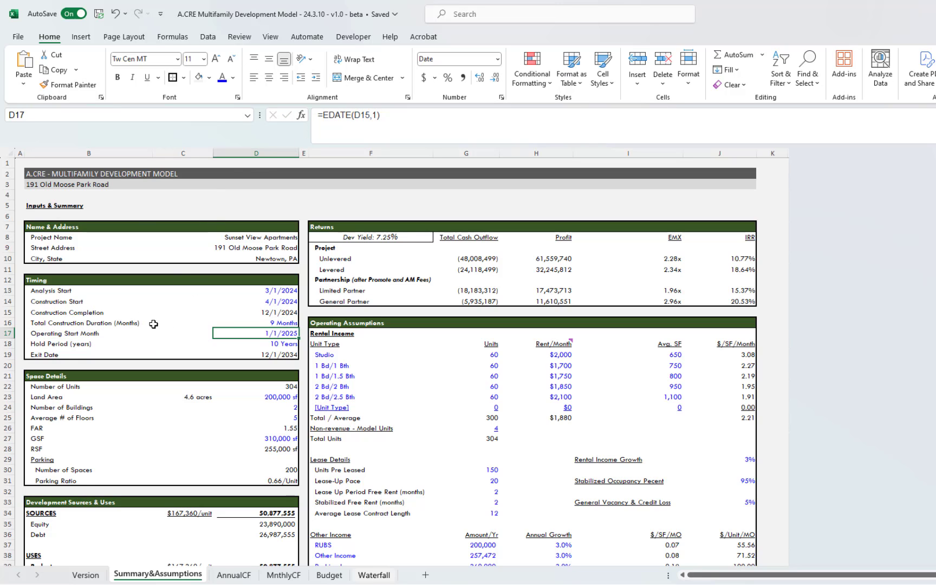
pyautogui.moveTo(258, 341)
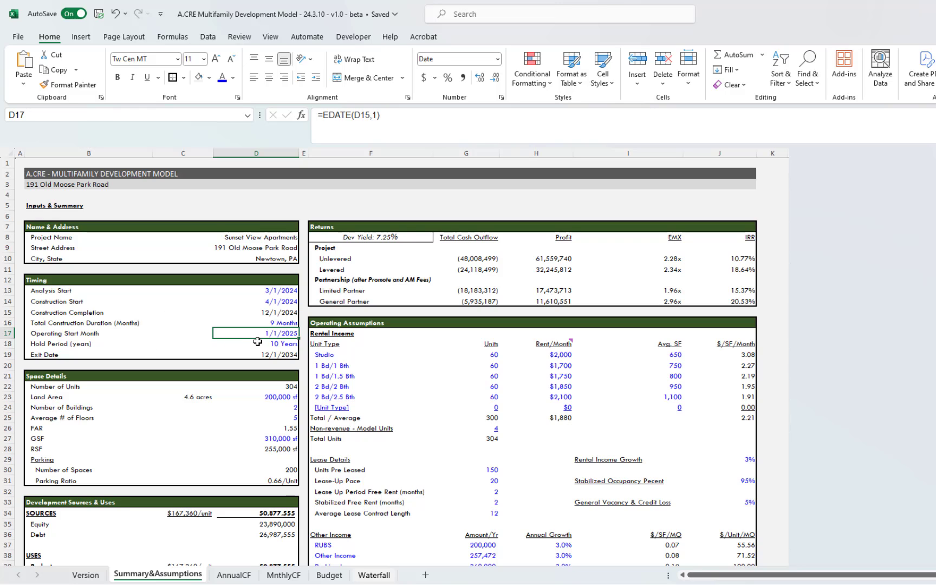
pyautogui.click(257, 343)
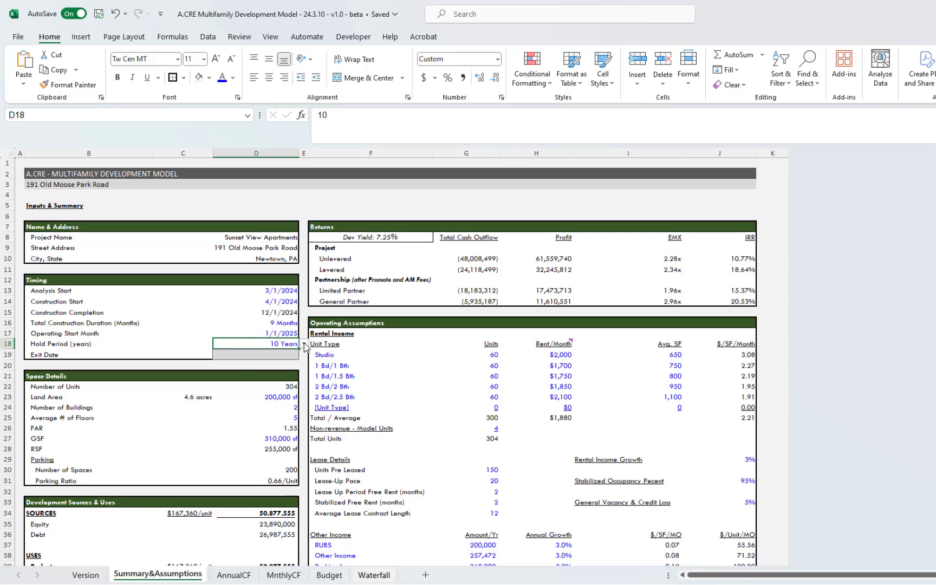
pyautogui.click(183, 343)
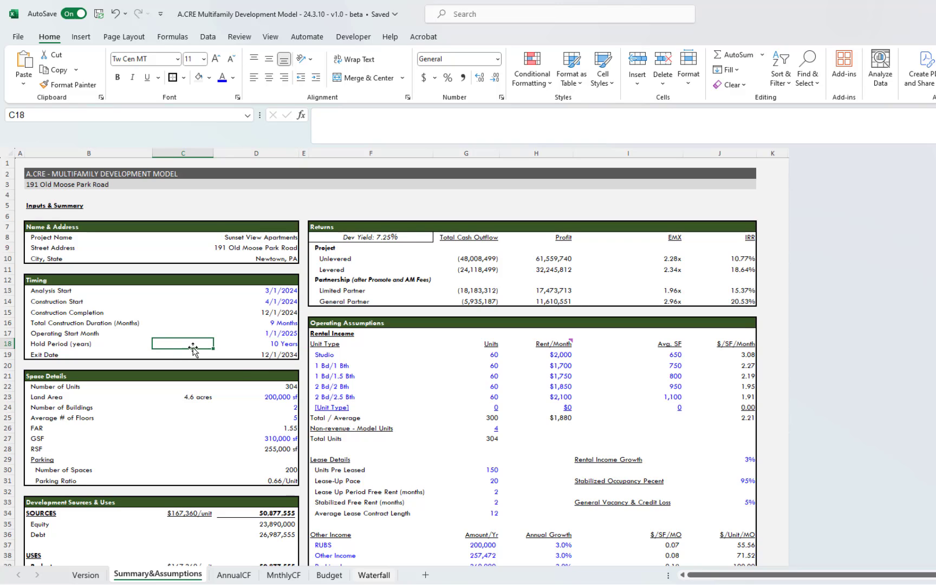
pyautogui.moveTo(238, 345)
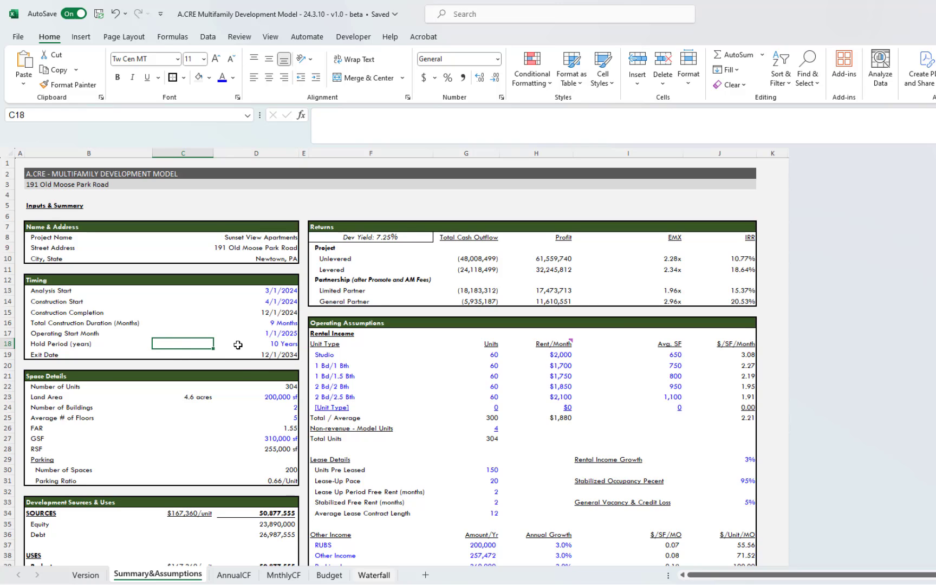
pyautogui.moveTo(280, 345)
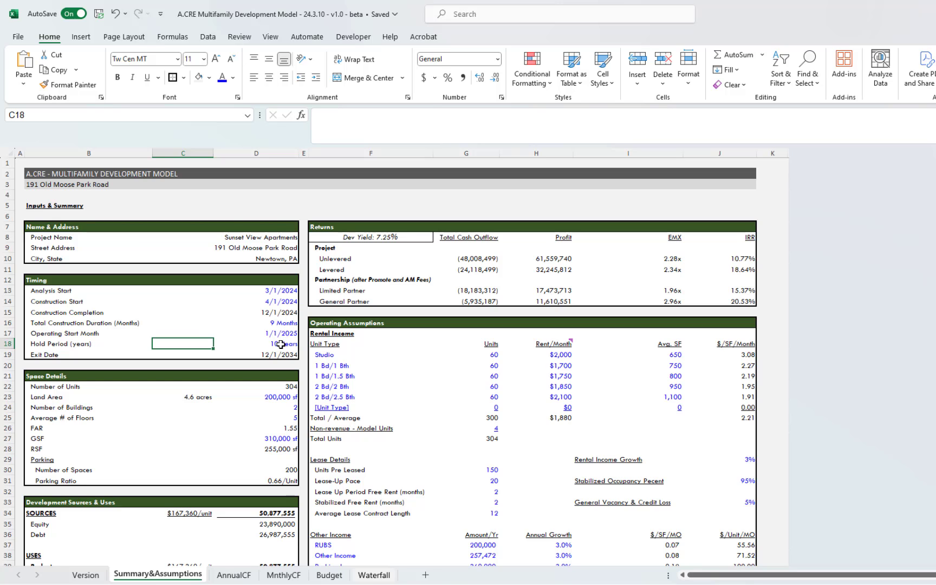
pyautogui.click(278, 344)
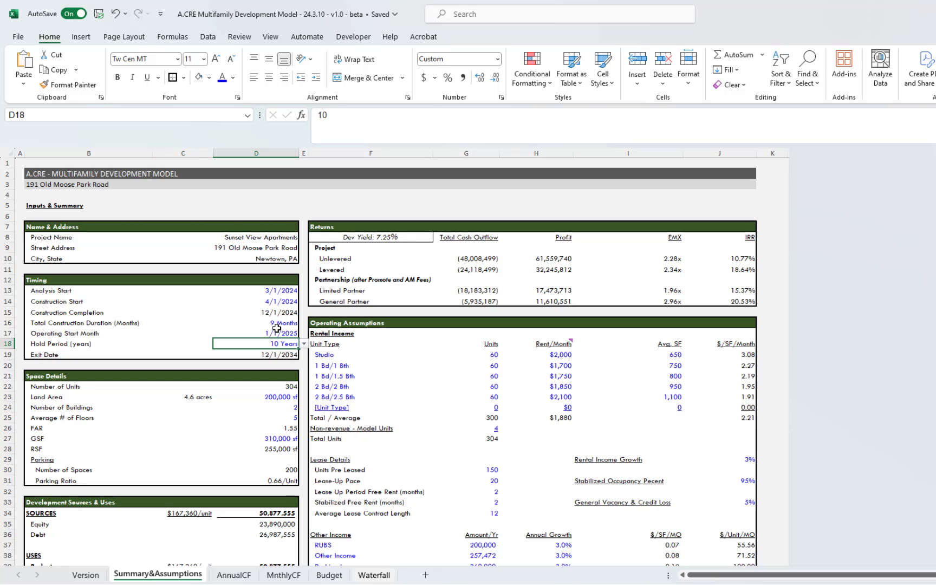
pyautogui.scroll(-3)
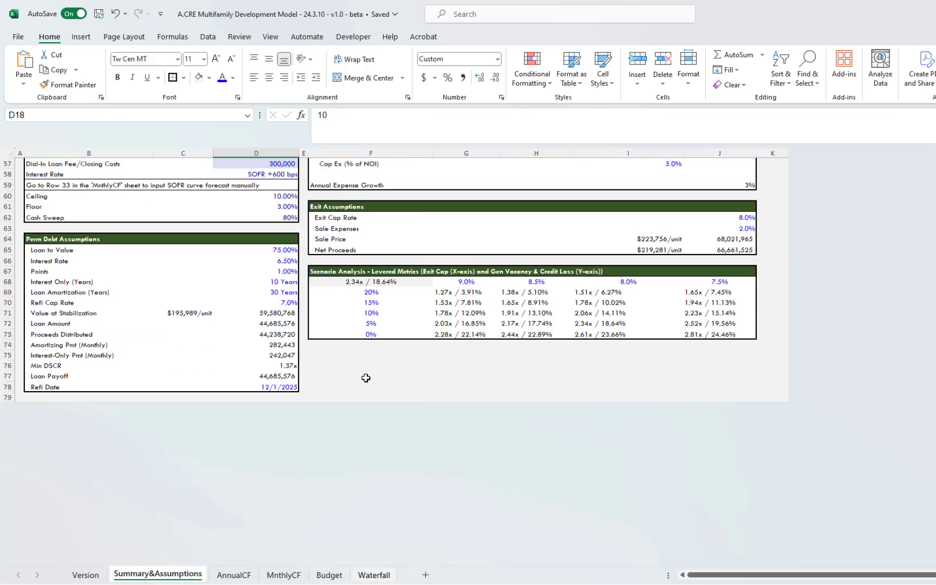
pyautogui.scroll(3)
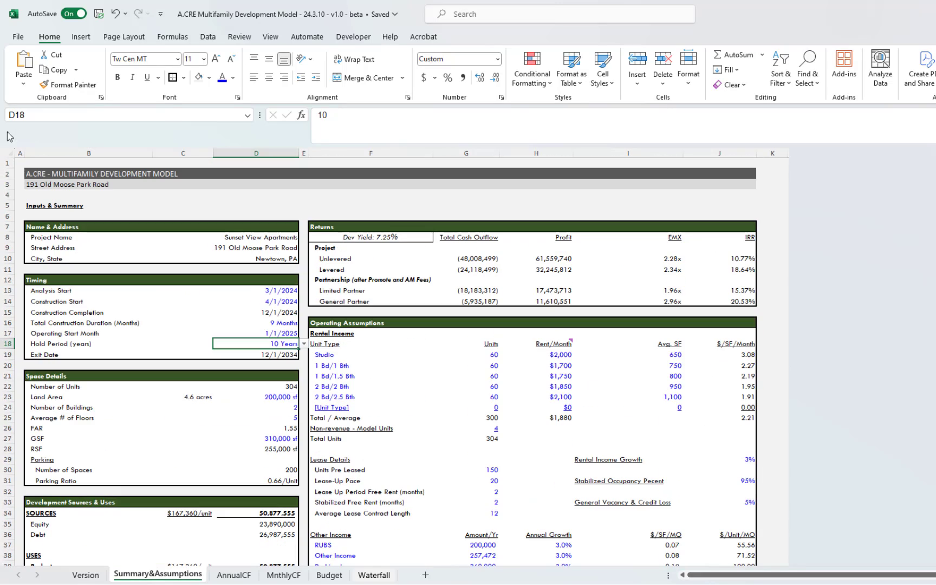
pyautogui.click(7, 153)
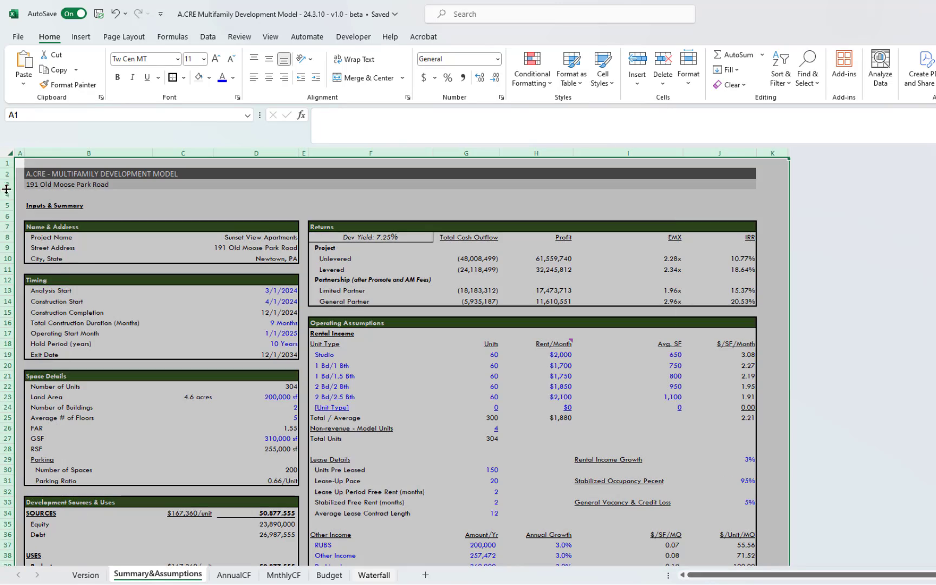
pyautogui.rightClick(5, 189)
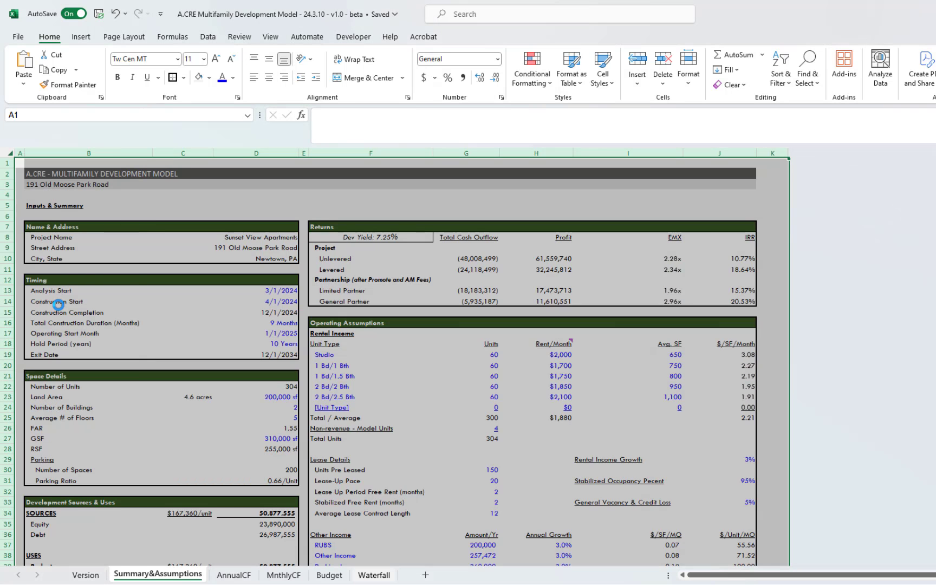
pyautogui.scroll(-3)
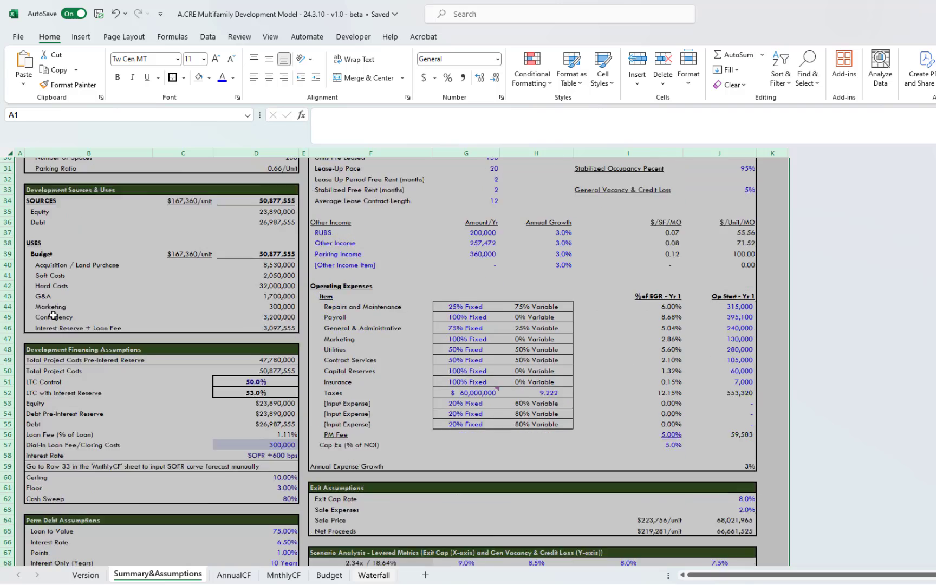
pyautogui.click(256, 356)
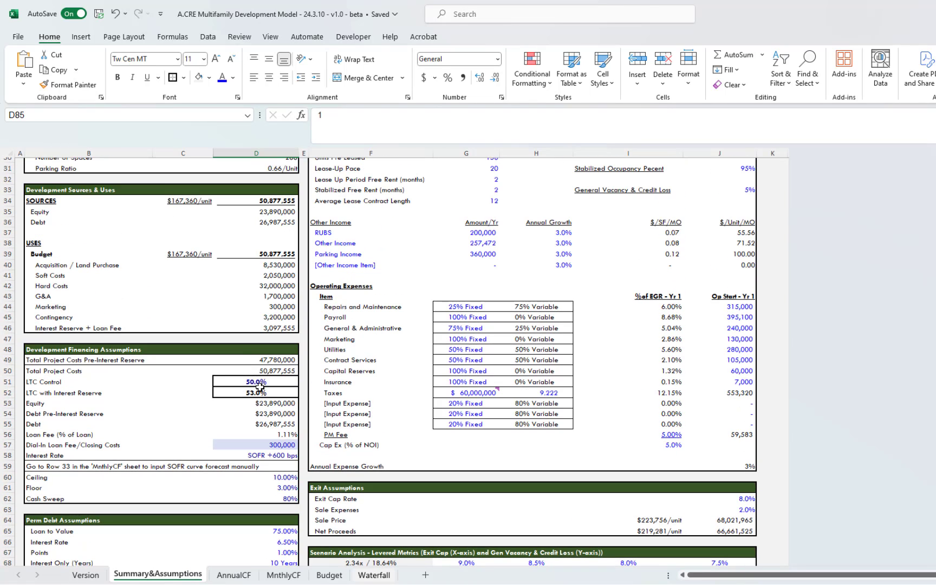
pyautogui.scroll(-3)
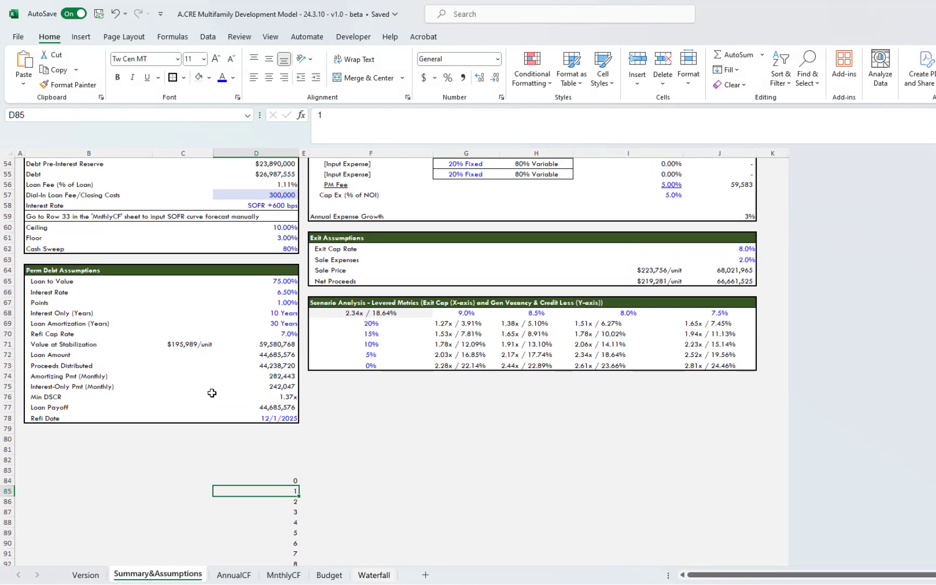
pyautogui.scroll(3)
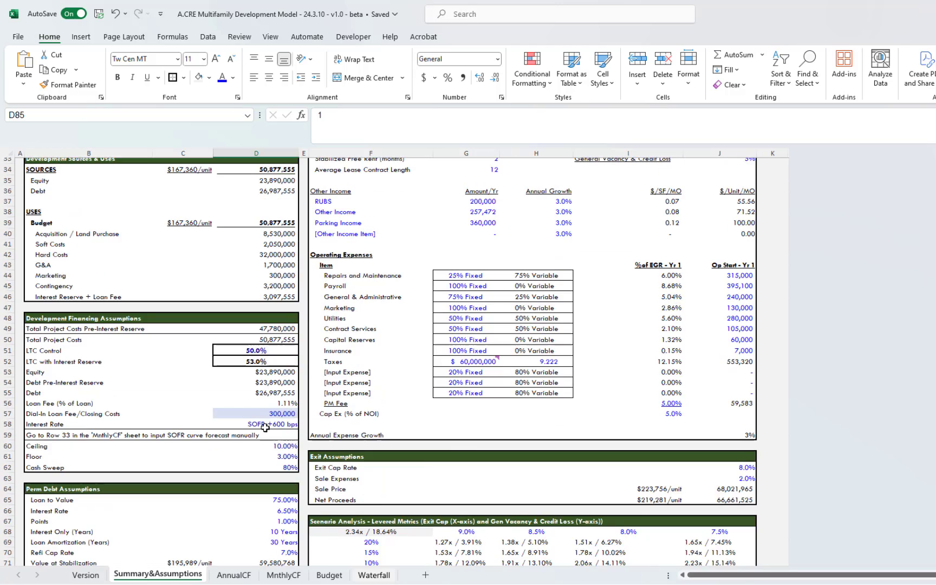
pyautogui.scroll(3)
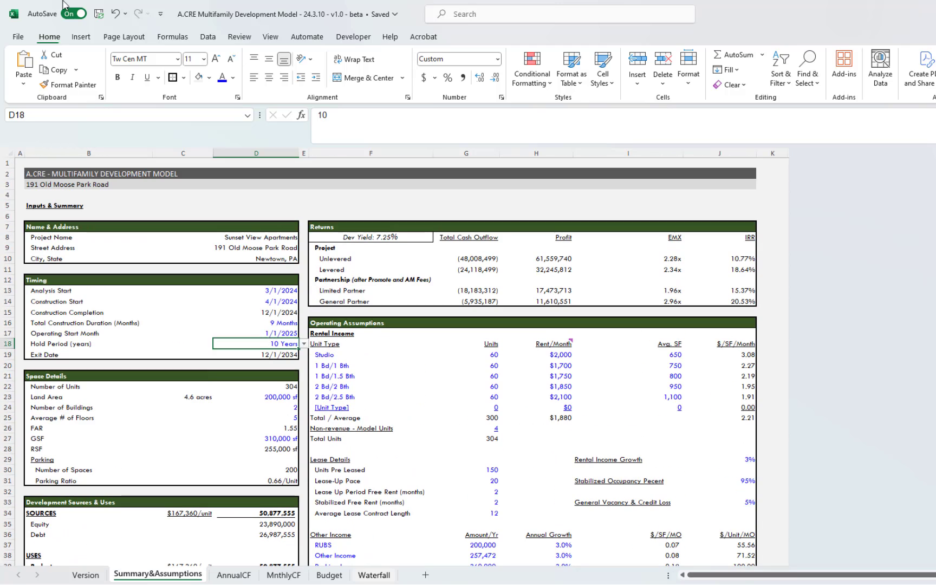
pyautogui.click(207, 36)
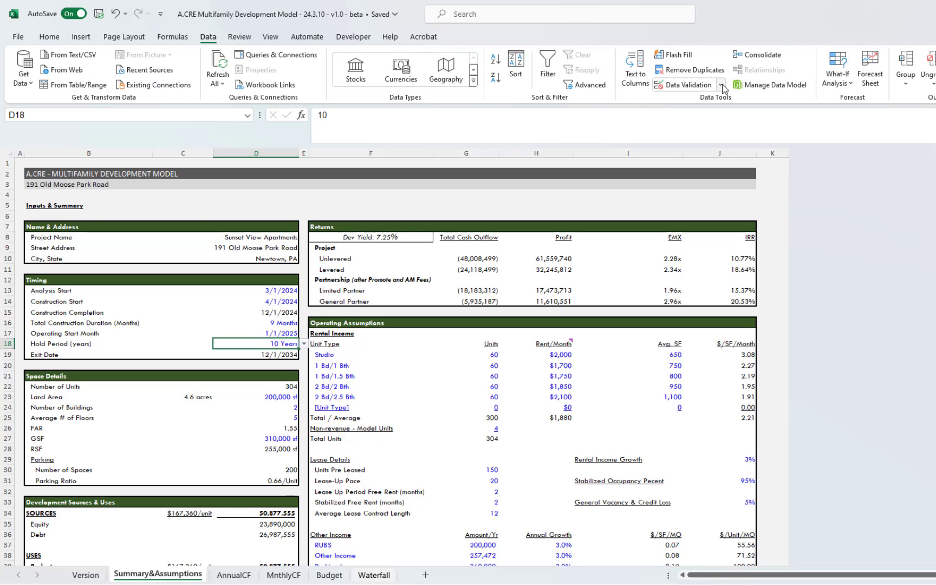
pyautogui.click(684, 84)
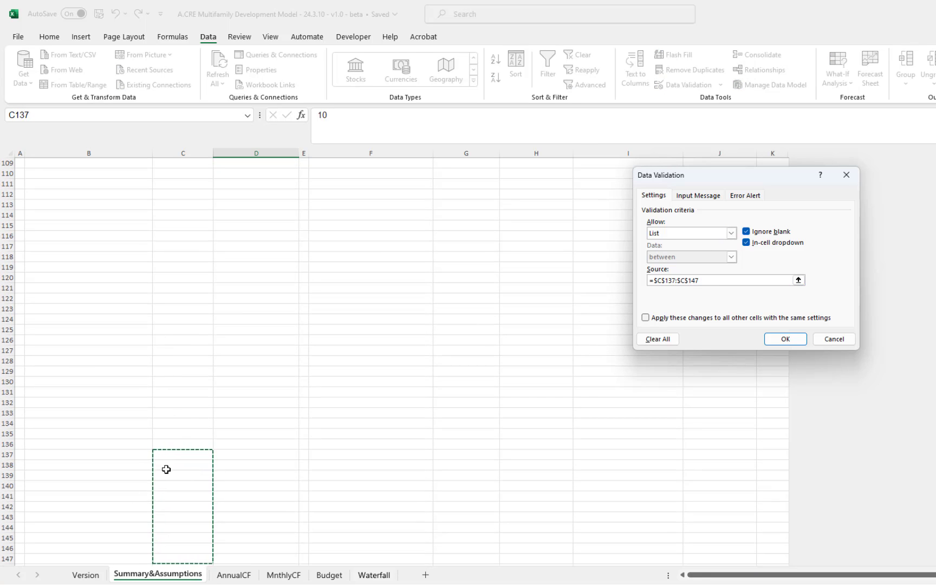
pyautogui.scroll(3)
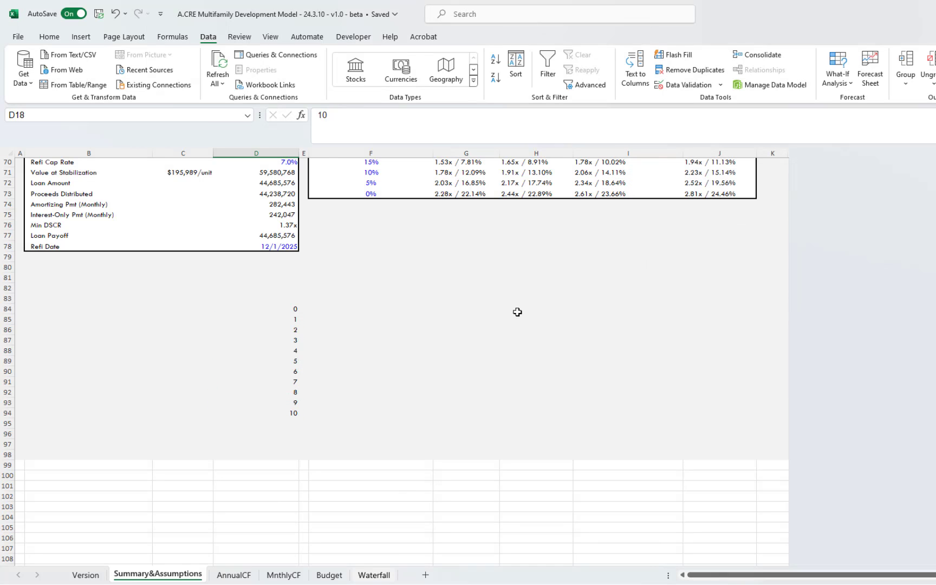
pyautogui.scroll(3)
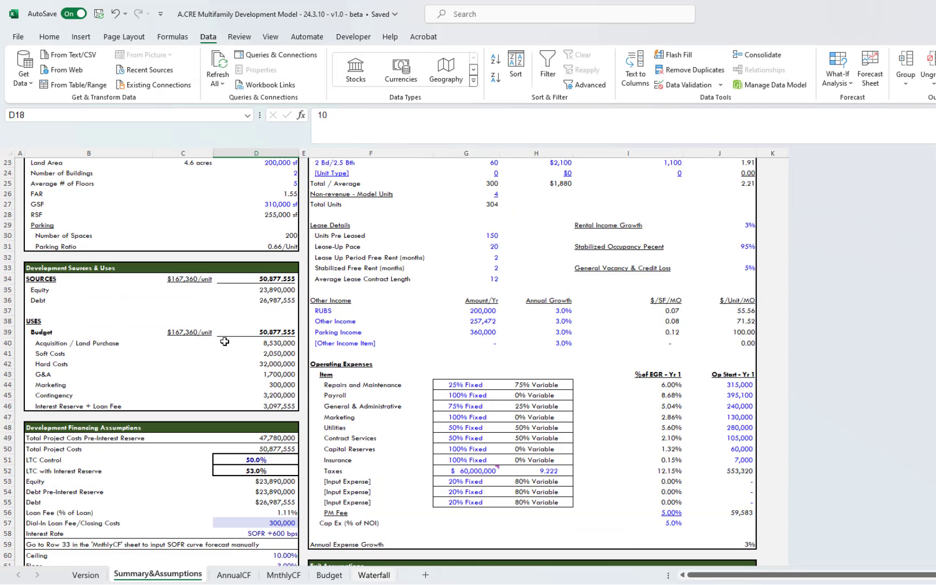
pyautogui.scroll(3)
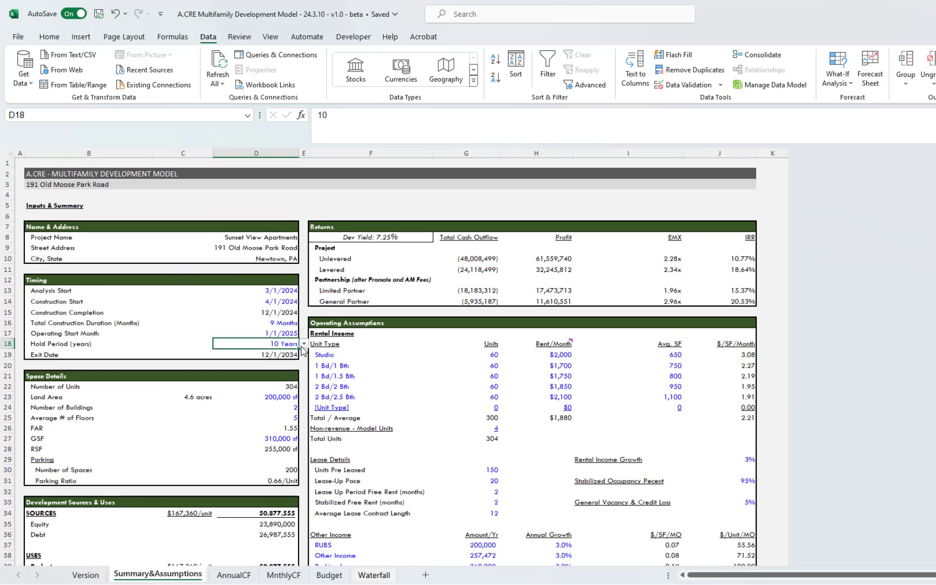
pyautogui.click(182, 323)
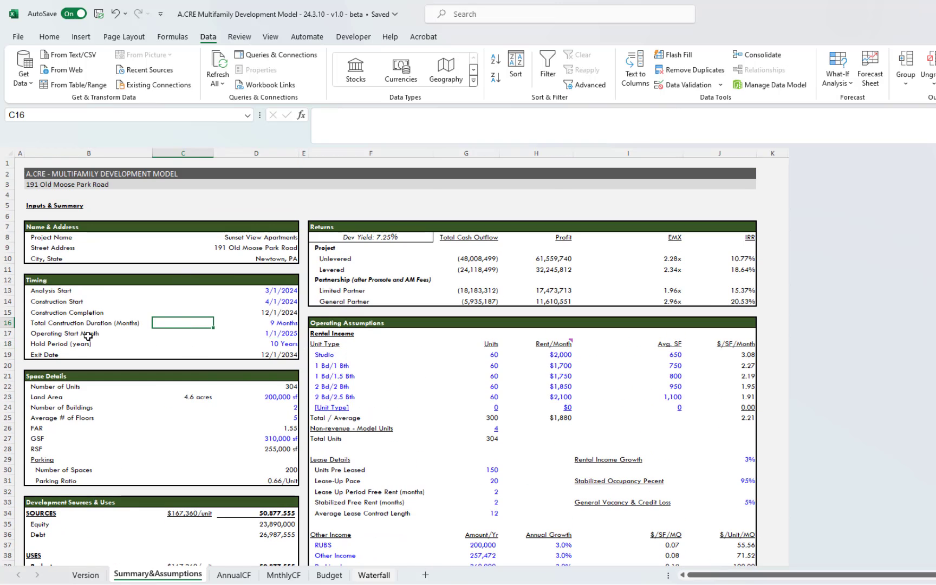
pyautogui.scroll(-3)
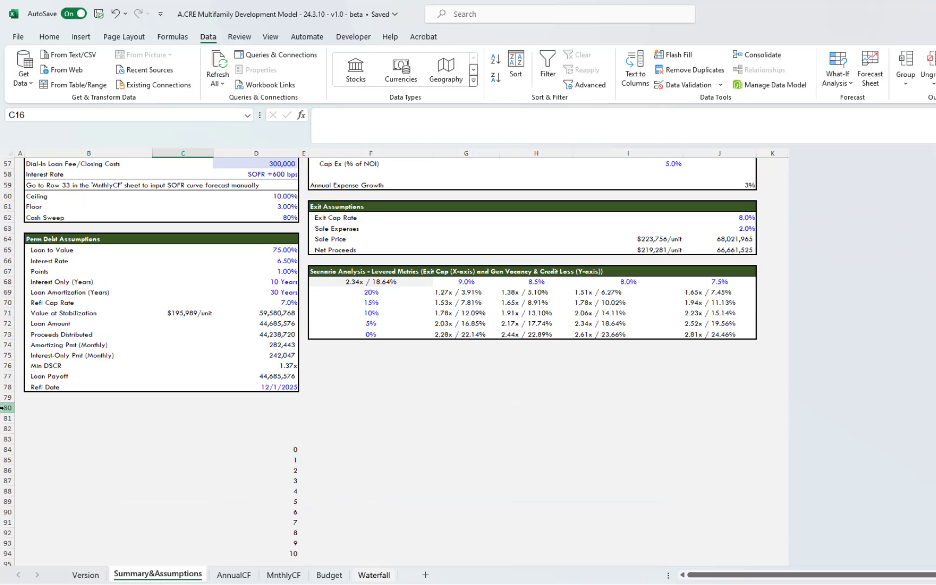
# - Hide rows 80 onward, return to the top, and check Hold Period and Exit Date
pyautogui.click(7, 407)
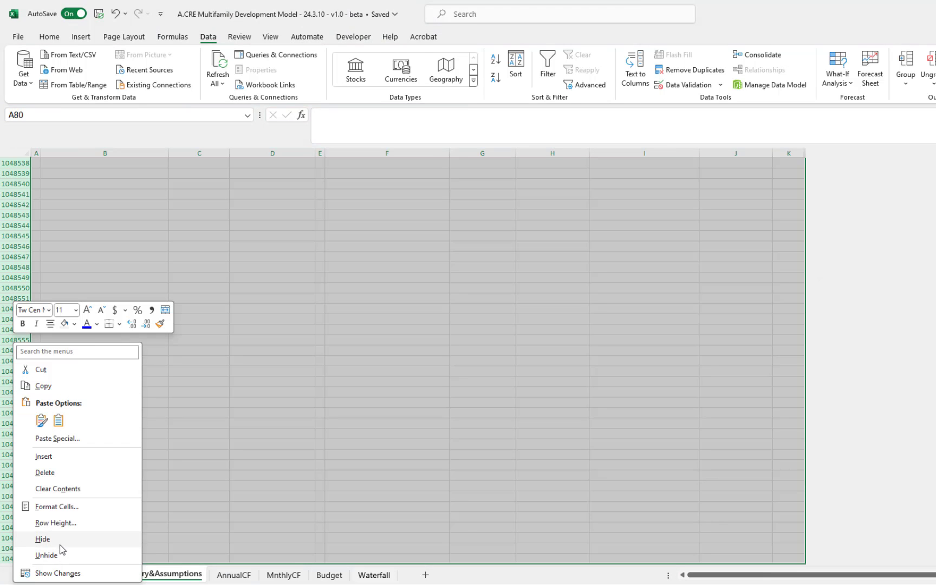
pyautogui.click(46, 555)
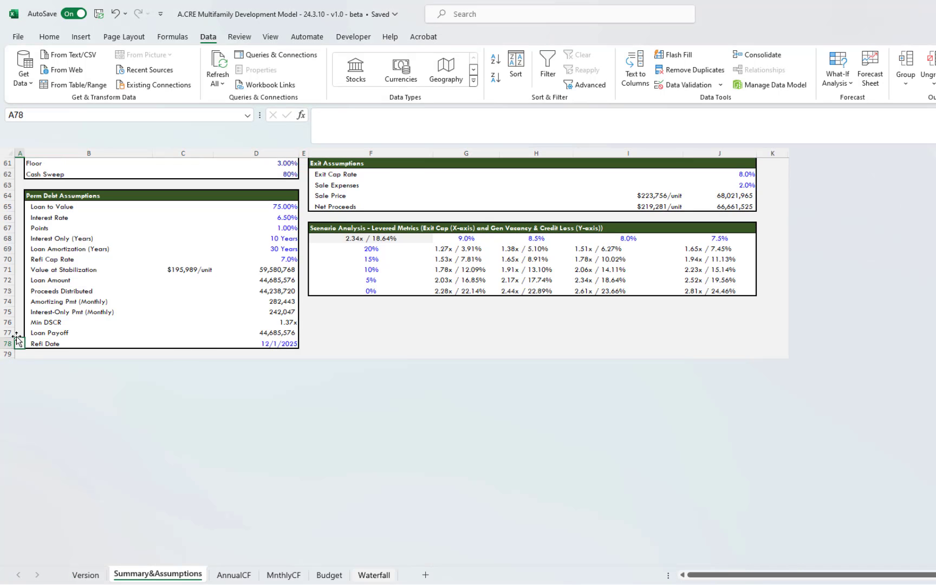
pyautogui.press('ctrl+Home')
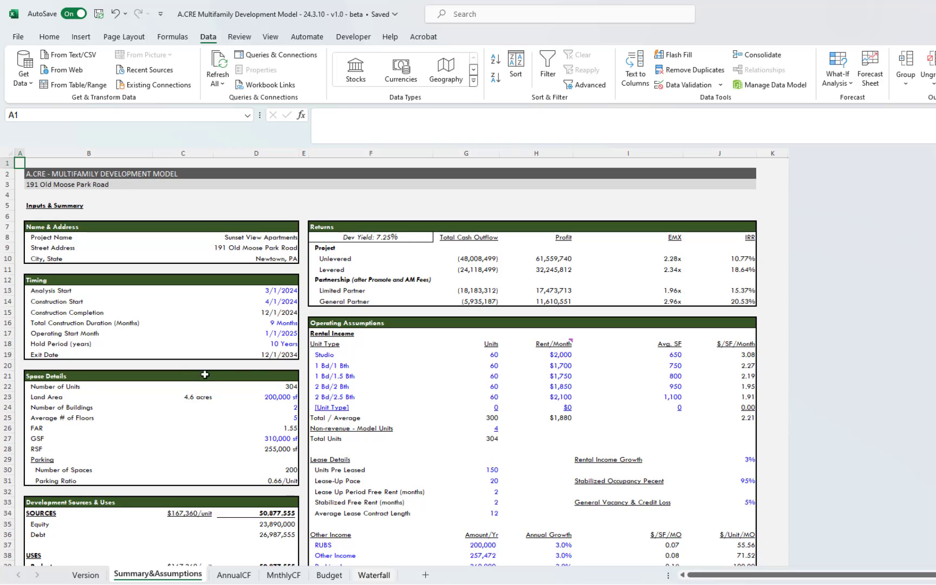
pyautogui.click(256, 343)
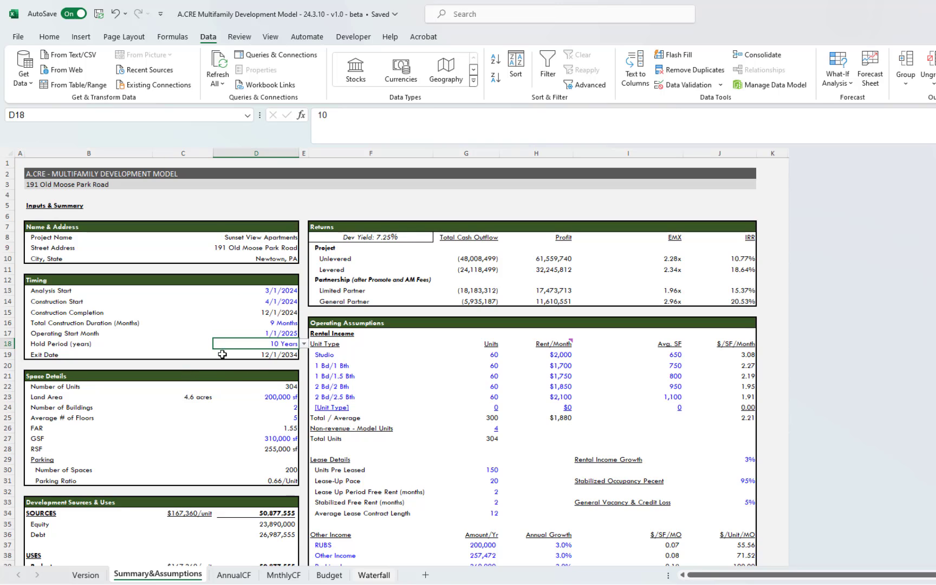
pyautogui.click(256, 354)
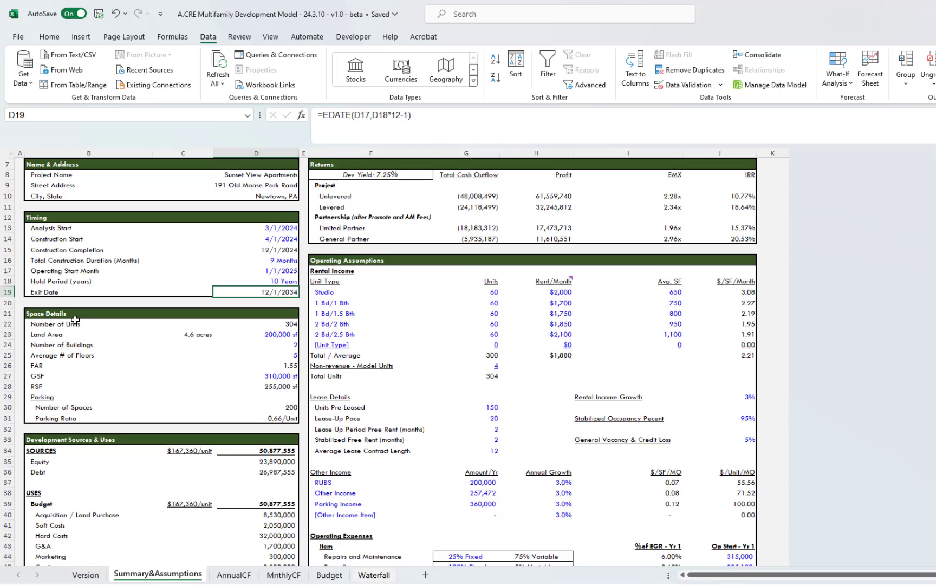
pyautogui.click(256, 324)
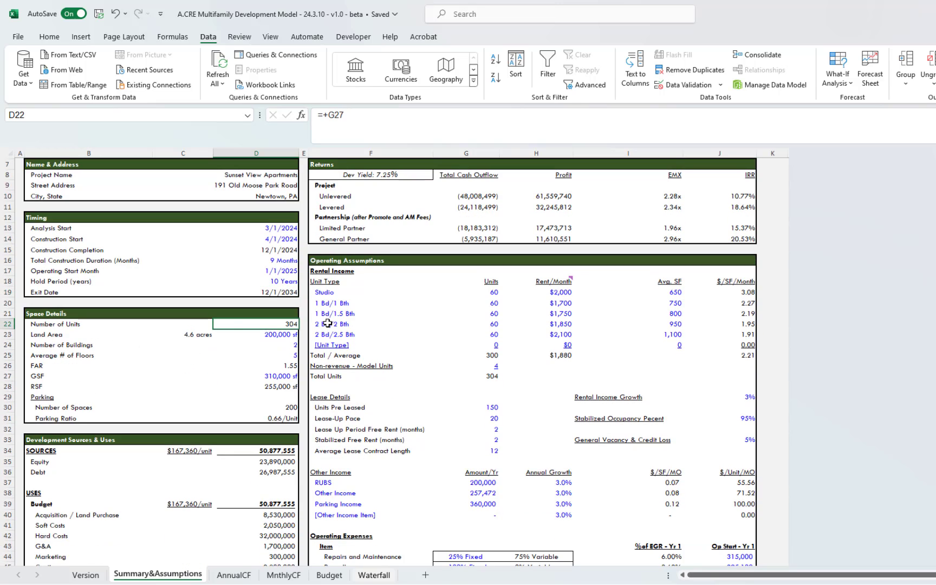
pyautogui.moveTo(461, 323)
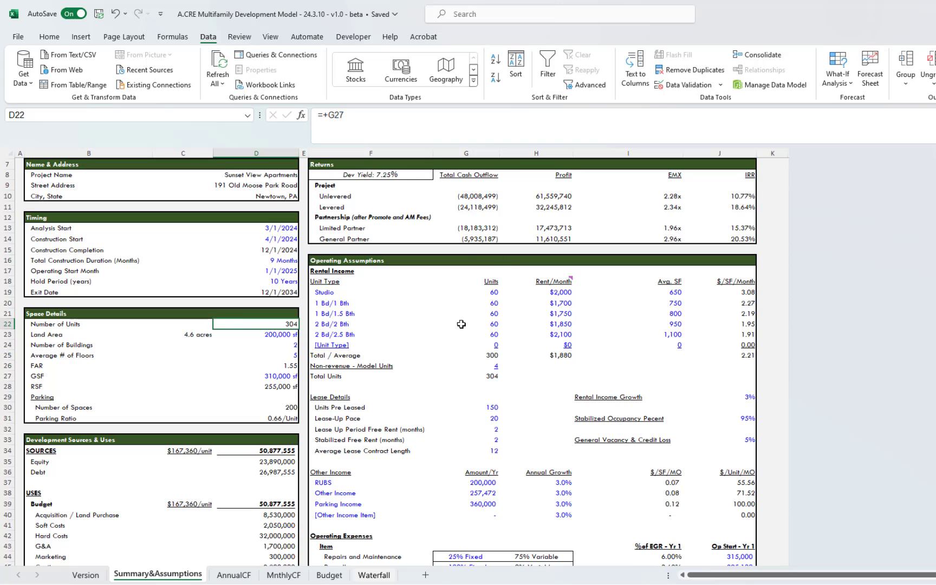
pyautogui.moveTo(397, 303)
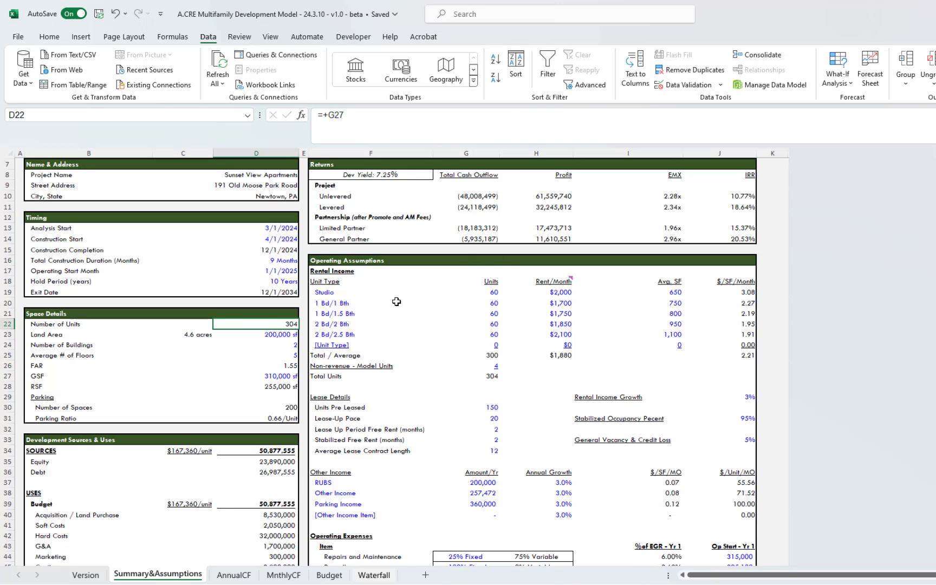
pyautogui.moveTo(199, 330)
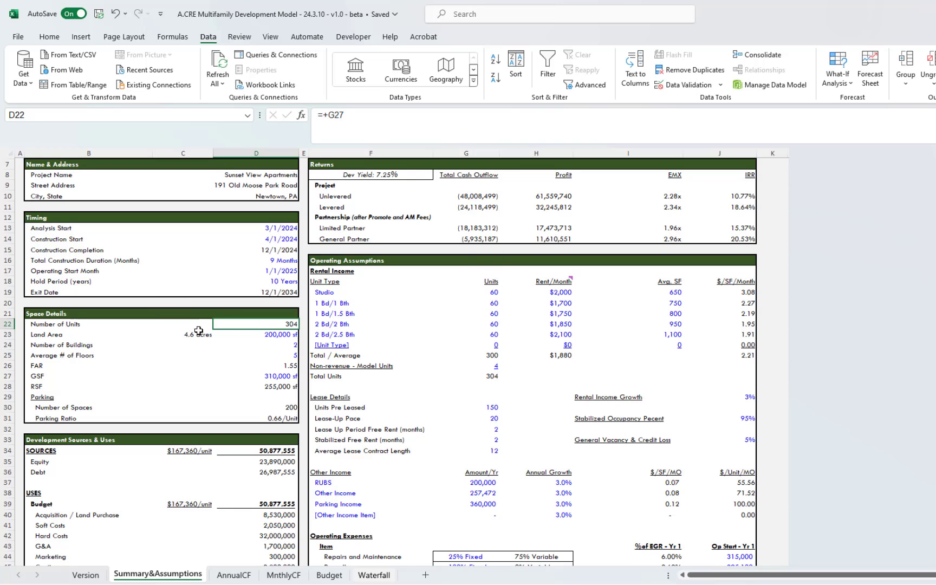
pyautogui.click(255, 334)
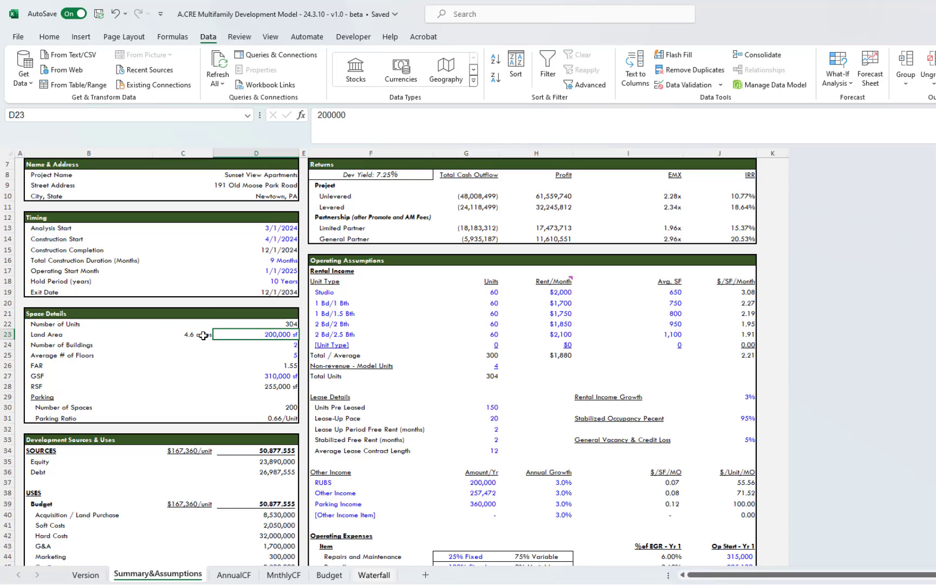
pyautogui.moveTo(209, 333)
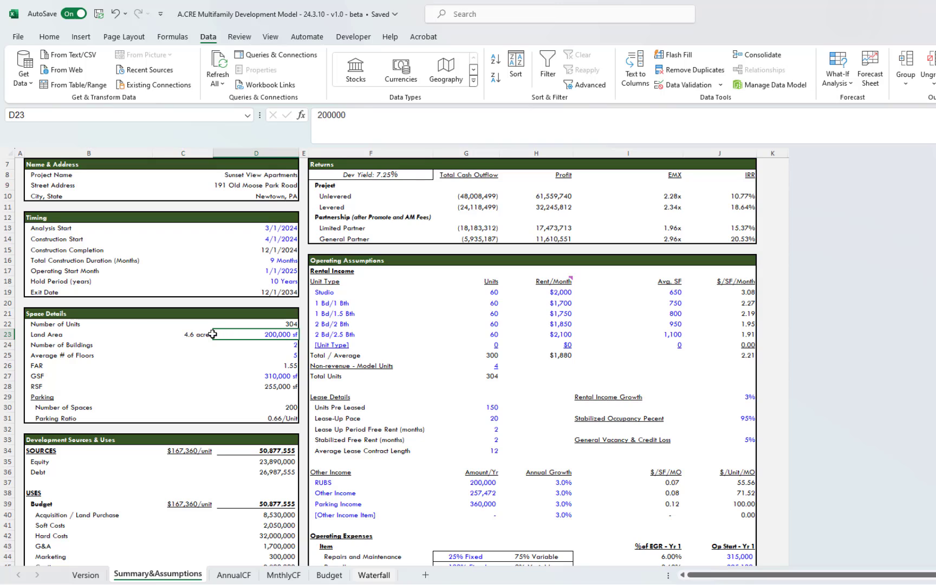
pyautogui.click(182, 334)
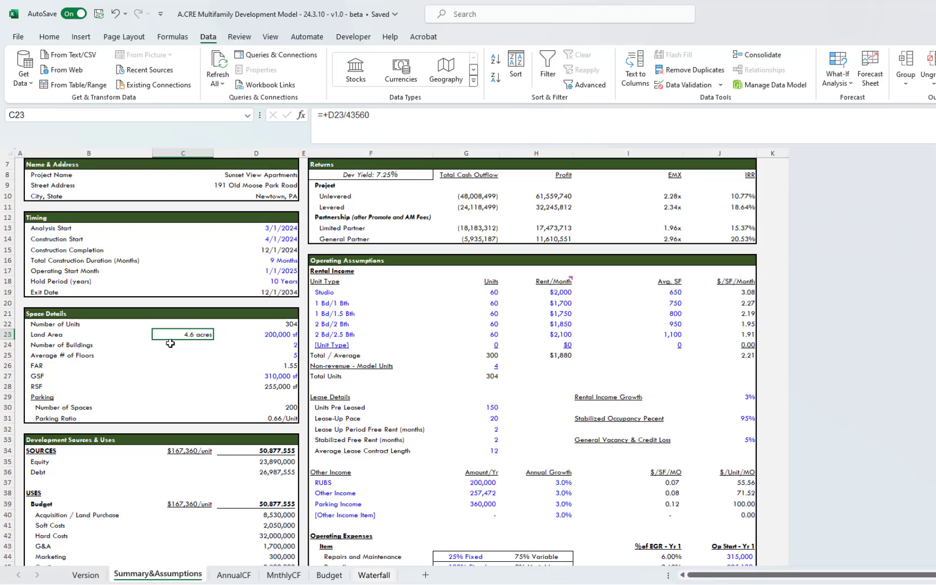
pyautogui.click(255, 344)
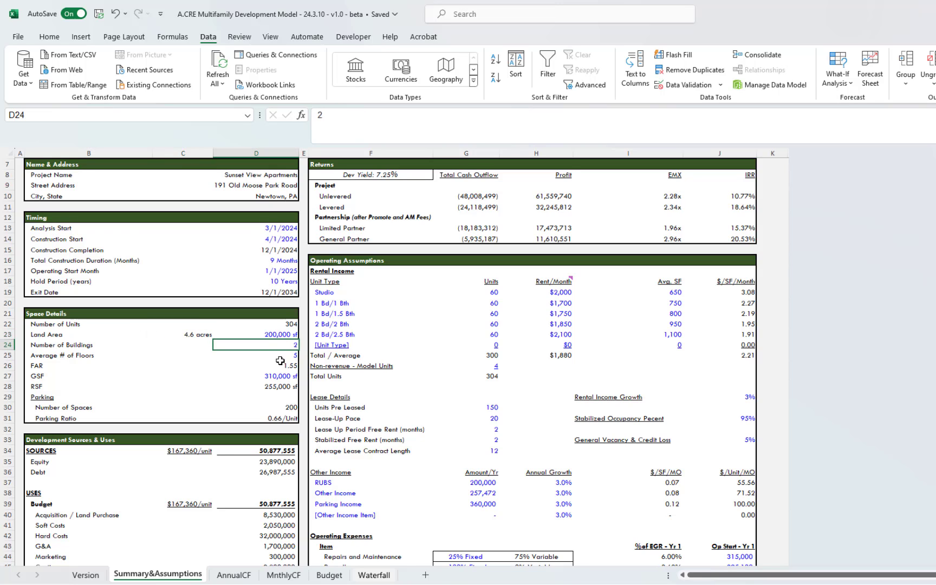
pyautogui.click(256, 356)
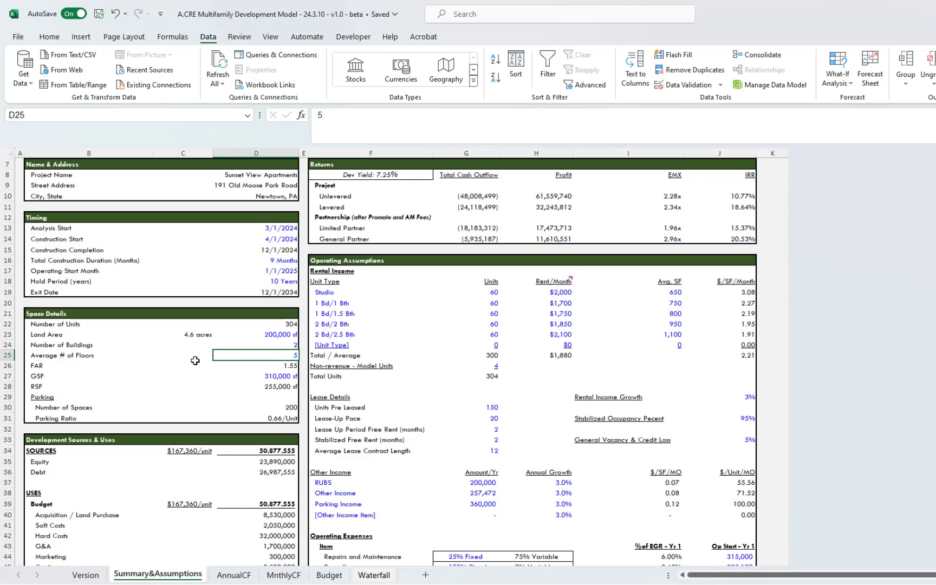
pyautogui.click(256, 364)
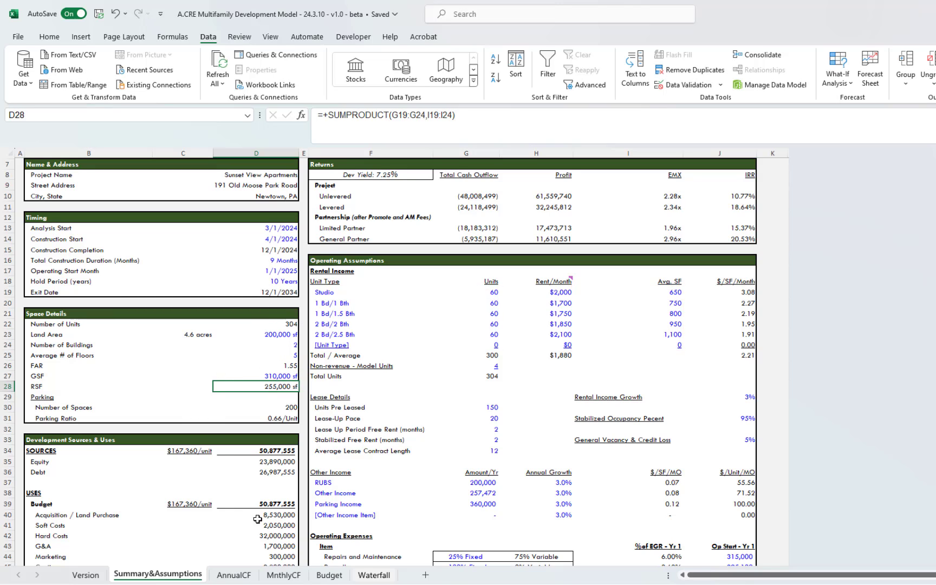
# - Relabel the Budget sheet's $/PSSF column heading as $/RSF
pyautogui.click(328, 574)
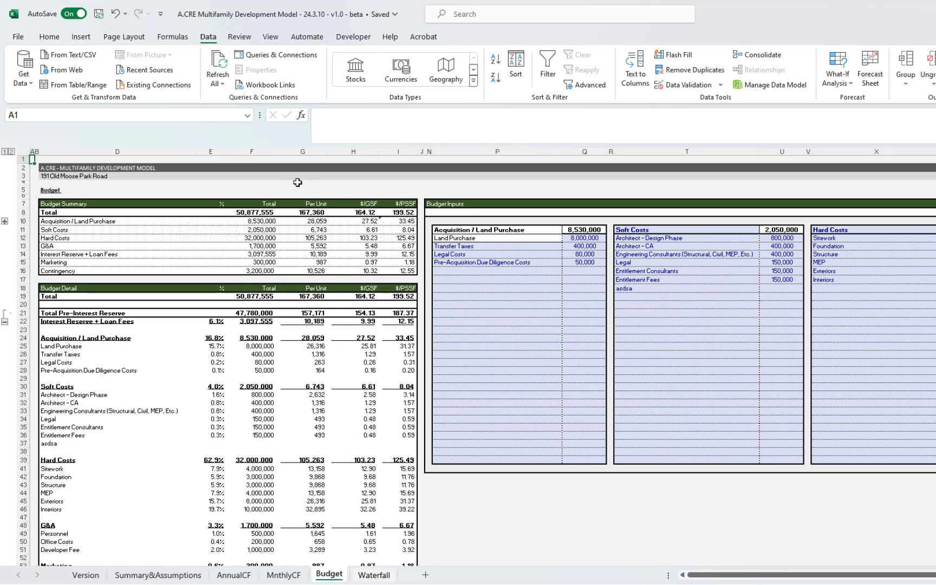
pyautogui.click(398, 203)
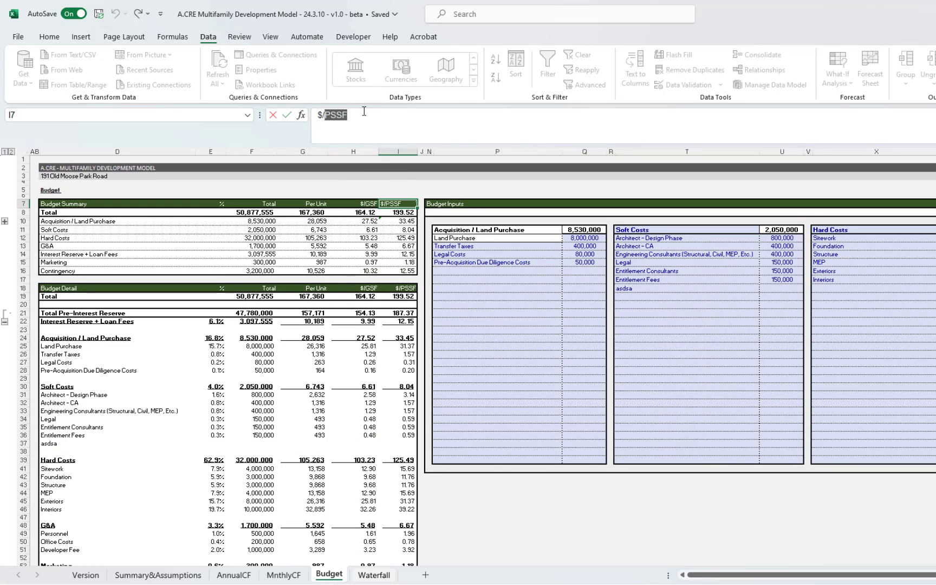
pyautogui.write('$/RSF')
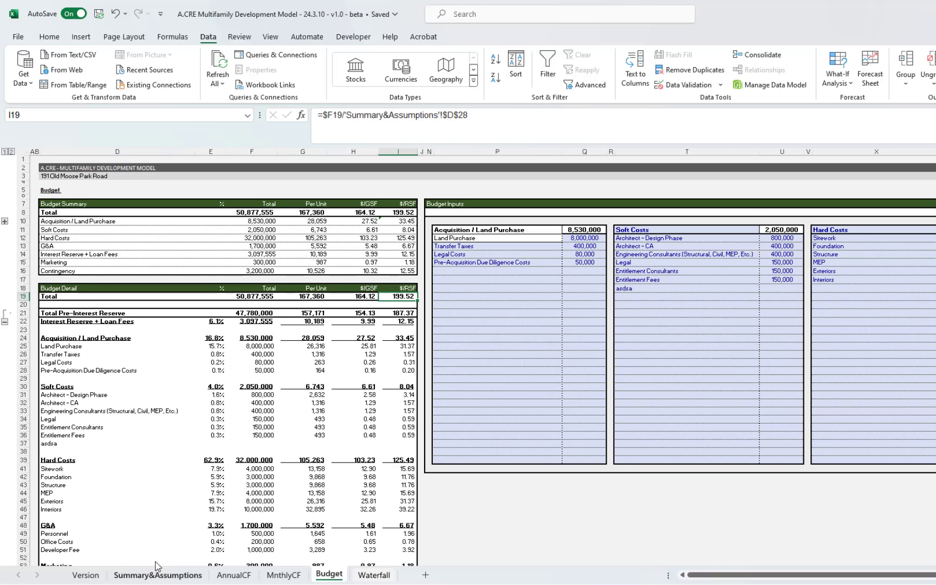
pyautogui.click(158, 574)
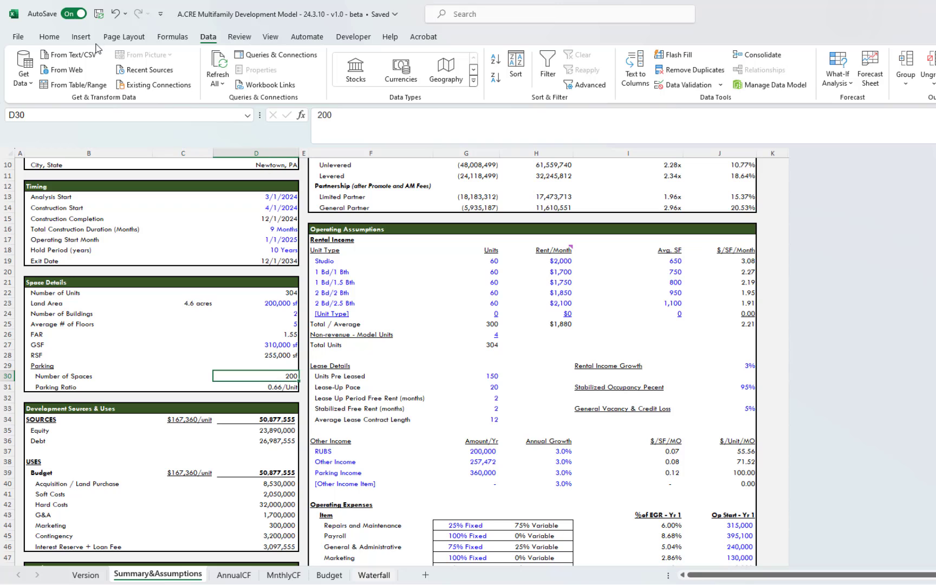
pyautogui.click(49, 36)
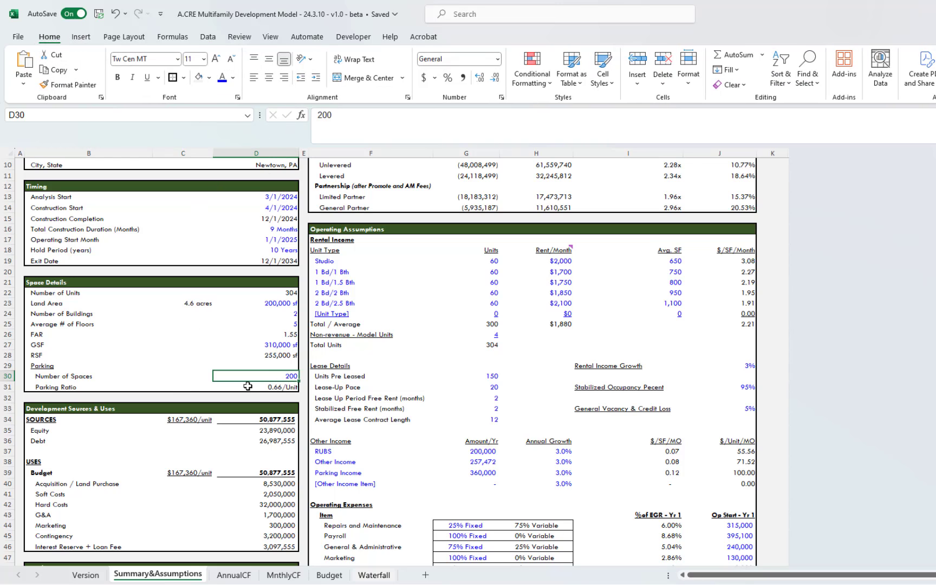
pyautogui.click(256, 292)
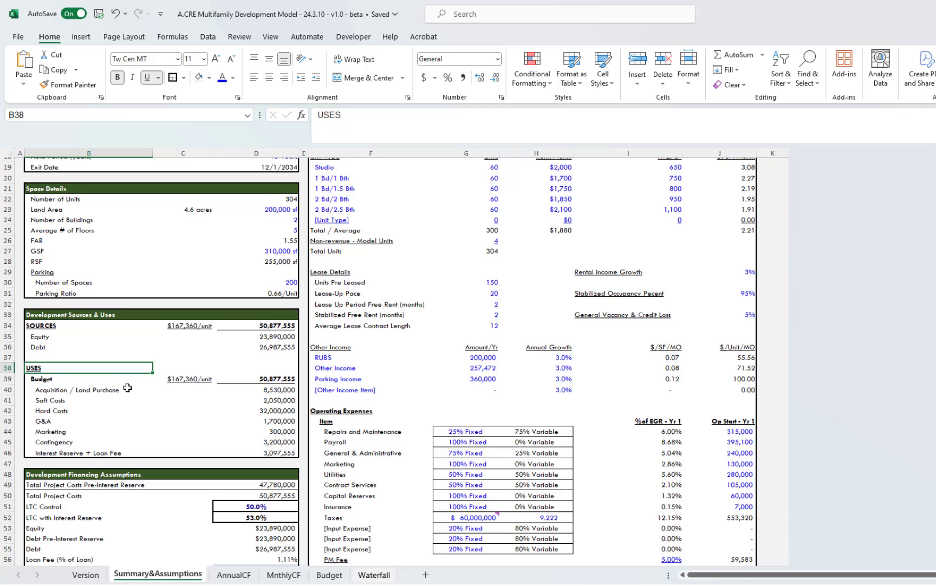
pyautogui.scroll(-3)
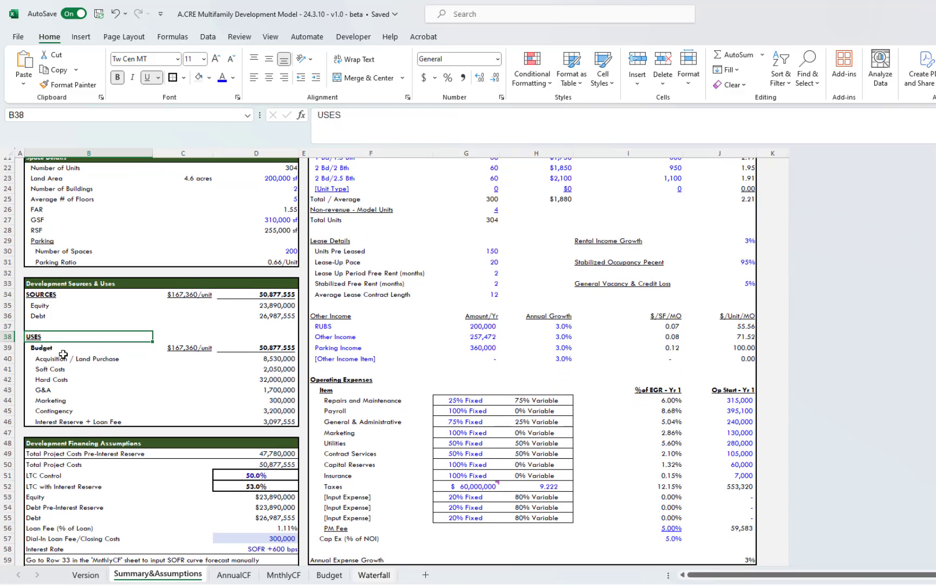
pyautogui.click(89, 358)
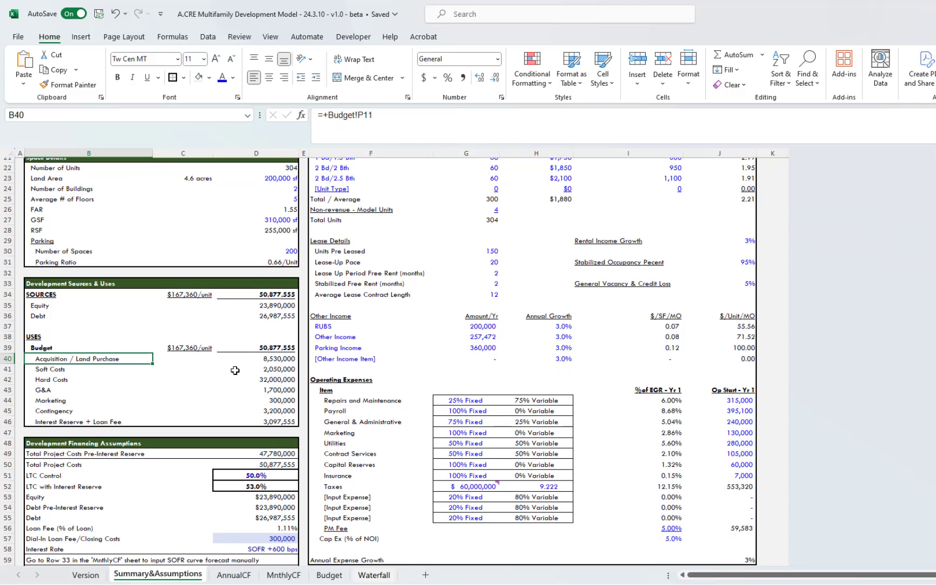
pyautogui.moveTo(221, 356)
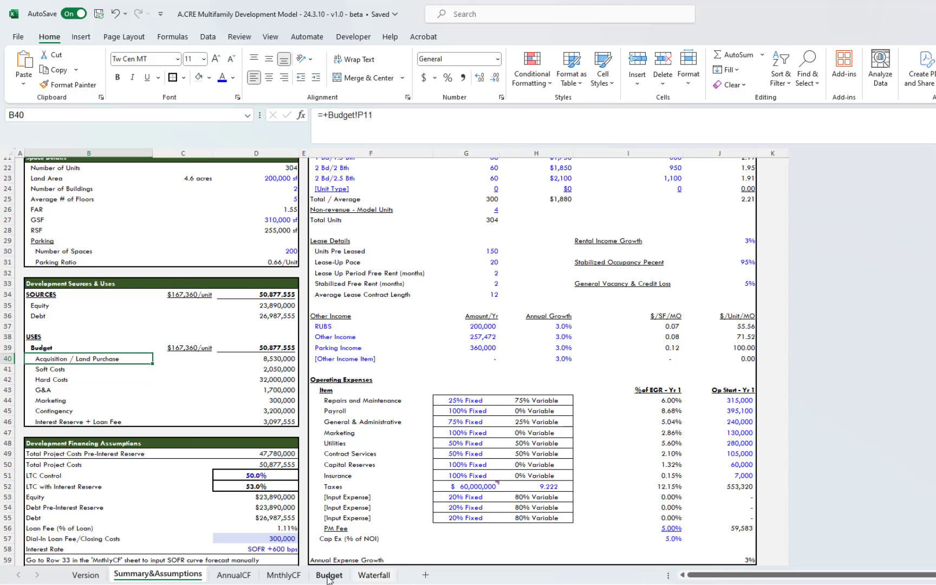
pyautogui.click(328, 575)
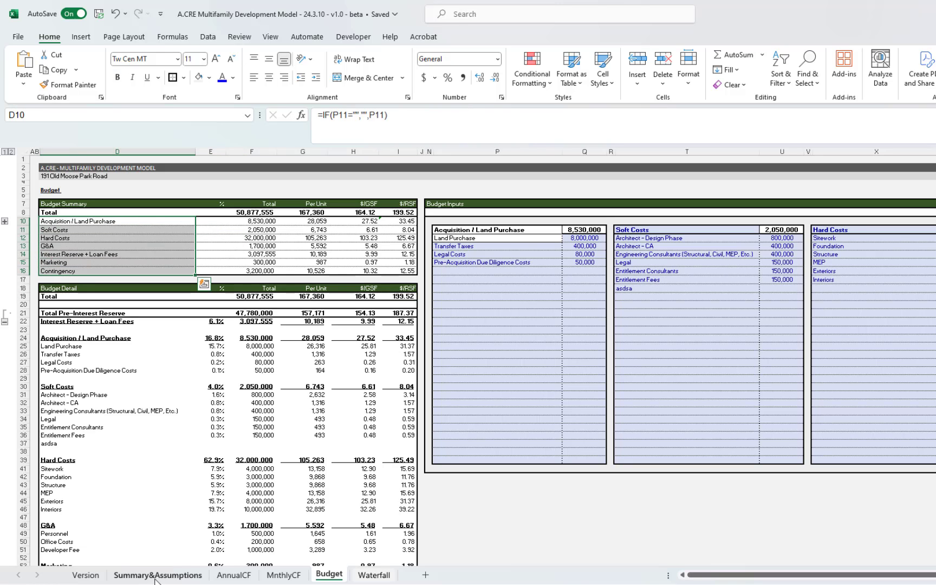
pyautogui.click(158, 575)
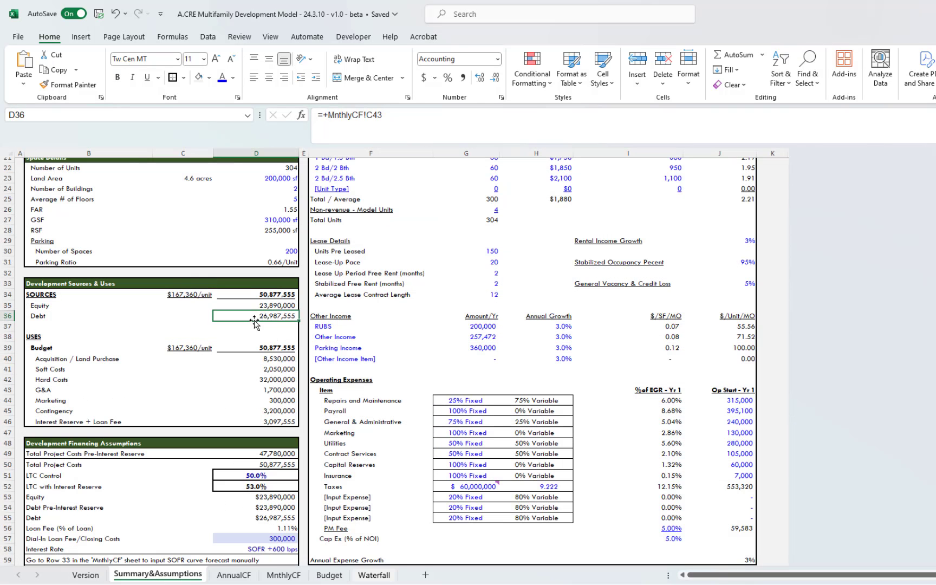
pyautogui.click(255, 305)
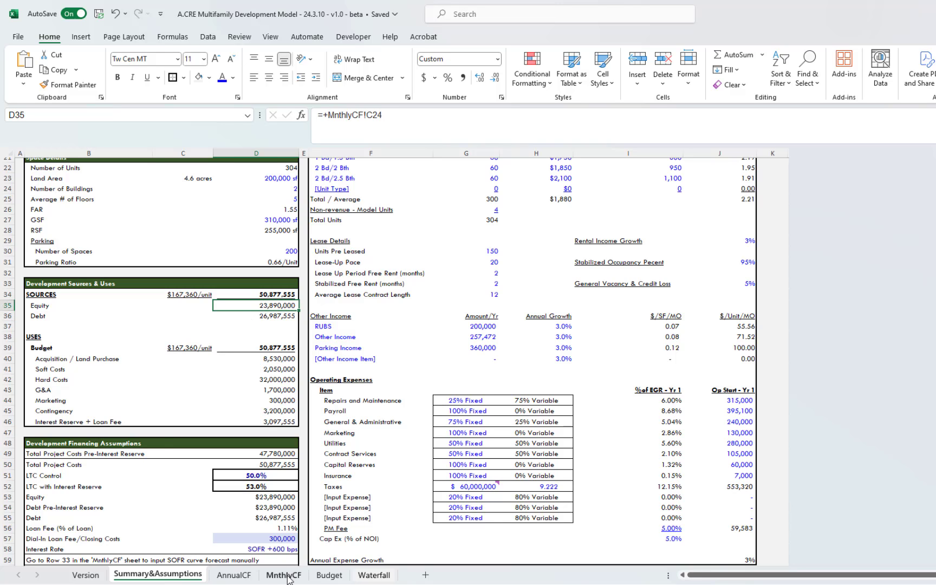
pyautogui.scroll(-3)
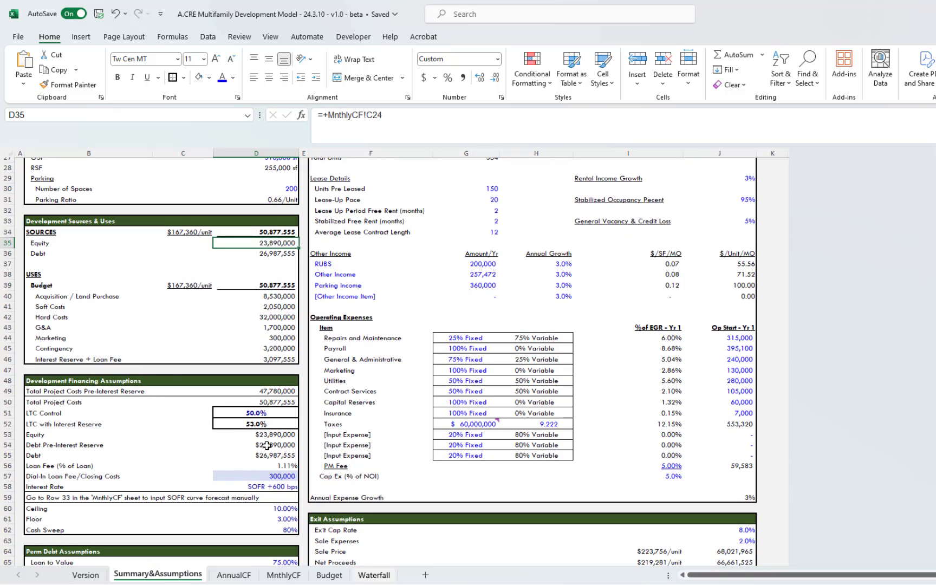
pyautogui.click(255, 434)
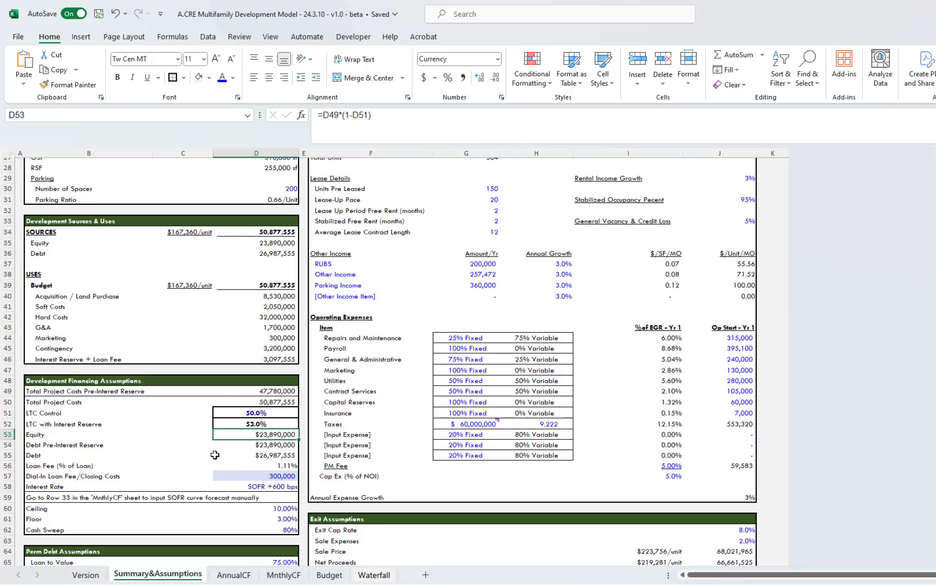
pyautogui.click(255, 455)
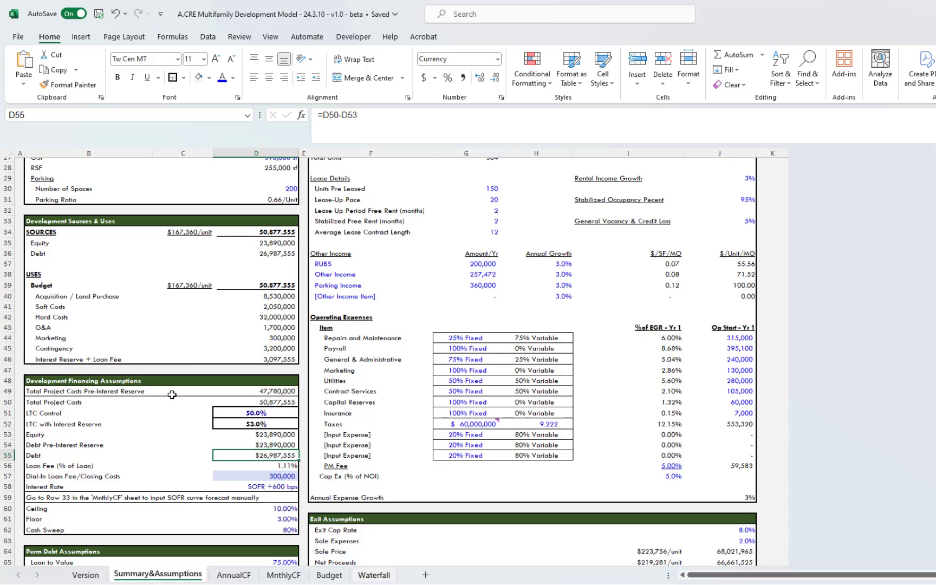
pyautogui.scroll(-3)
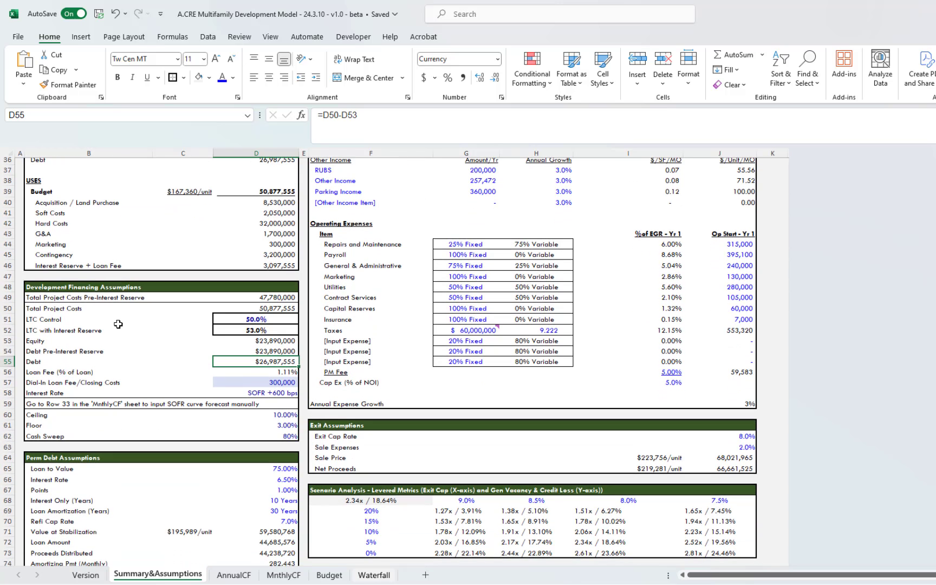
# - Review the LTC inputs and append ' - Treu LTC' to the LTC with Interest Reserve label
pyautogui.click(87, 286)
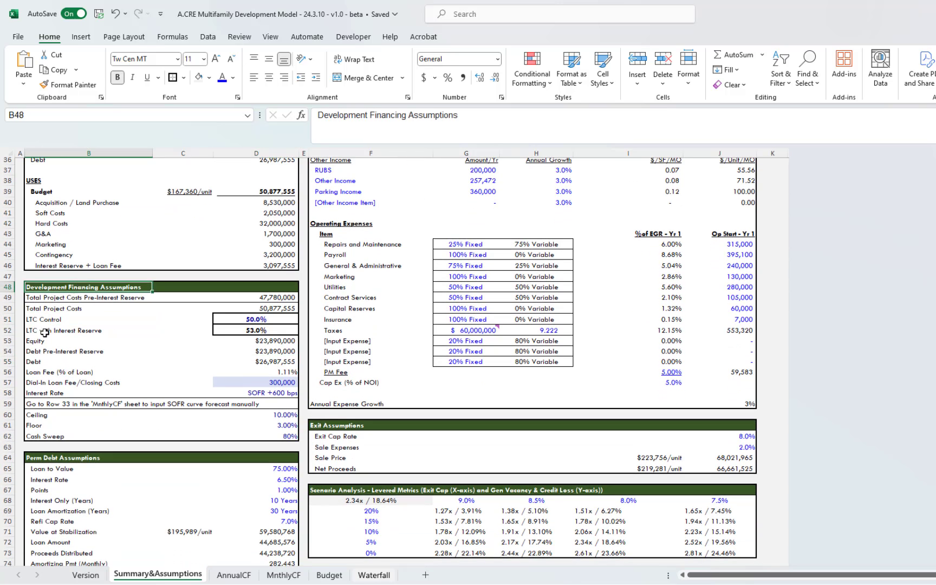
pyautogui.click(255, 319)
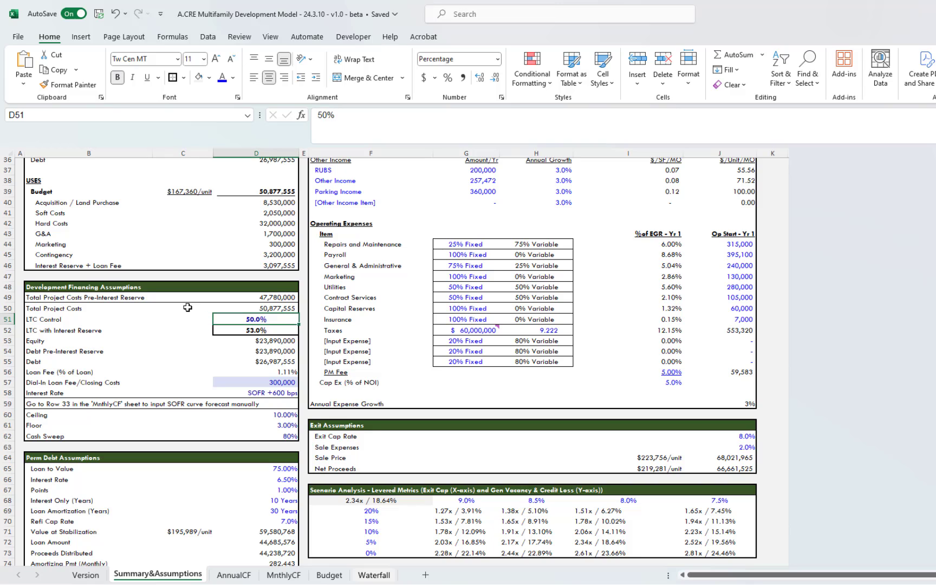
pyautogui.click(256, 330)
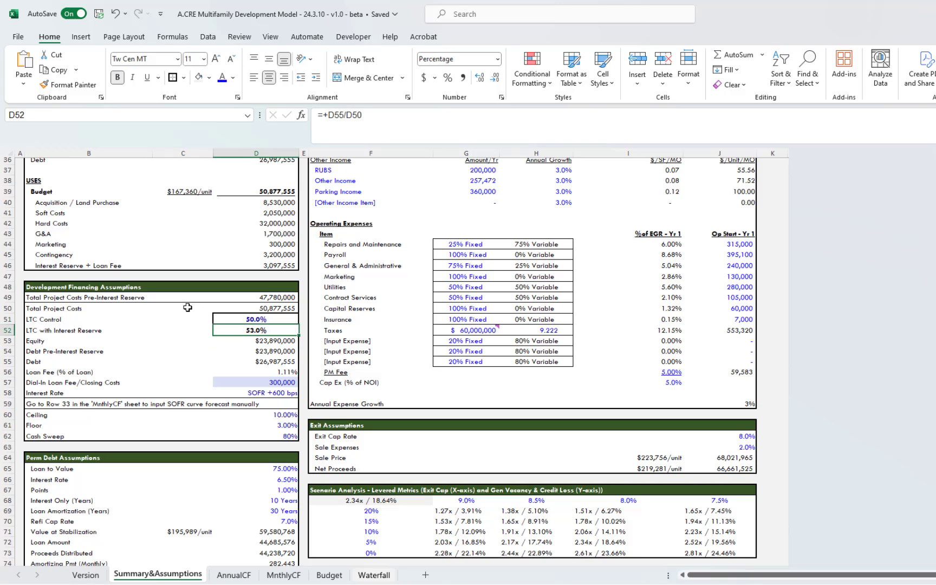
pyautogui.click(88, 331)
pyautogui.write(' -')
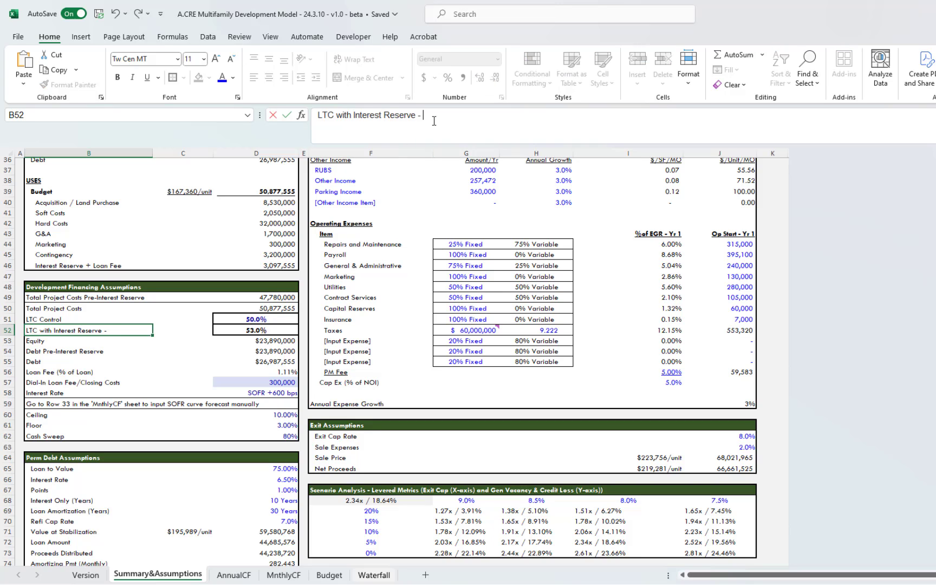
pyautogui.write('Treu LTC')
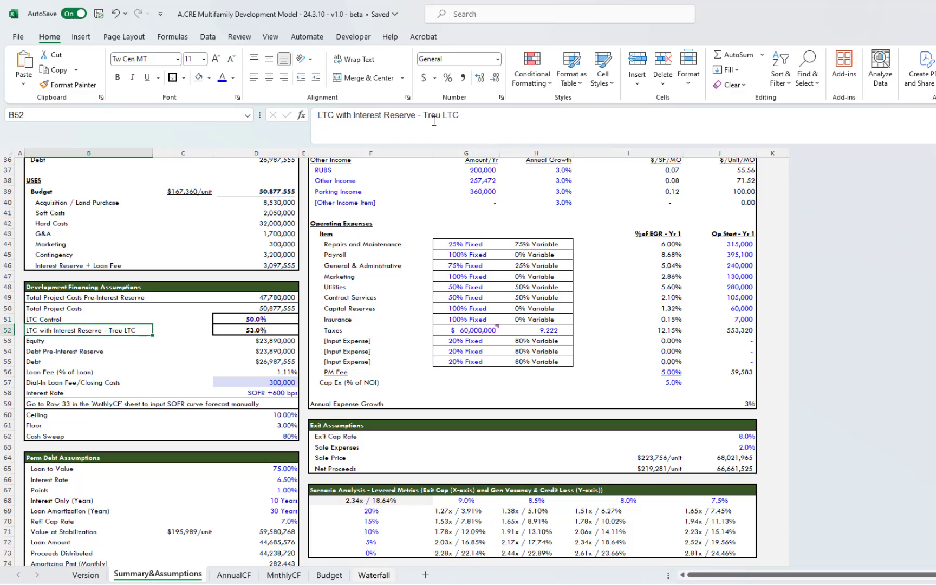
pyautogui.click(255, 330)
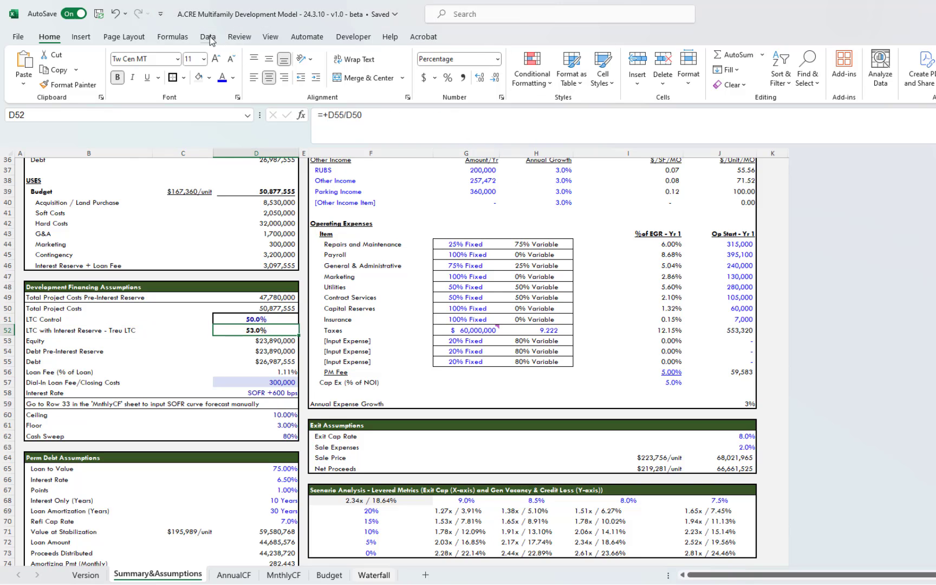
# - Goal Seek LTC with Interest Reserve to .55 by varying the LTC Control cell
pyautogui.click(836, 67)
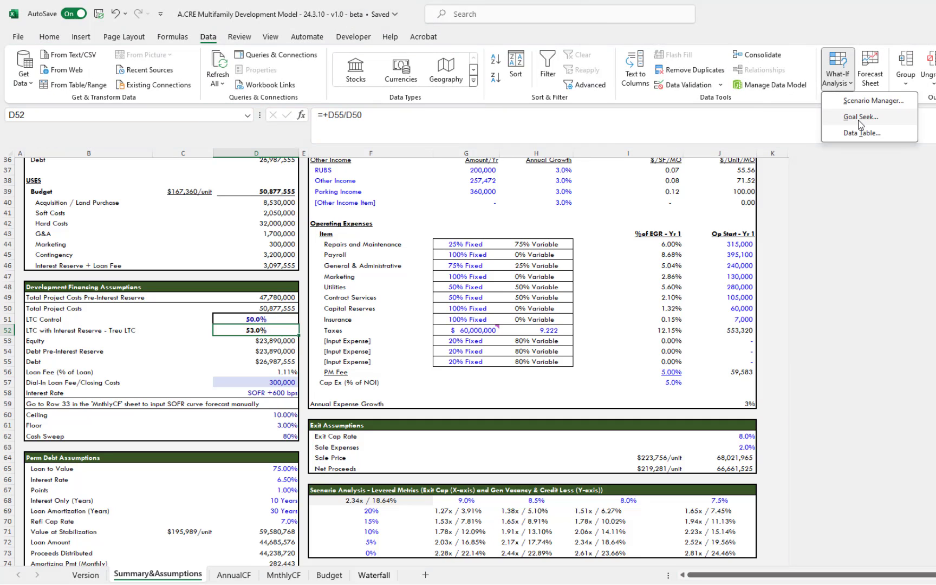
pyautogui.click(860, 116)
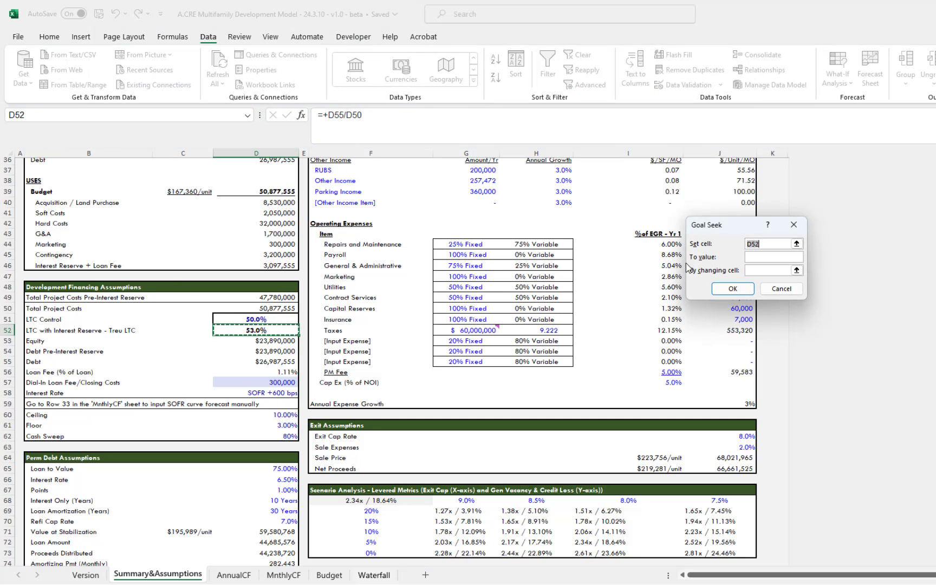
pyautogui.click(770, 256)
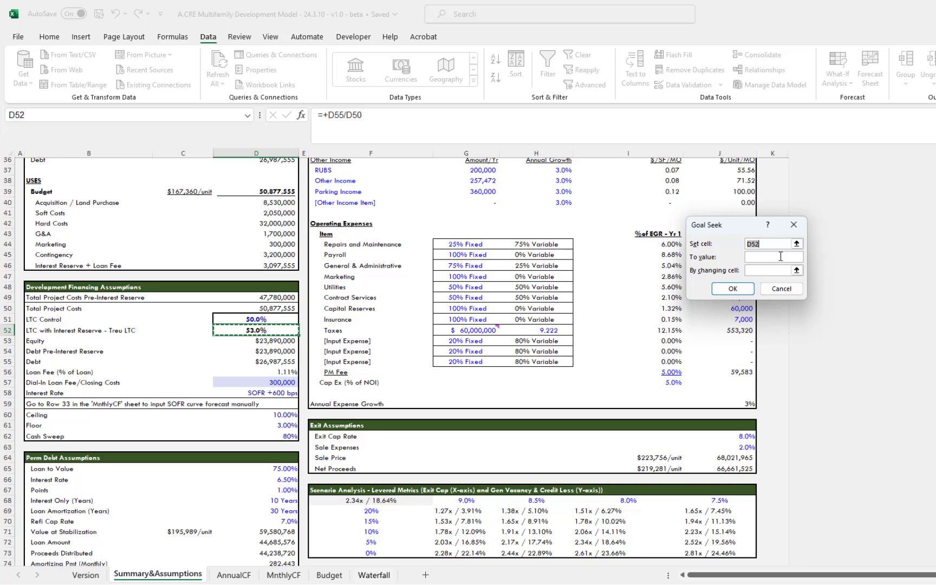
pyautogui.click(770, 257)
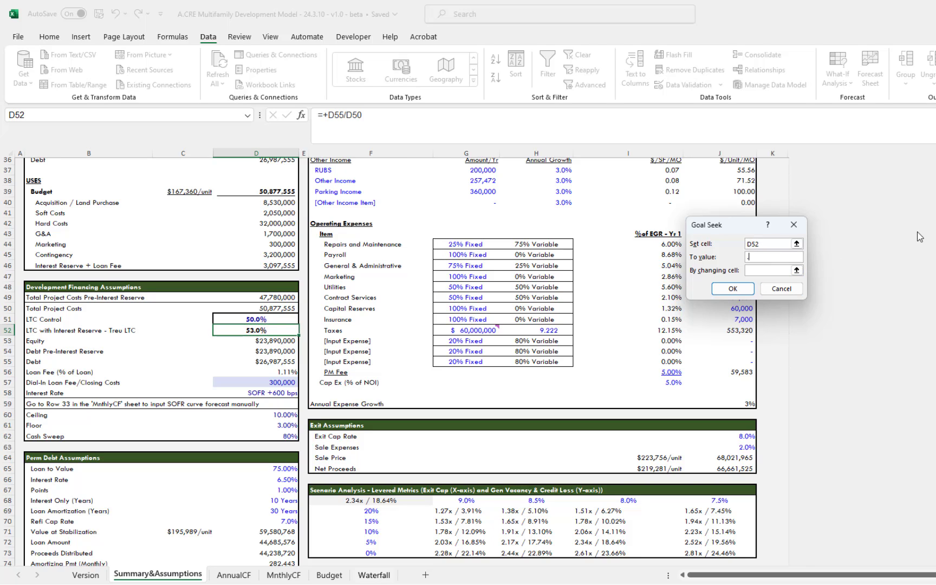
pyautogui.write('.55')
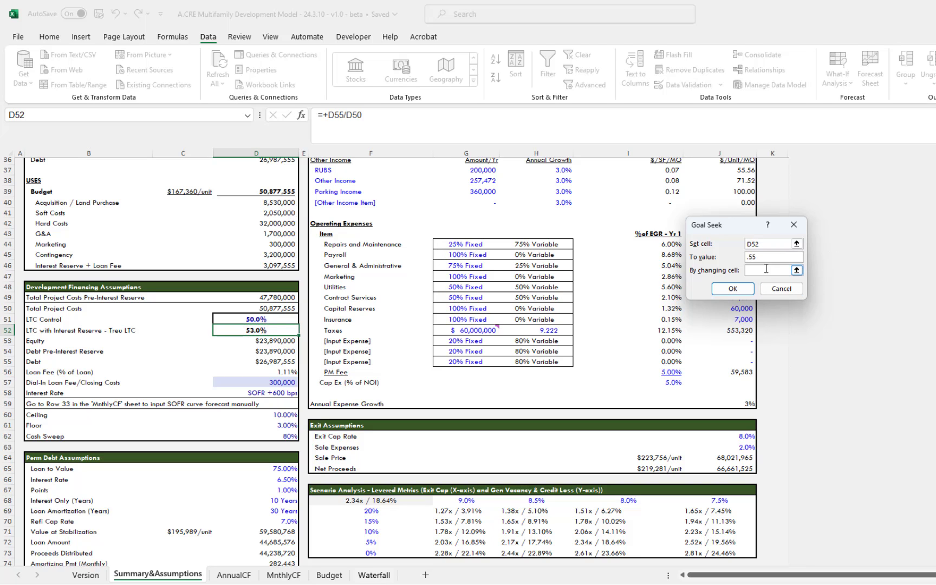
pyautogui.click(247, 318)
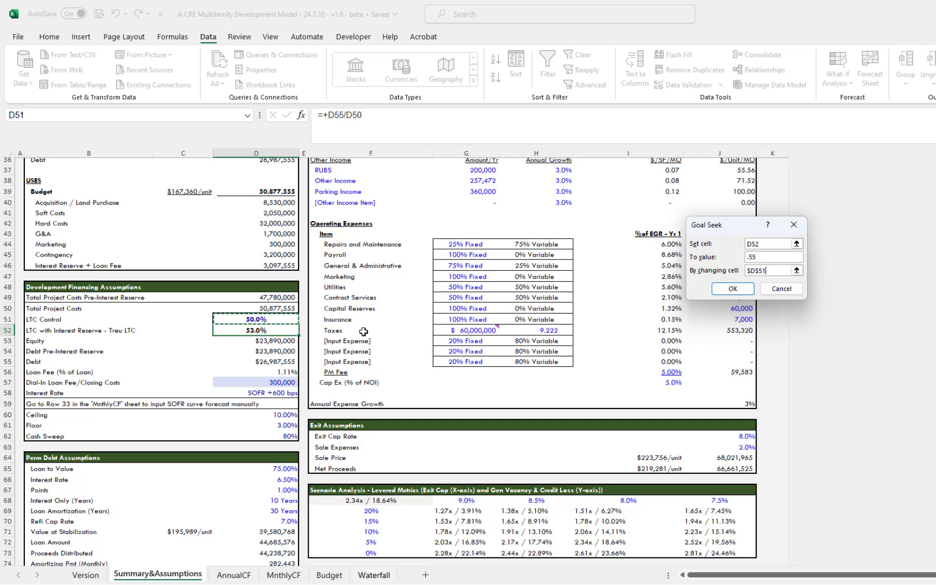
pyautogui.click(731, 288)
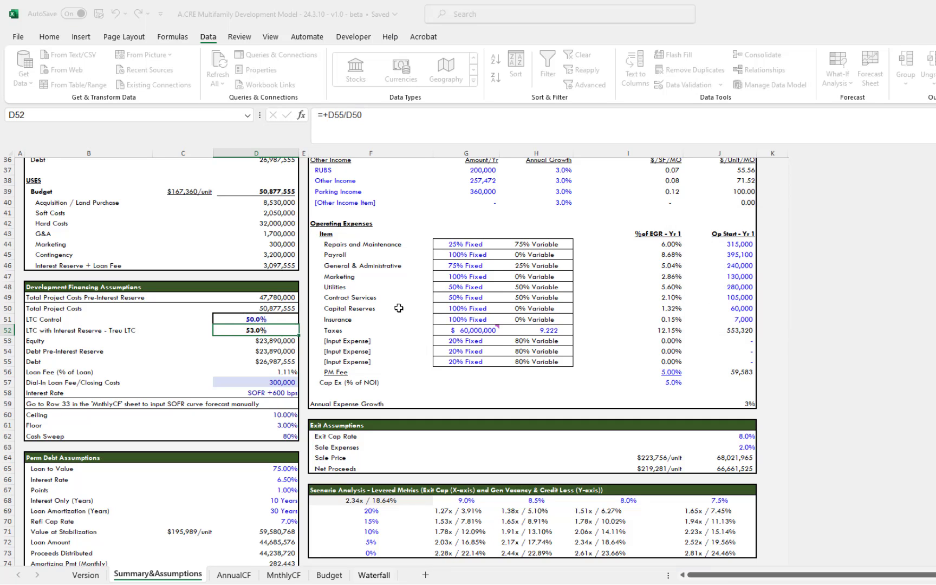
pyautogui.click(779, 242)
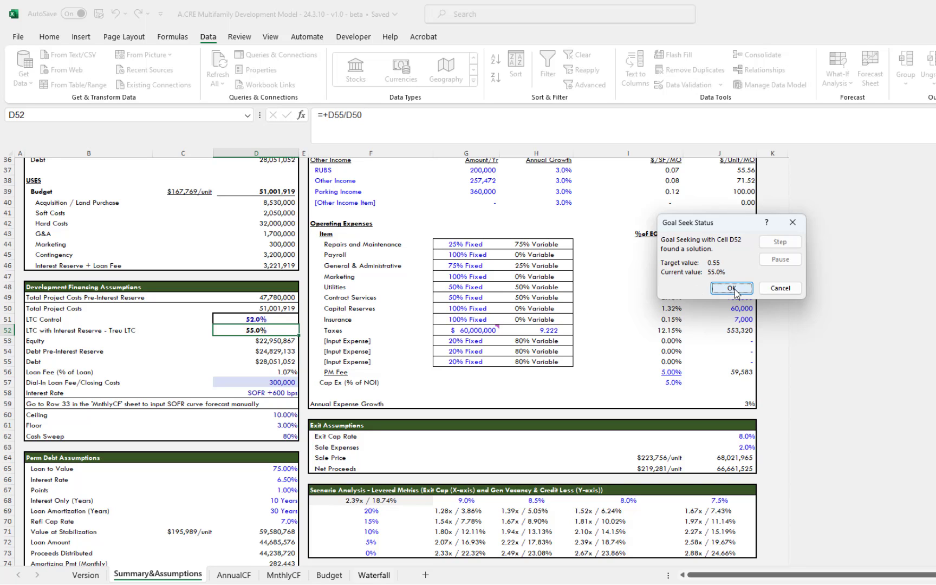
pyautogui.click(731, 287)
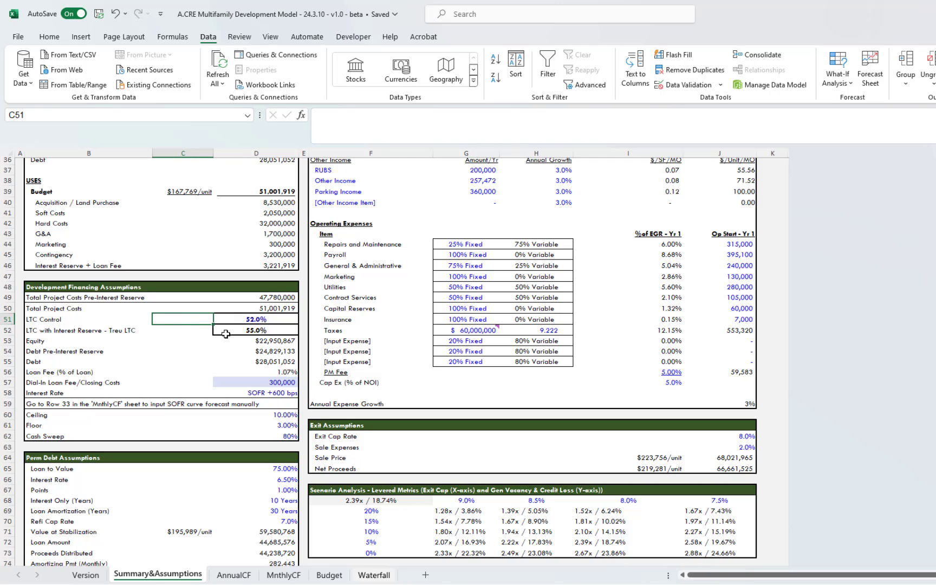
# - Review the resulting 55.0% LTC and 52.0% LTC Control values
pyautogui.click(256, 329)
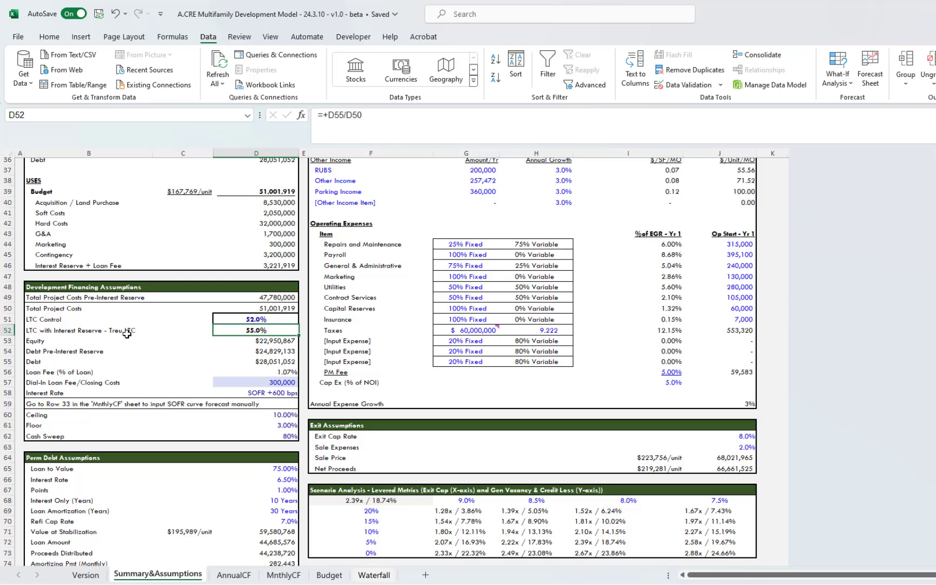
pyautogui.scroll(-3)
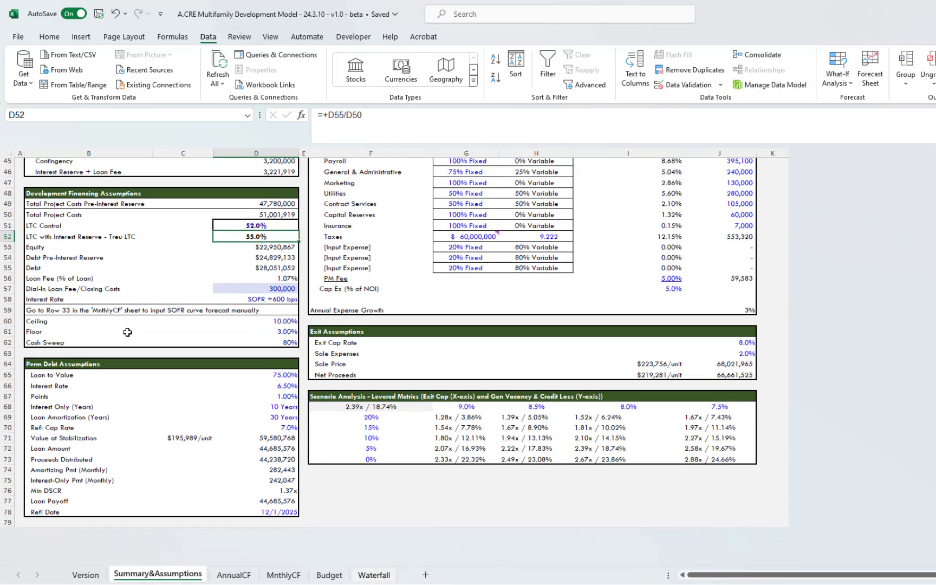
pyautogui.scroll(3)
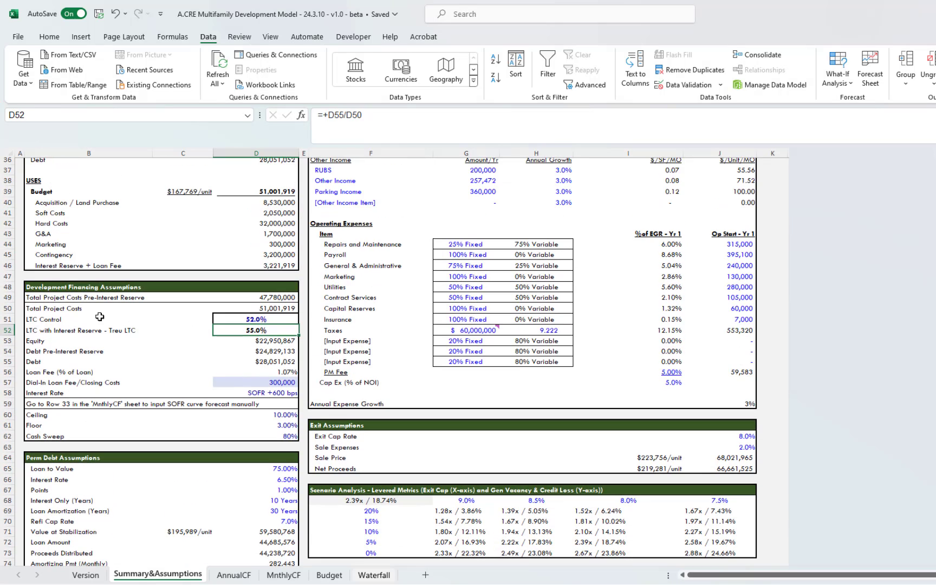
pyautogui.click(182, 318)
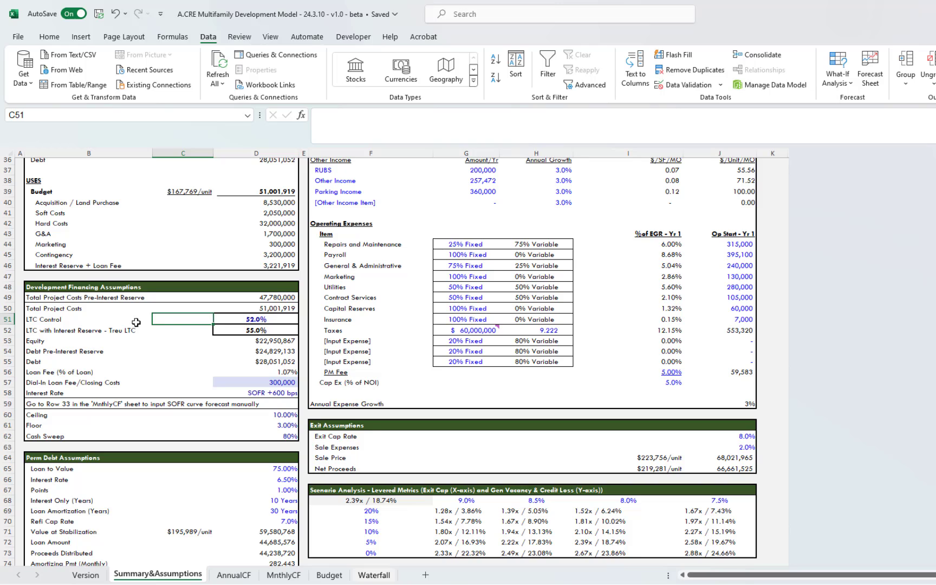
# - Review the Debt, loan fee percentage, closing costs and interest rate spread inputs
pyautogui.click(183, 330)
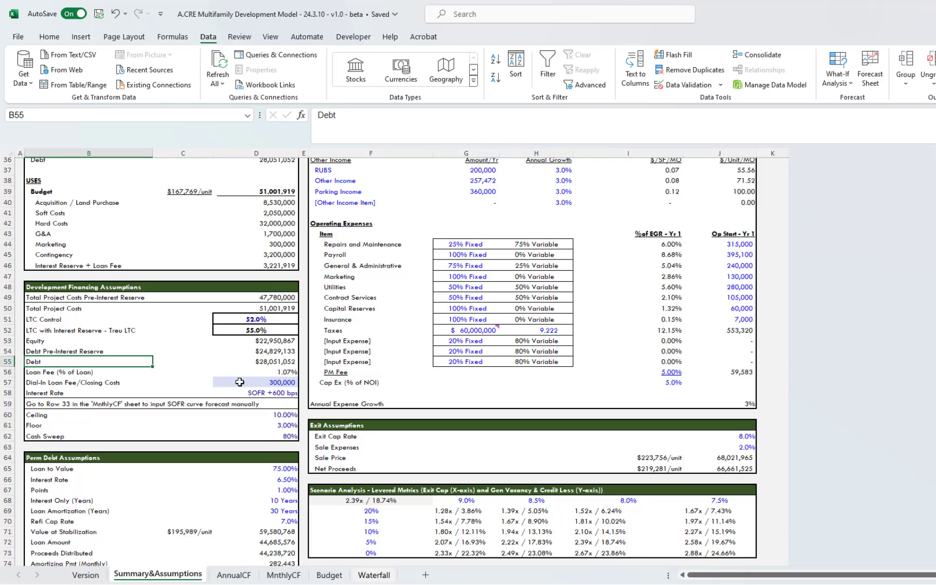
pyautogui.click(255, 381)
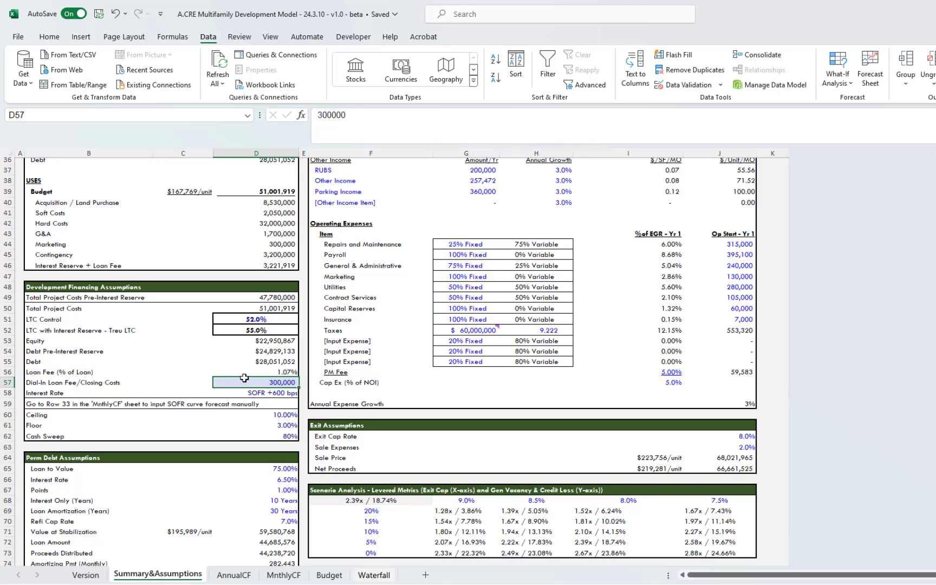
pyautogui.click(255, 372)
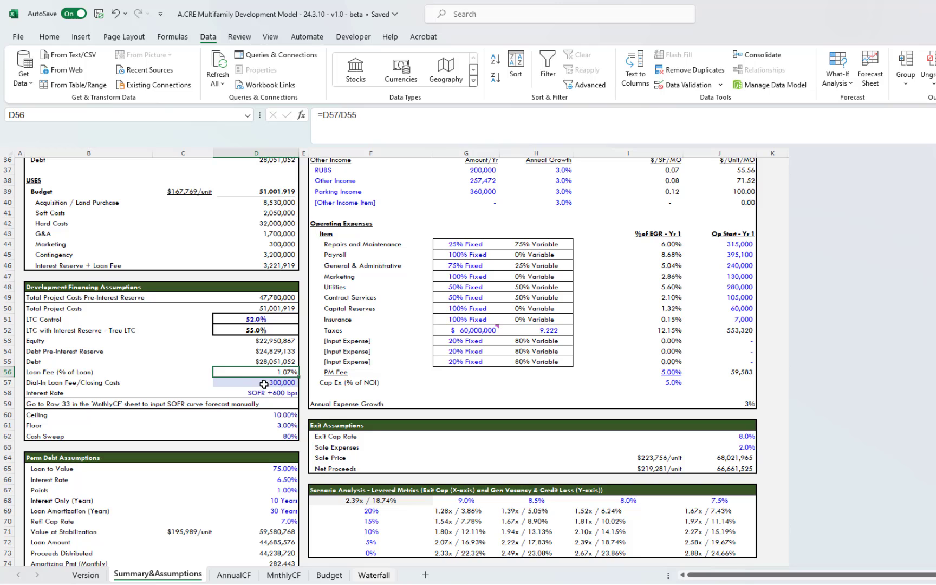
pyautogui.click(256, 381)
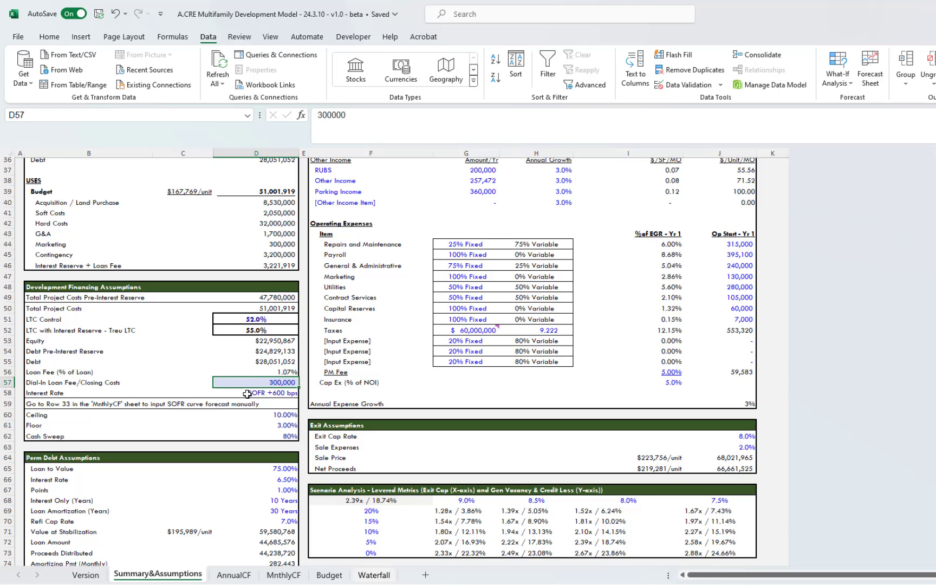
pyautogui.click(256, 393)
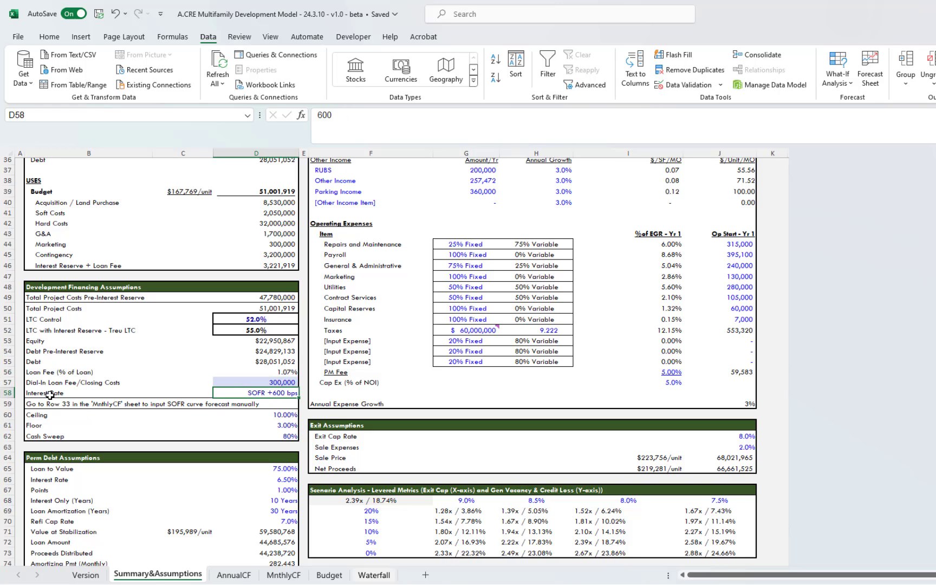
# - Add a forward-curve-in-MonthlyCF note to the Interest Rate Spread label
pyautogui.click(72, 392)
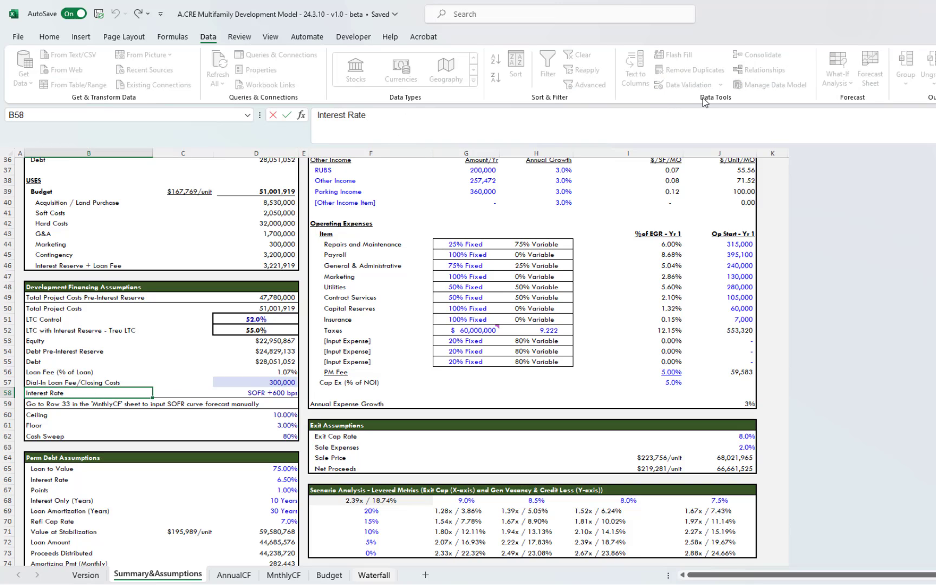
pyautogui.write('+')
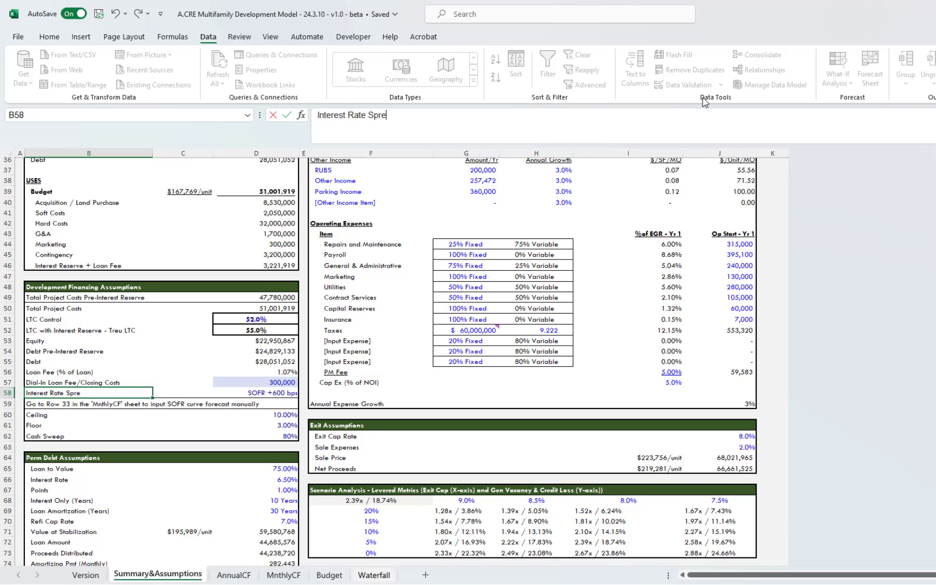
pyautogui.write('ad')
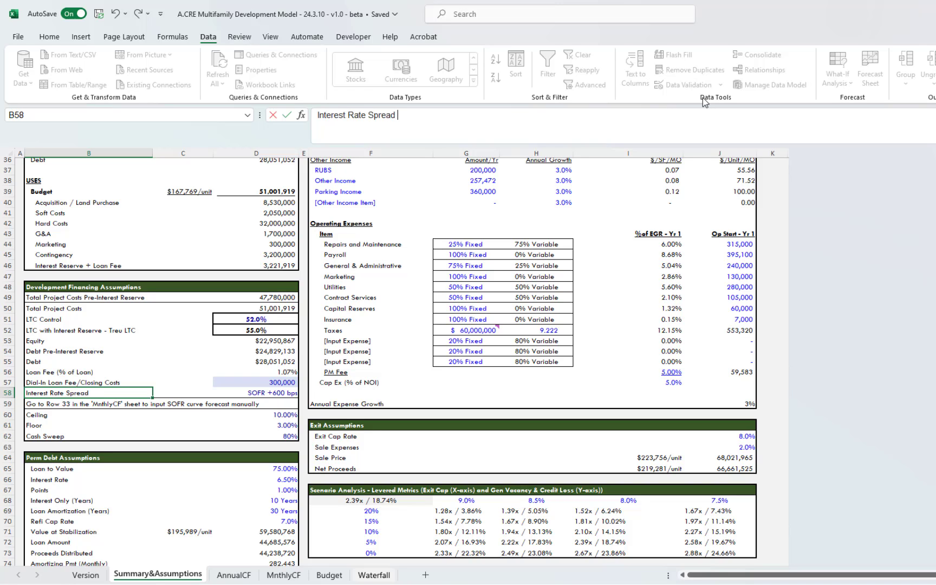
pyautogui.write('(')
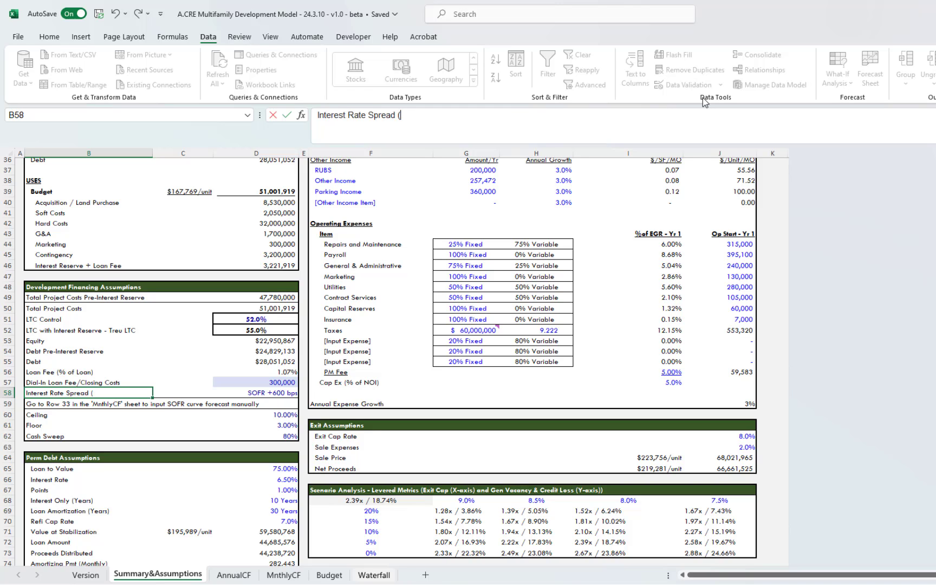
pyautogui.write('forwar')
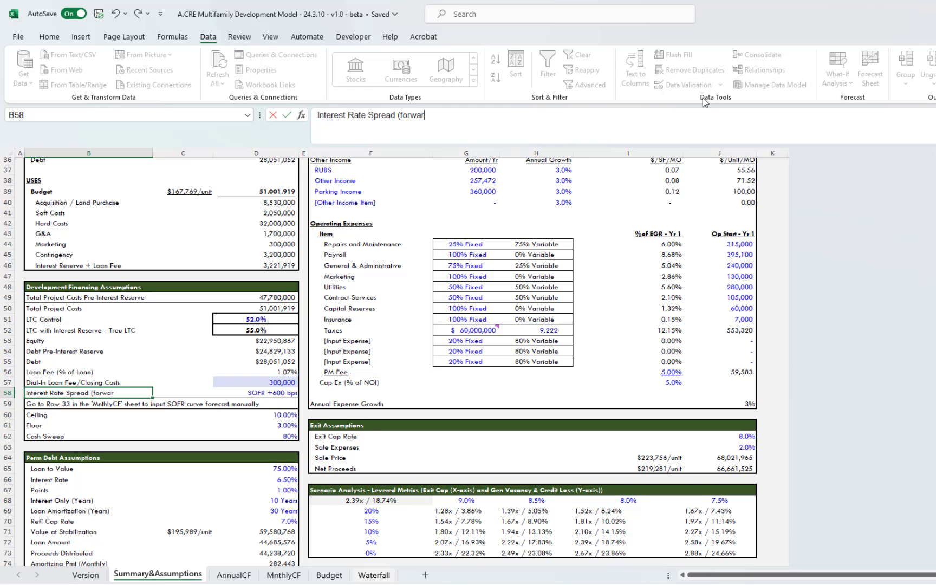
pyautogui.write('d curve is dropped in MonthlyCF tab')
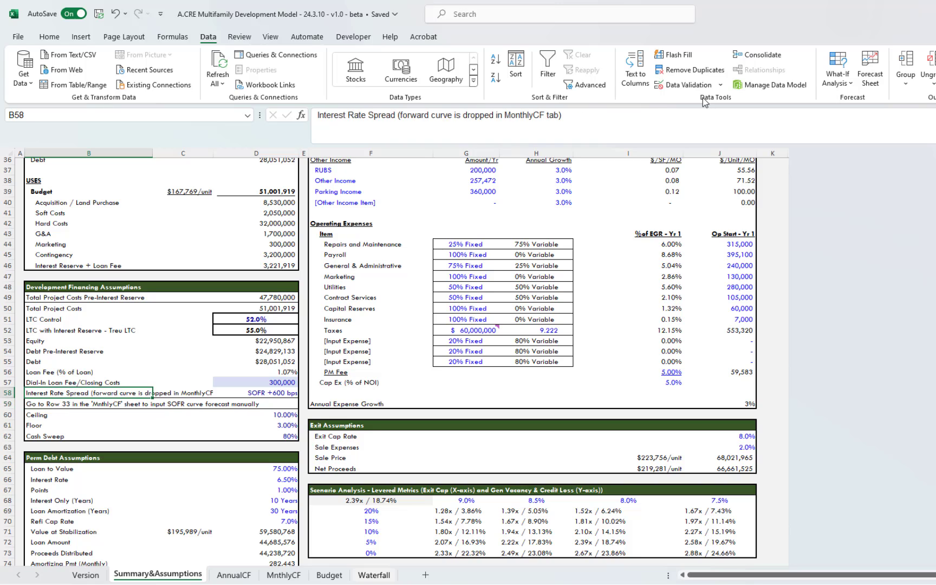
pyautogui.moveTo(454, 116)
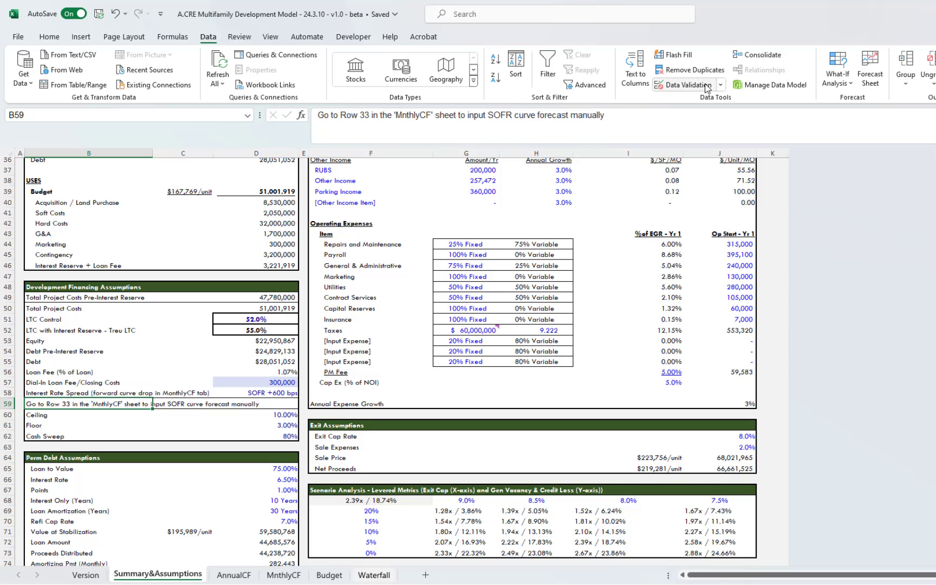
pyautogui.click(89, 404)
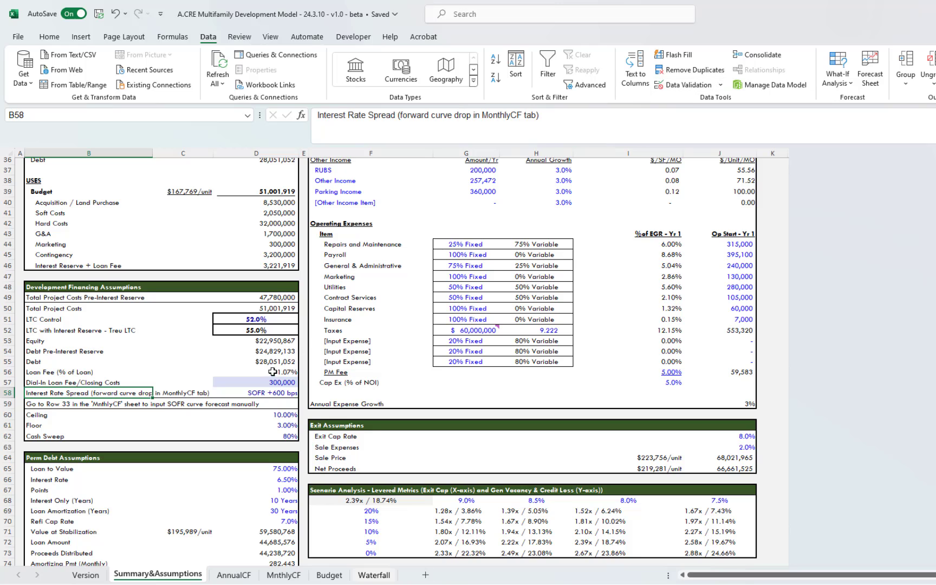
pyautogui.click(256, 393)
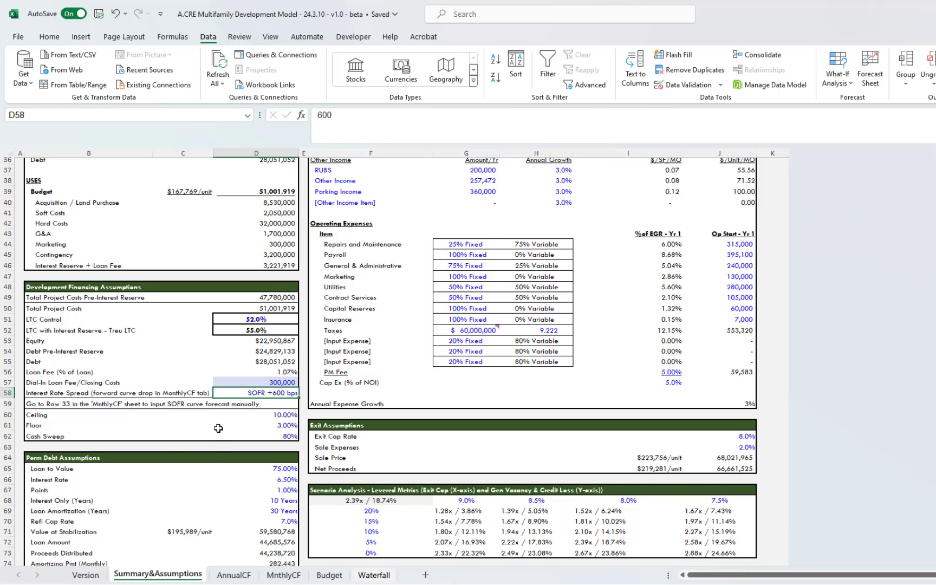
pyautogui.moveTo(236, 392)
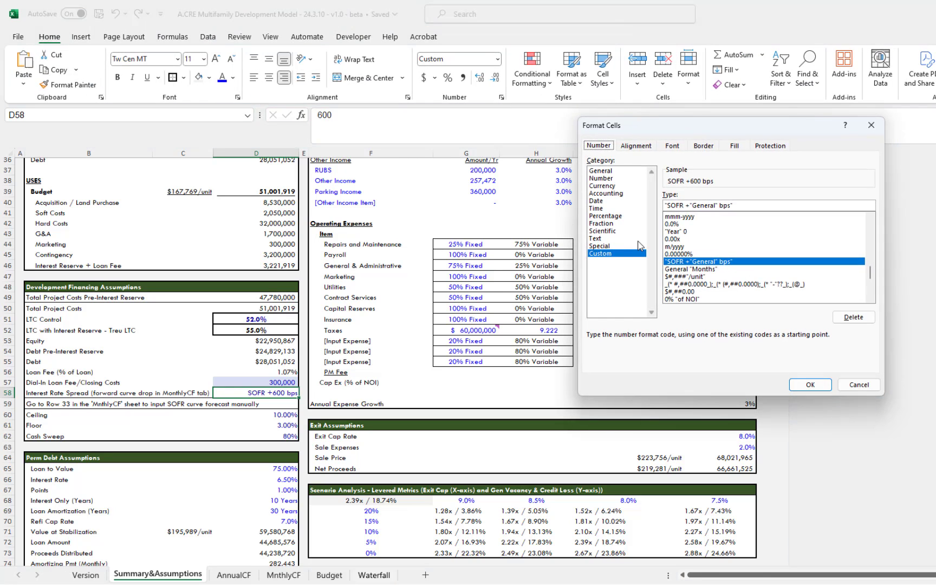
pyautogui.moveTo(678, 216)
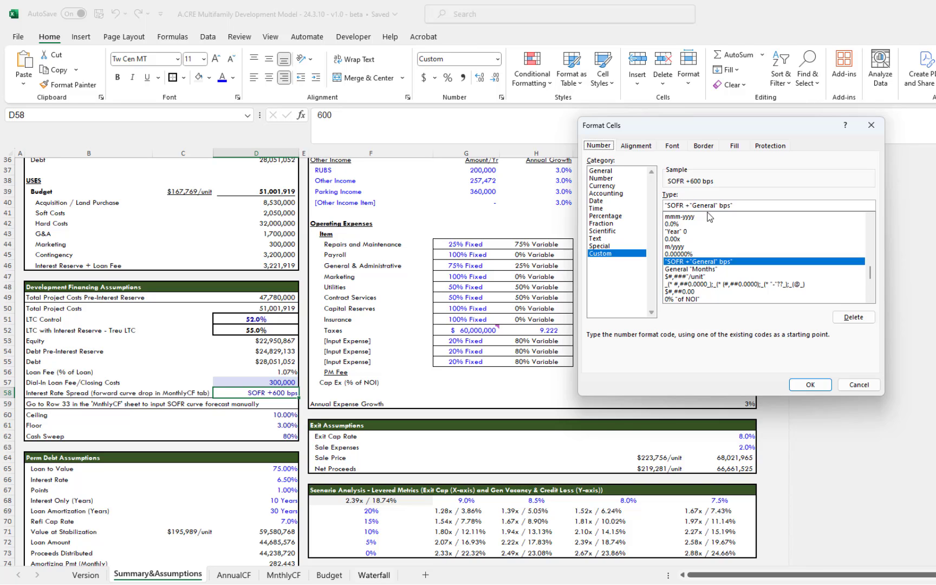
pyautogui.moveTo(858, 384)
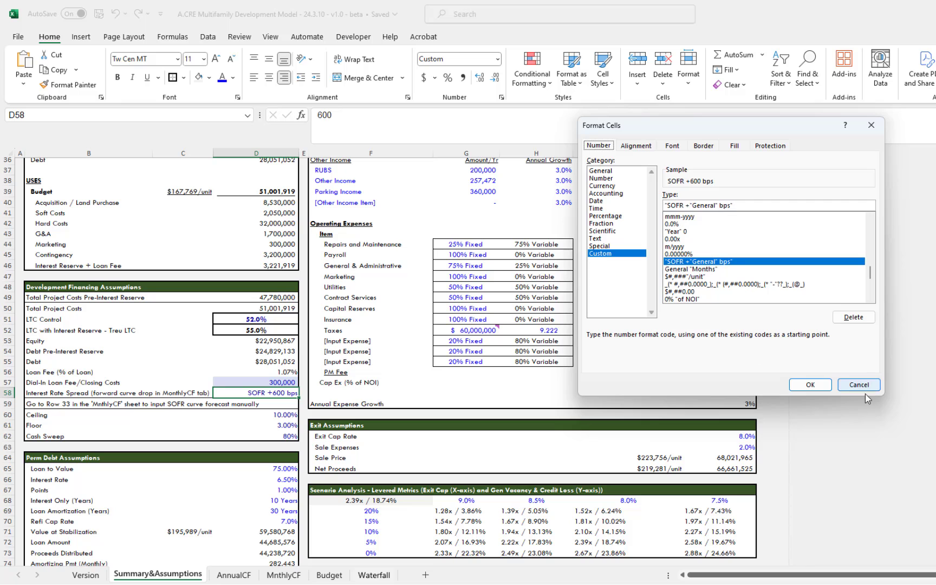
pyautogui.click(858, 384)
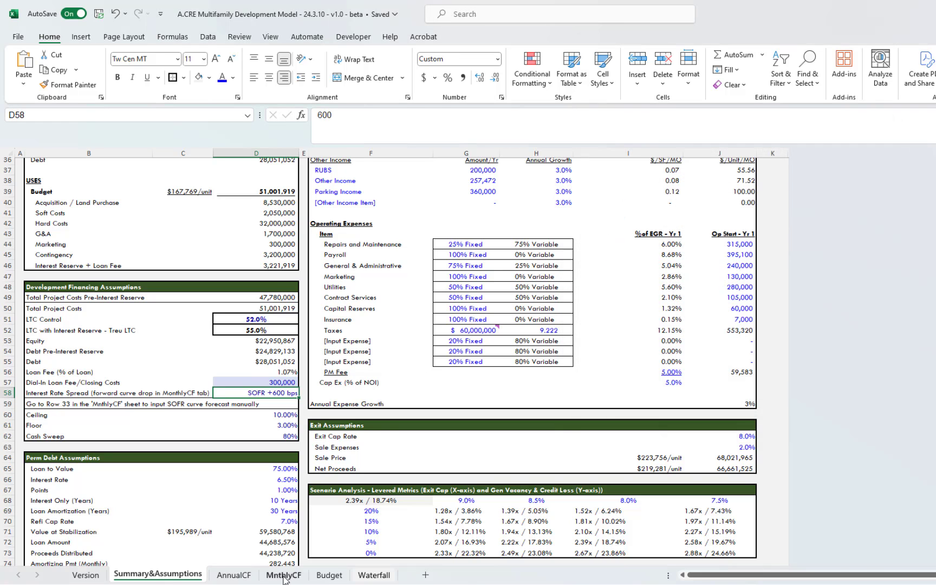
pyautogui.click(283, 575)
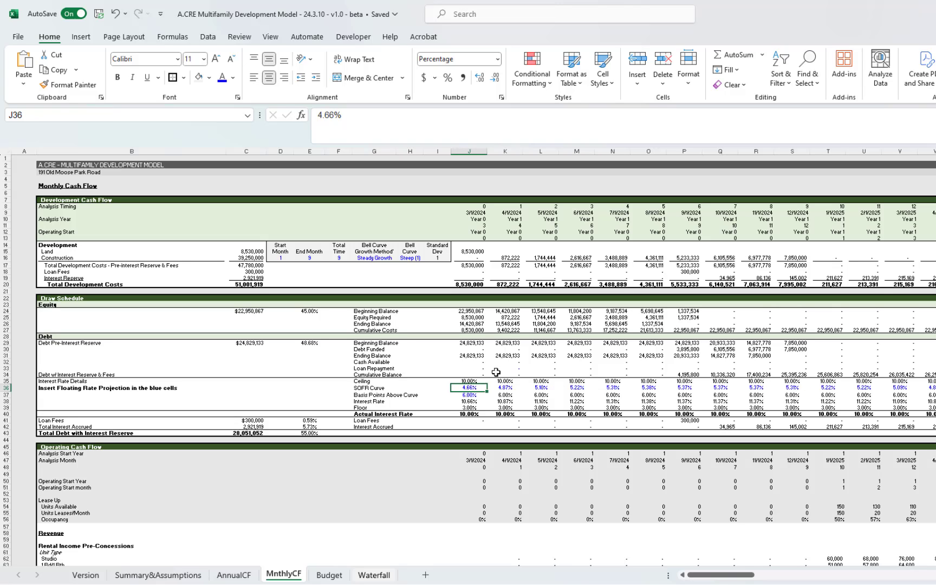
pyautogui.click(470, 381)
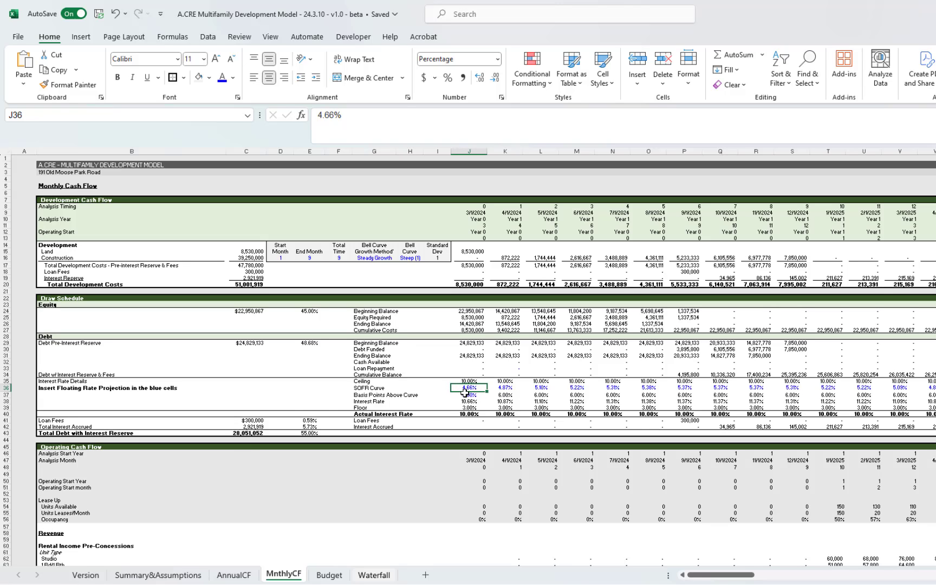
pyautogui.click(470, 395)
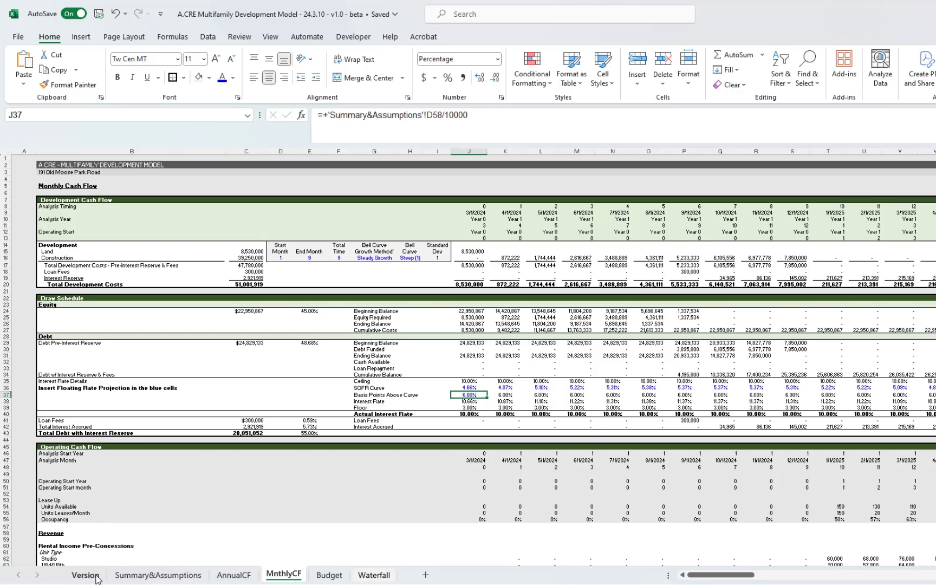
pyautogui.click(158, 575)
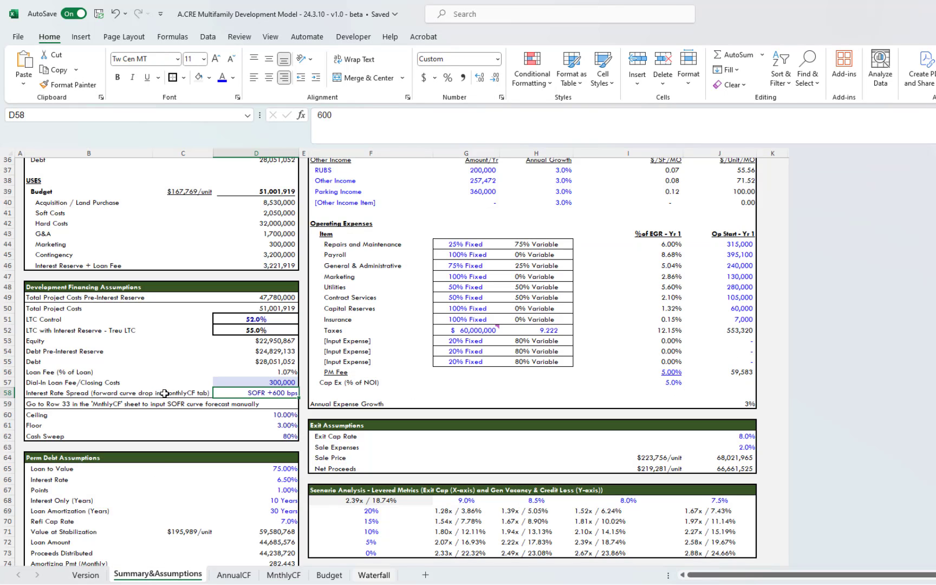
# - Review the 10.00% Ceiling and 80% Cash Sweep inputs, then show the Data ribbon
pyautogui.click(255, 415)
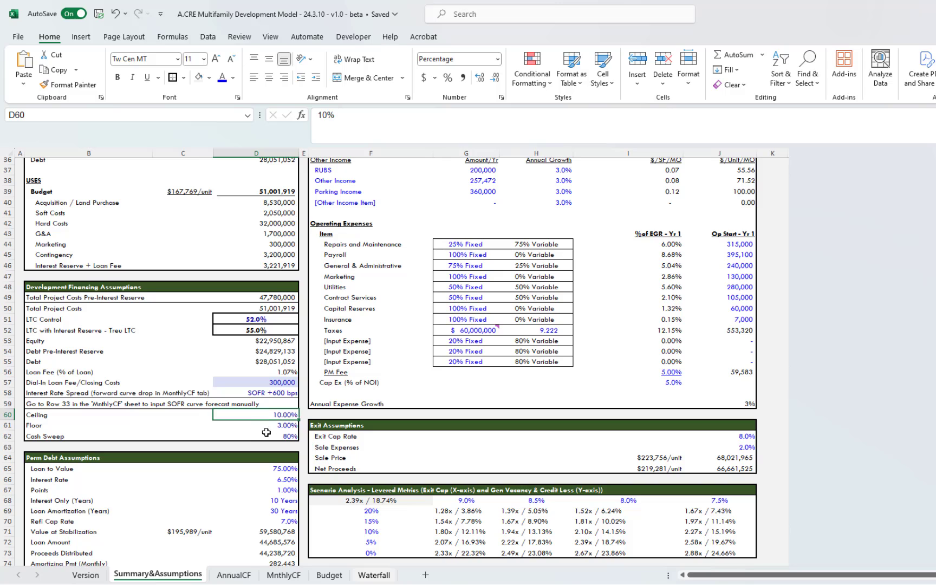
pyautogui.moveTo(248, 427)
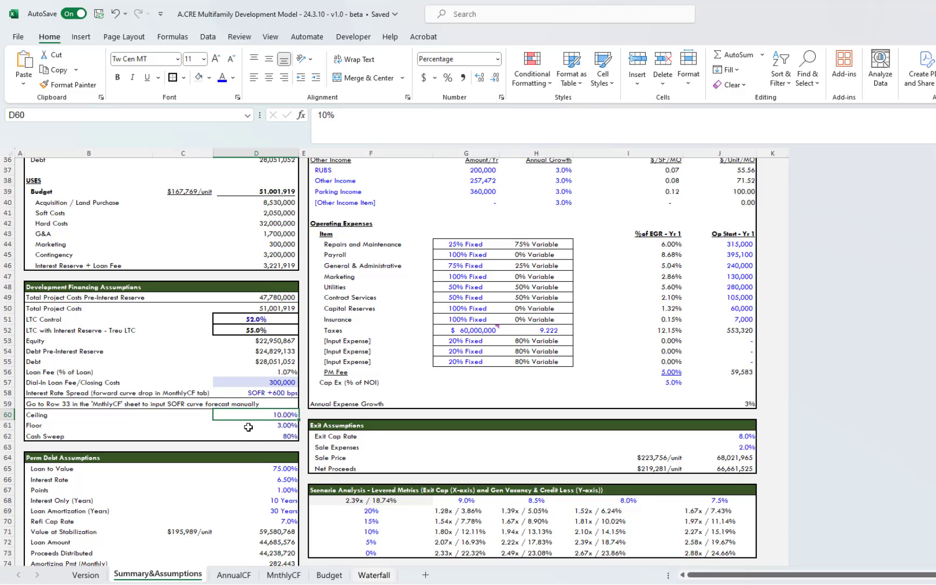
pyautogui.click(256, 425)
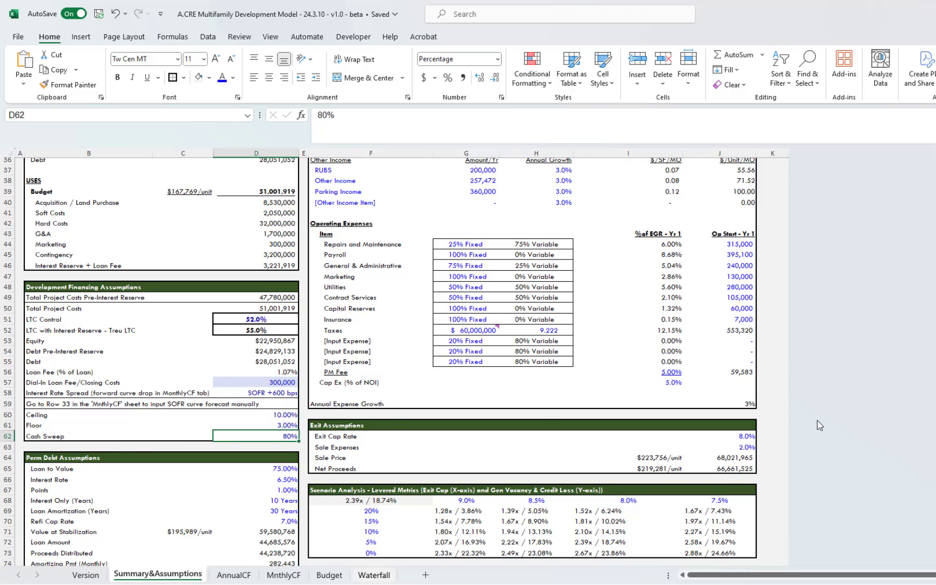
pyautogui.moveTo(208, 33)
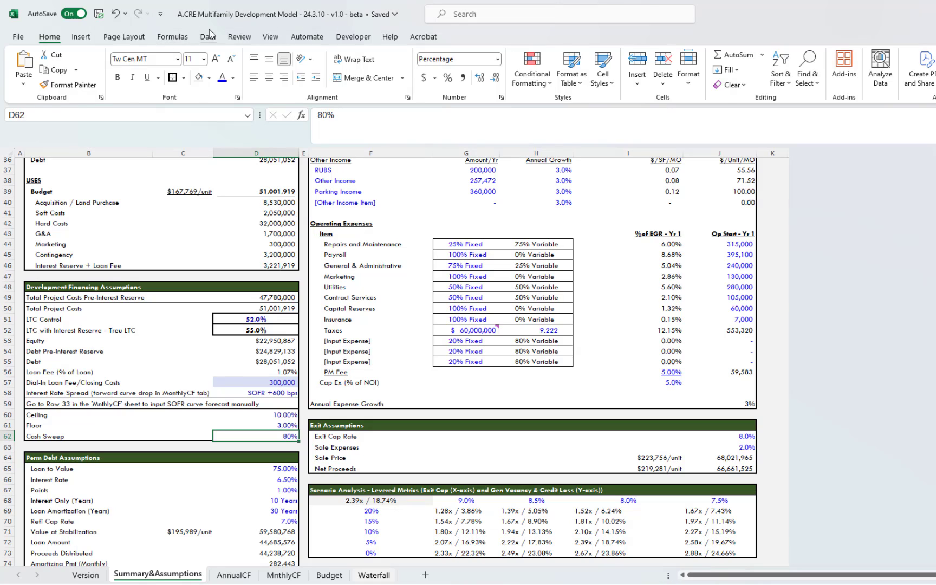
pyautogui.click(208, 36)
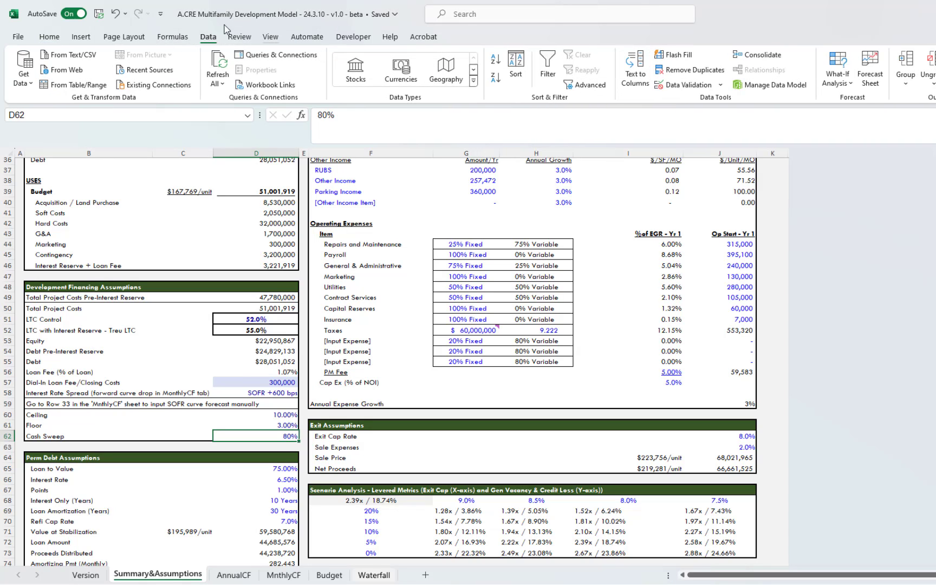
# - Confirm Cash Sweep has no dependents, clear its row and delete the empty row
pyautogui.click(502, 69)
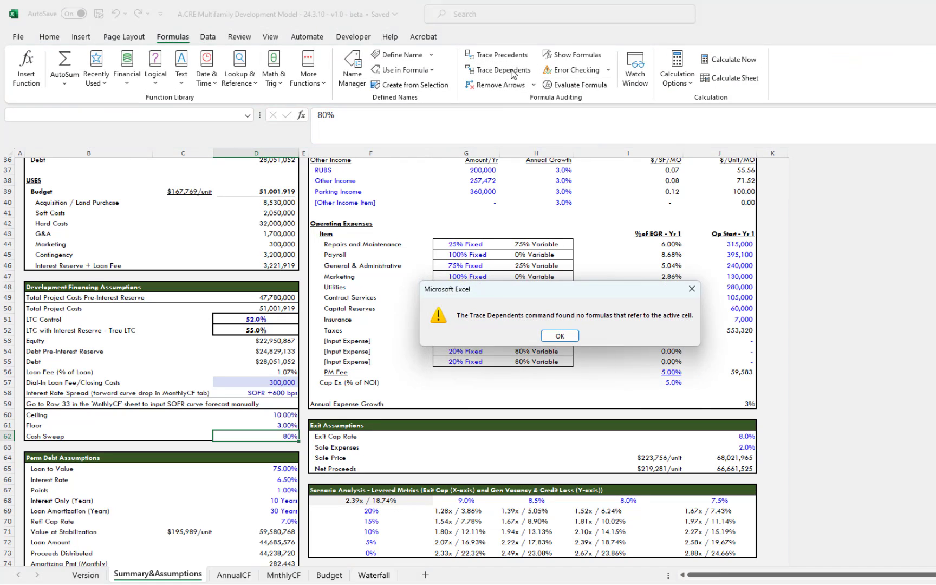
pyautogui.click(560, 336)
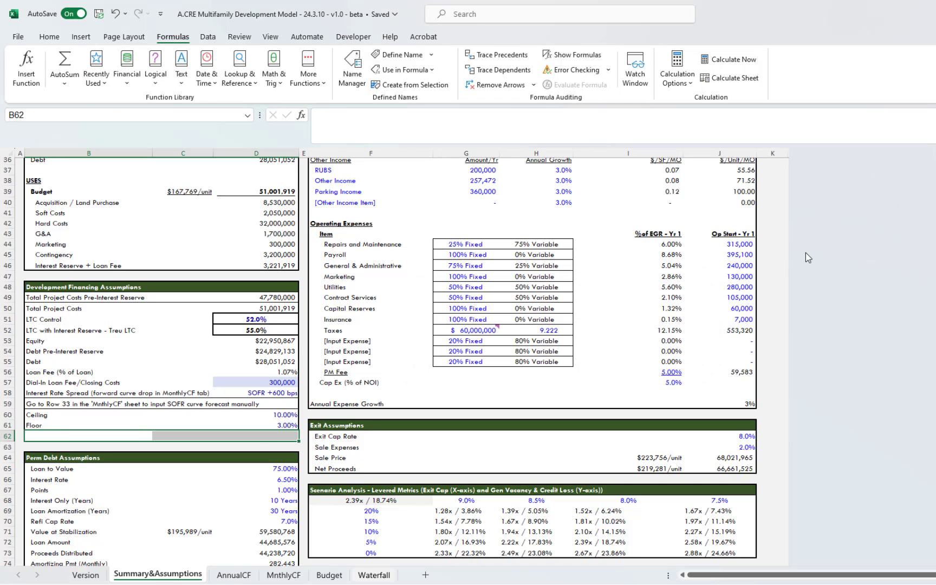
pyautogui.click(88, 425)
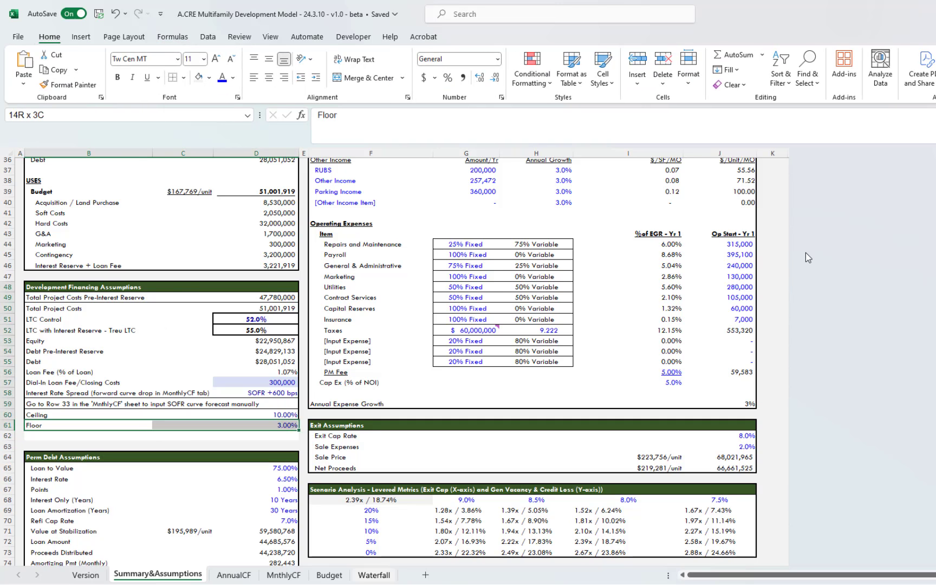
pyautogui.click(90, 436)
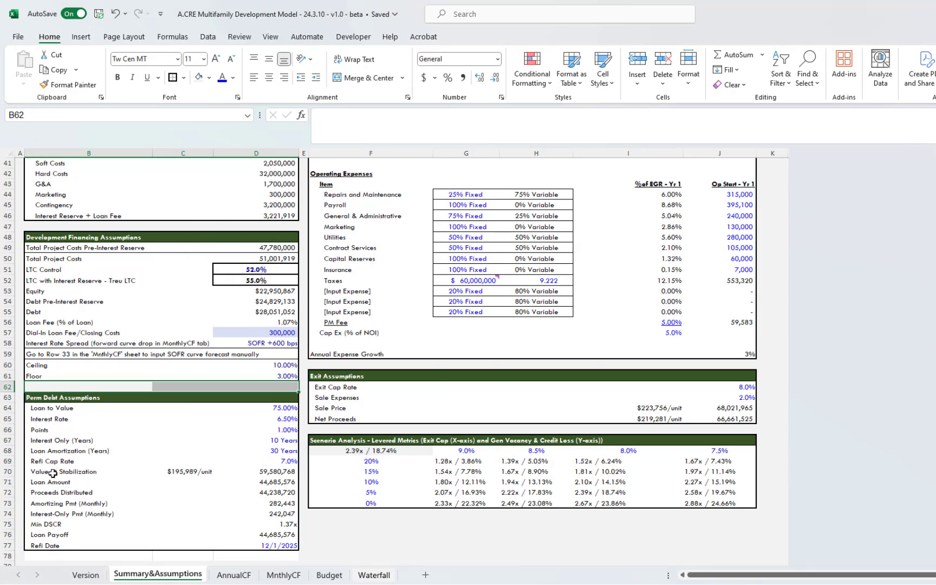
pyautogui.scroll(-3)
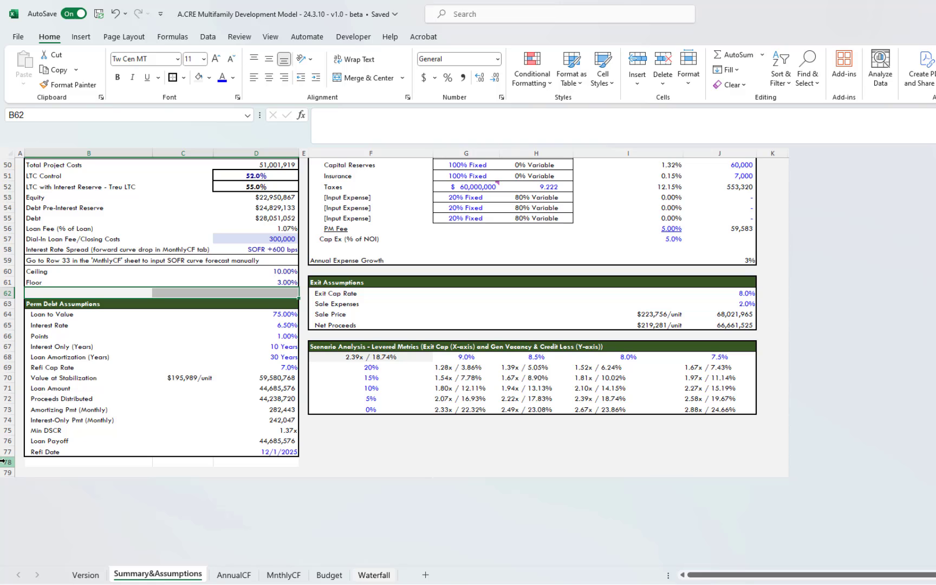
pyautogui.click(7, 462)
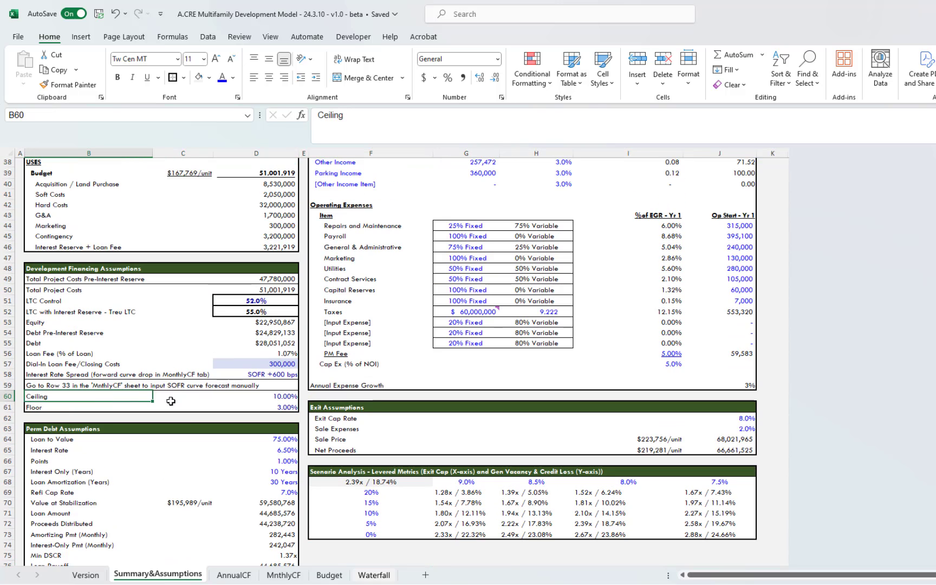
pyautogui.click(62, 428)
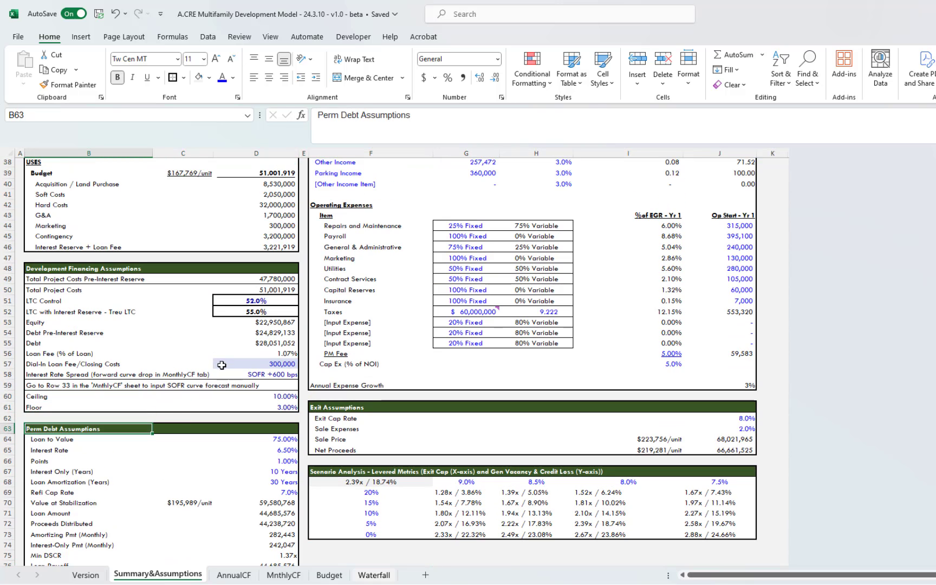
pyautogui.scroll(-3)
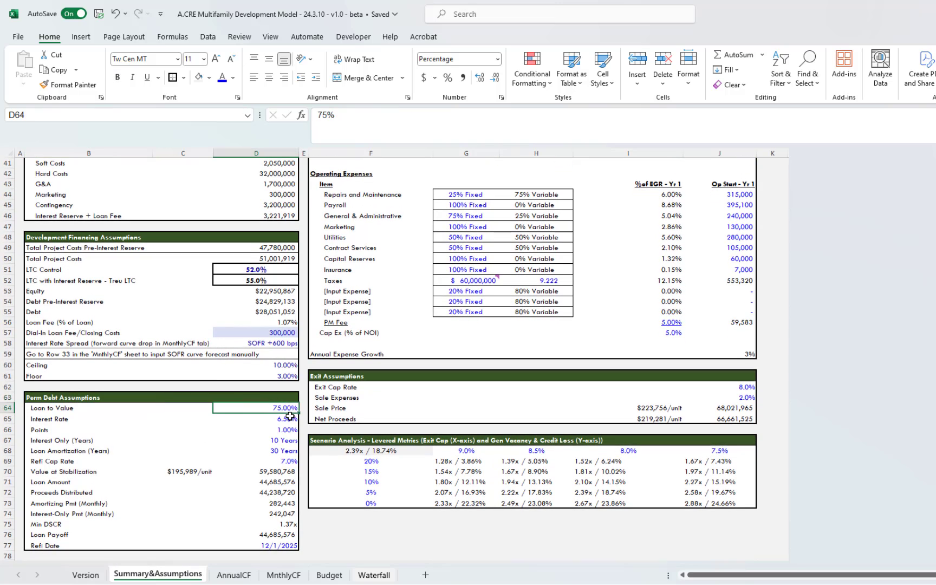
pyautogui.click(256, 430)
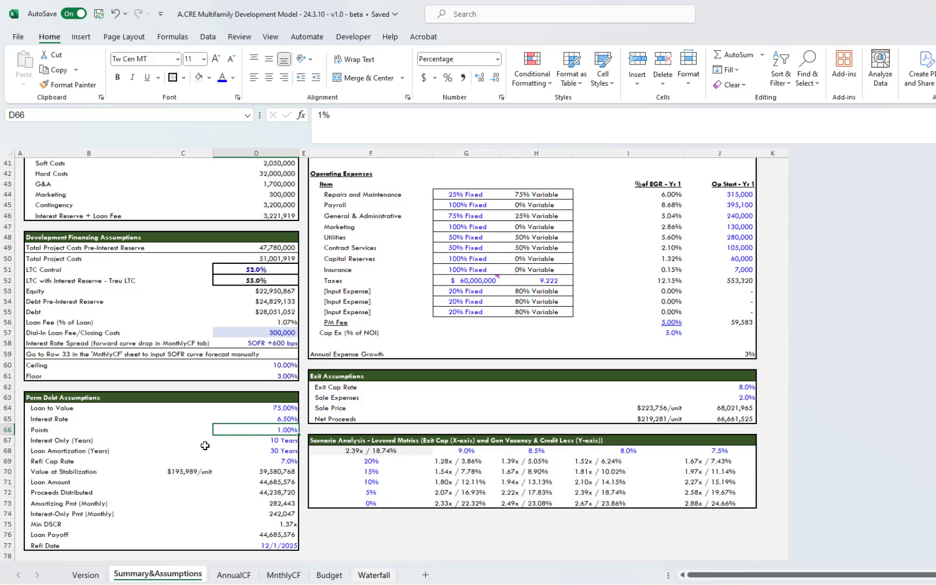
pyautogui.click(256, 439)
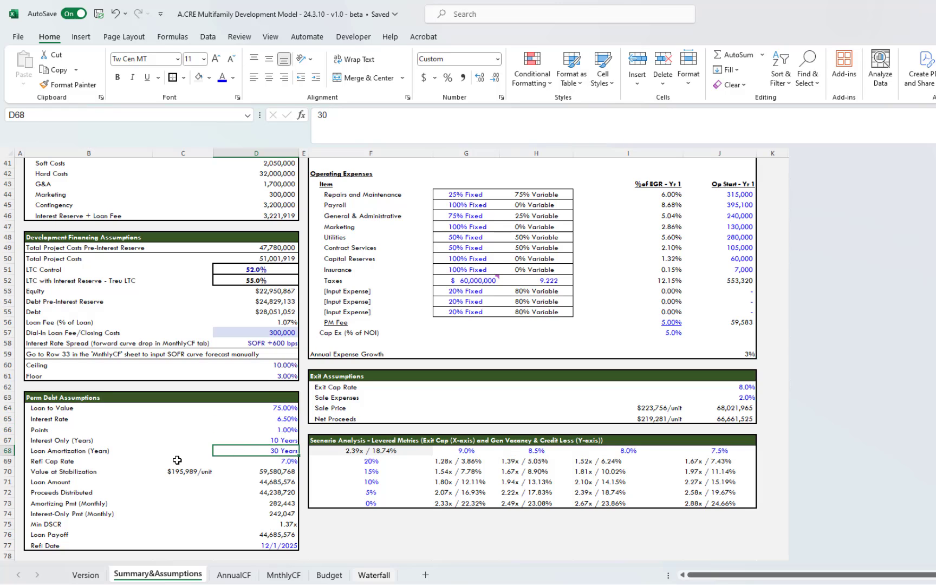
pyautogui.click(255, 461)
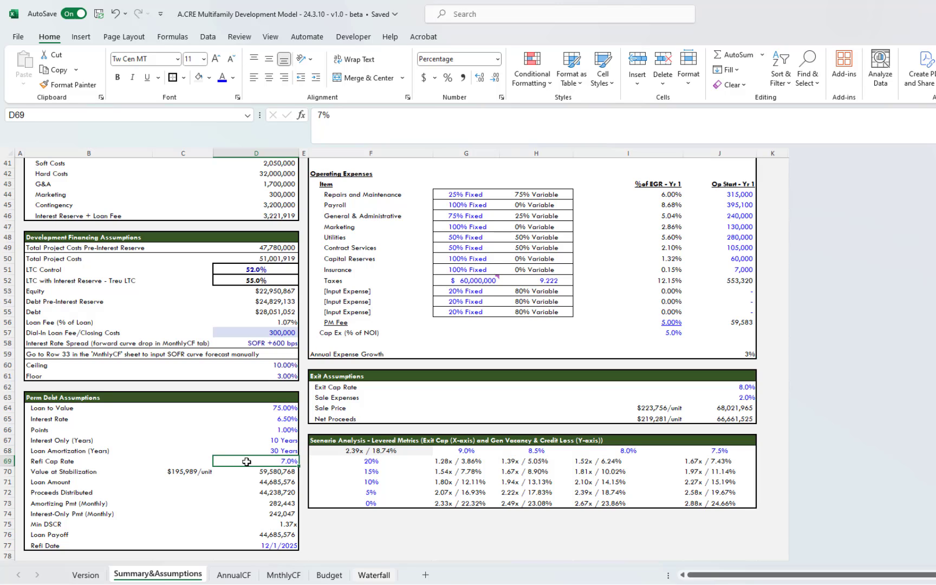
pyautogui.click(255, 472)
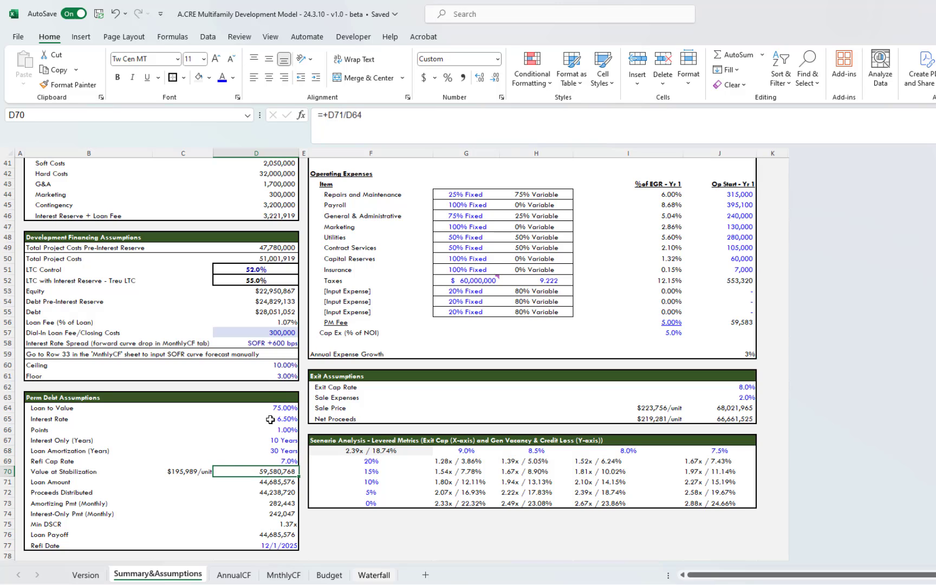
pyautogui.moveTo(229, 438)
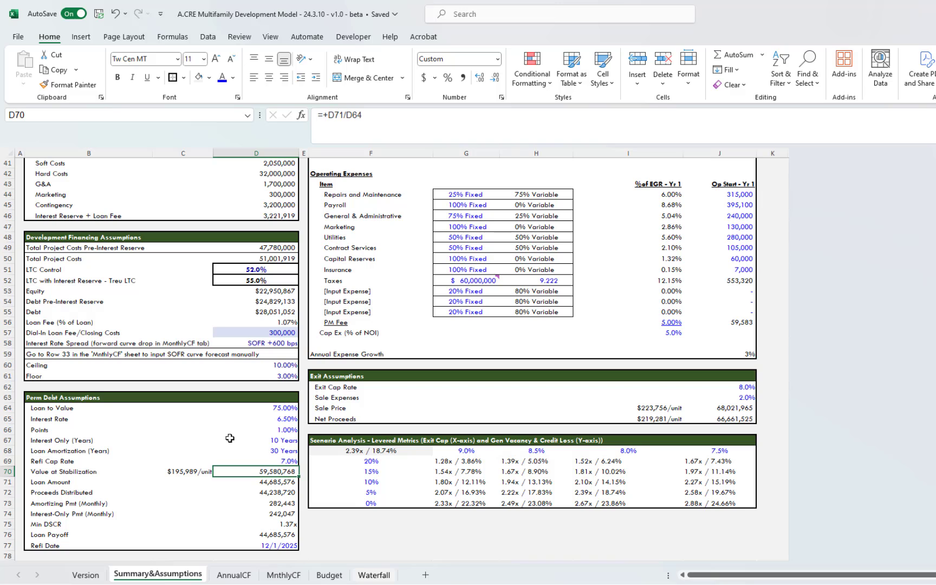
pyautogui.doubleClick(255, 481)
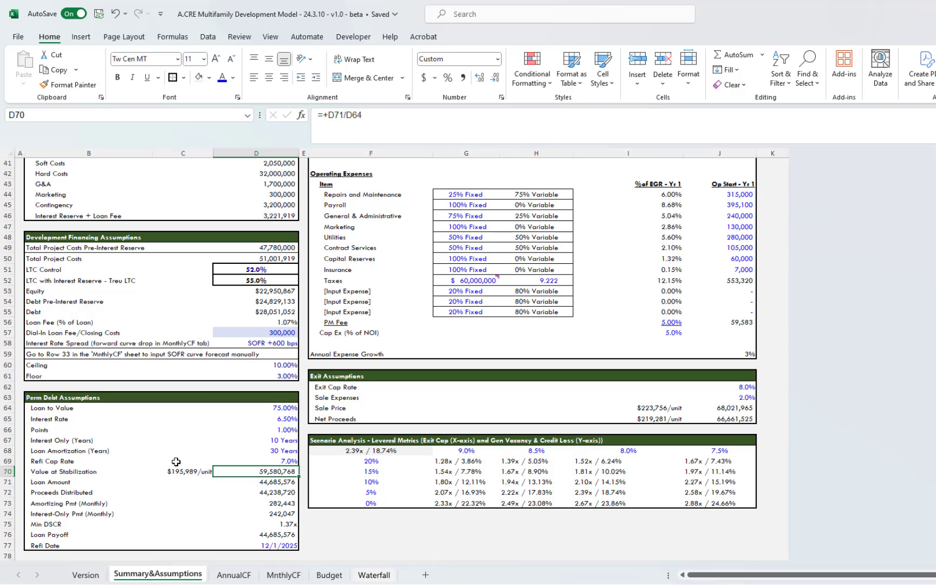
pyautogui.scroll(3)
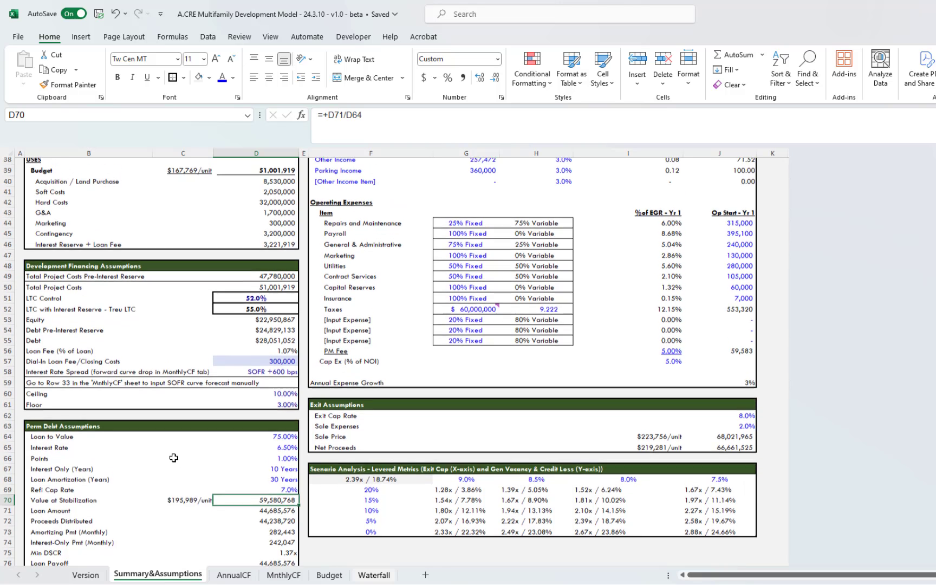
pyautogui.scroll(3)
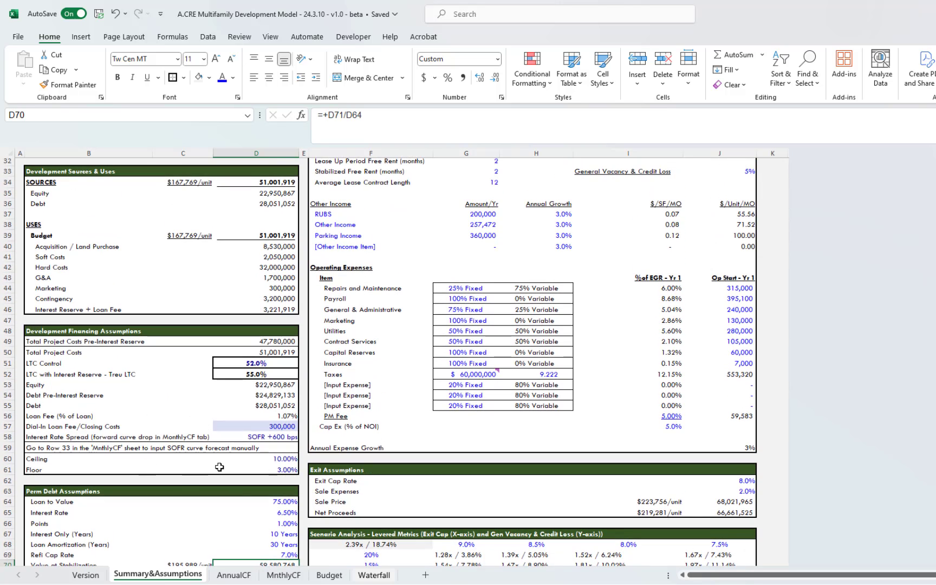
pyautogui.scroll(3)
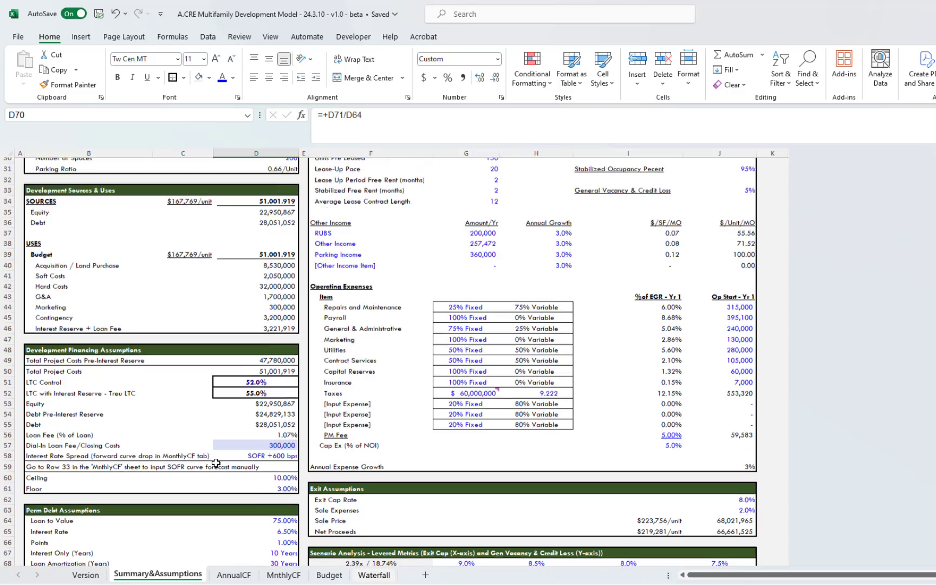
pyautogui.scroll(3)
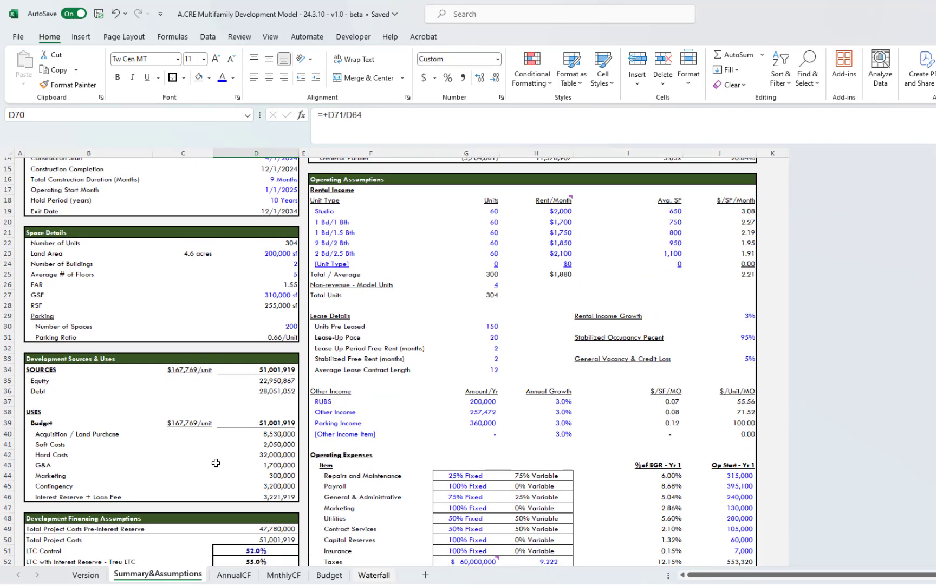
pyautogui.scroll(-3)
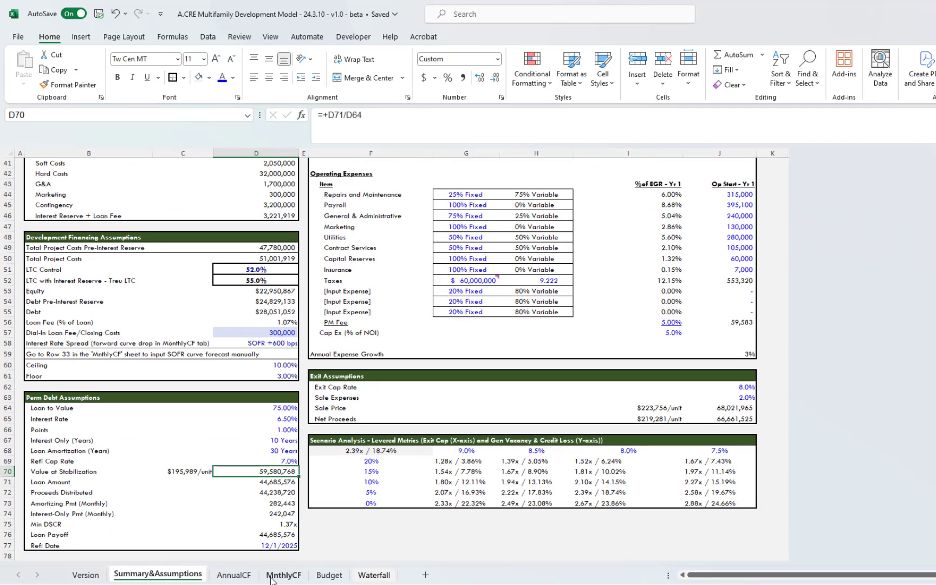
pyautogui.click(283, 575)
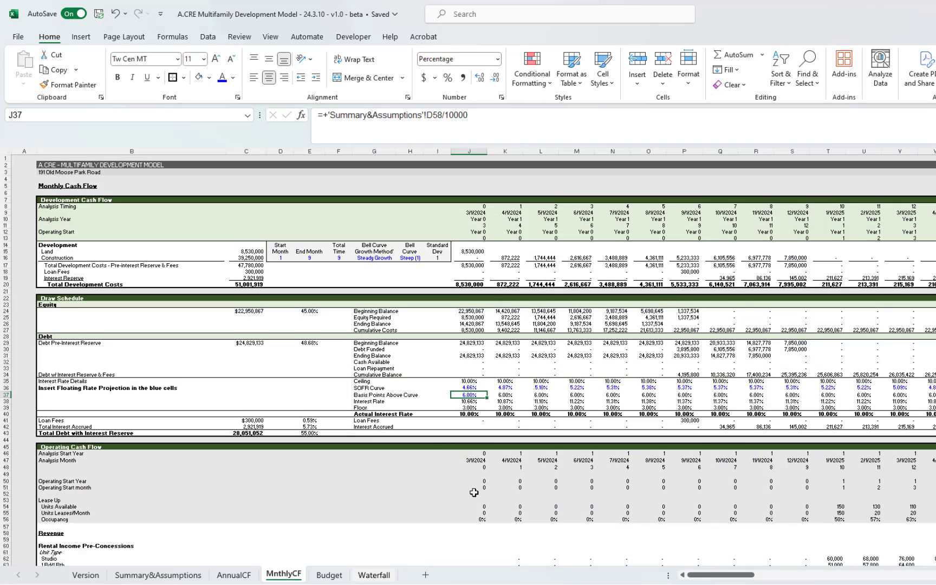
pyautogui.scroll(-3)
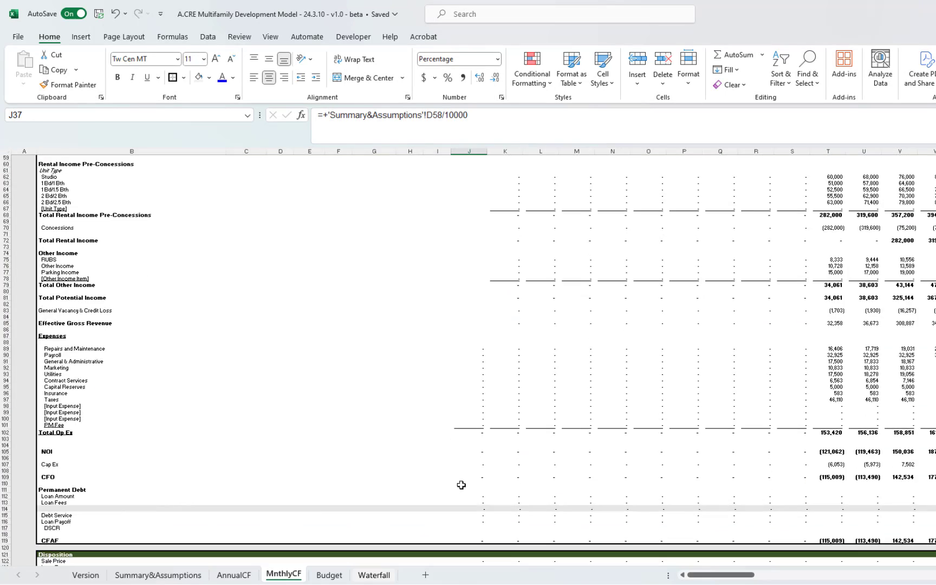
pyautogui.scroll(3)
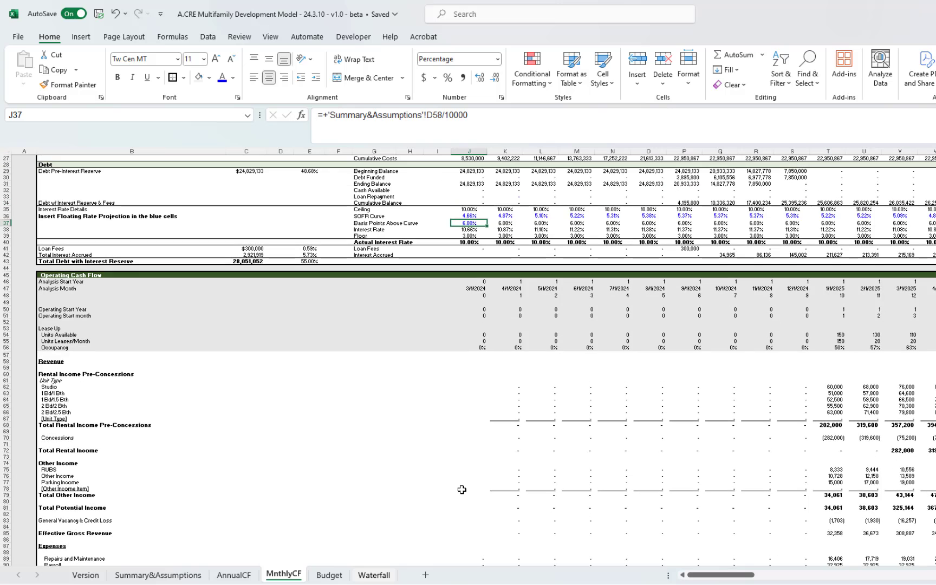
pyautogui.scroll(-3)
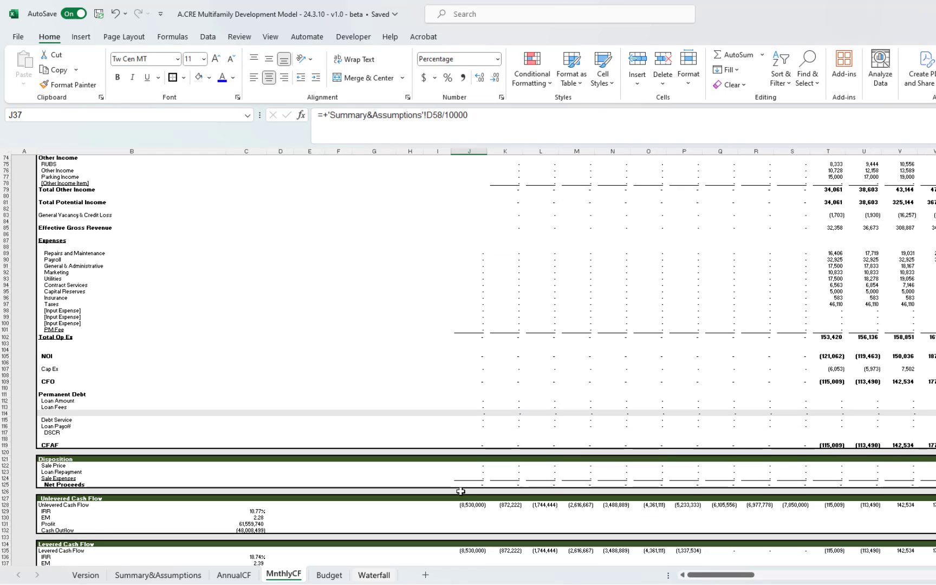
pyautogui.click(899, 400)
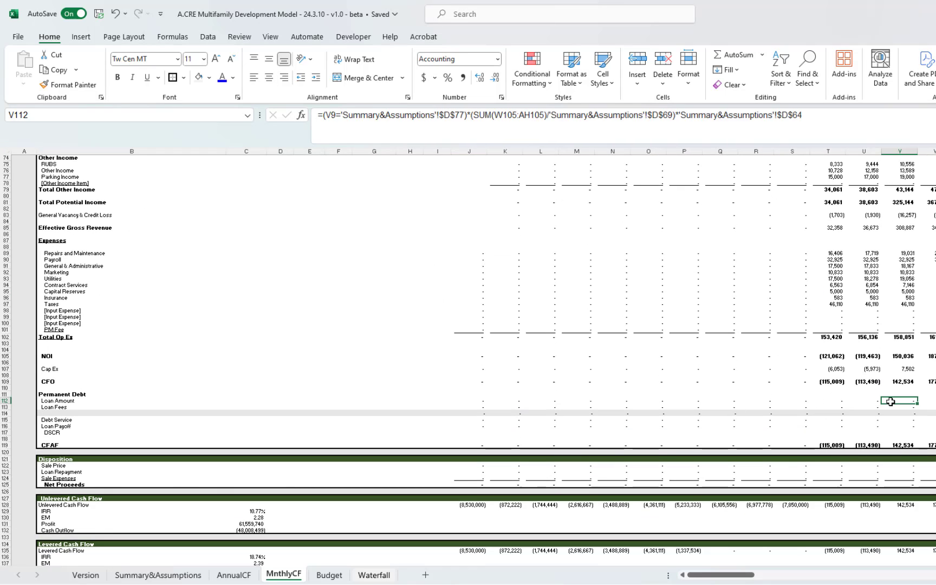
pyautogui.hscroll(3)
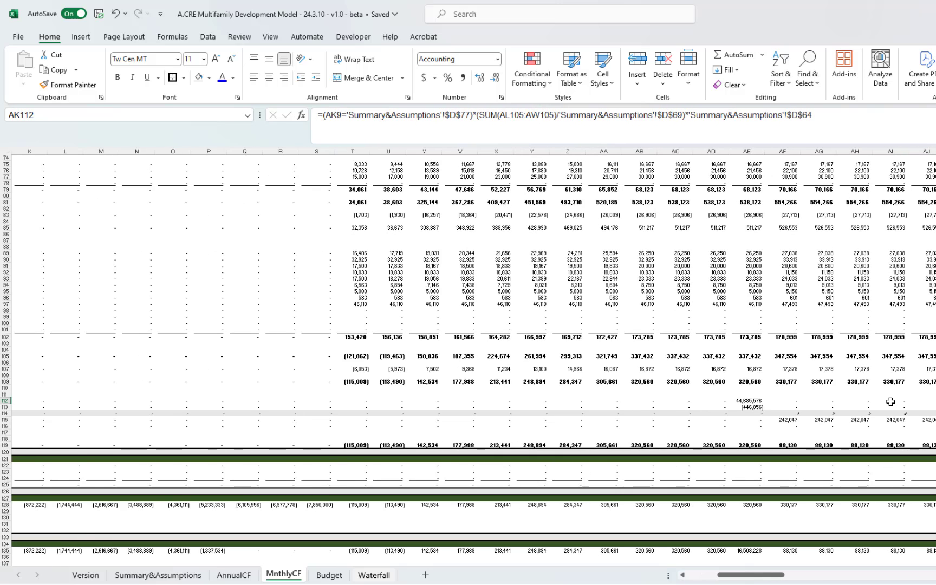
pyautogui.click(745, 399)
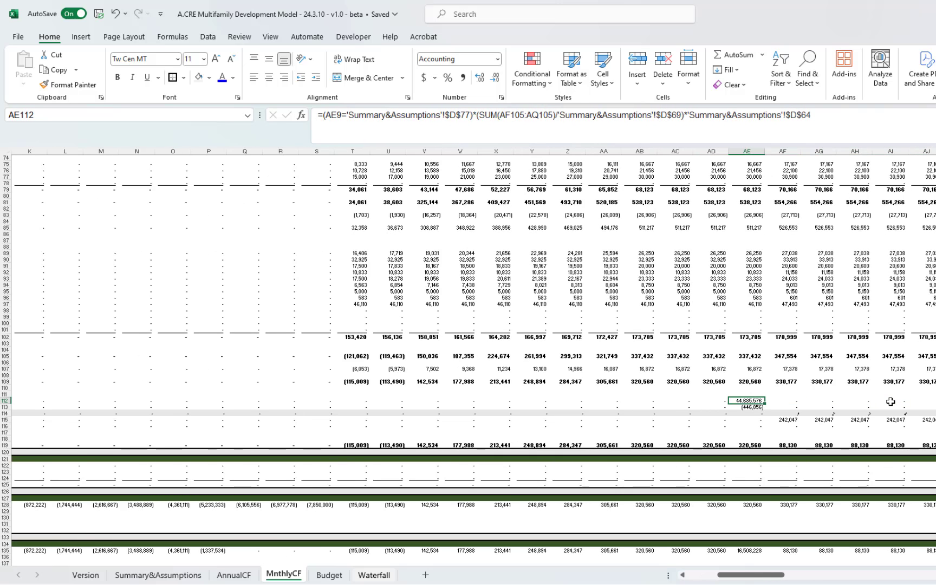
pyautogui.moveTo(516, 182)
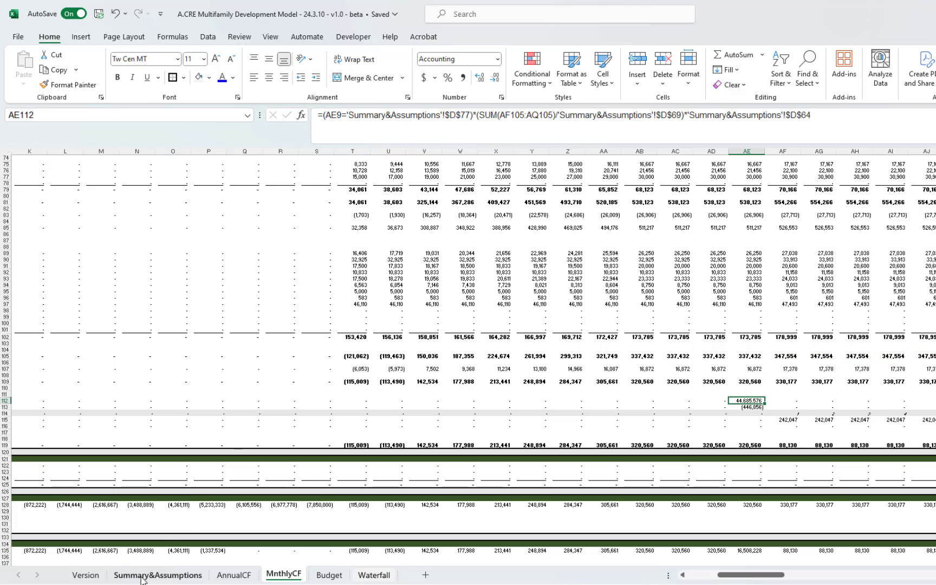
pyautogui.click(157, 575)
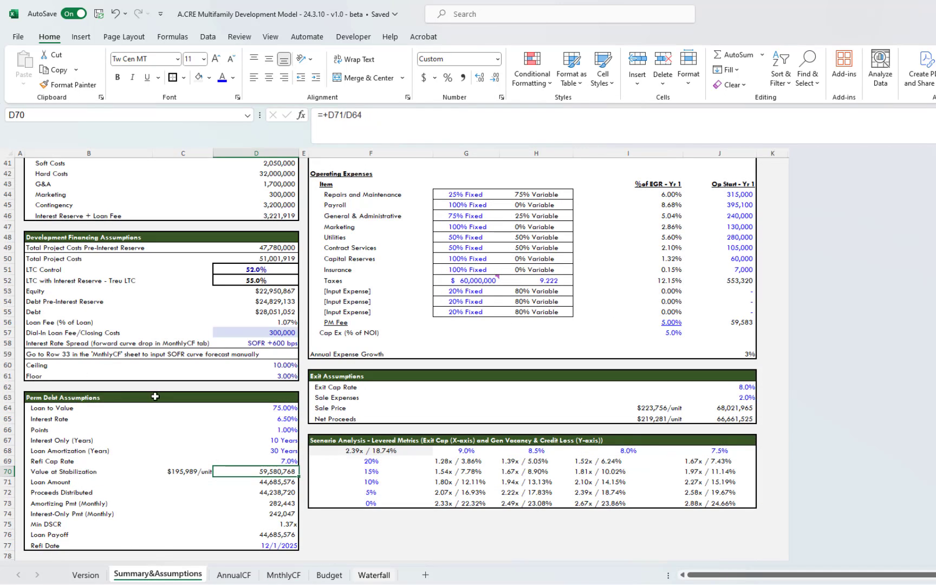
pyautogui.click(255, 543)
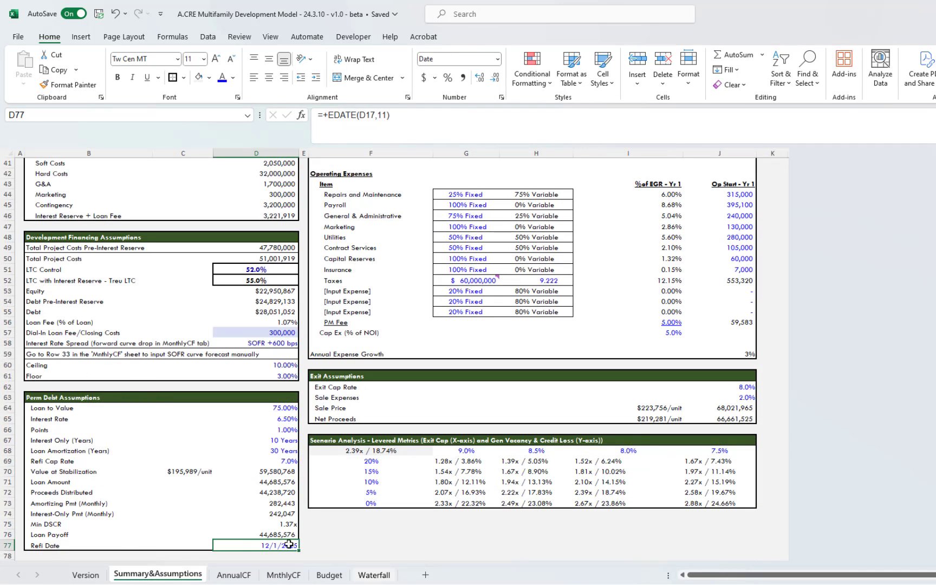
pyautogui.moveTo(250, 475)
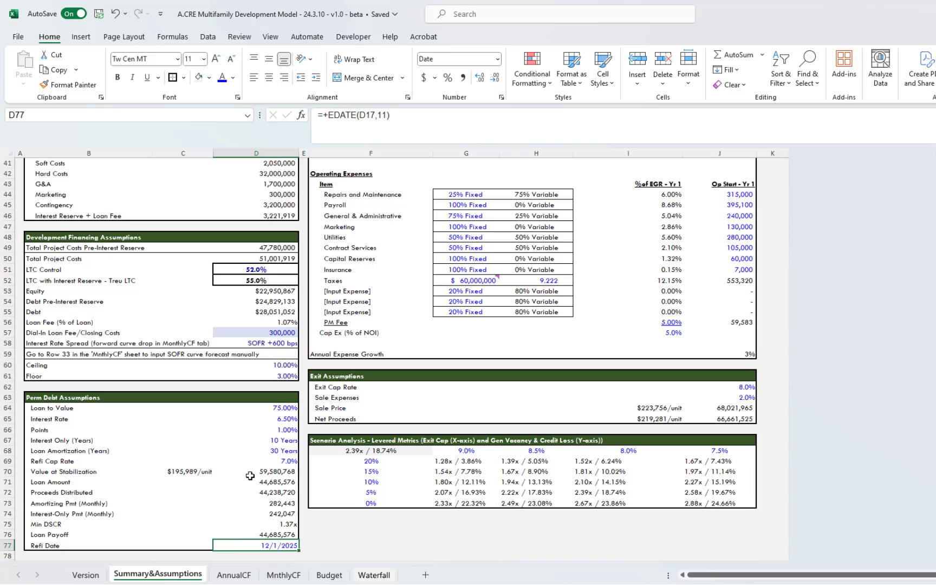
pyautogui.click(256, 472)
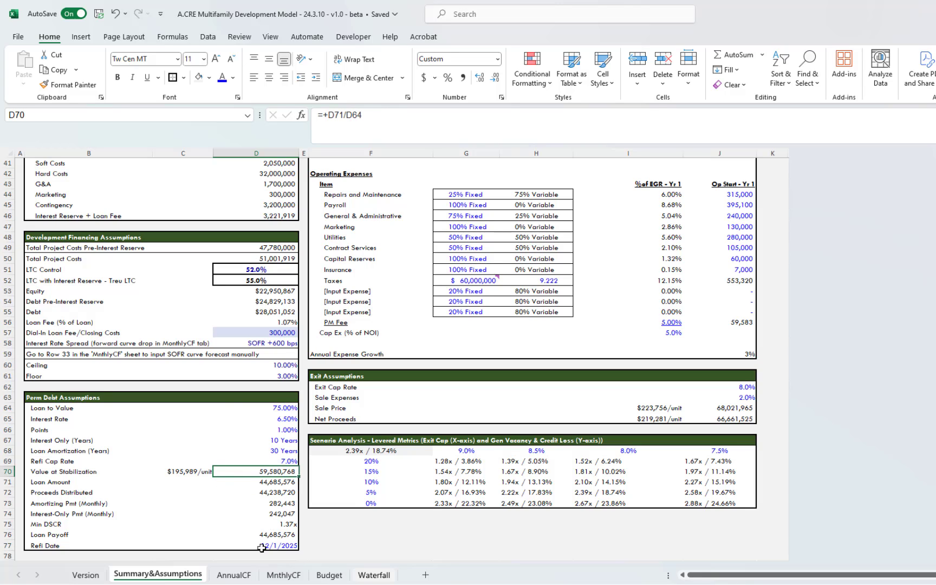
pyautogui.click(255, 545)
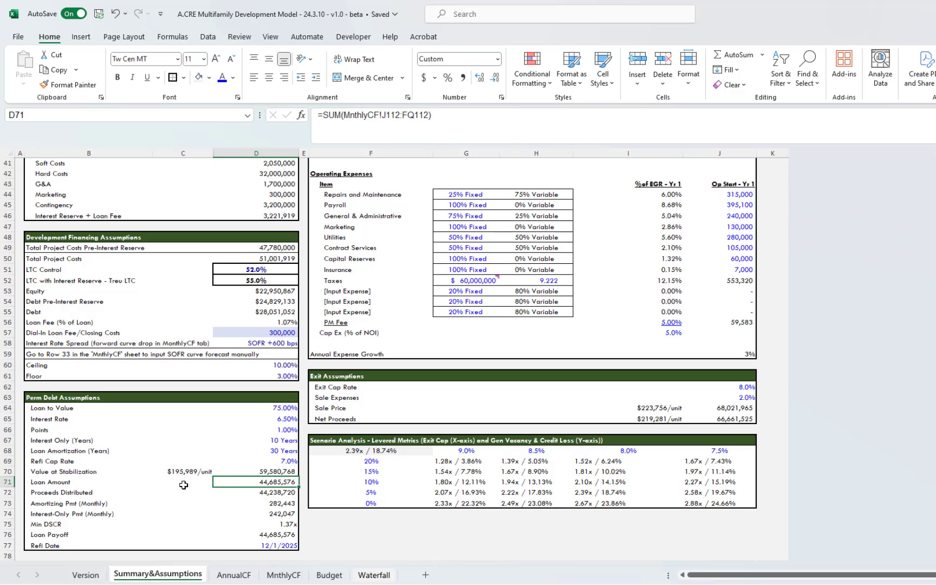
pyautogui.moveTo(273, 409)
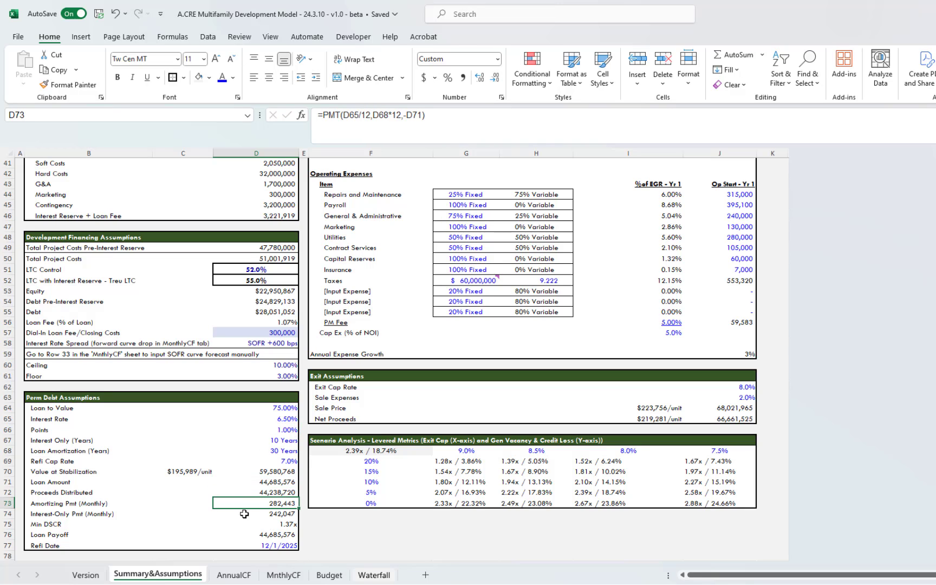
pyautogui.click(256, 513)
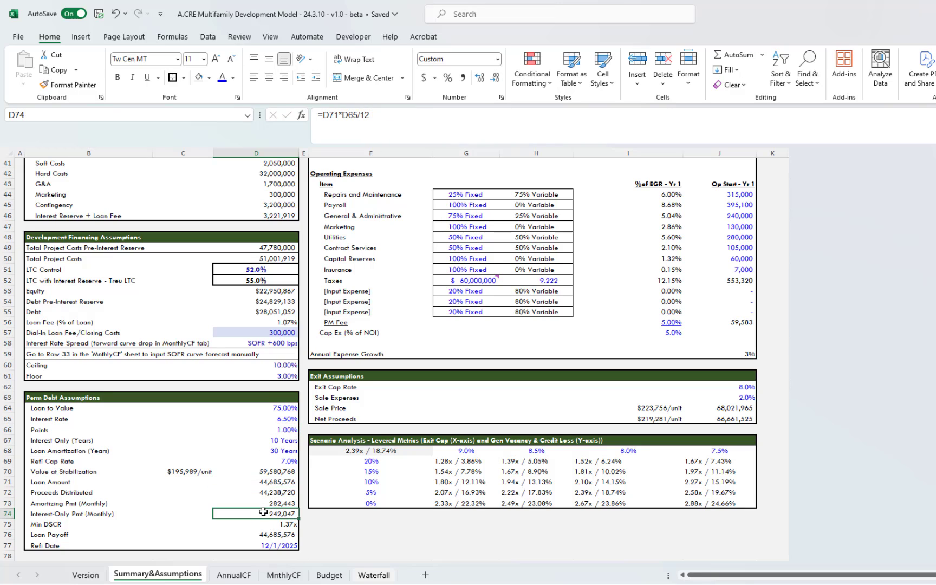
pyautogui.click(255, 523)
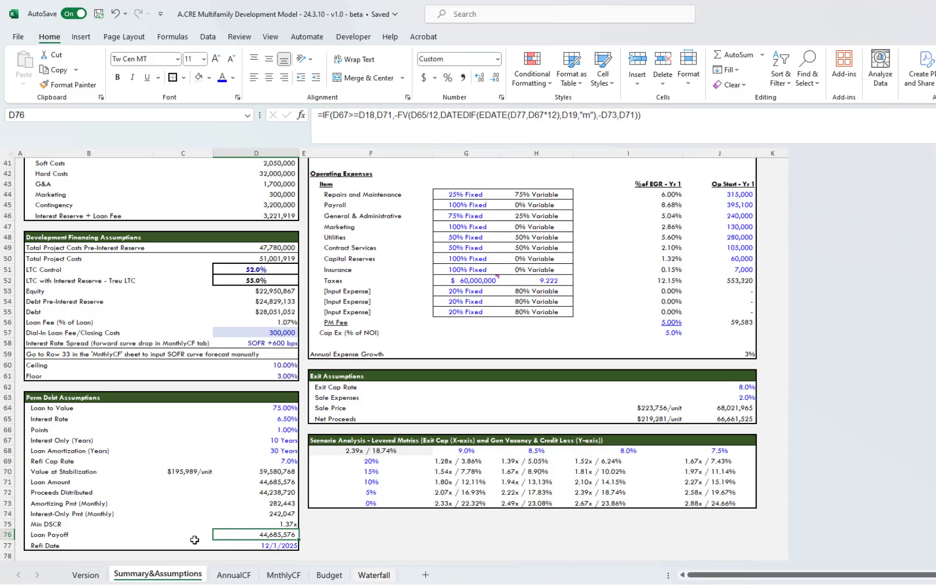
pyautogui.click(256, 544)
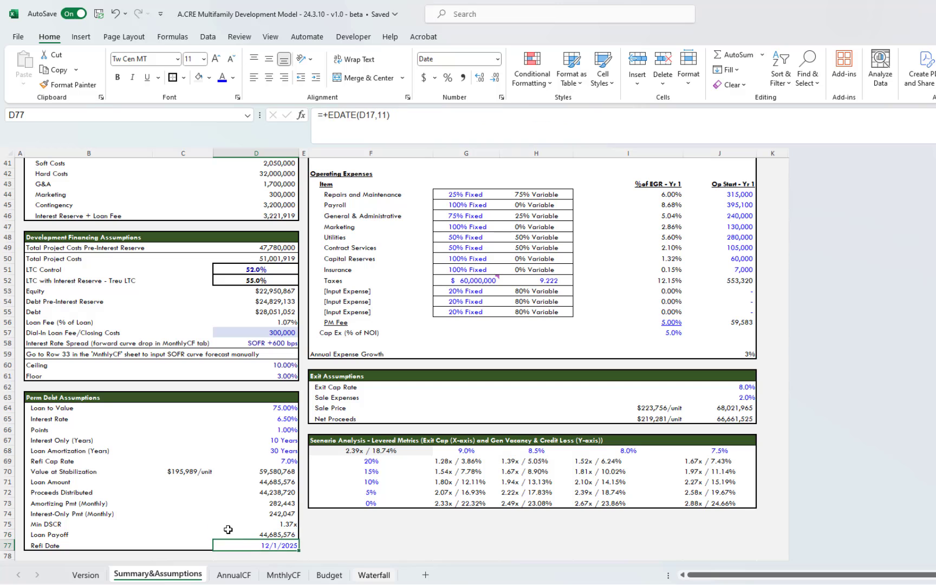
pyautogui.scroll(3)
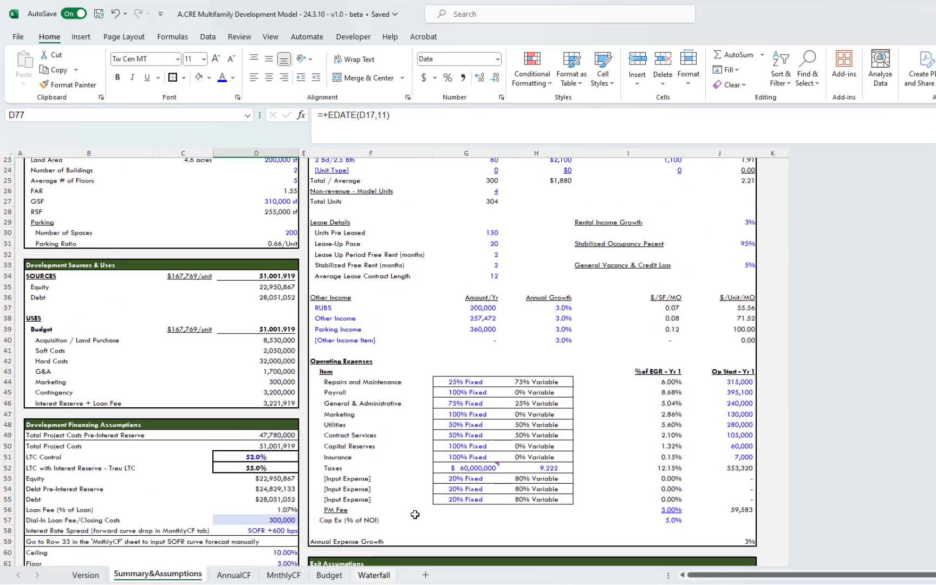
# - Review the unlevered project, Limited Partner and General Partner rows of the Returns table
pyautogui.scroll(3)
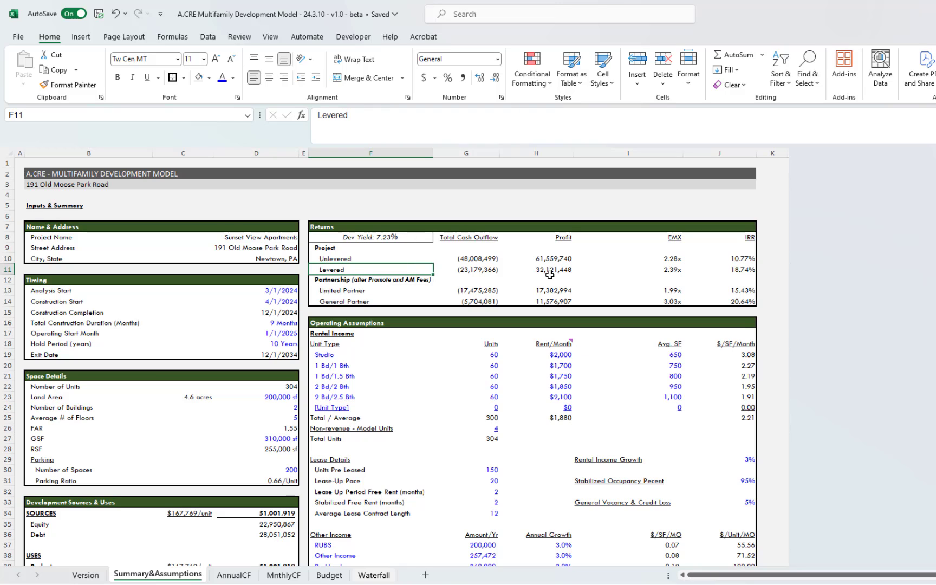
pyautogui.moveTo(586, 239)
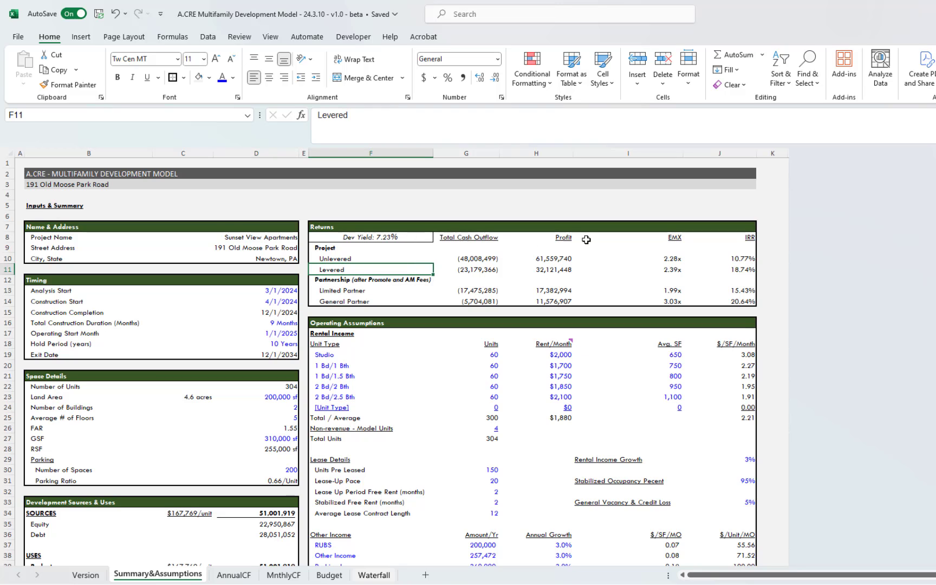
pyautogui.moveTo(363, 266)
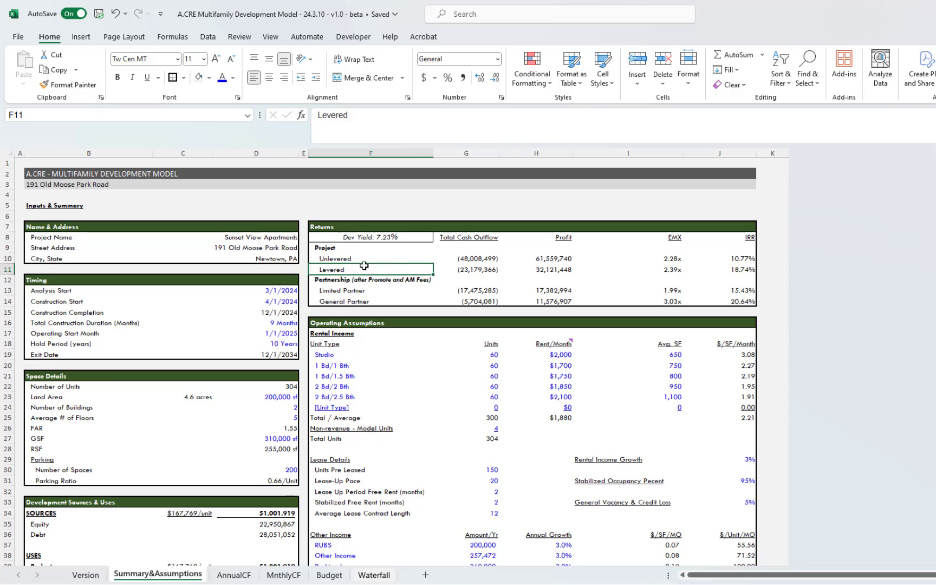
pyautogui.click(370, 258)
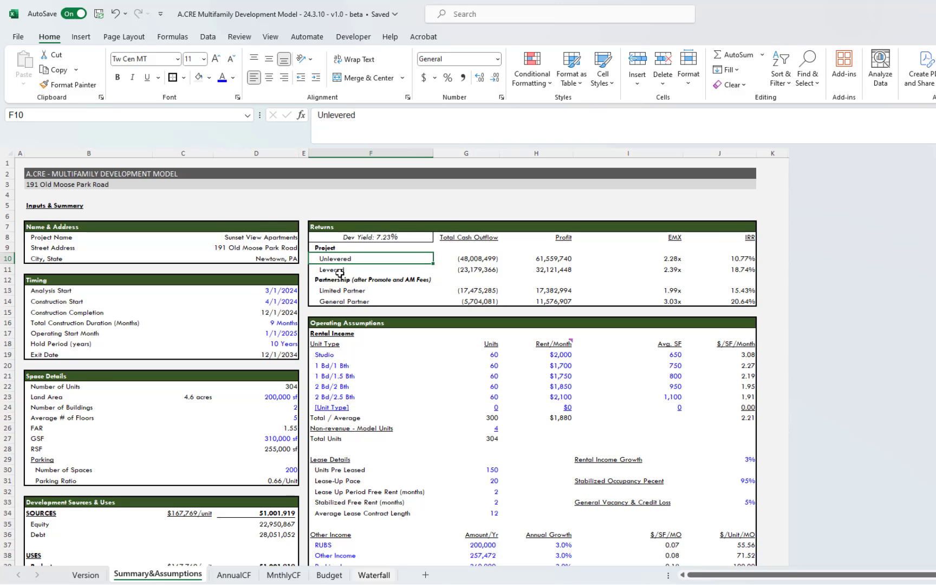
pyautogui.click(370, 291)
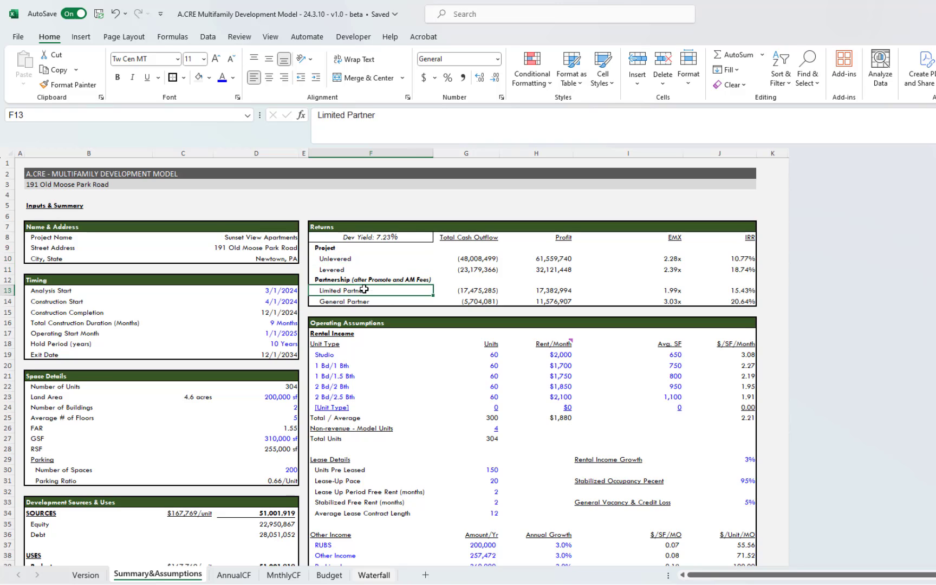
pyautogui.click(343, 300)
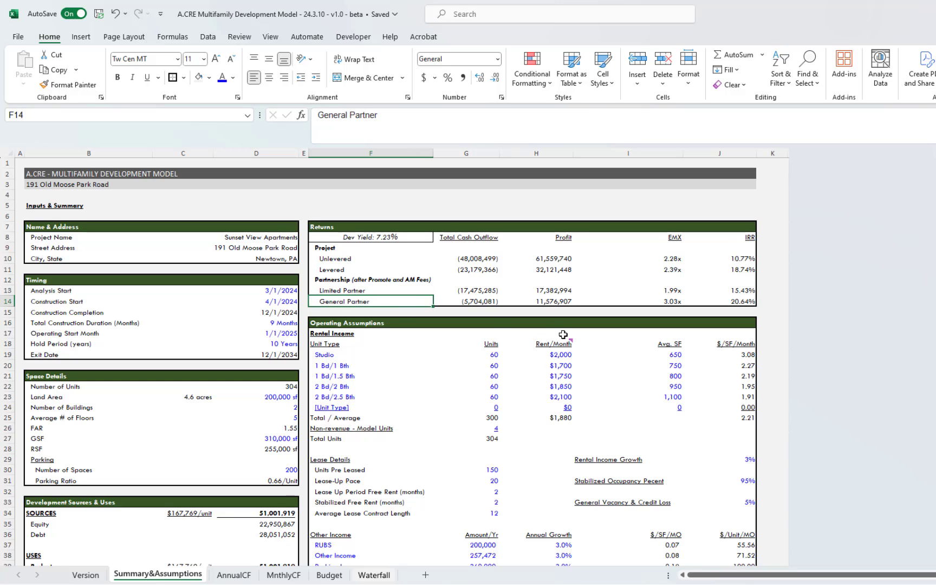
pyautogui.scroll(-3)
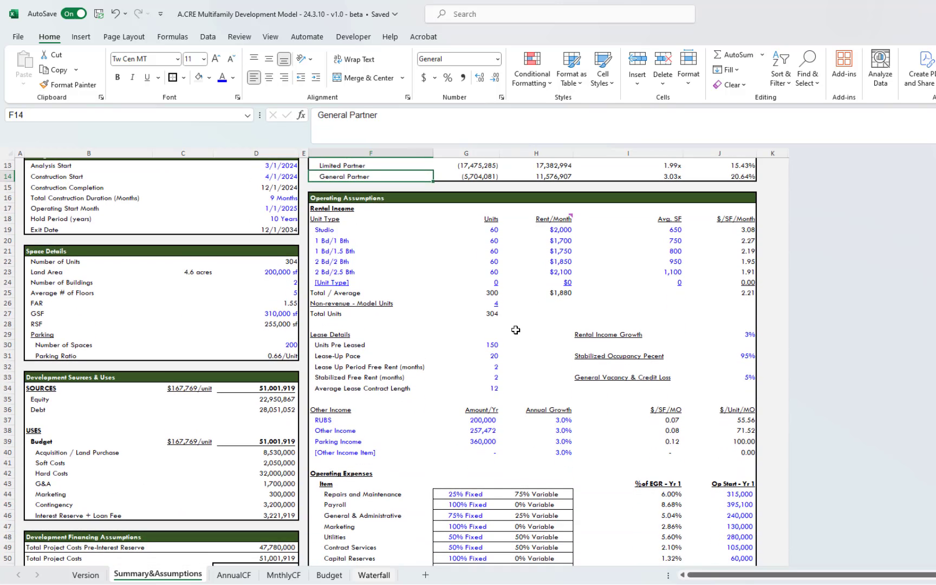
pyautogui.click(370, 229)
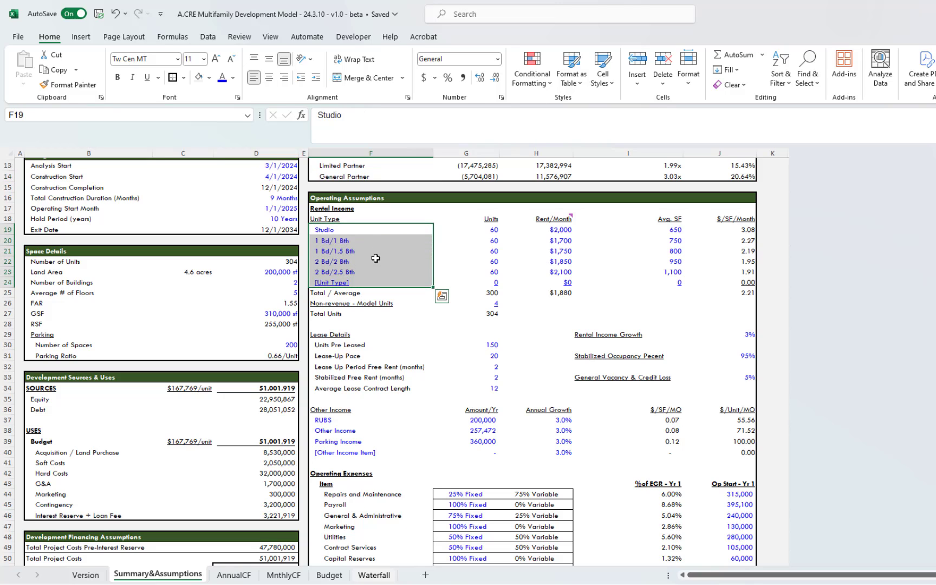
pyautogui.moveTo(360, 216)
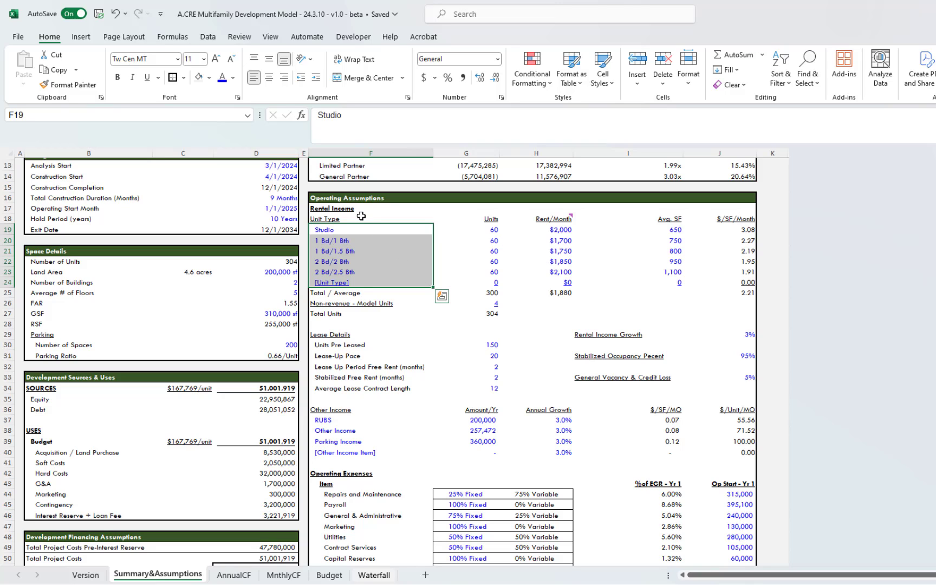
pyautogui.click(370, 240)
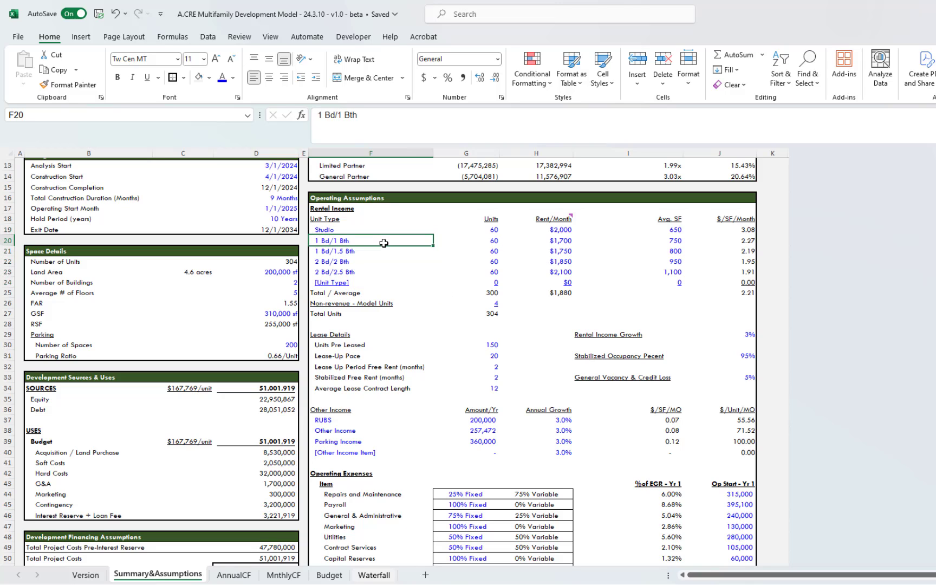
pyautogui.moveTo(488, 230)
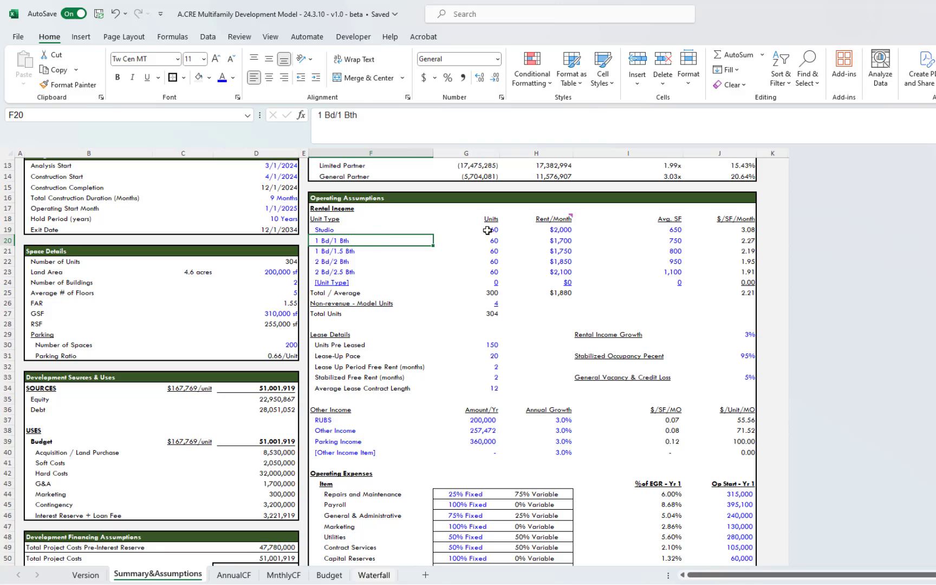
pyautogui.click(560, 229)
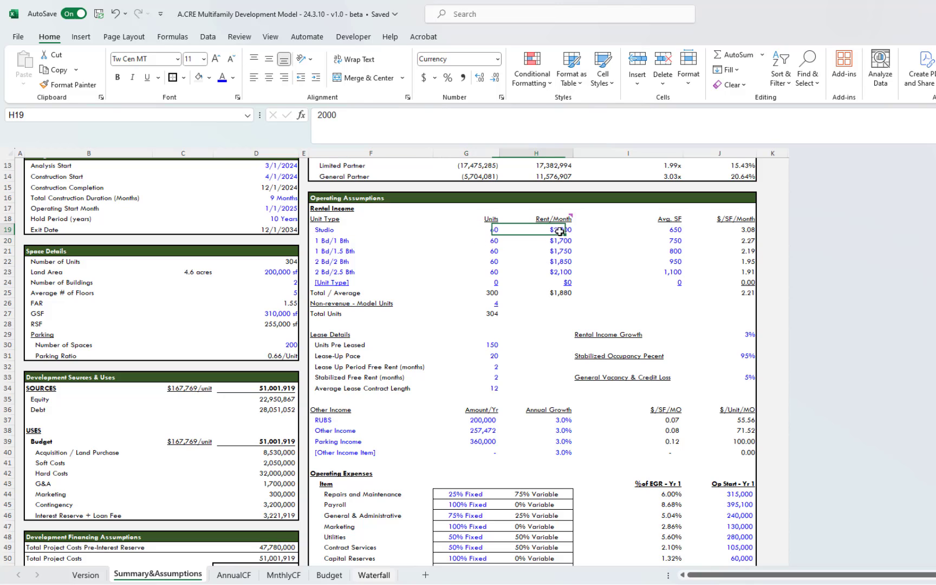
pyautogui.click(554, 229)
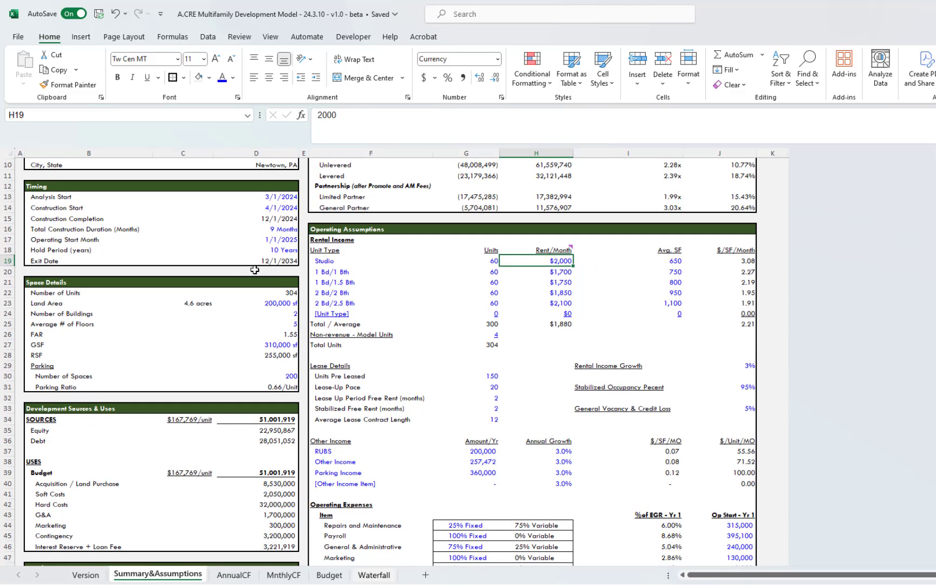
pyautogui.moveTo(267, 272)
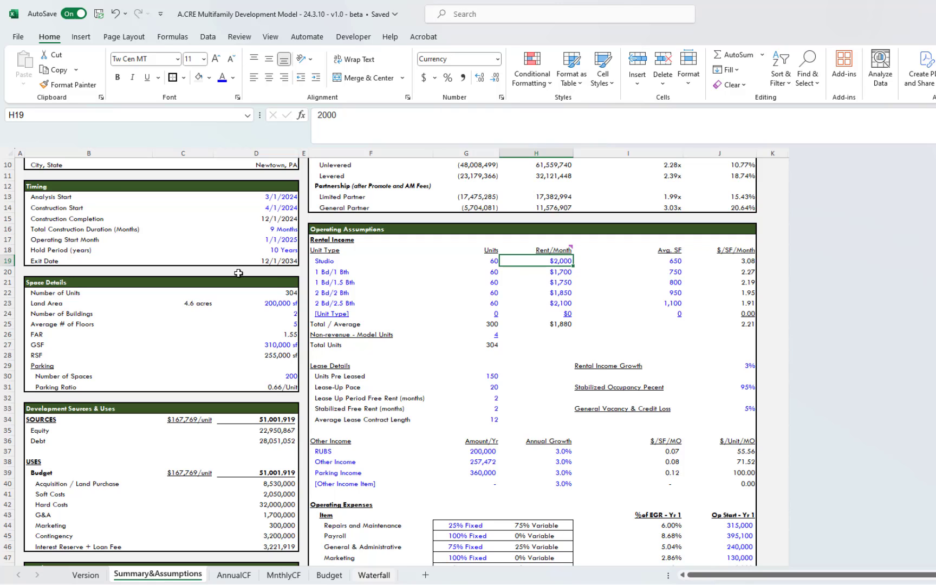
pyautogui.click(537, 272)
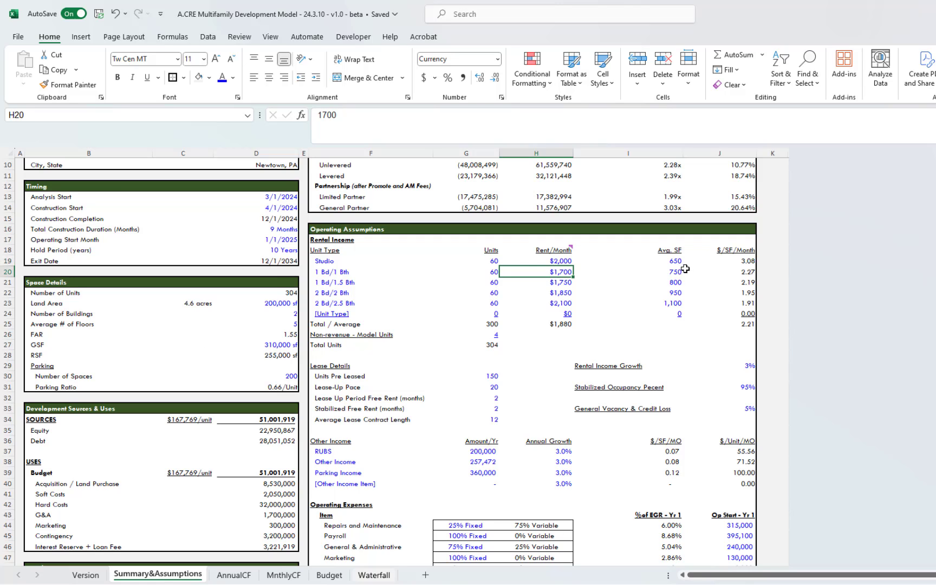
pyautogui.click(626, 303)
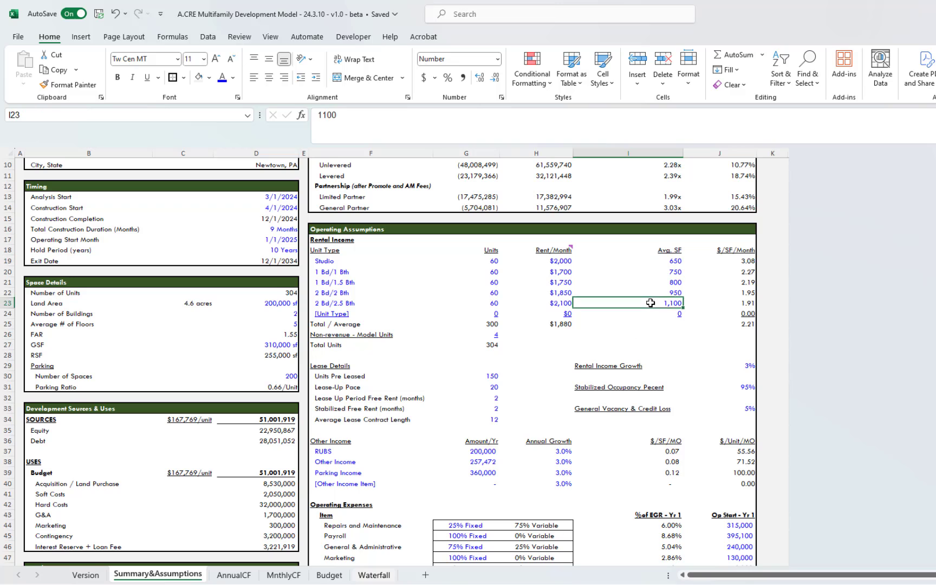
pyautogui.click(735, 260)
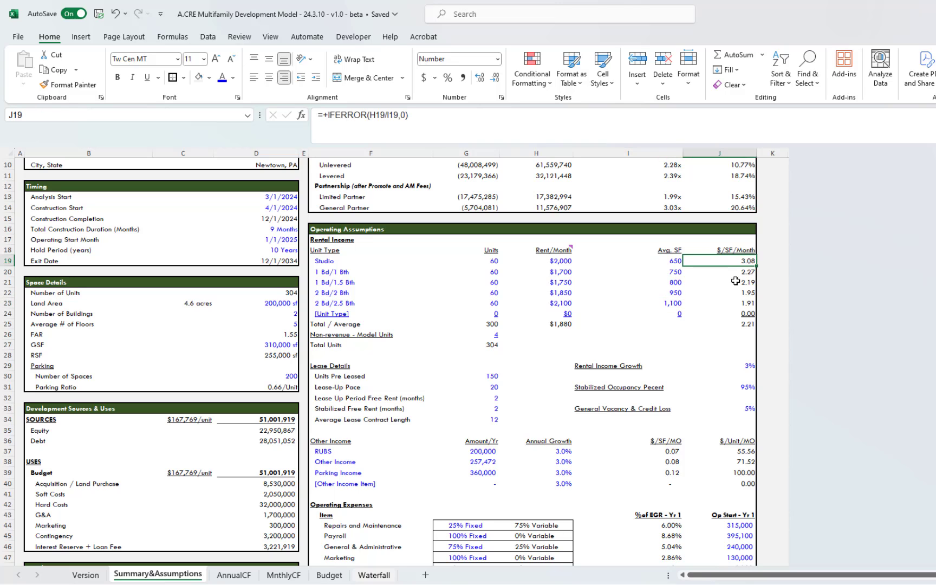
pyautogui.moveTo(450, 343)
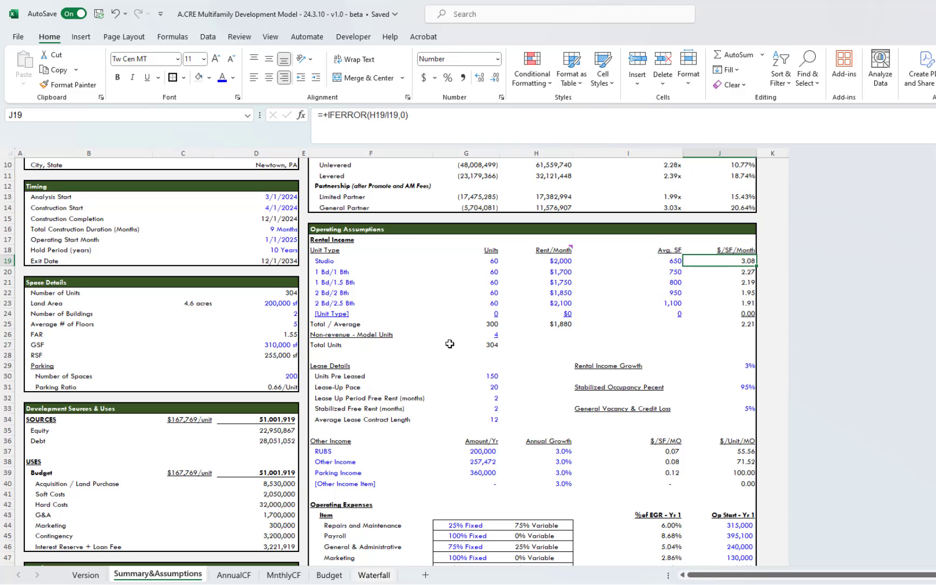
pyautogui.click(480, 323)
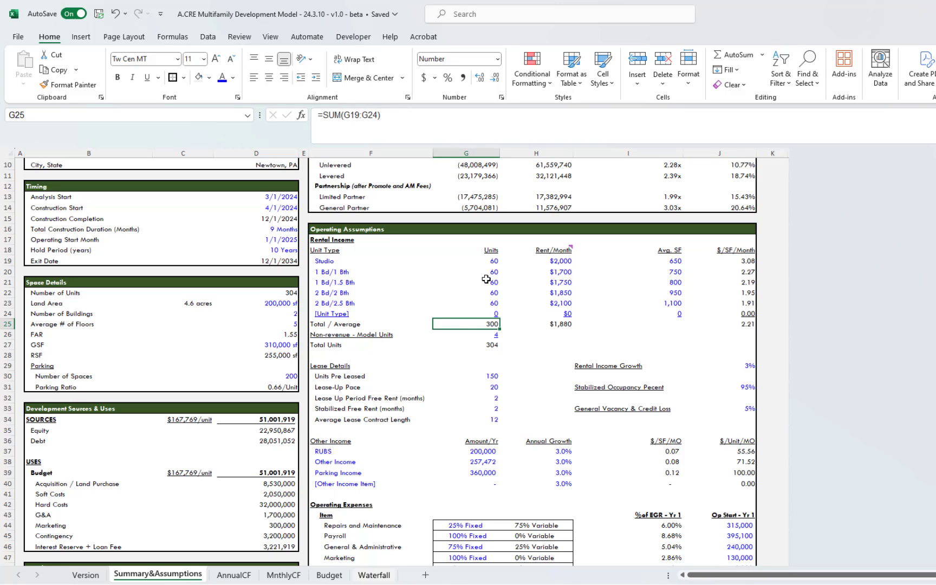
pyautogui.click(552, 323)
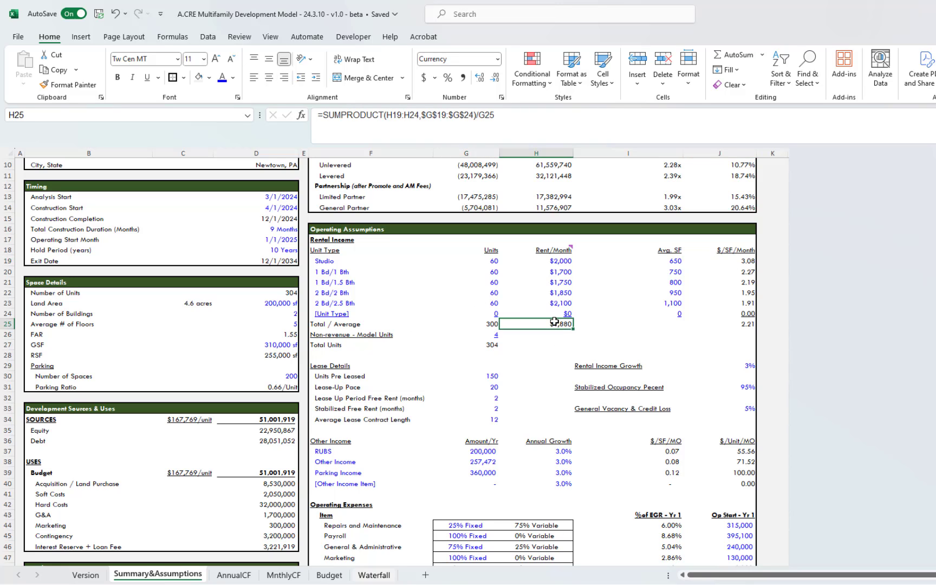
pyautogui.click(719, 324)
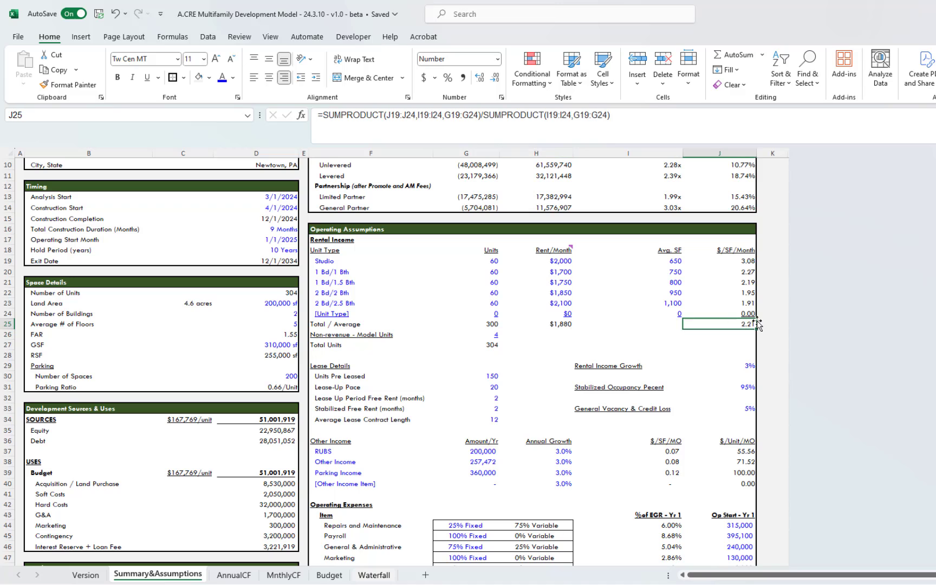
pyautogui.click(622, 323)
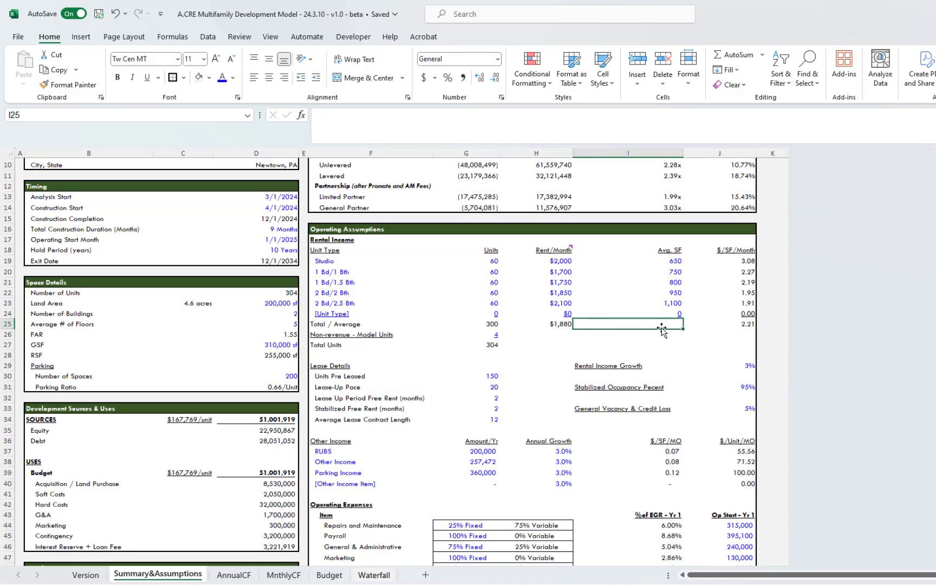
pyautogui.moveTo(655, 347)
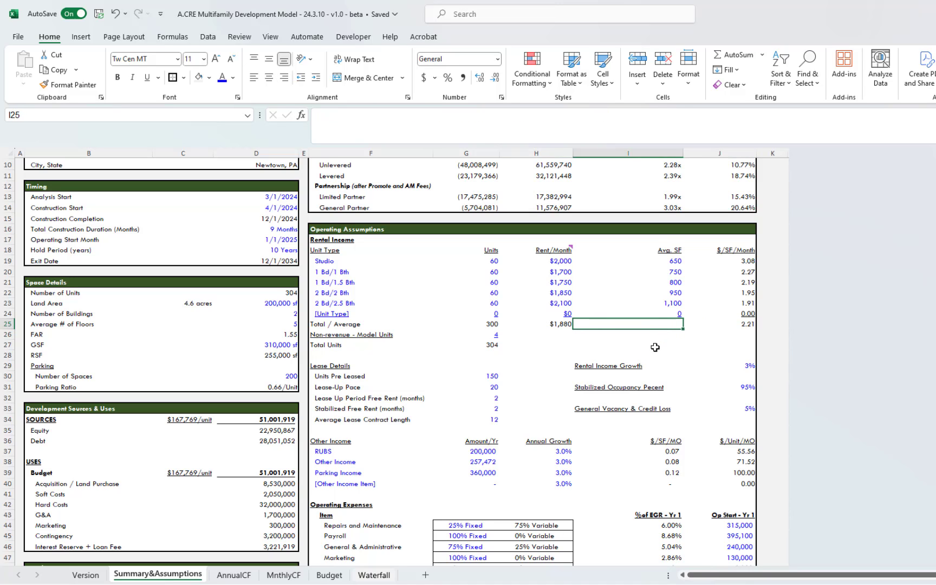
pyautogui.moveTo(702, 326)
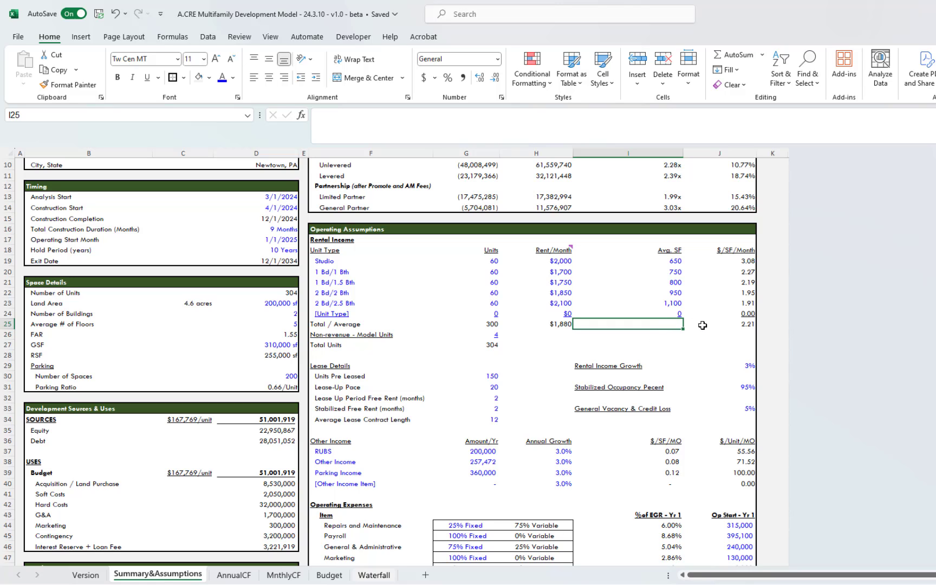
pyautogui.moveTo(378, 334)
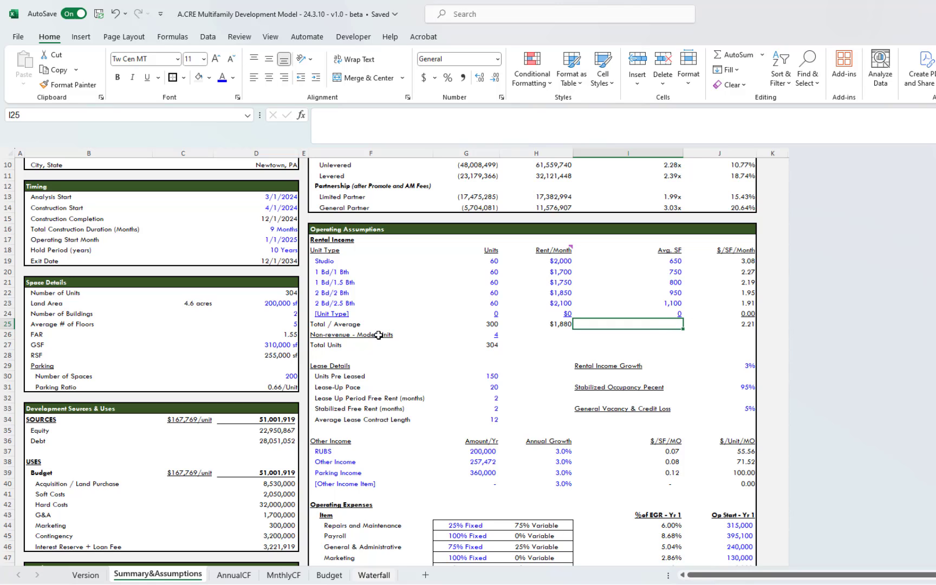
# - Change non-revenue model units from 4 to 2 and confirm Total Units reads 302
pyautogui.click(370, 334)
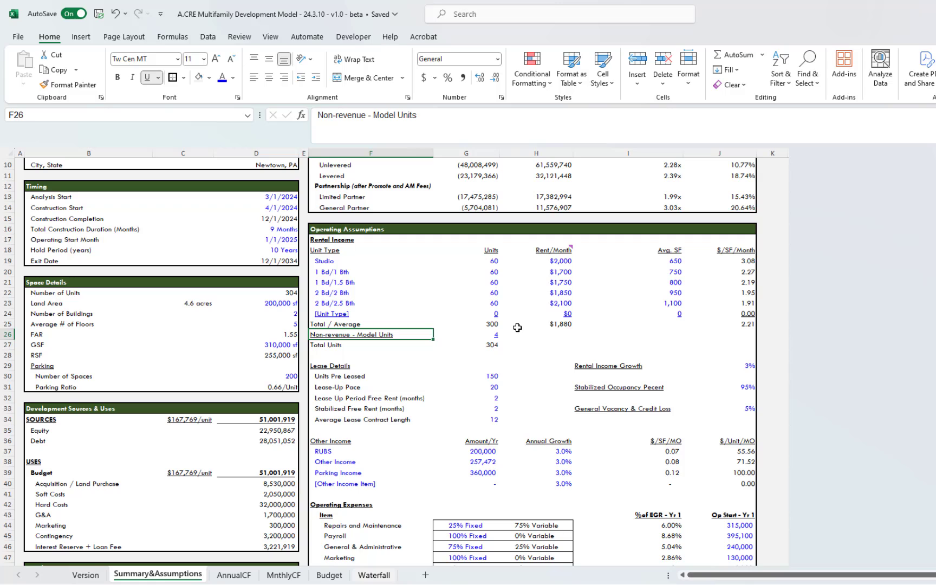
pyautogui.moveTo(234, 574)
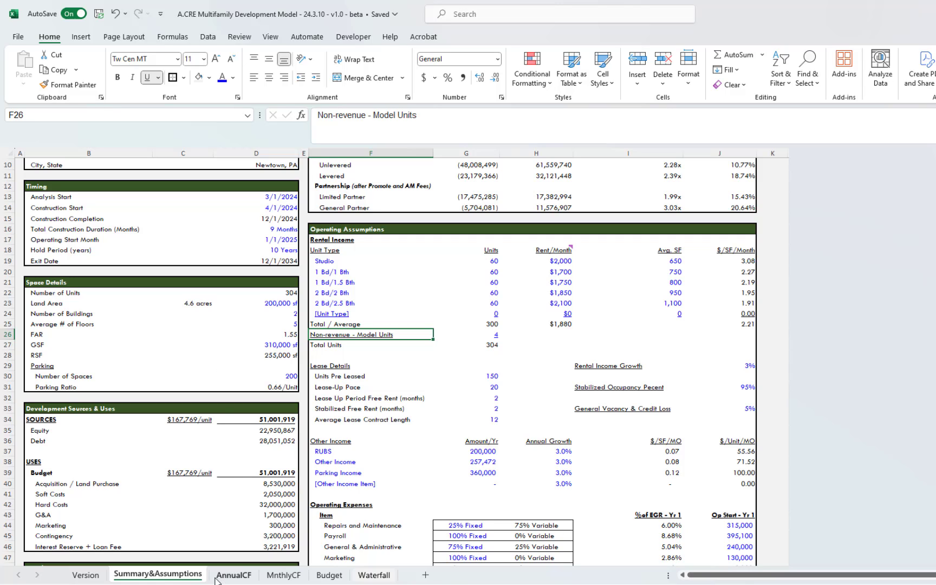
pyautogui.moveTo(410, 349)
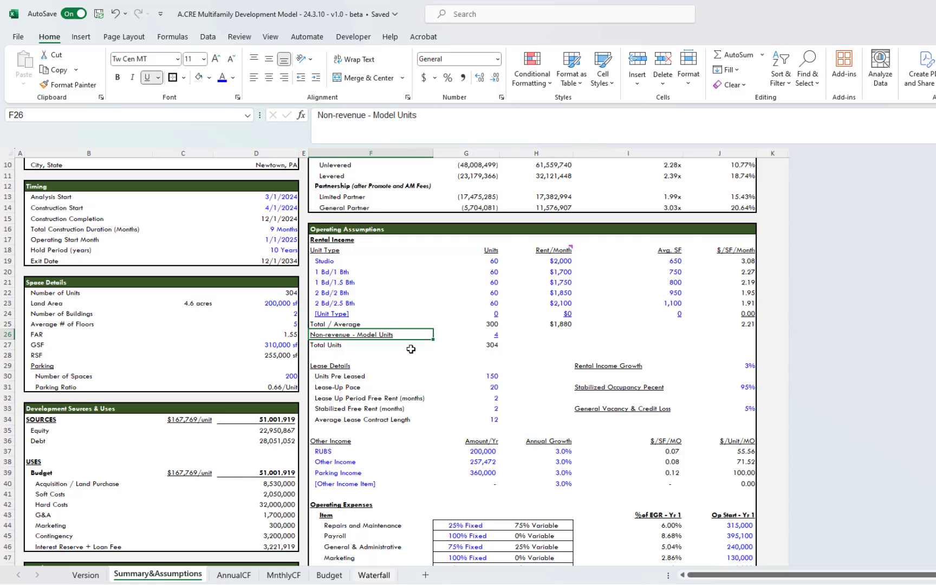
pyautogui.click(466, 334)
pyautogui.write('2')
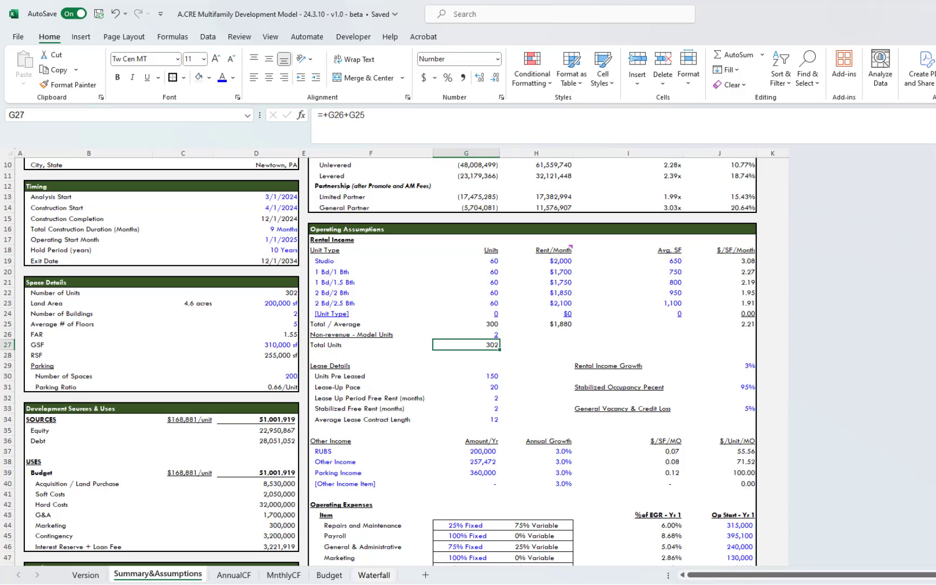
pyautogui.click(465, 334)
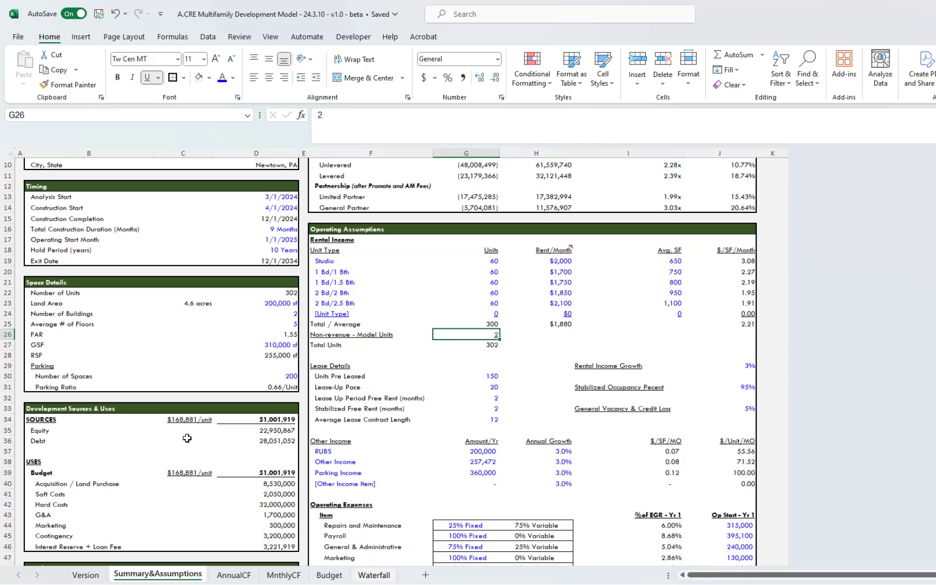
pyautogui.moveTo(169, 437)
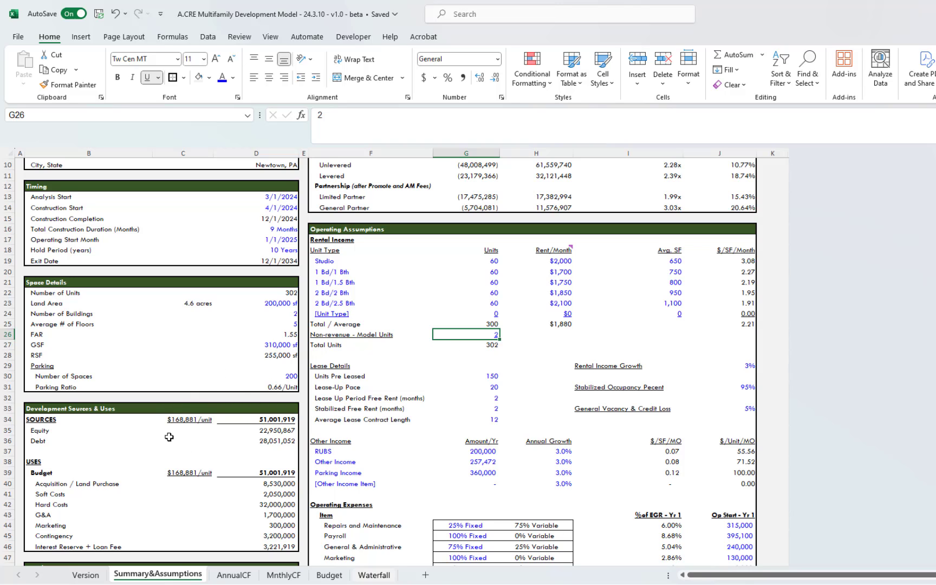
pyautogui.click(472, 345)
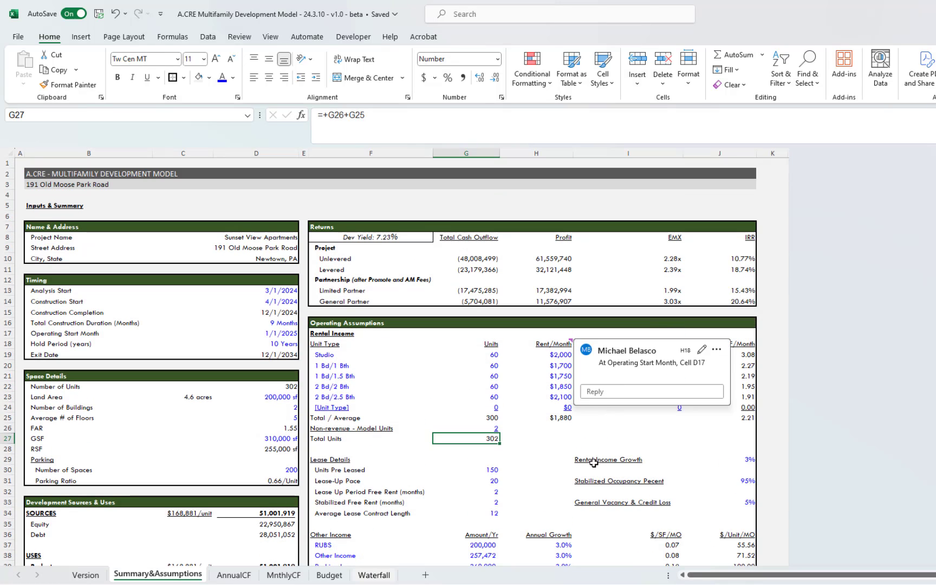
pyautogui.scroll(-3)
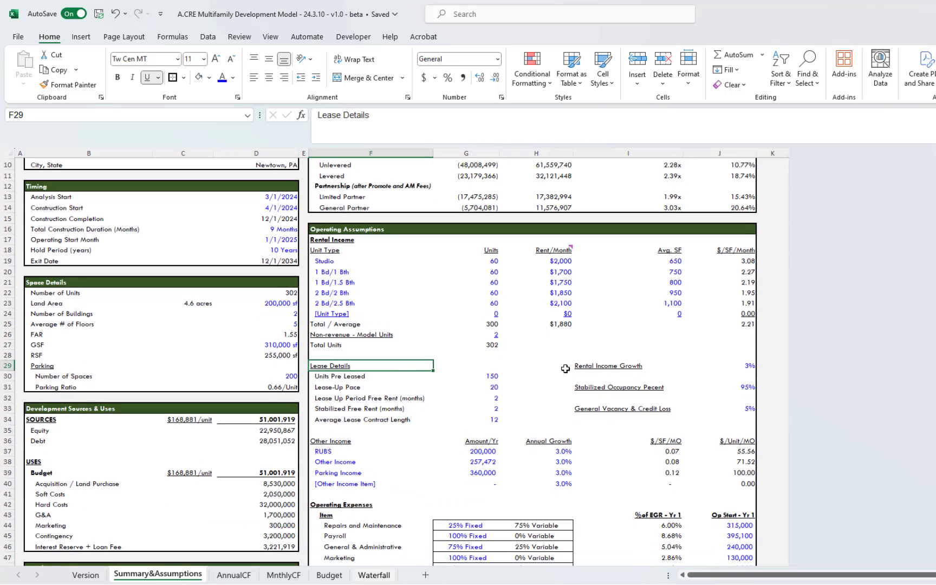
pyautogui.moveTo(369, 379)
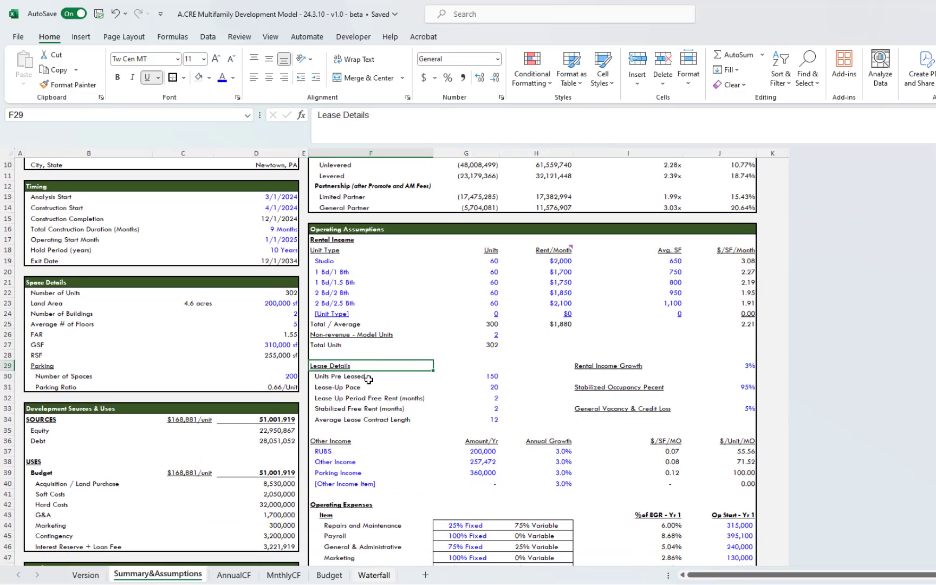
pyautogui.moveTo(440, 387)
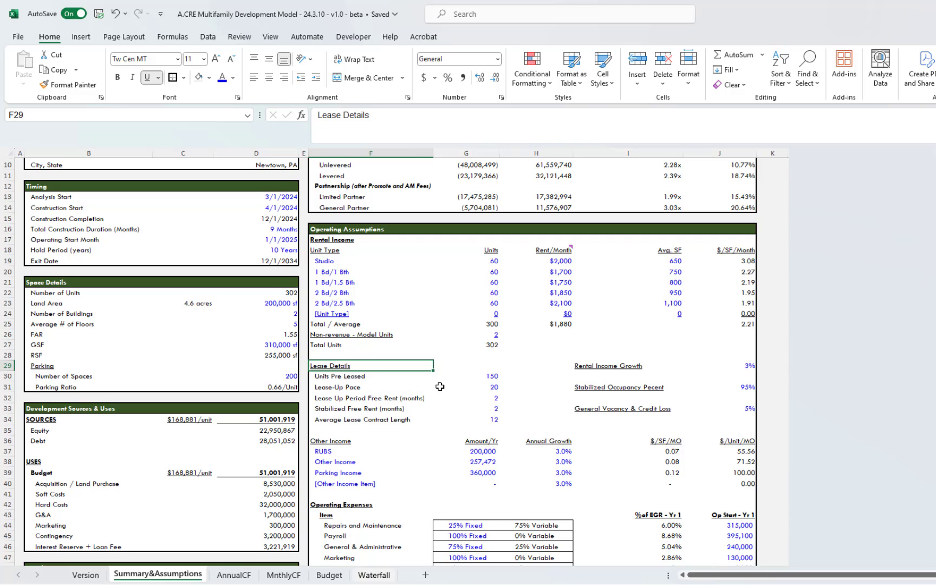
pyautogui.moveTo(455, 404)
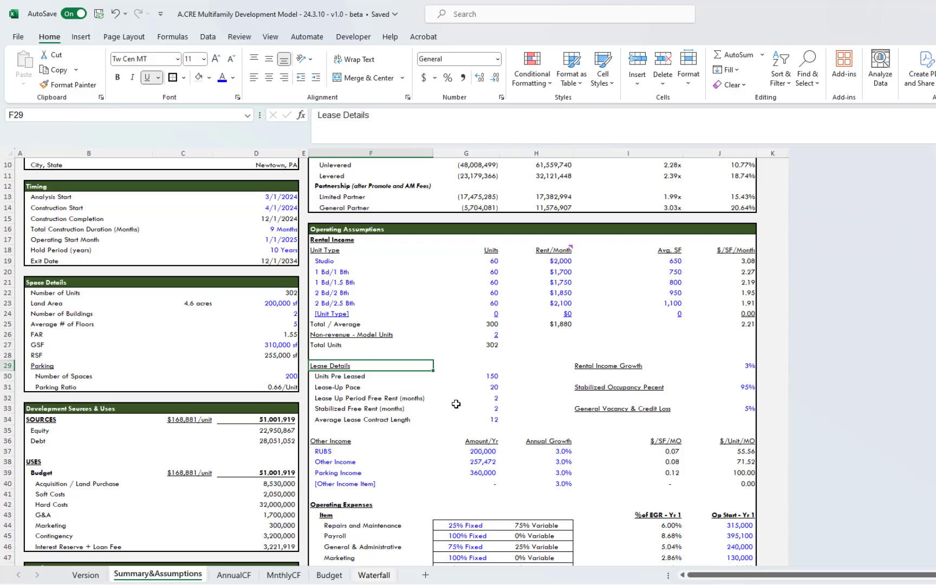
pyautogui.moveTo(490, 396)
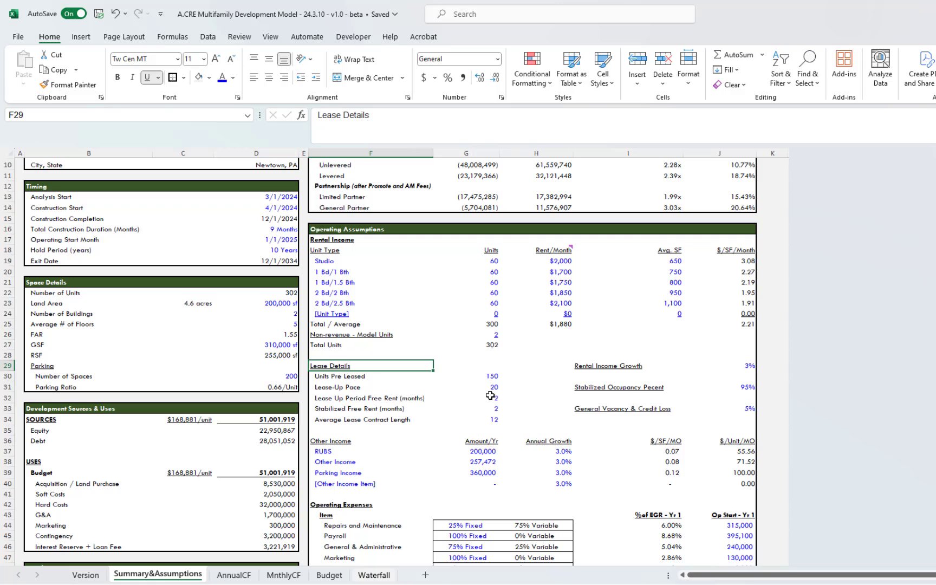
pyautogui.moveTo(450, 427)
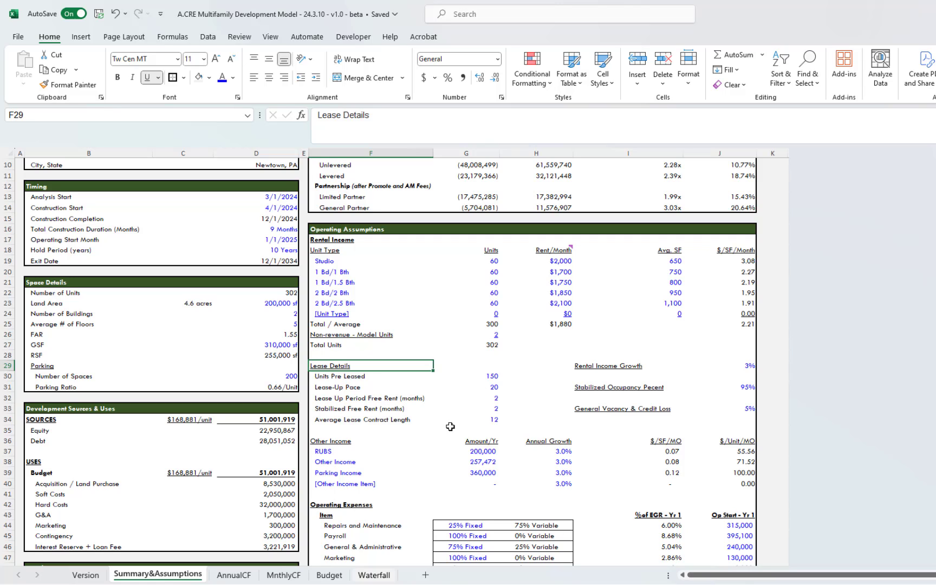
pyautogui.moveTo(482, 419)
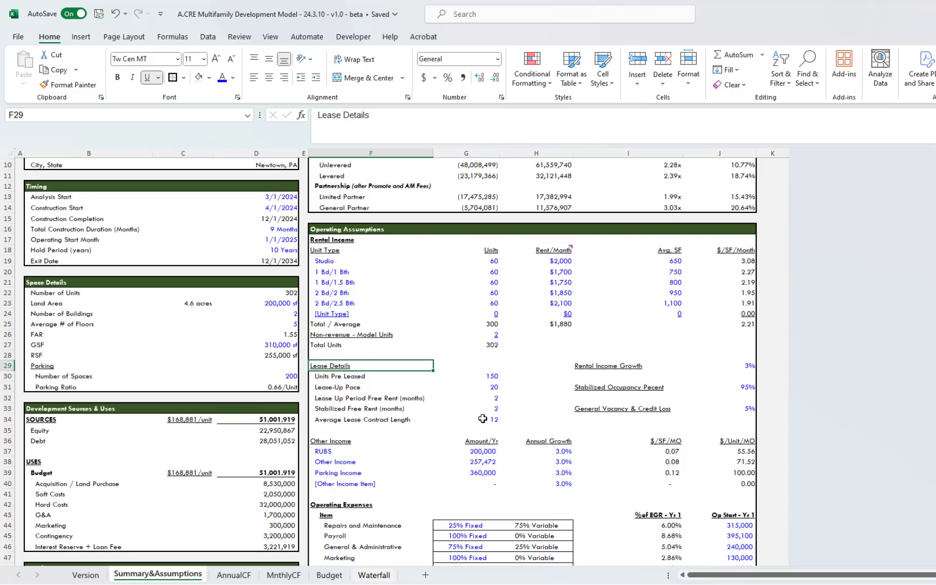
pyautogui.click(484, 420)
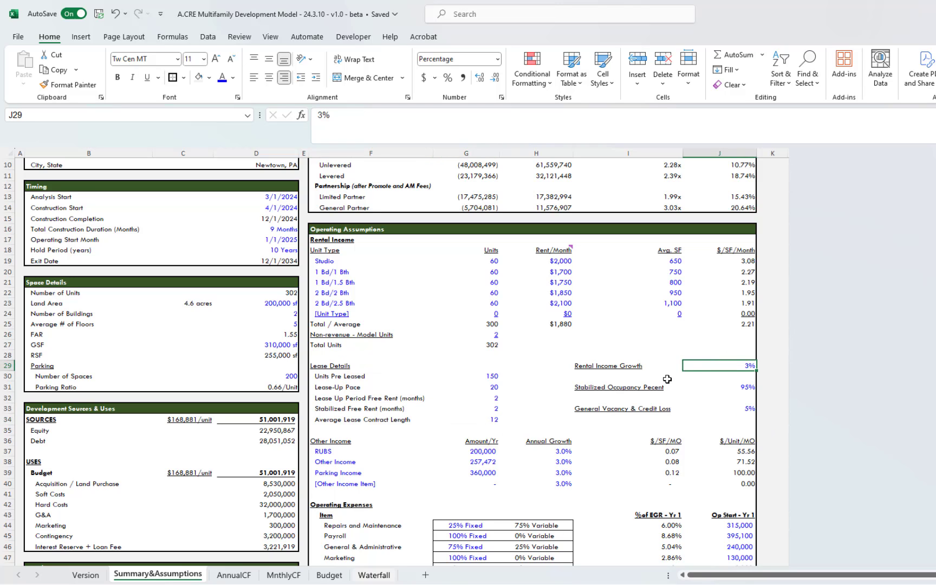
pyautogui.click(719, 386)
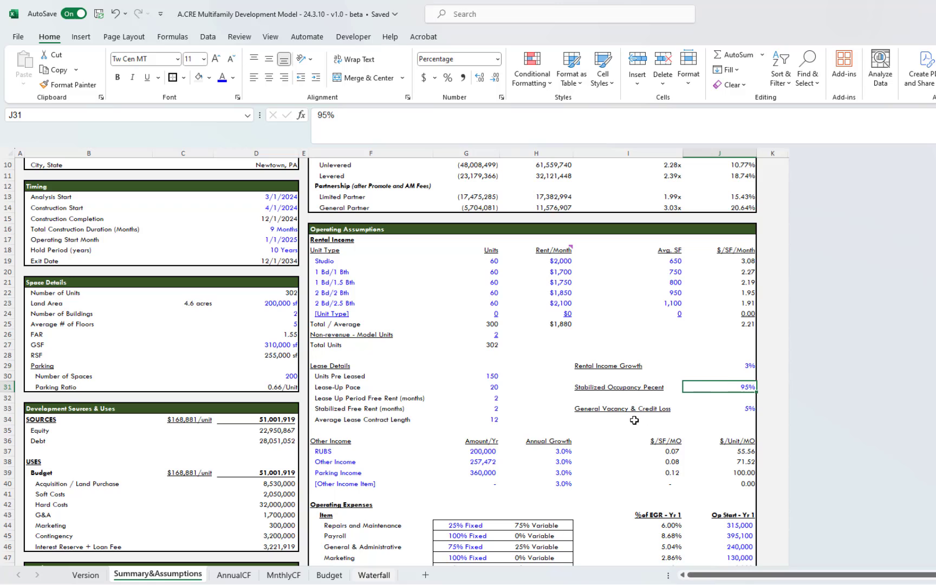
pyautogui.moveTo(729, 410)
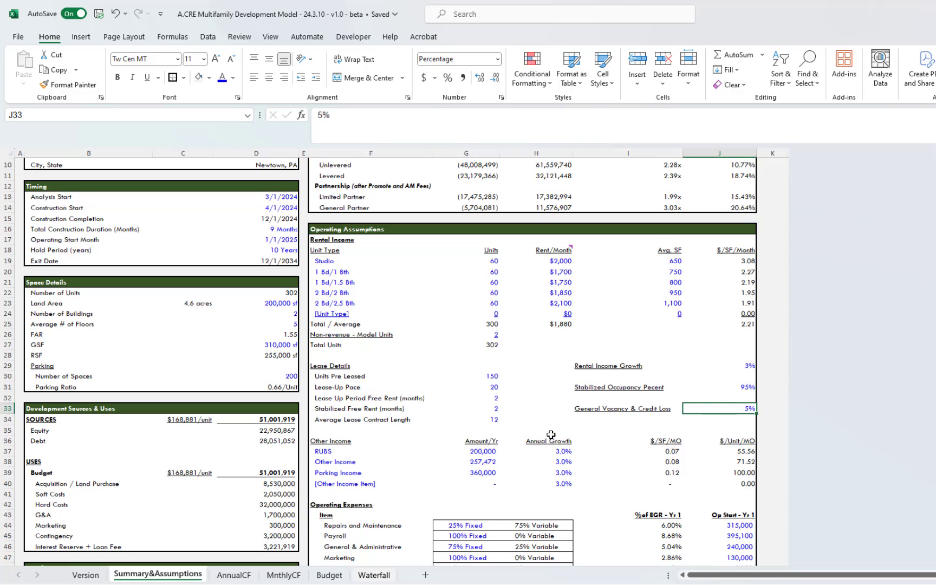
pyautogui.moveTo(668, 386)
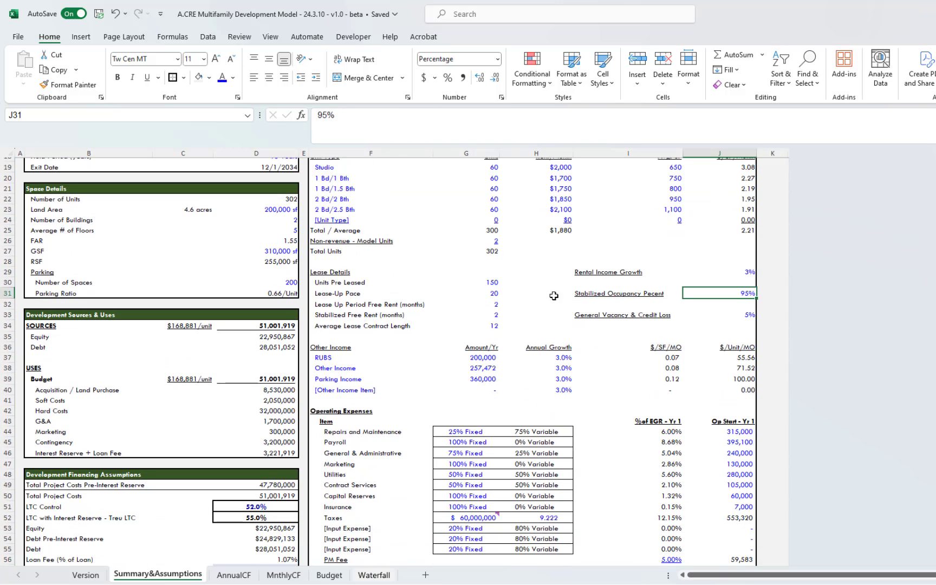
pyautogui.scroll(-3)
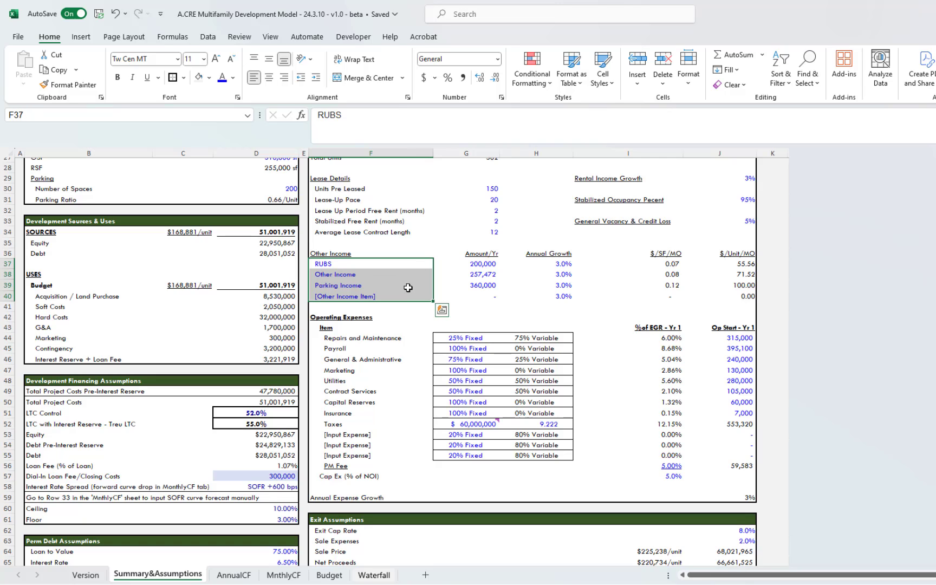
pyautogui.click(560, 274)
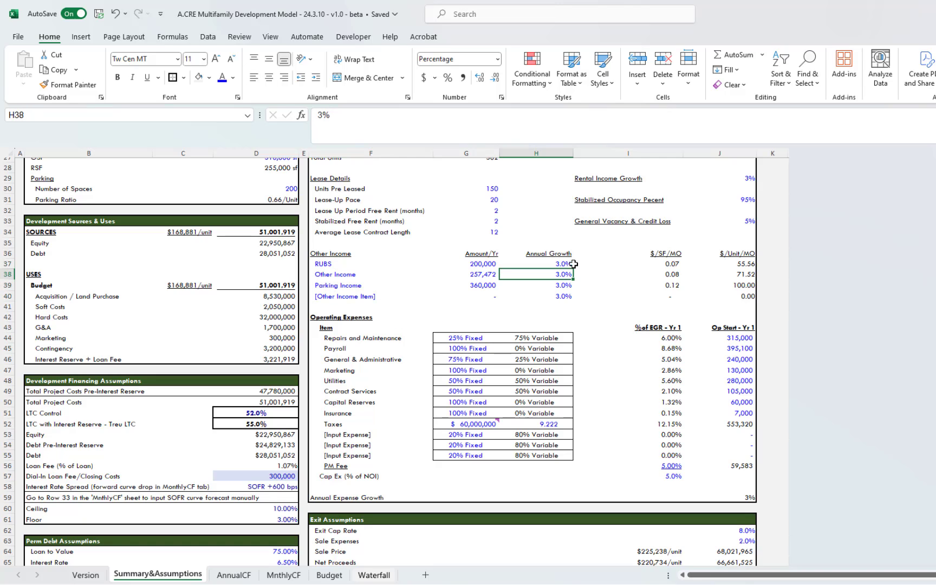
pyautogui.moveTo(715, 277)
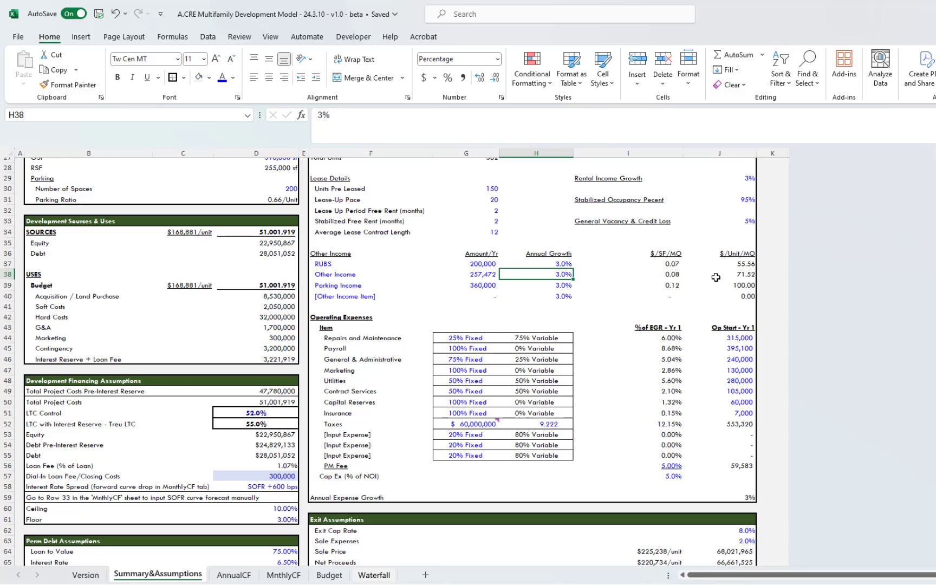
pyautogui.scroll(-3)
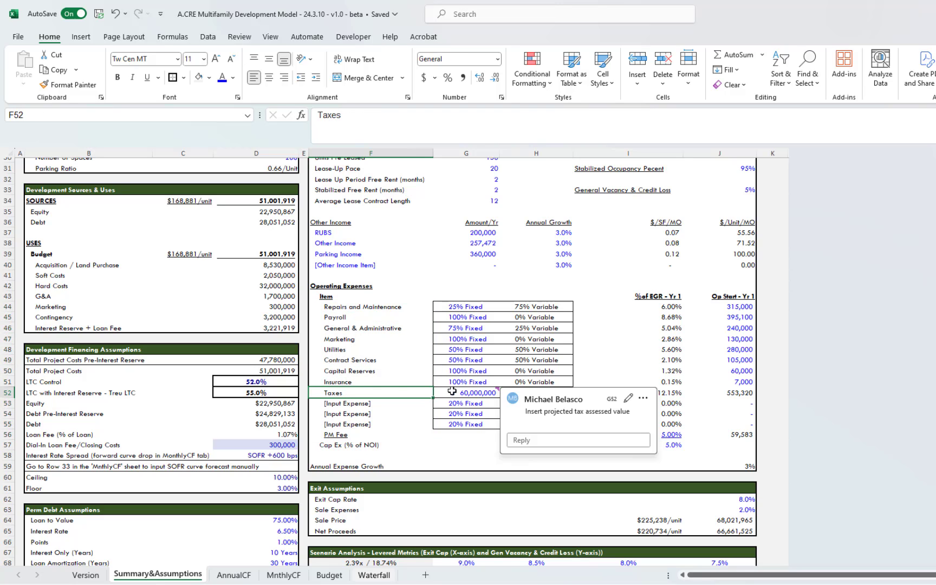
pyautogui.click(466, 306)
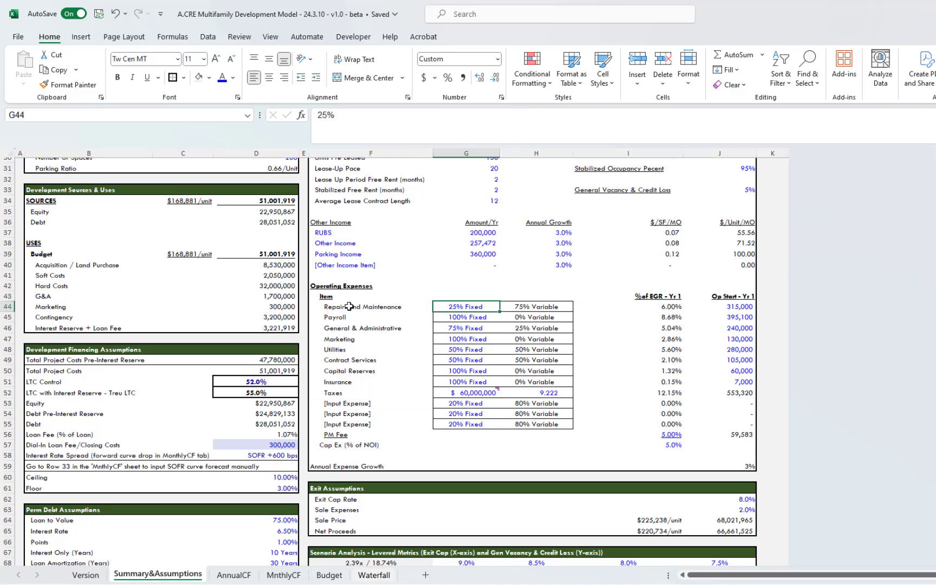
pyautogui.moveTo(468, 309)
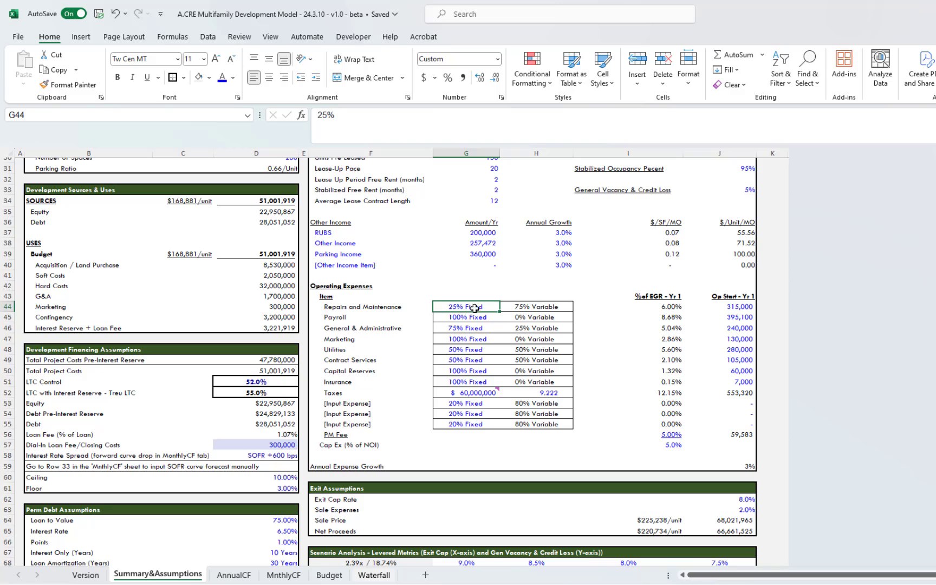
pyautogui.moveTo(461, 382)
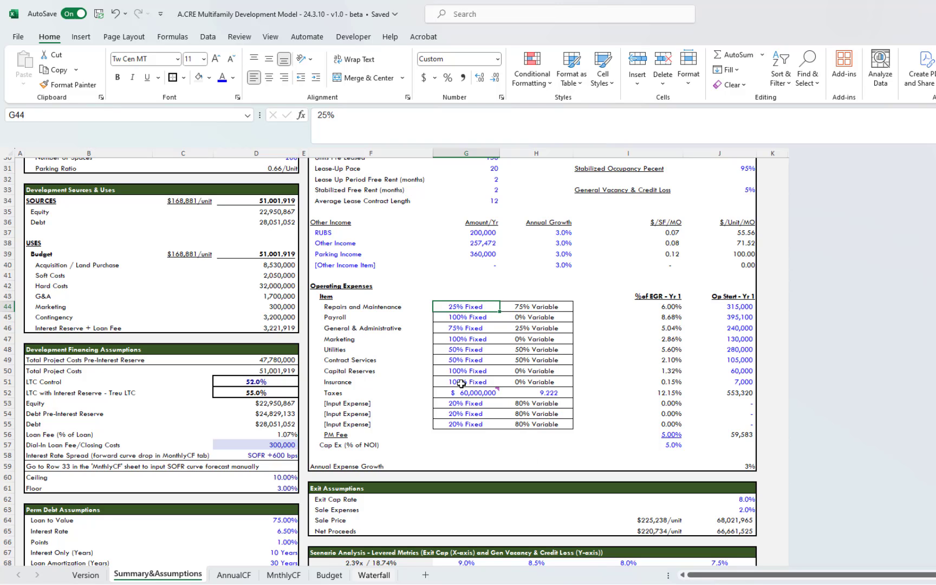
pyautogui.click(466, 381)
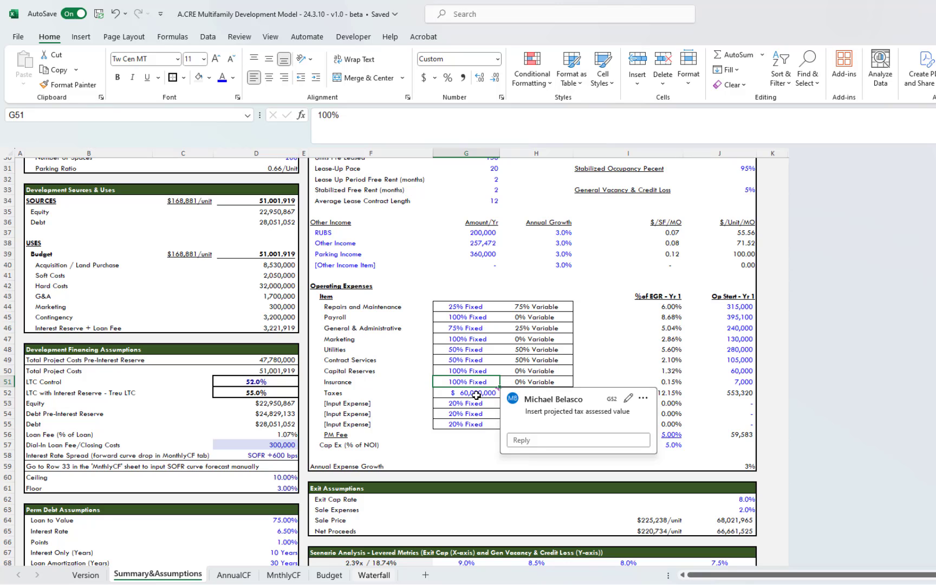
pyautogui.moveTo(614, 352)
pyautogui.write('=G52/1000*H52')
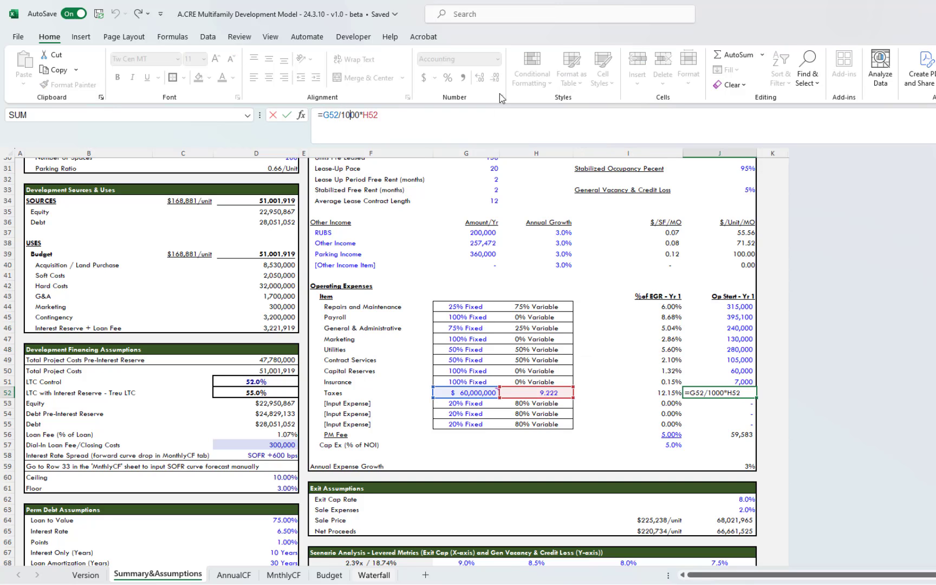
pyautogui.press('Return')
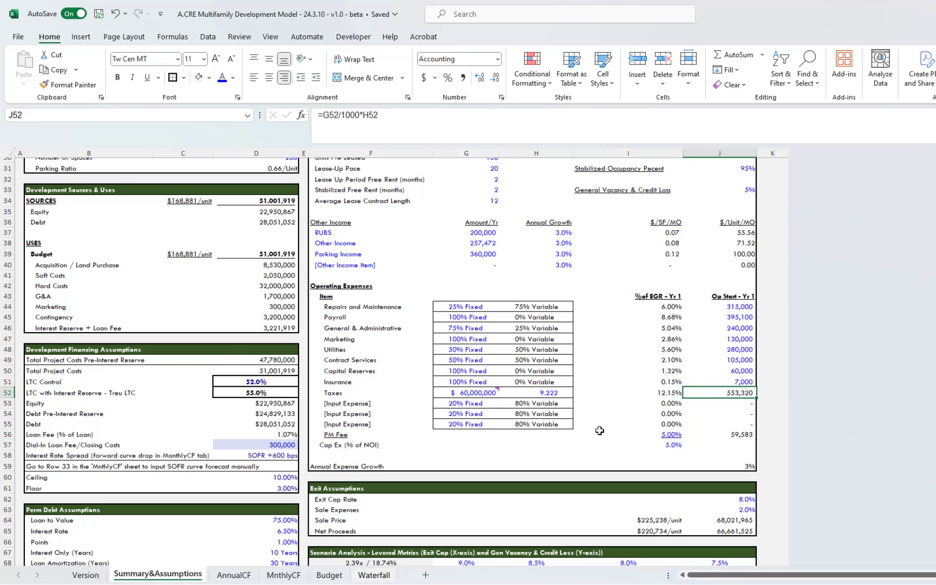
pyautogui.click(671, 433)
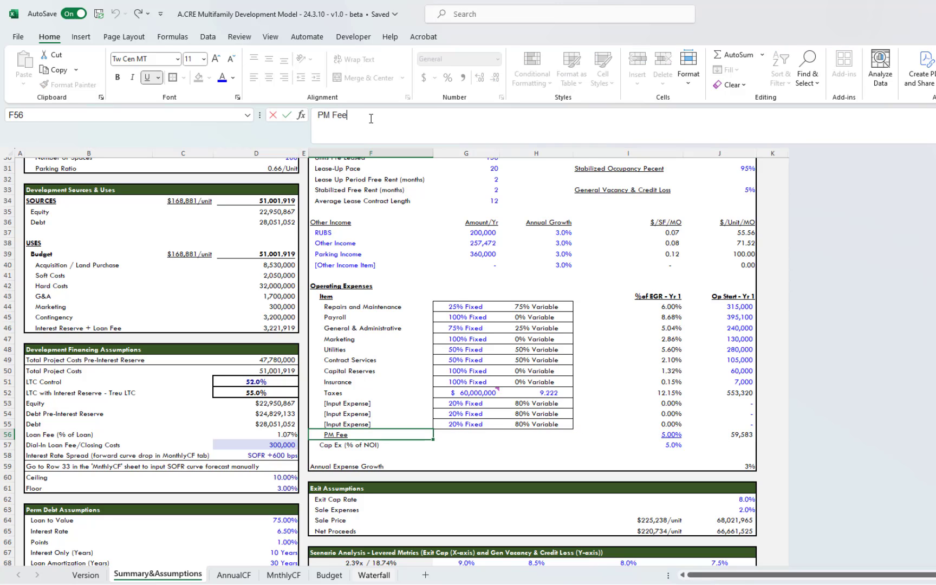
# - Relabel F56 as 'PM Fee (% of EGR)' and check the 3% Annual Expense Growth
pyautogui.write('(% of EGR')
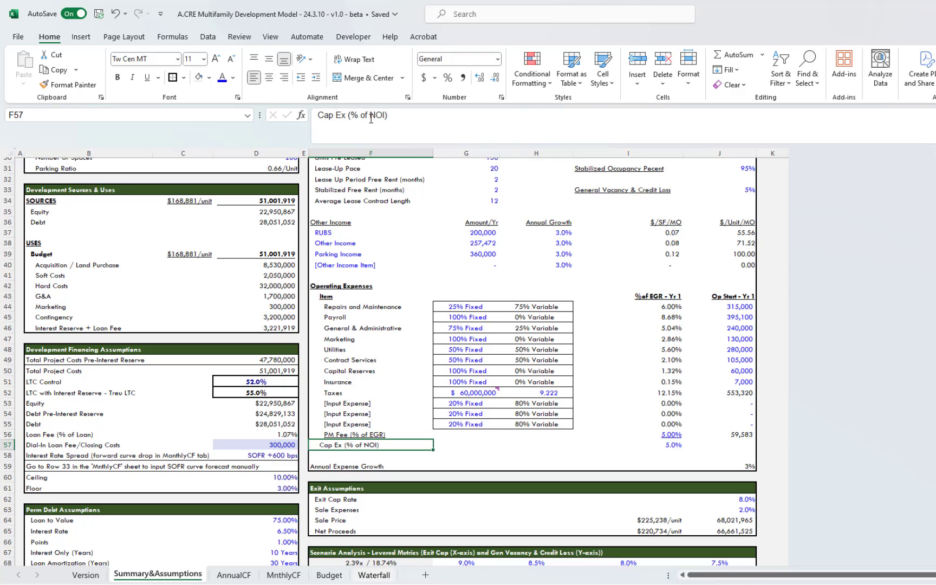
pyautogui.moveTo(425, 460)
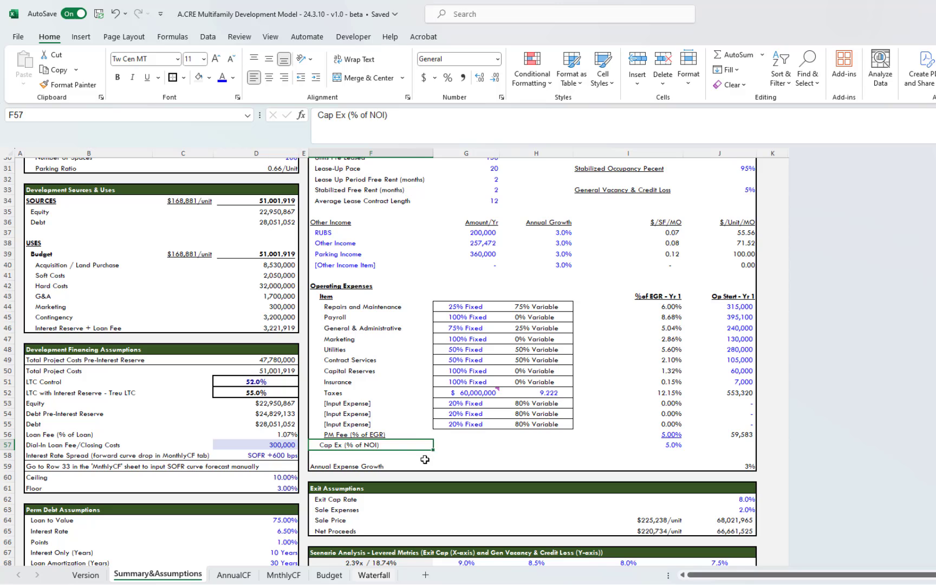
pyautogui.moveTo(510, 445)
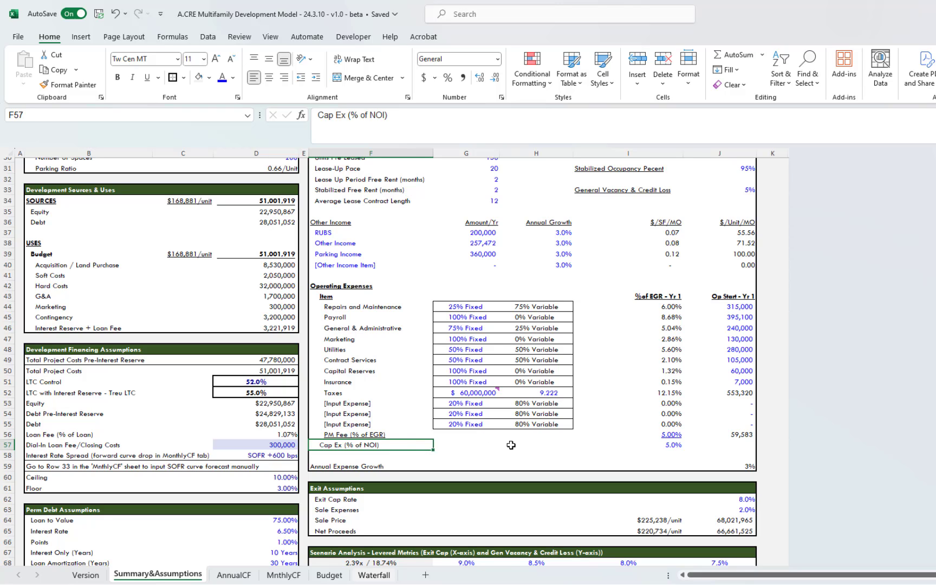
pyautogui.click(370, 466)
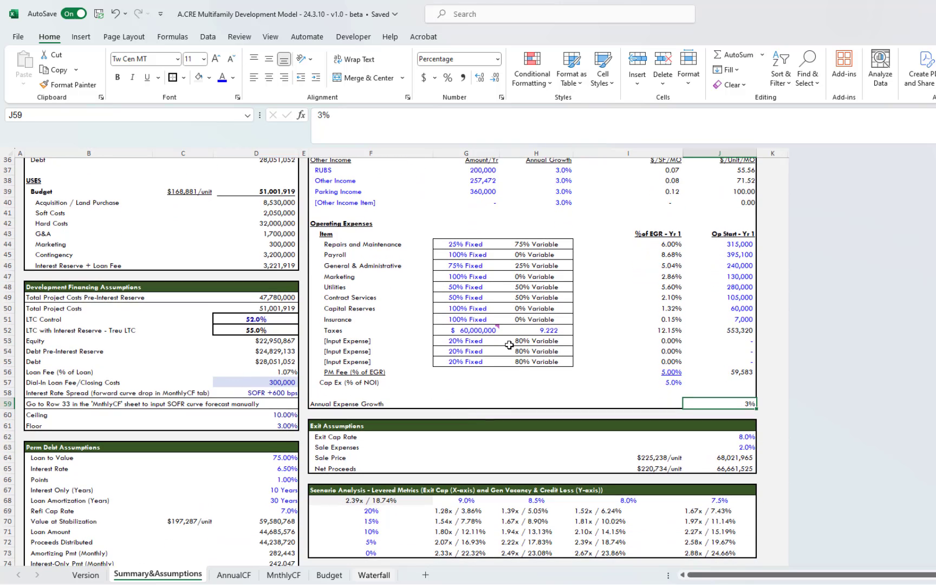
pyautogui.moveTo(440, 438)
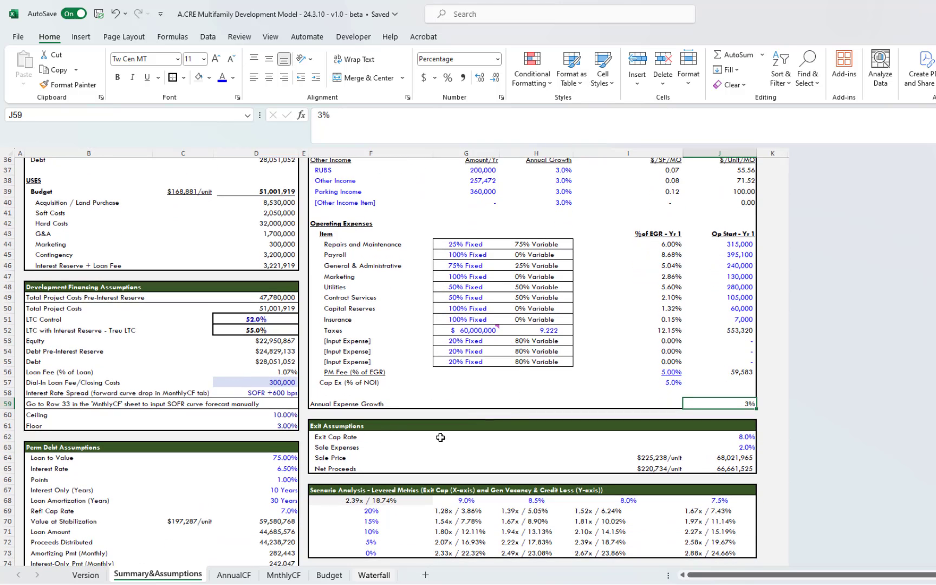
pyautogui.moveTo(575, 462)
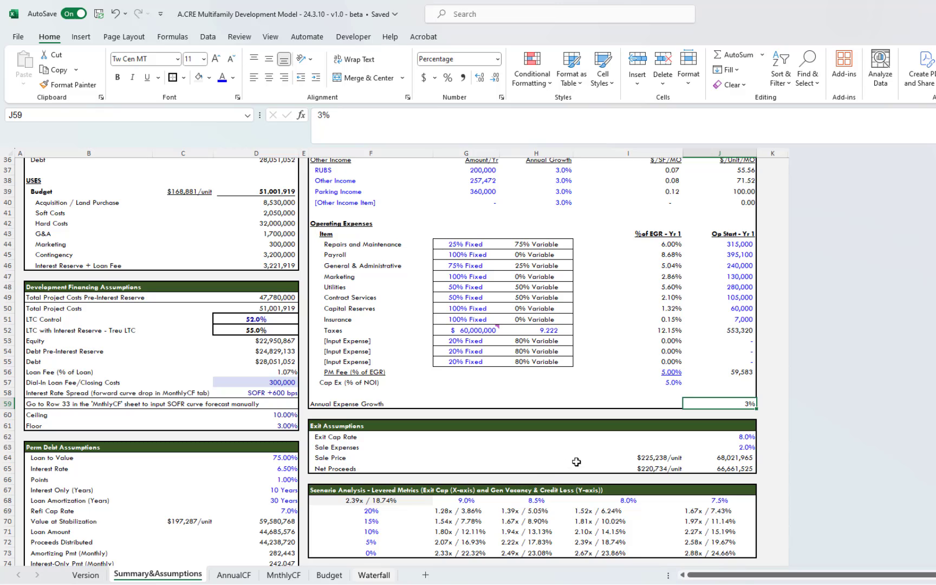
pyautogui.click(627, 457)
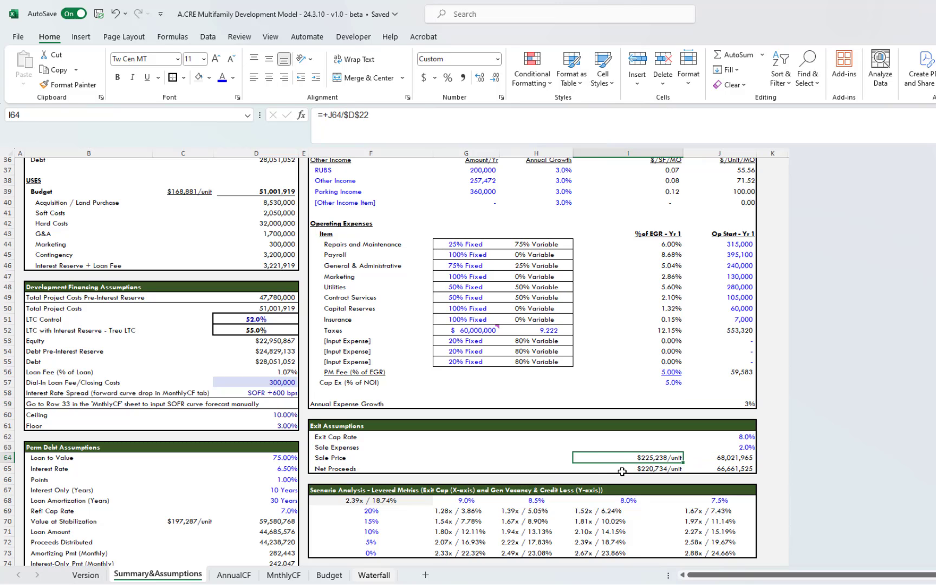
pyautogui.click(725, 468)
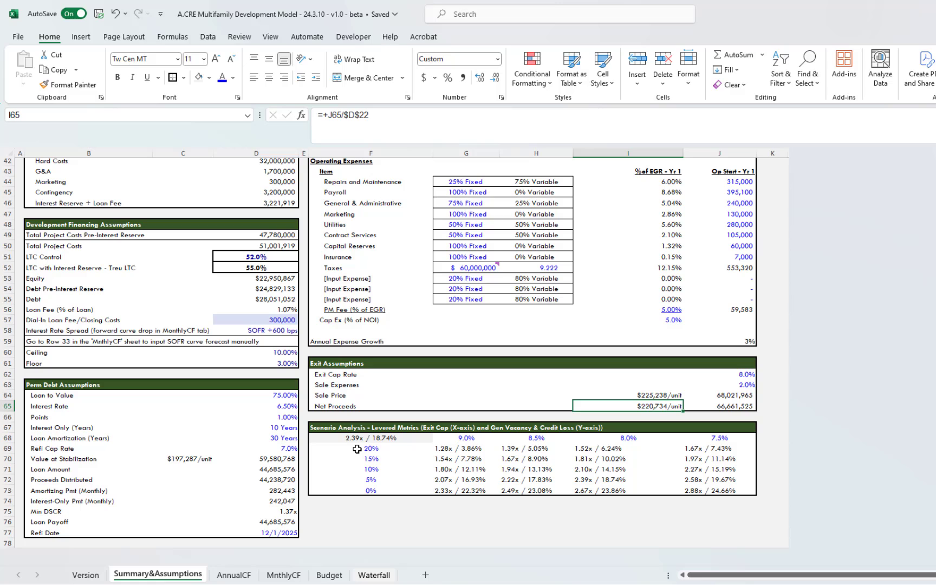
pyautogui.moveTo(392, 449)
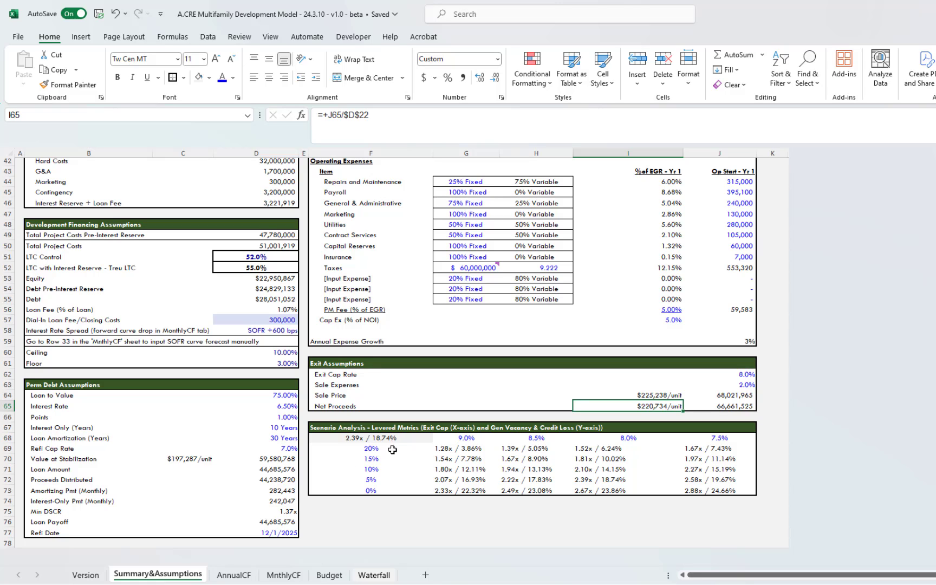
pyautogui.moveTo(452, 450)
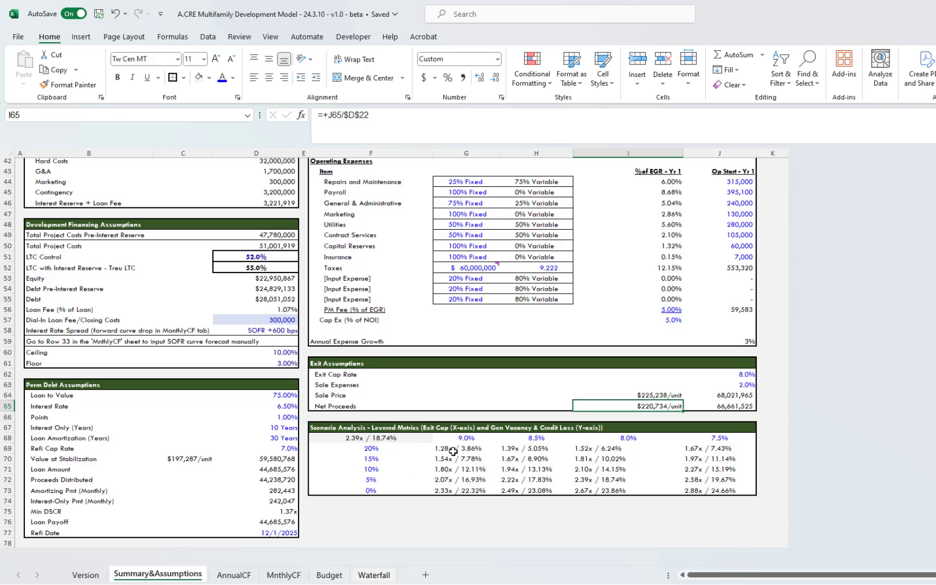
pyautogui.click(465, 448)
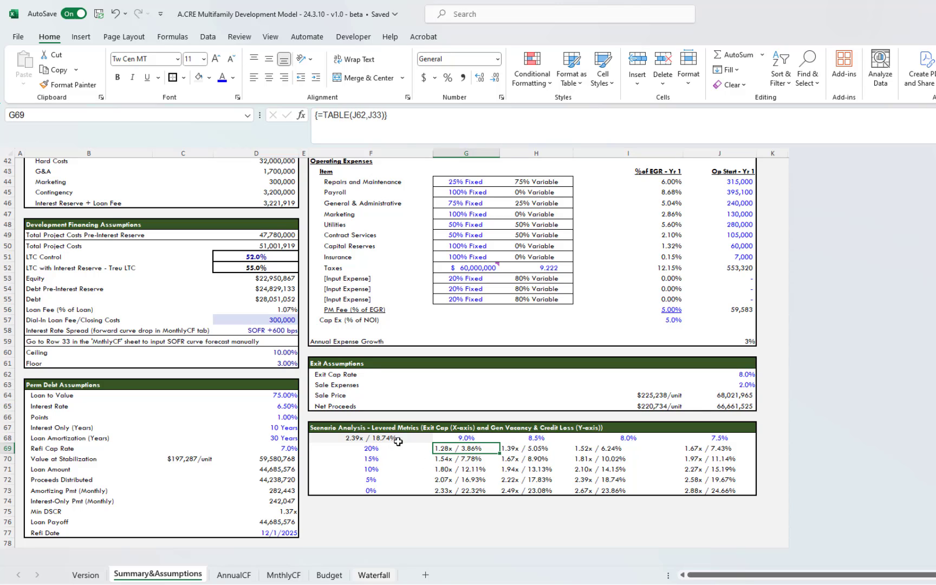
pyautogui.moveTo(496, 438)
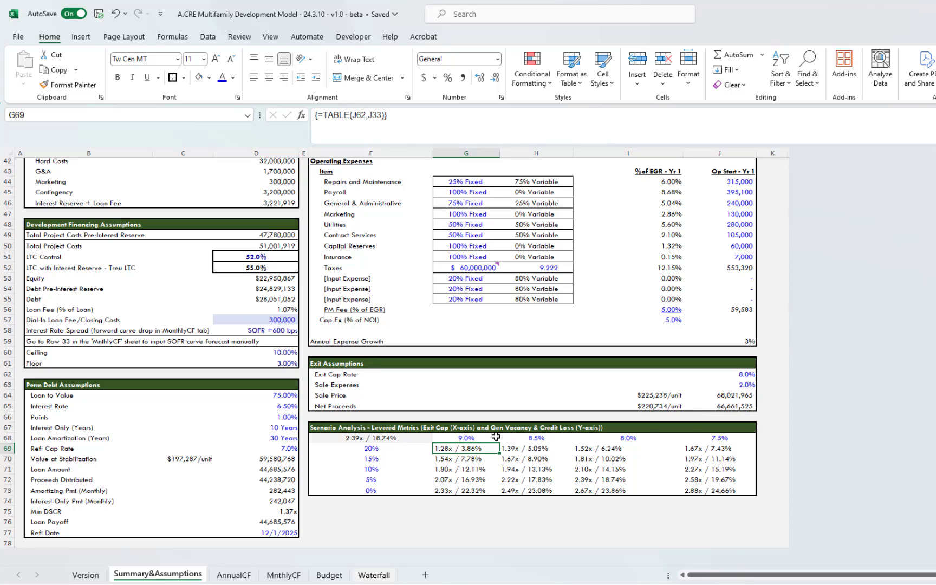
pyautogui.moveTo(623, 440)
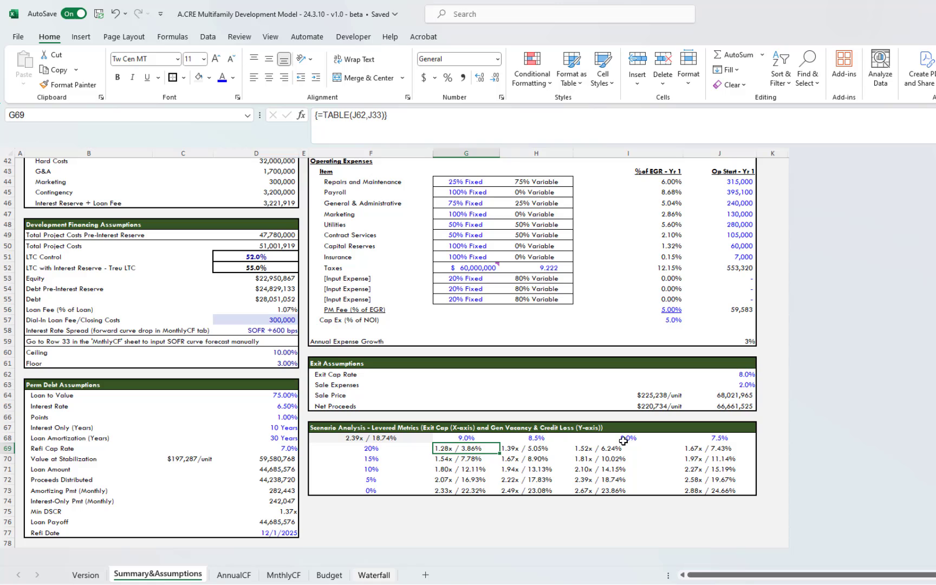
pyautogui.moveTo(367, 438)
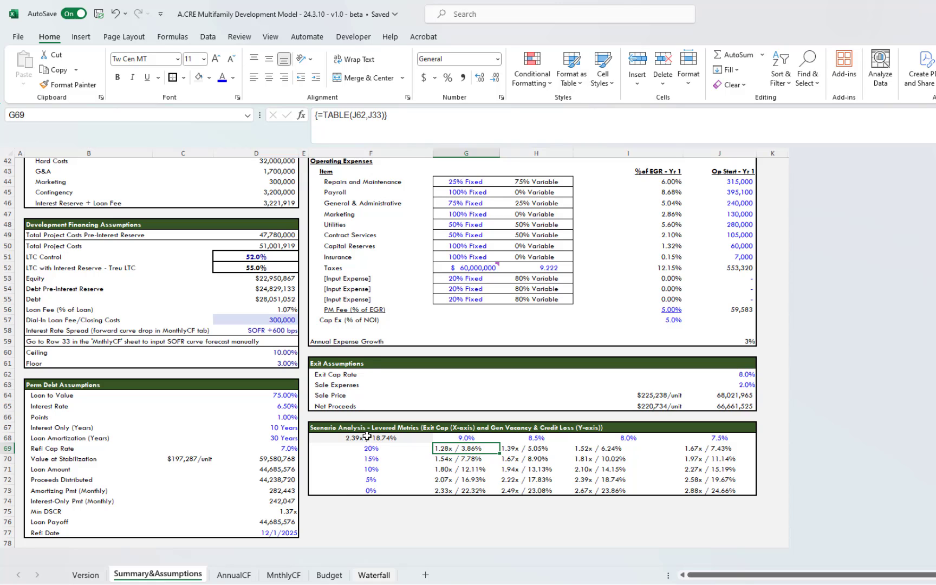
pyautogui.moveTo(452, 458)
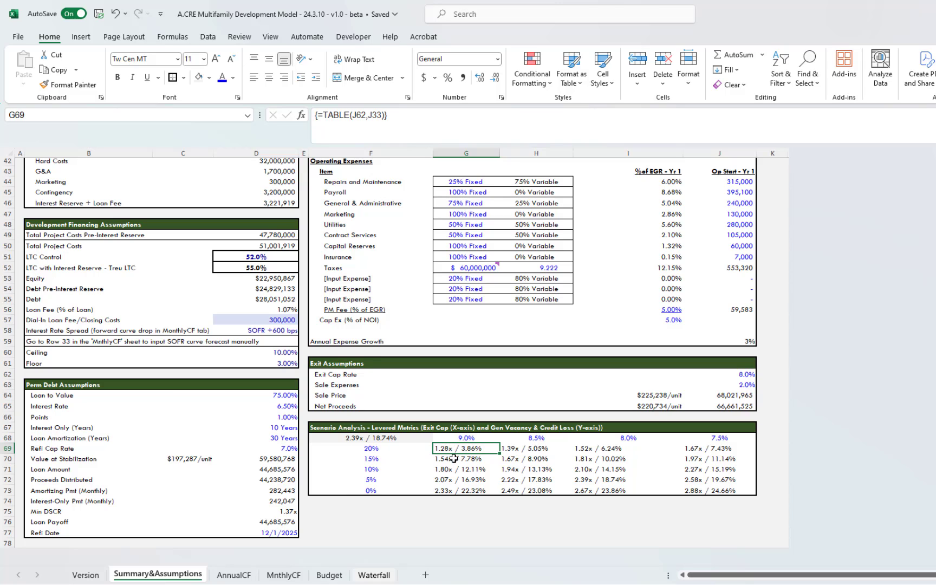
pyautogui.moveTo(483, 473)
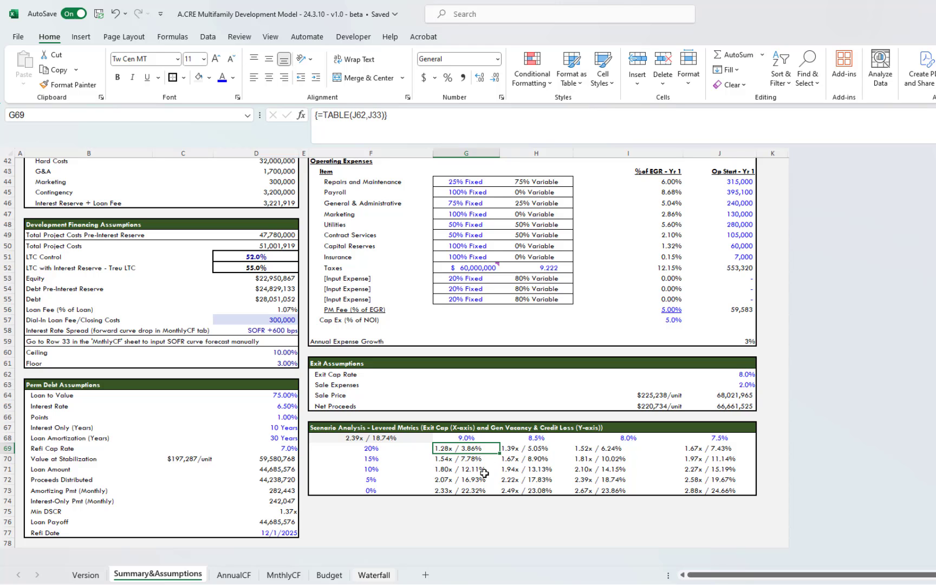
pyautogui.click(465, 521)
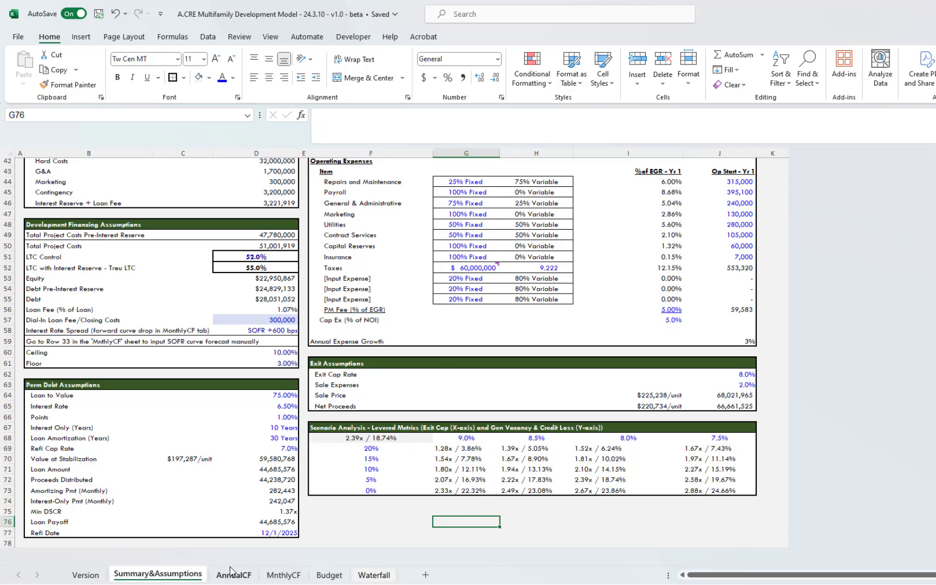
pyautogui.scroll(3)
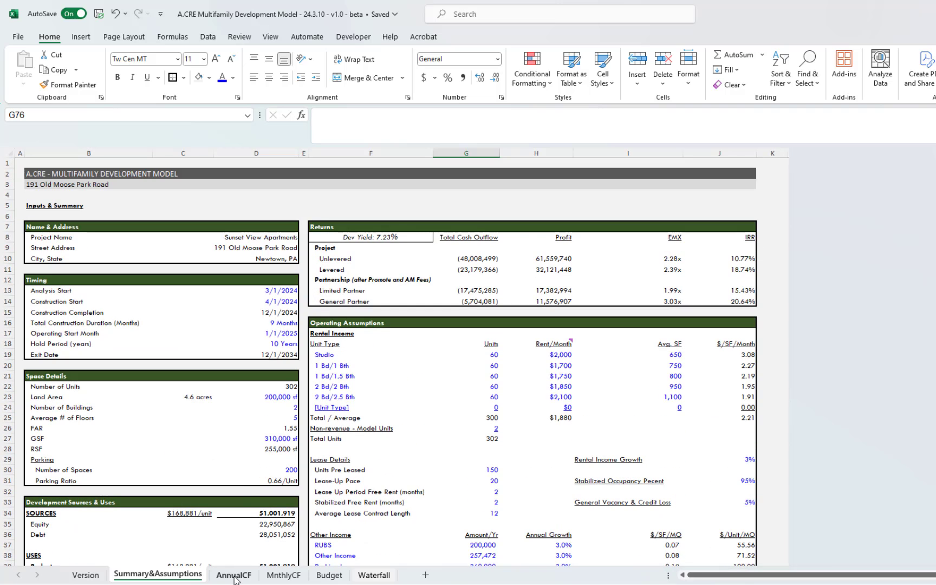
# - Hide the unused rows below row 90 on AnnualCF, then switch to MnthlyCF
pyautogui.click(233, 574)
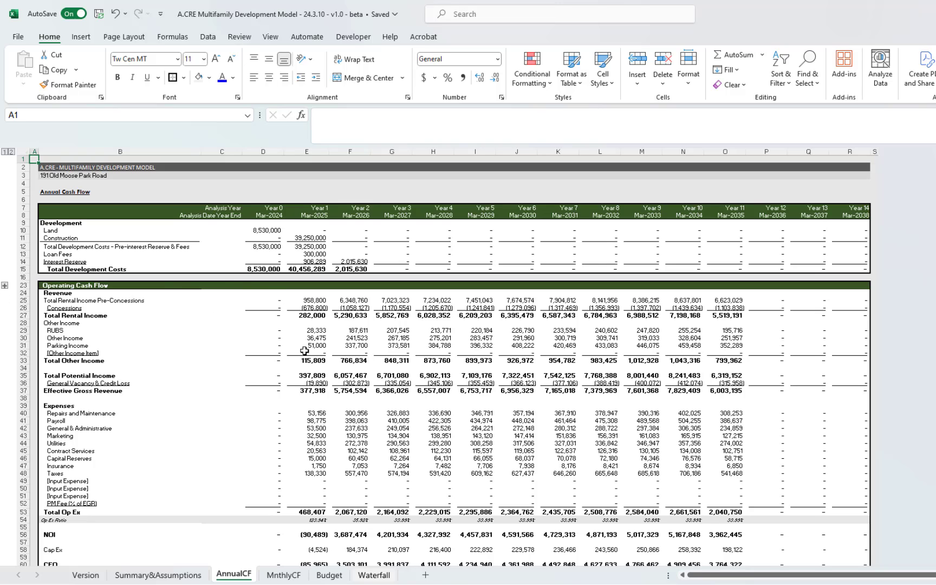
pyautogui.moveTo(218, 268)
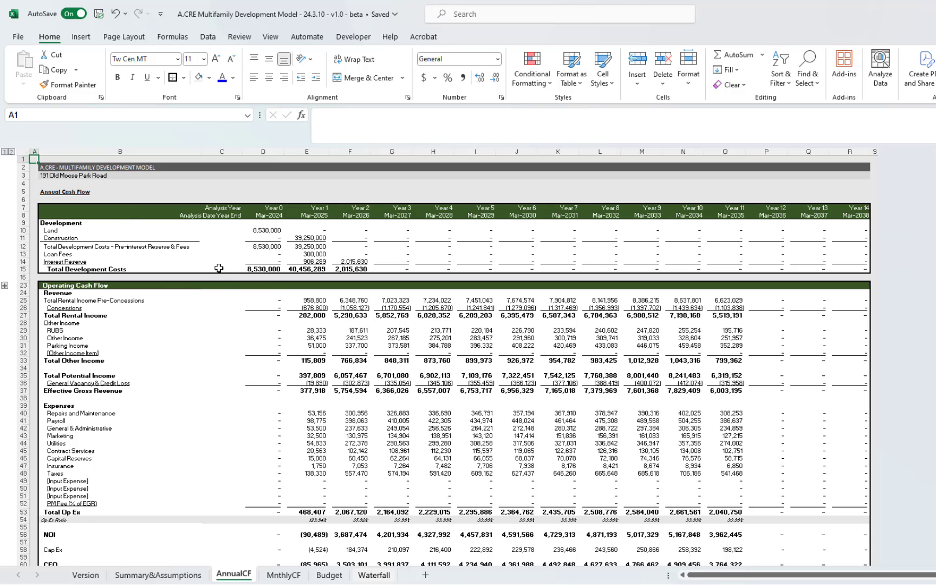
pyautogui.scroll(-3)
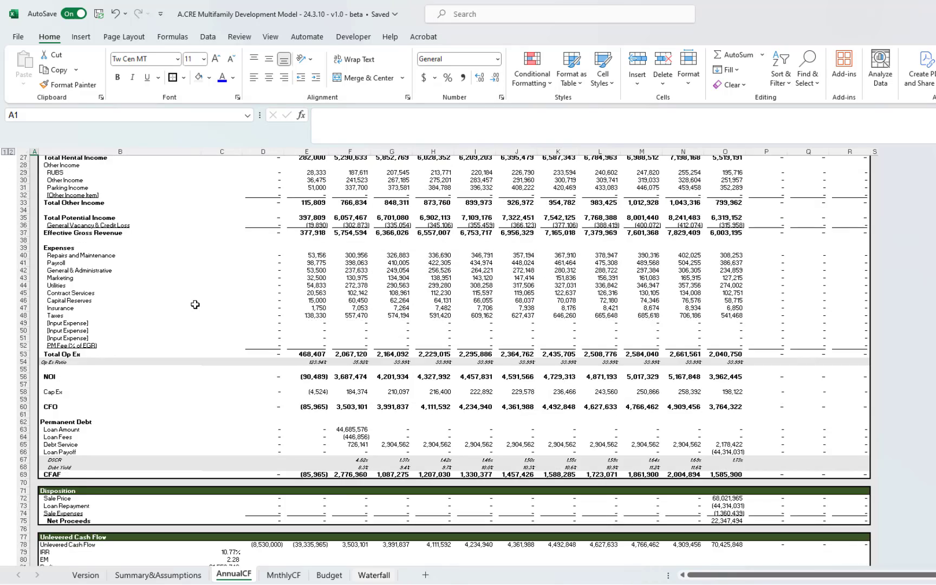
pyautogui.scroll(-3)
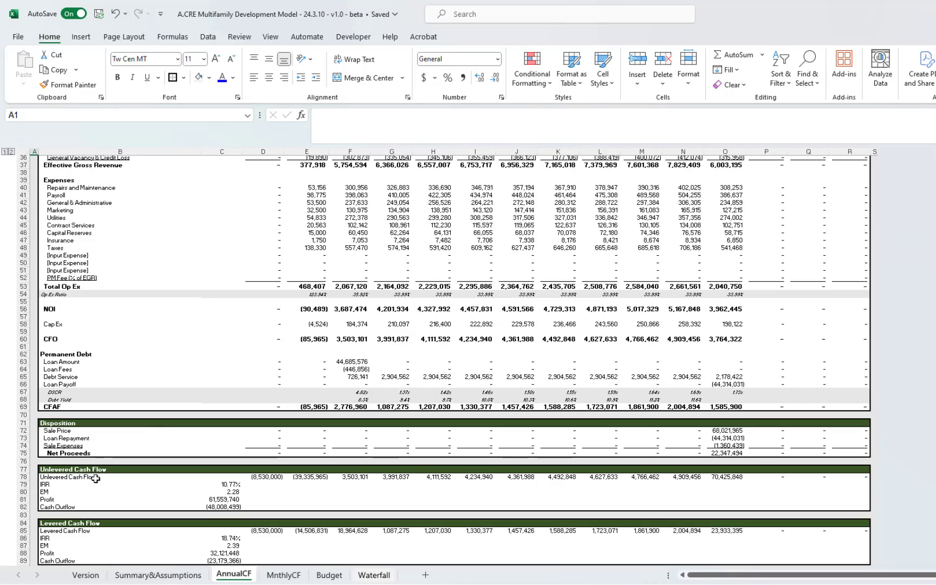
pyautogui.scroll(-3)
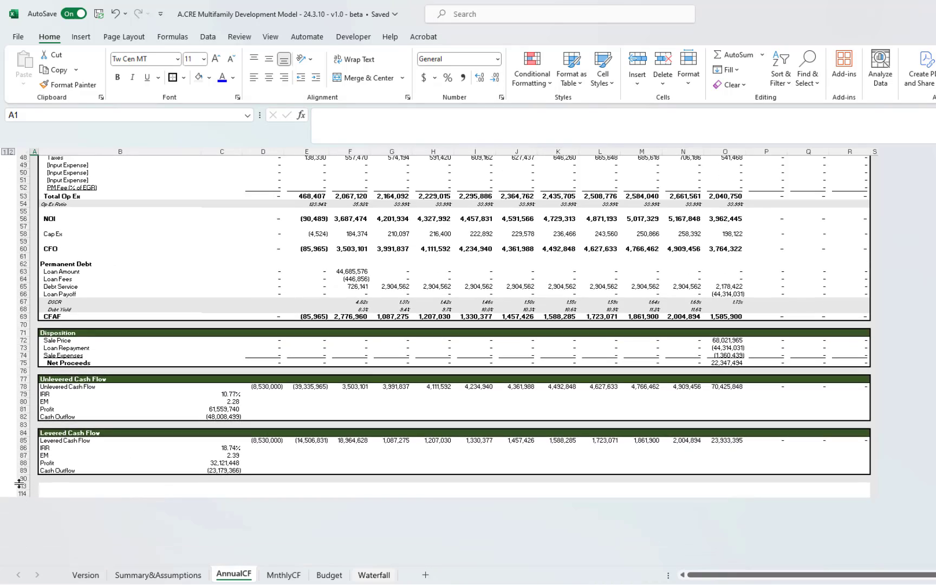
pyautogui.click(24, 482)
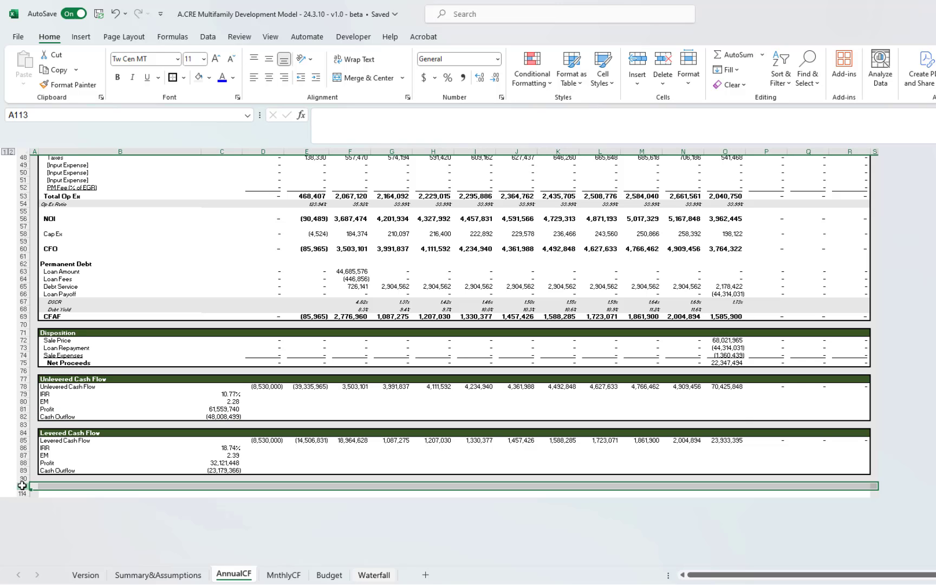
pyautogui.rightClick(22, 486)
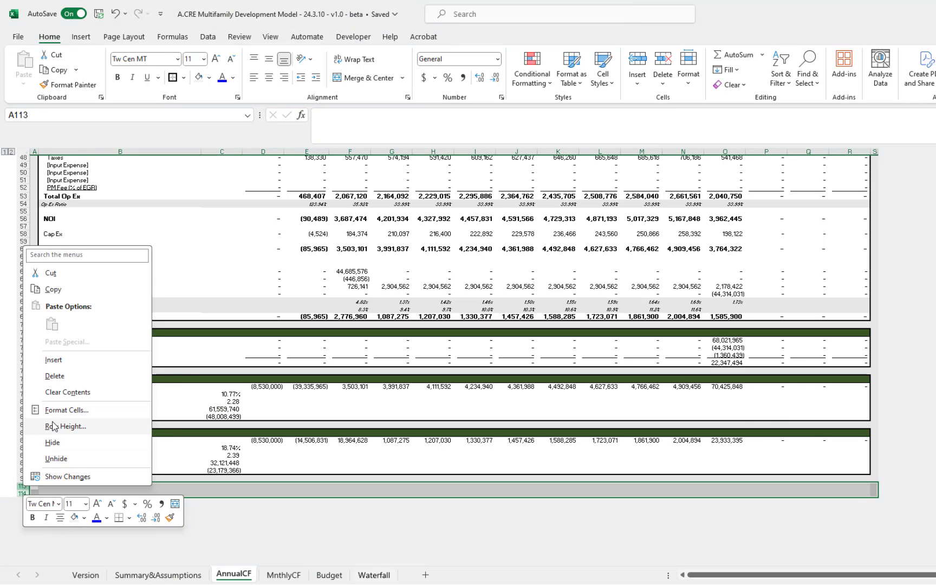
pyautogui.click(56, 458)
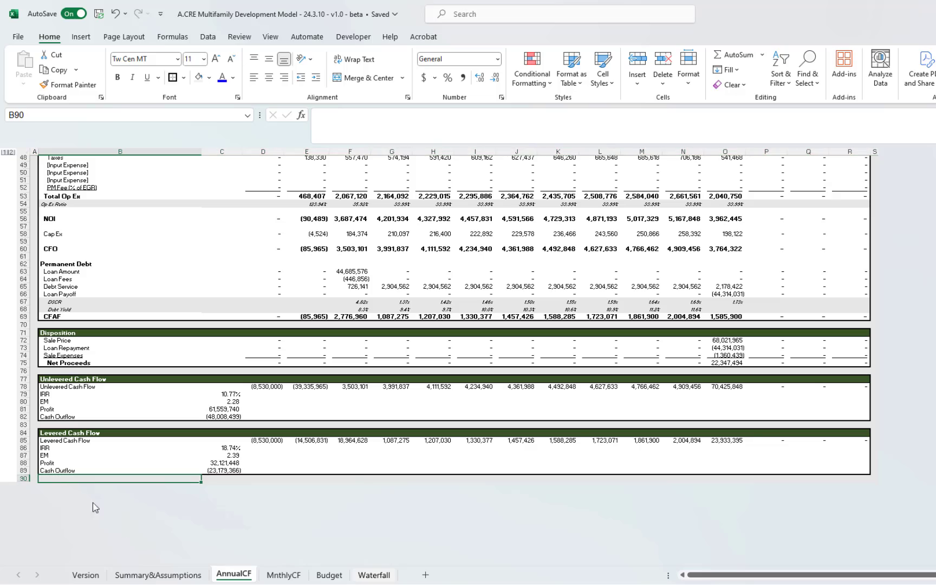
pyautogui.click(282, 575)
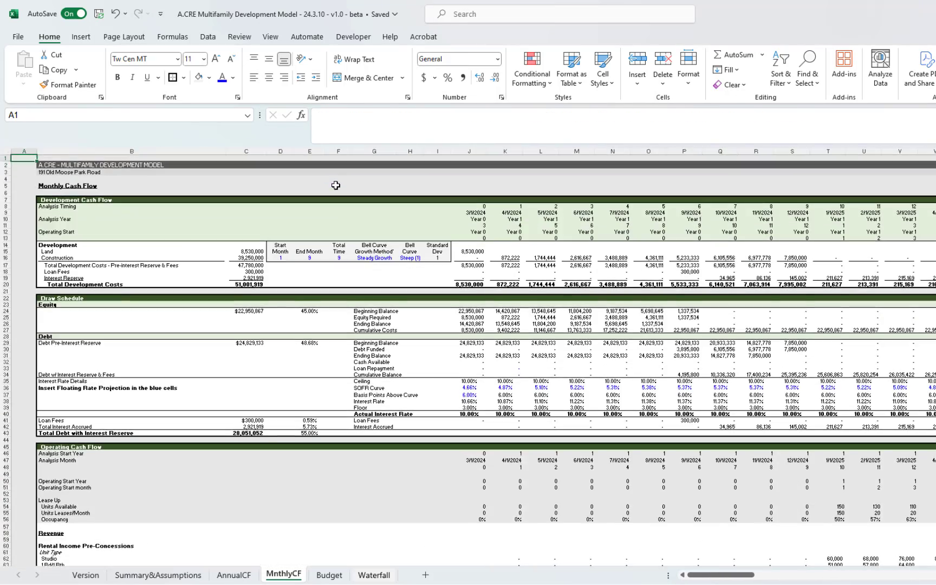
pyautogui.moveTo(290, 299)
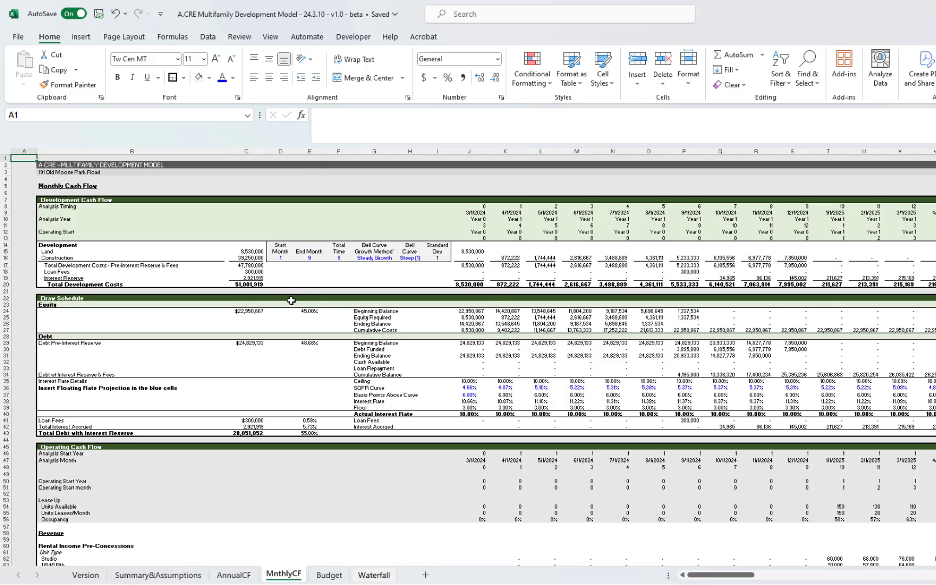
# - Inspect the 39,250,000 Construction cost formula and select its growth method cell G16
pyautogui.click(130, 250)
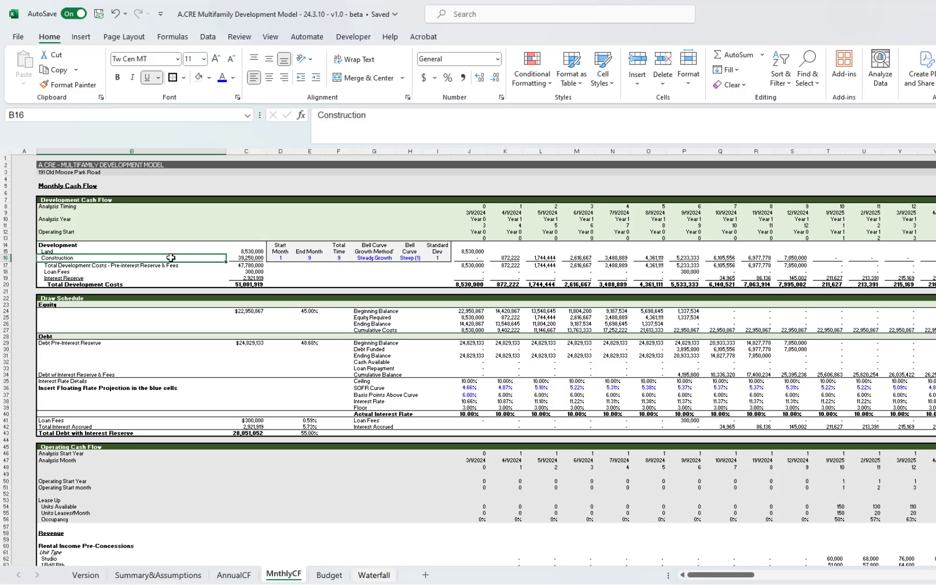
pyautogui.moveTo(147, 250)
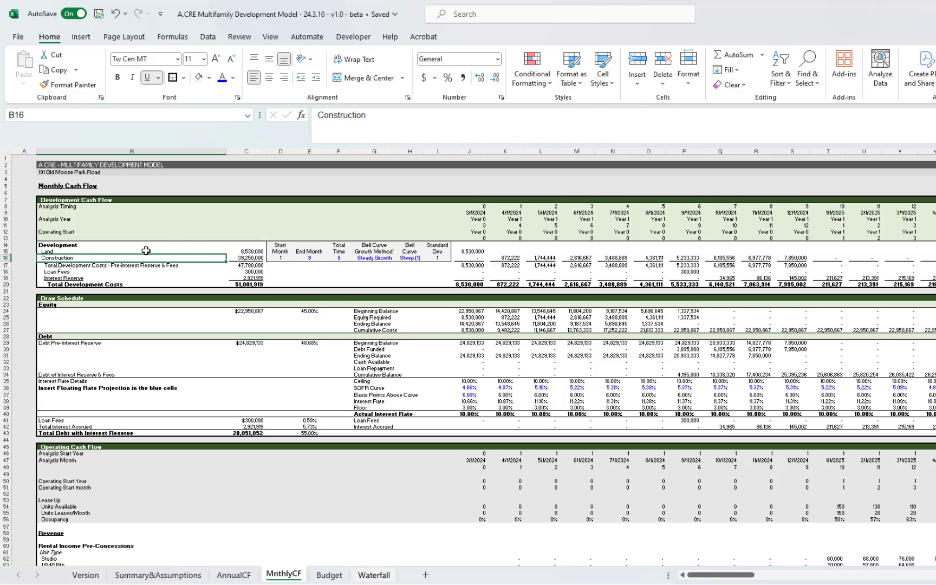
pyautogui.click(245, 257)
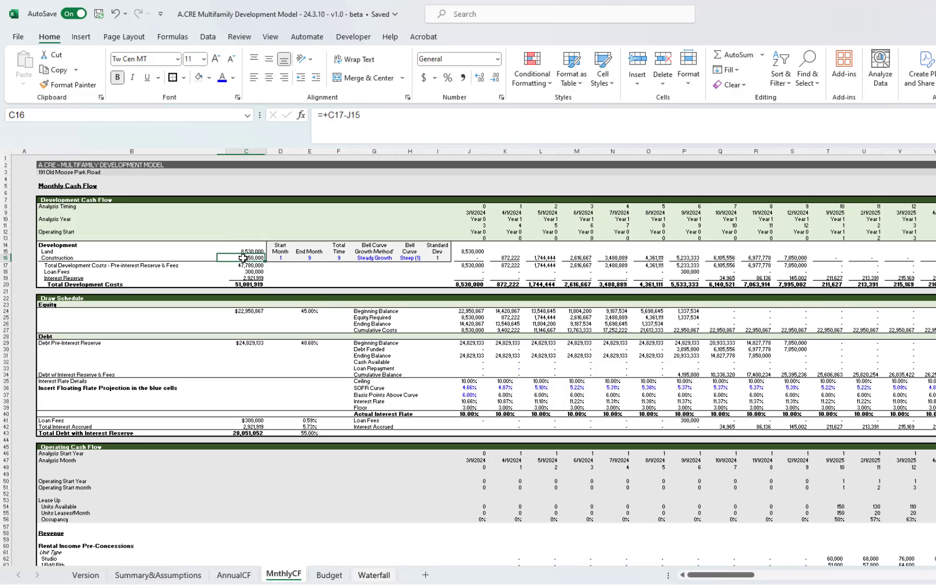
pyautogui.click(373, 258)
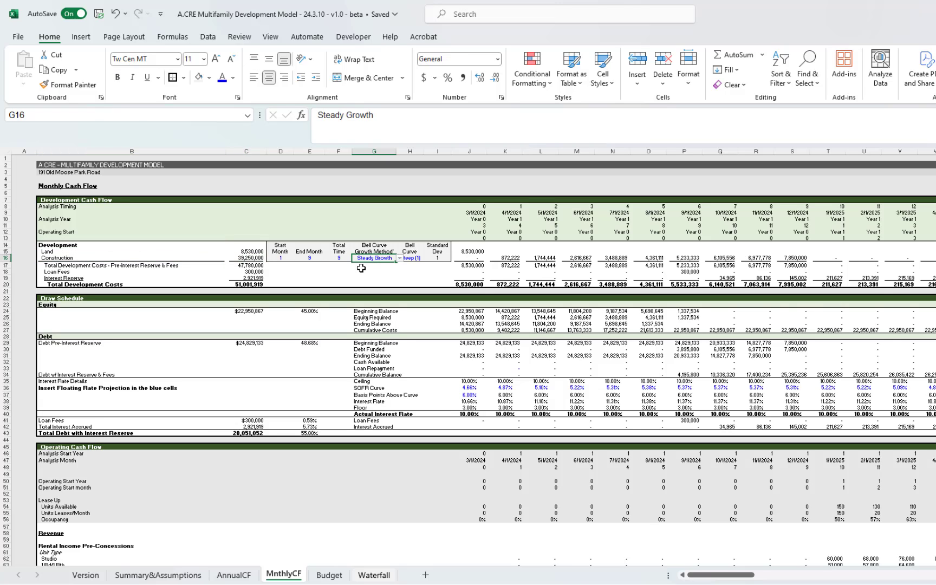
pyautogui.moveTo(793, 268)
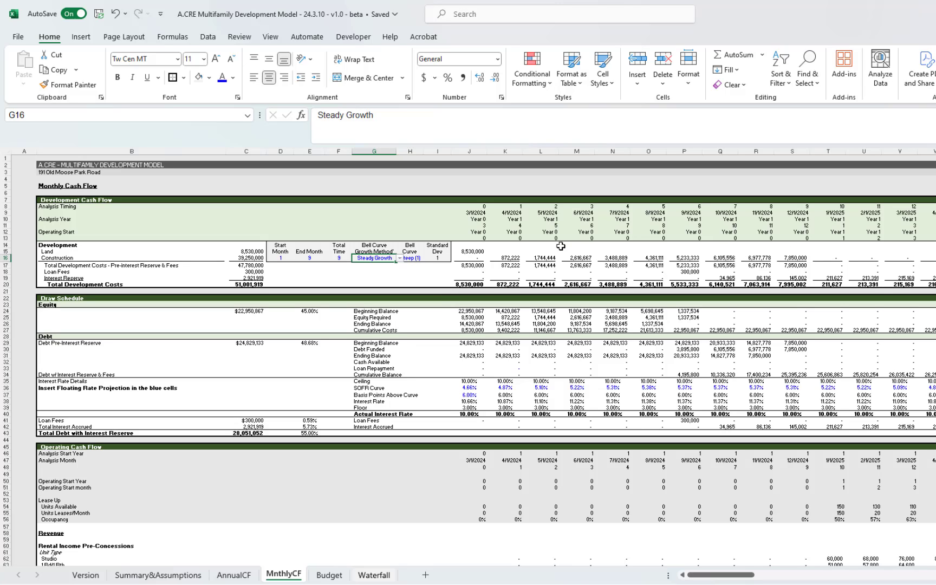
pyautogui.moveTo(818, 258)
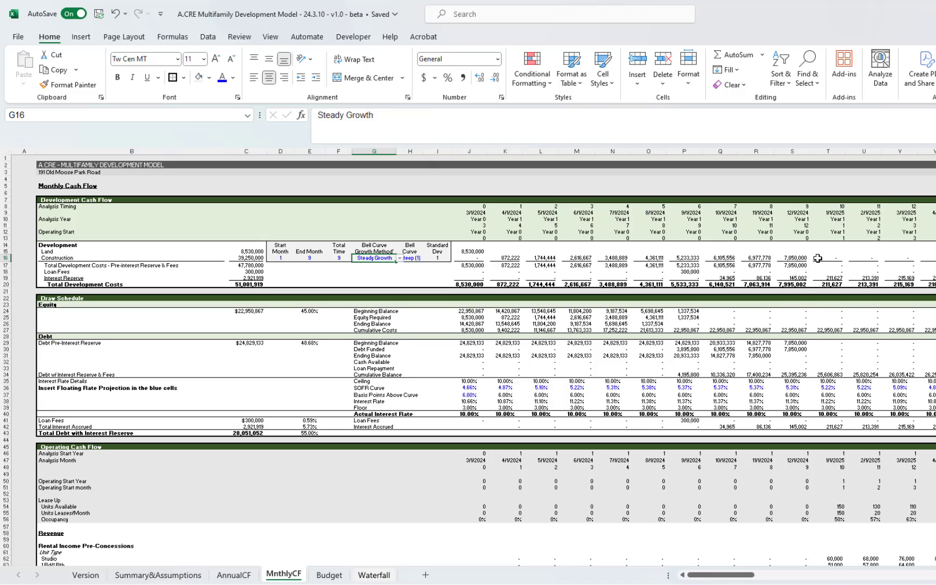
pyautogui.moveTo(583, 261)
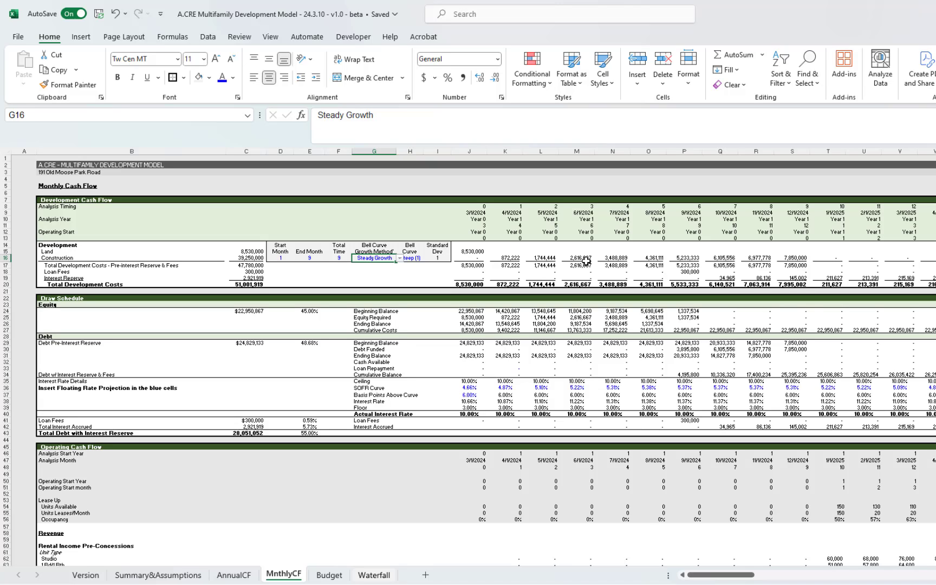
pyautogui.moveTo(191, 253)
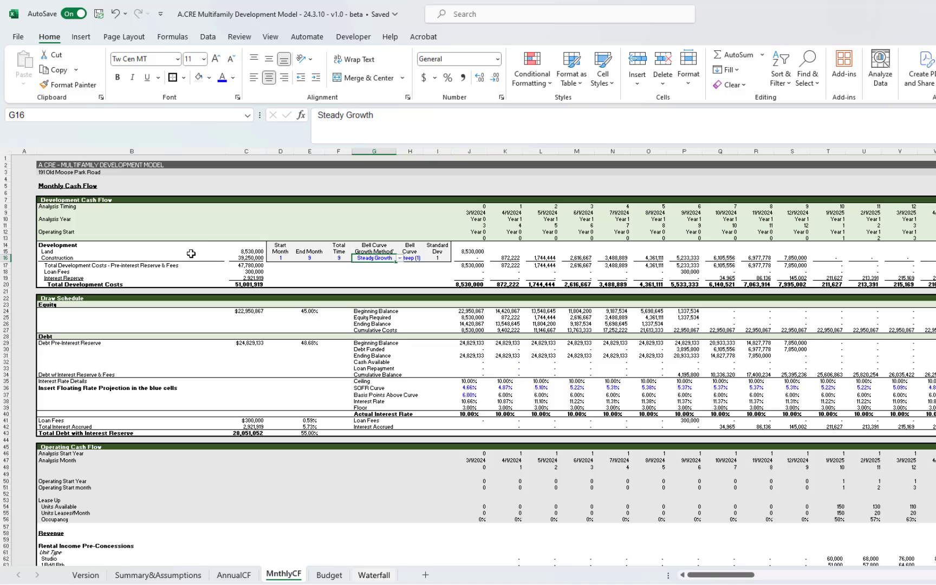
pyautogui.moveTo(299, 260)
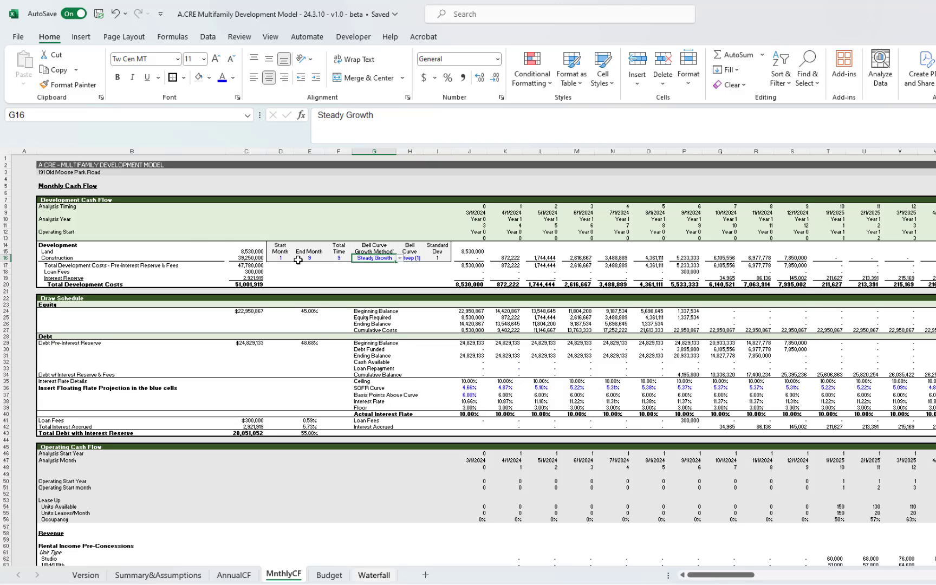
pyautogui.moveTo(468, 181)
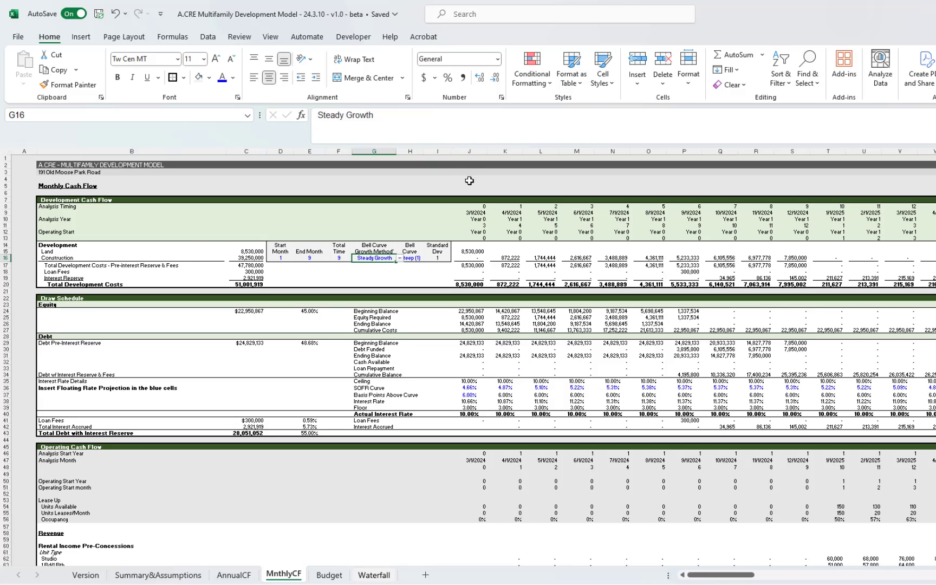
pyautogui.moveTo(402, 264)
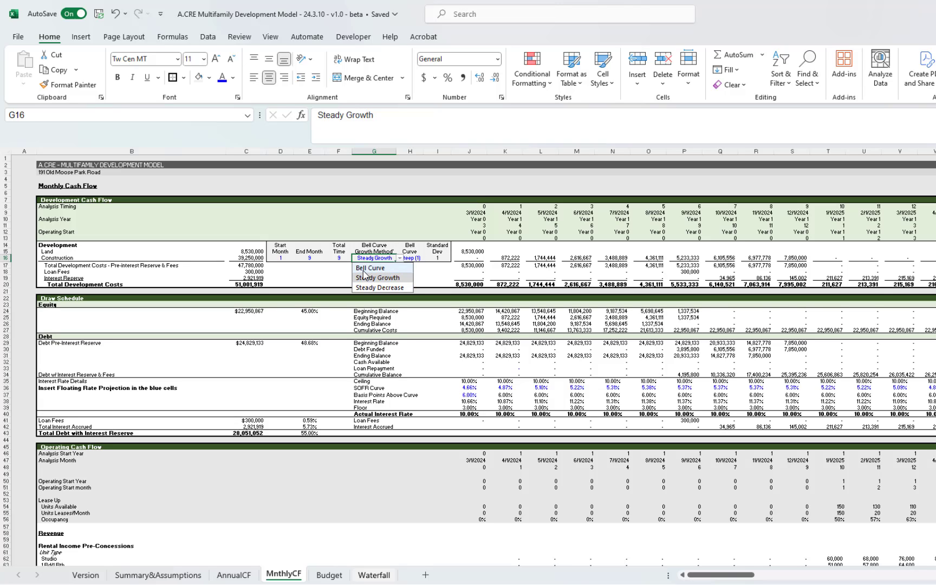
pyautogui.click(368, 268)
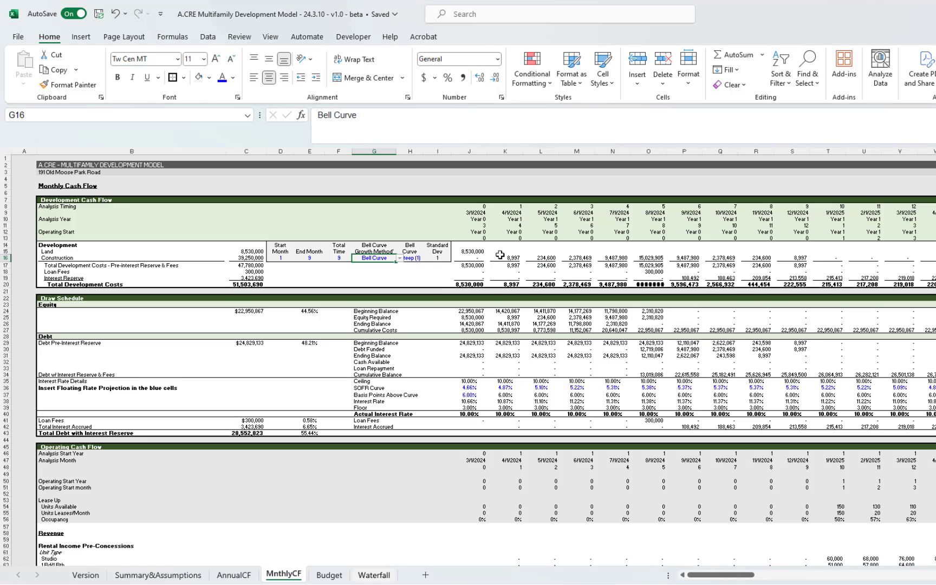
pyautogui.click(409, 257)
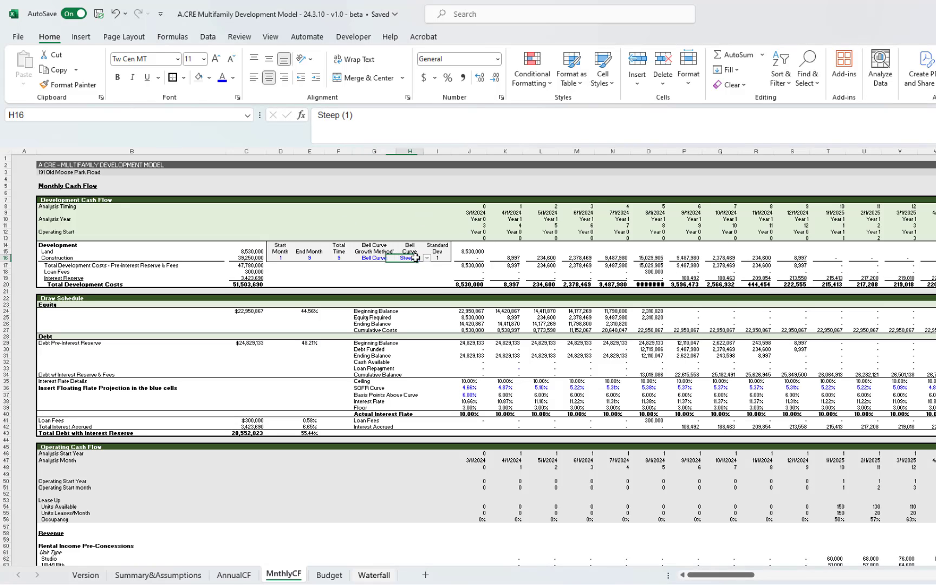
pyautogui.click(427, 258)
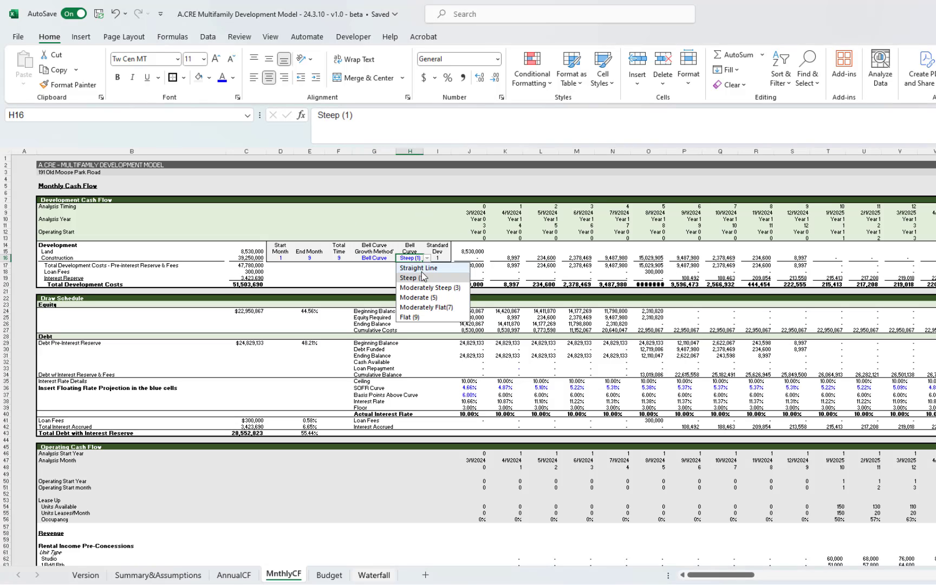
pyautogui.click(418, 297)
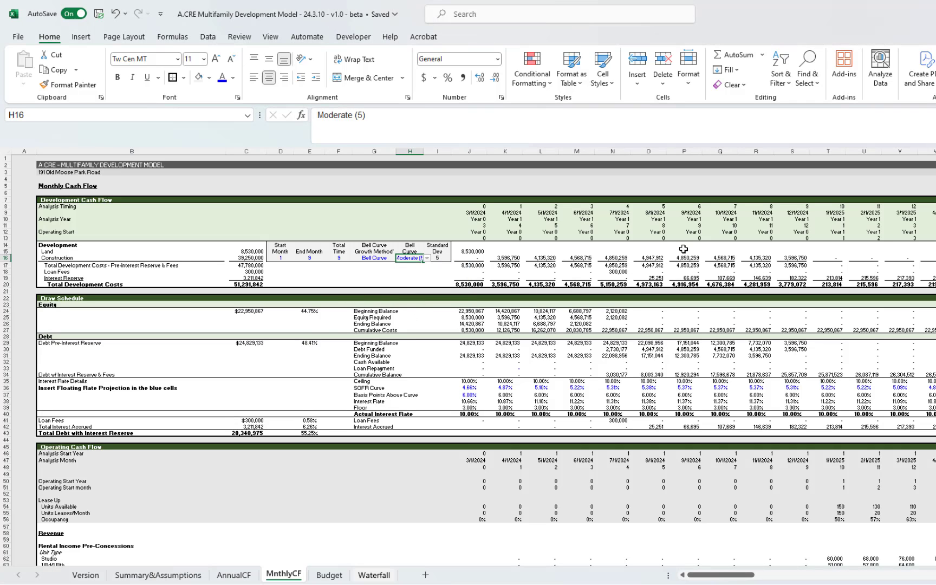
pyautogui.moveTo(374, 286)
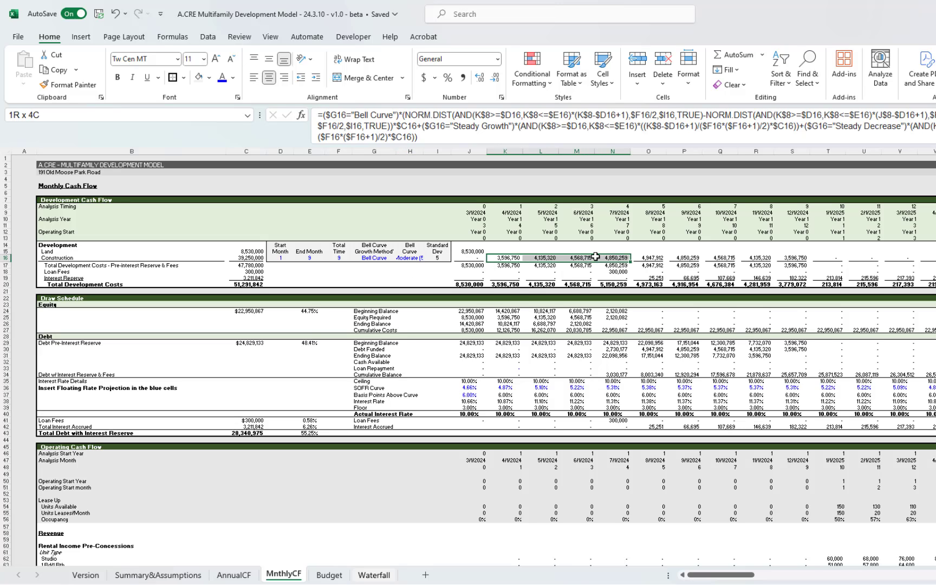
pyautogui.click(503, 257)
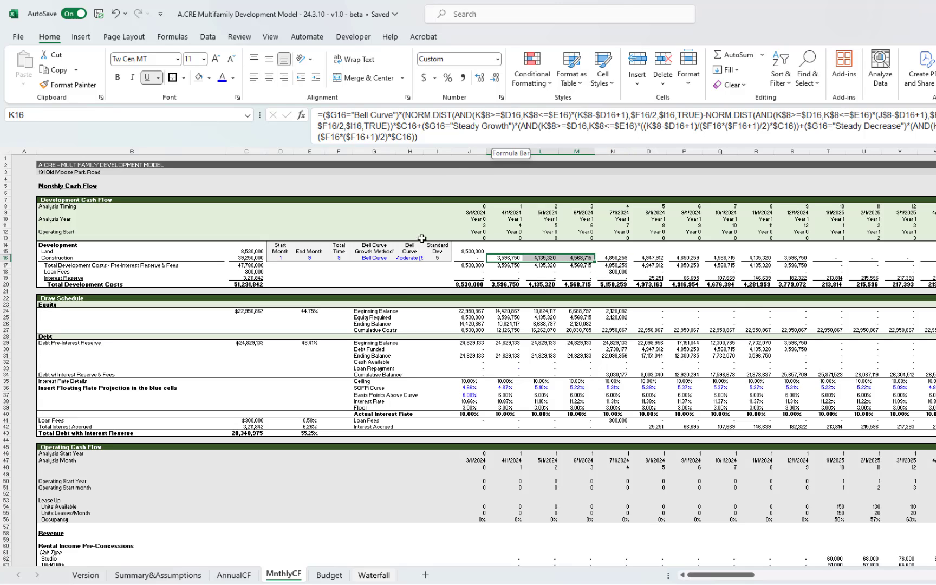
pyautogui.moveTo(400, 275)
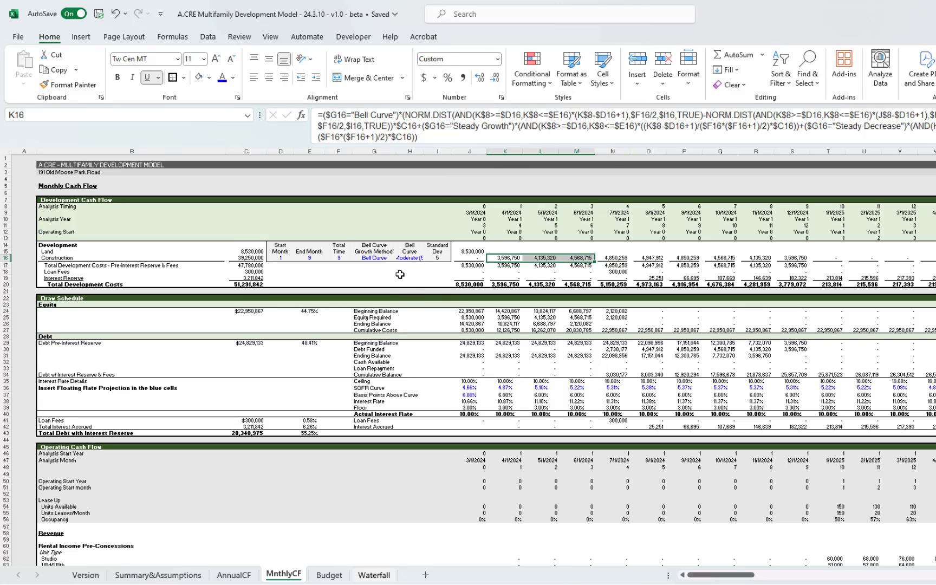
pyautogui.click(409, 275)
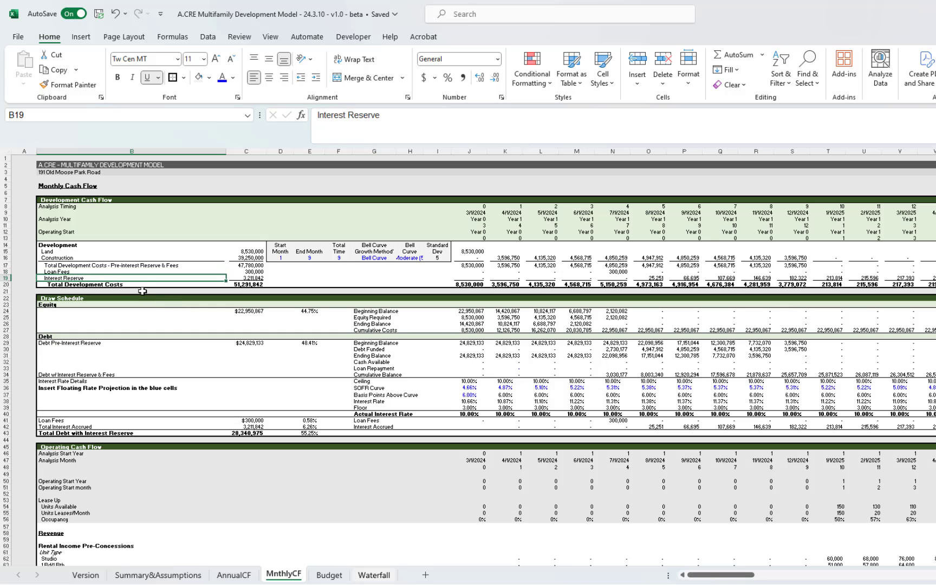
pyautogui.moveTo(70, 327)
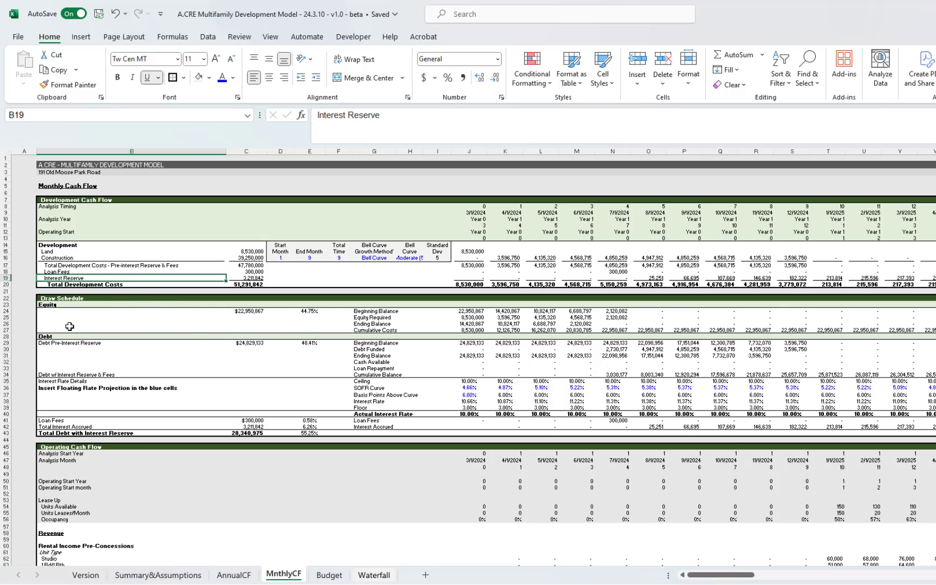
pyautogui.scroll(-3)
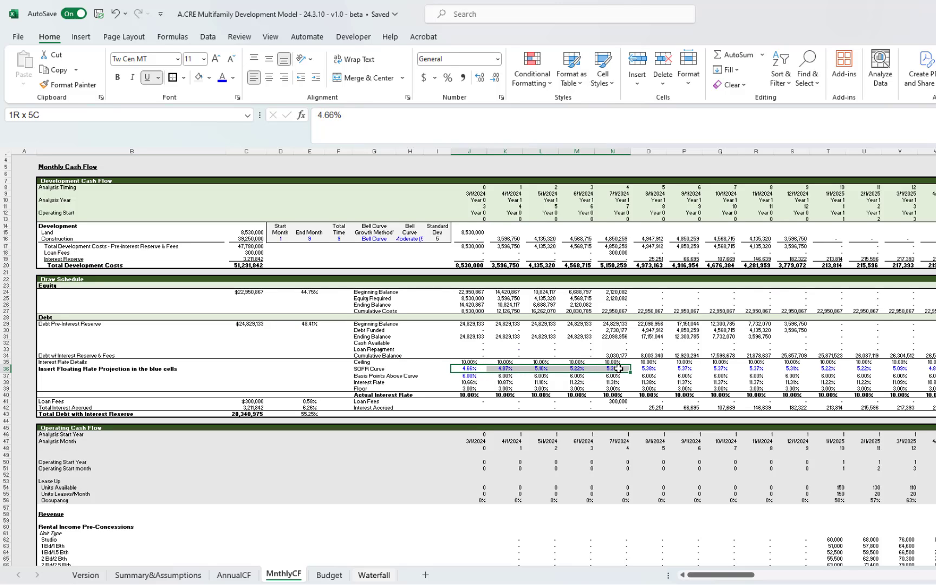
pyautogui.click(468, 375)
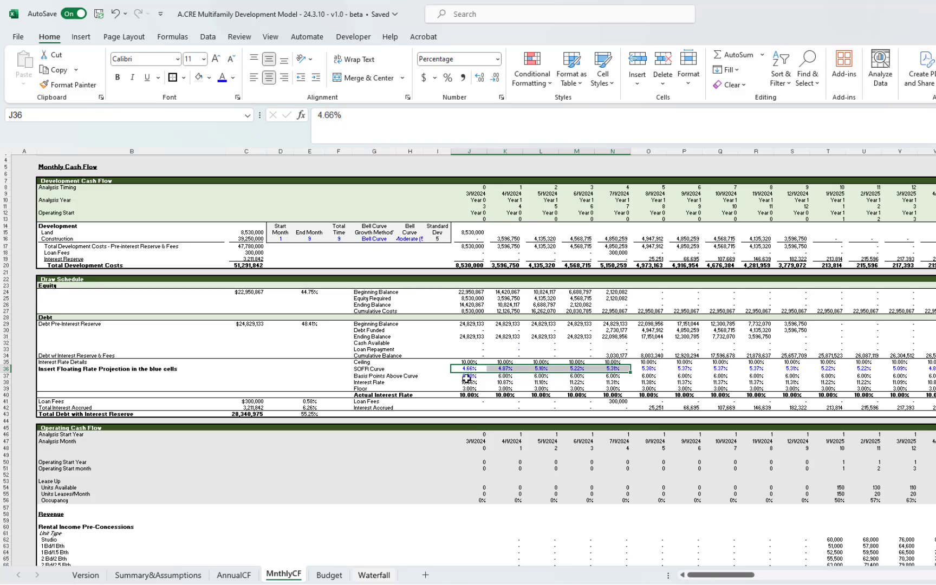
pyautogui.click(469, 375)
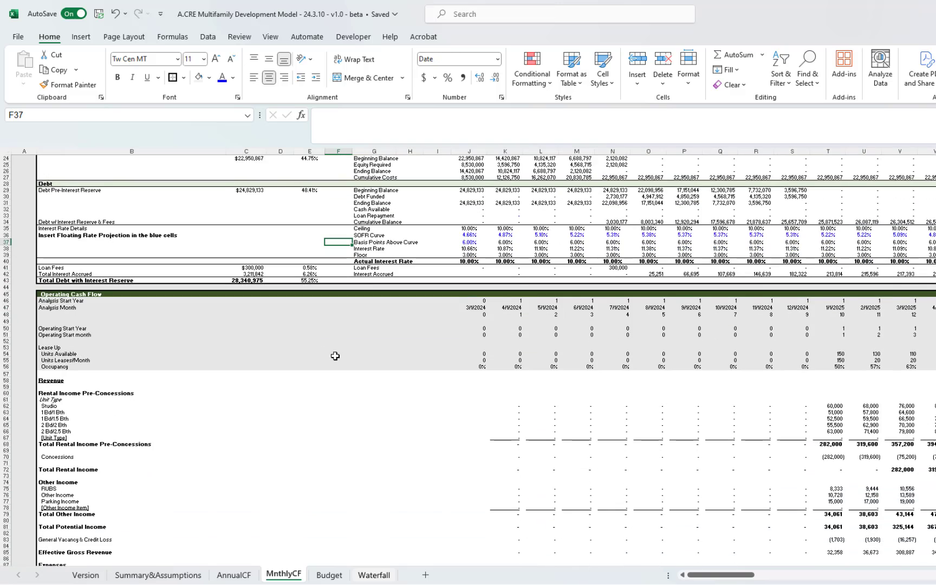
pyautogui.scroll(-3)
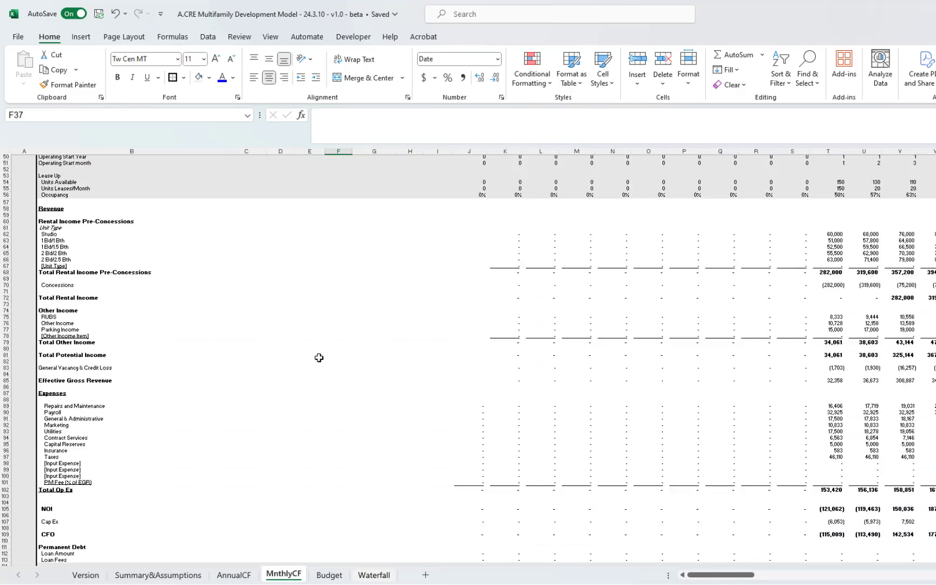
pyautogui.scroll(-3)
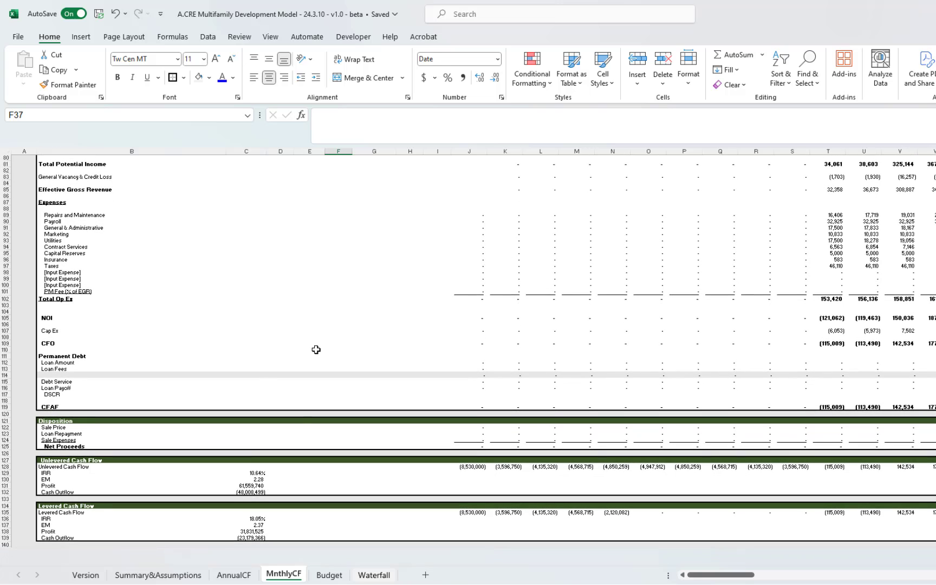
pyautogui.moveTo(322, 552)
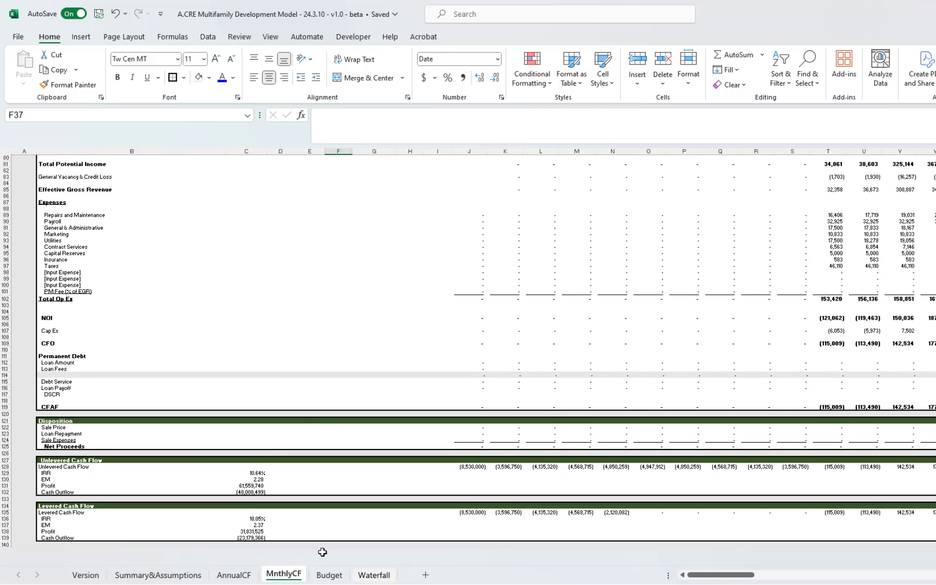
# - On the Budget sheet, clear the stray 'asdsa' soft cost entry in T18
pyautogui.click(328, 575)
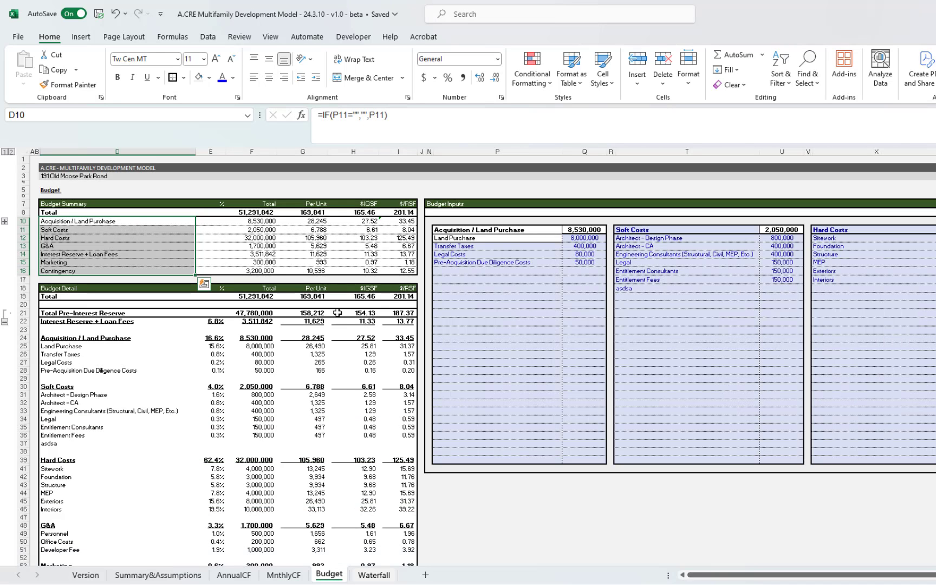
pyautogui.click(117, 238)
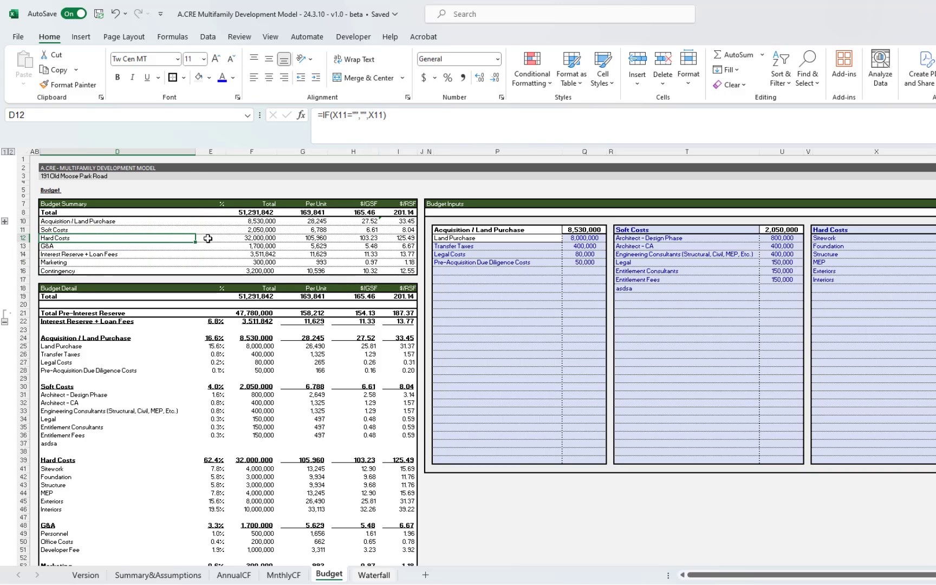
pyautogui.moveTo(627, 288)
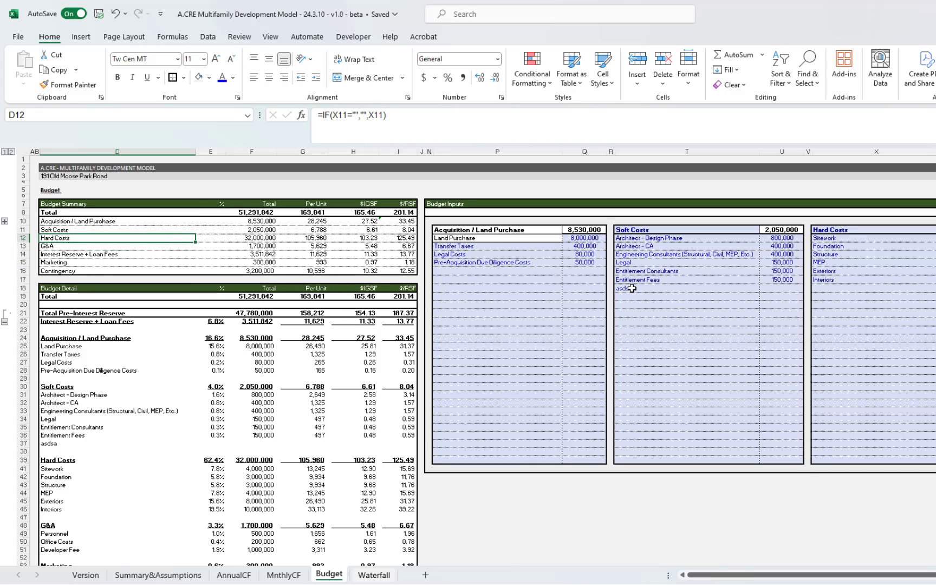
pyautogui.click(685, 287)
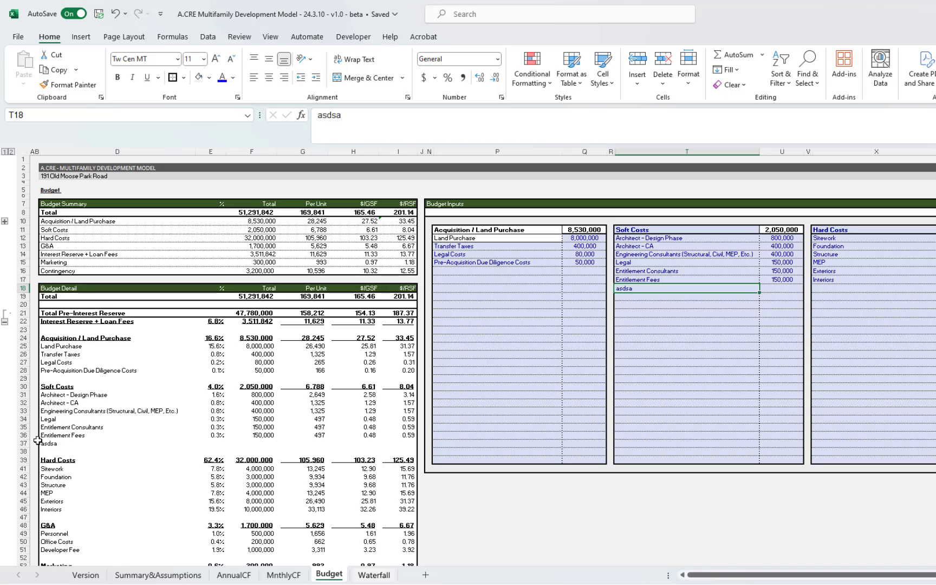
pyautogui.moveTo(101, 438)
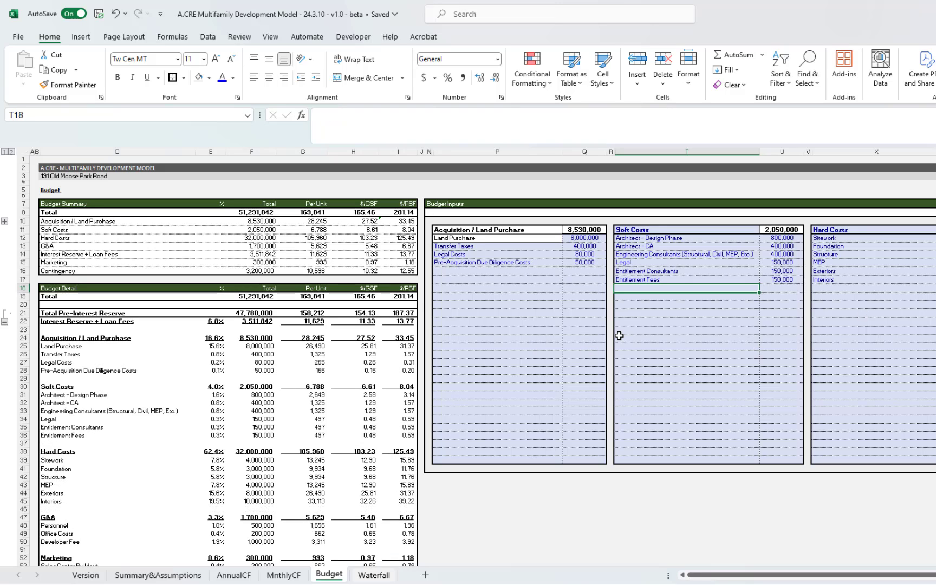
pyautogui.write('asdasd')
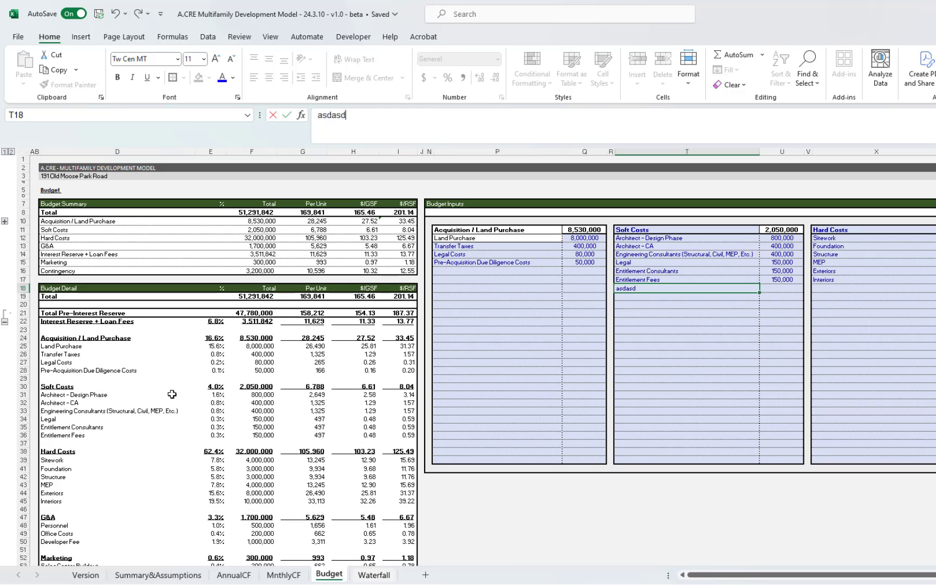
pyautogui.press('Return')
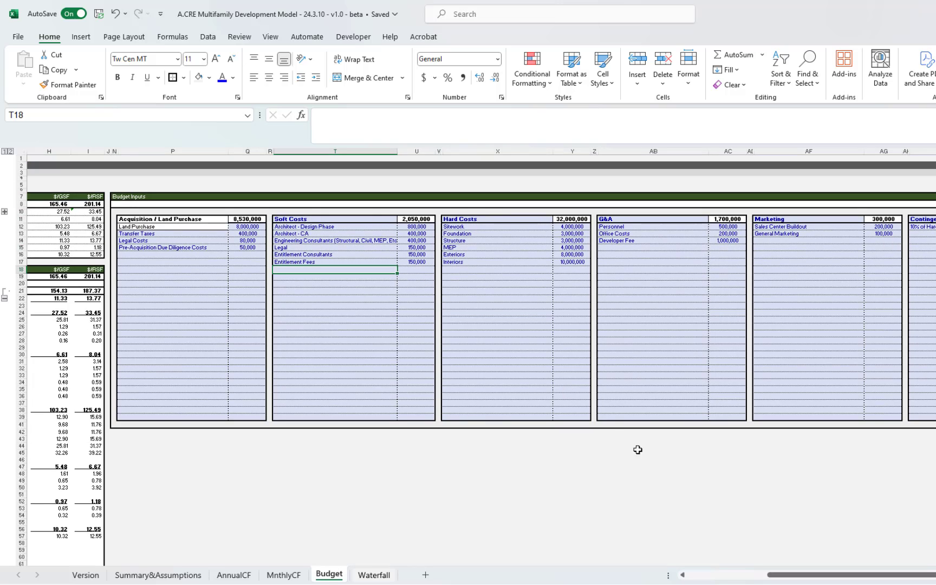
# - Switch the Waterfall basis in D8 to equity multiple, then reopen its options
pyautogui.click(374, 575)
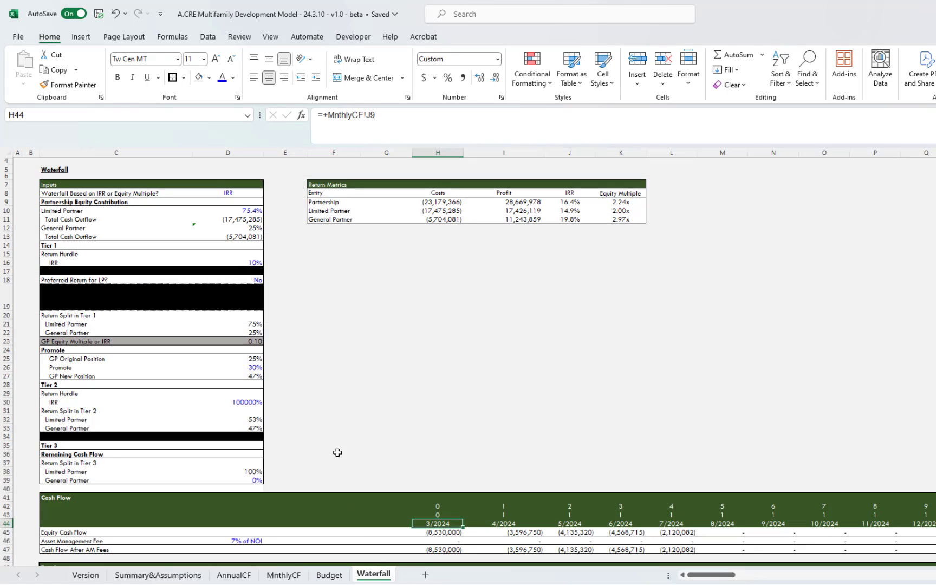
pyautogui.click(18, 349)
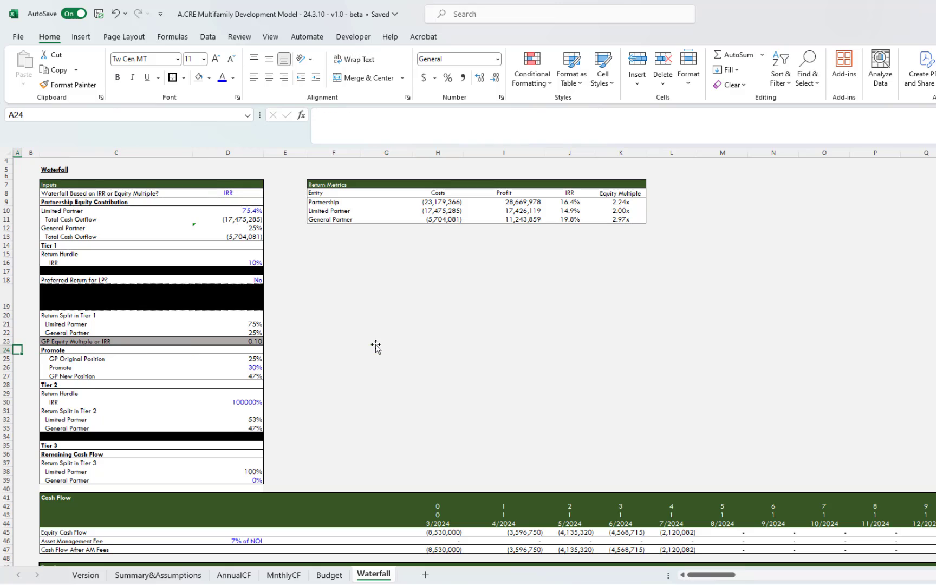
pyautogui.click(227, 192)
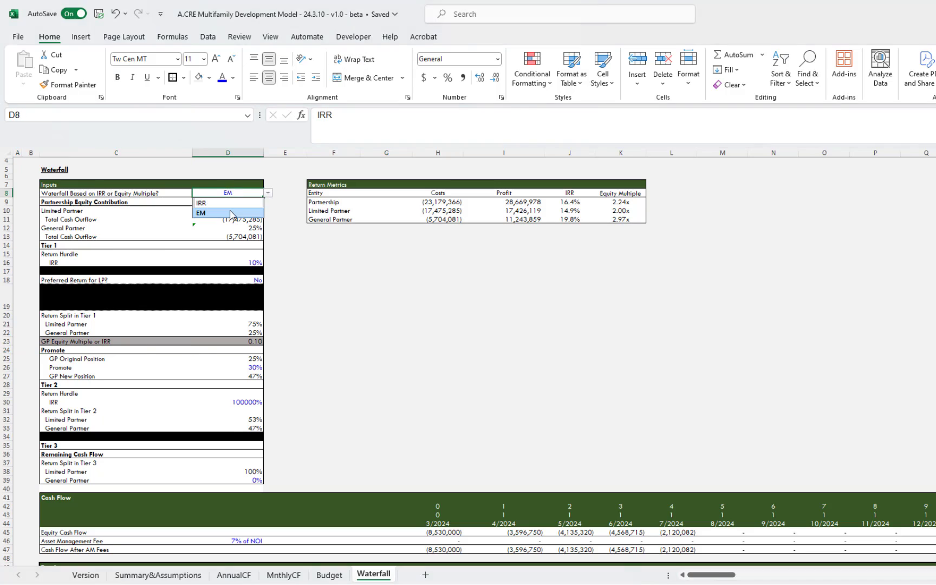
pyautogui.click(202, 213)
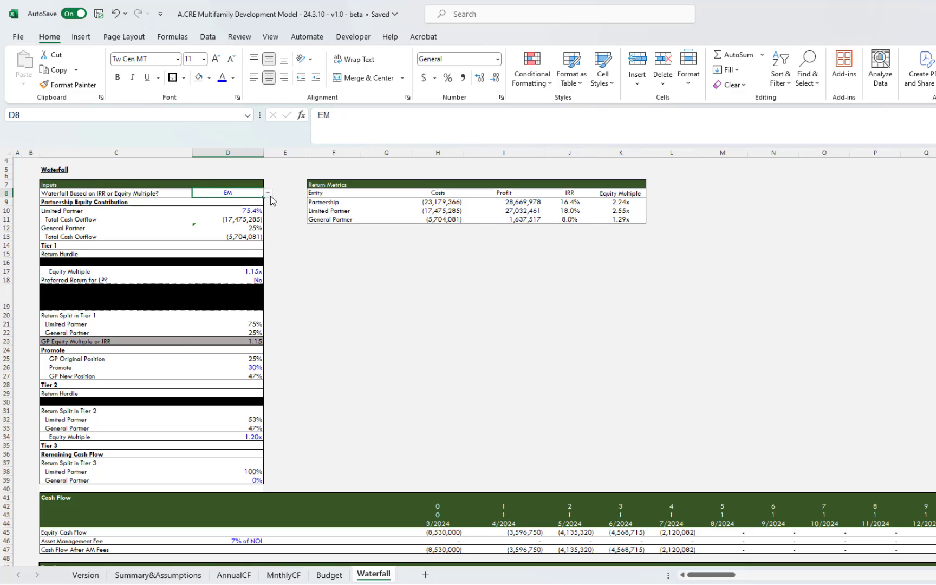
pyautogui.click(268, 193)
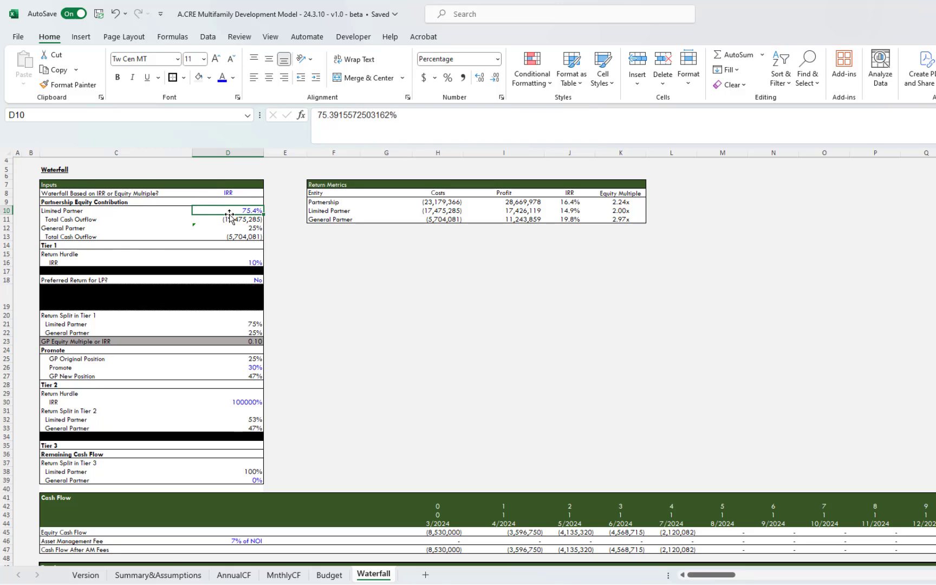
pyautogui.moveTo(241, 227)
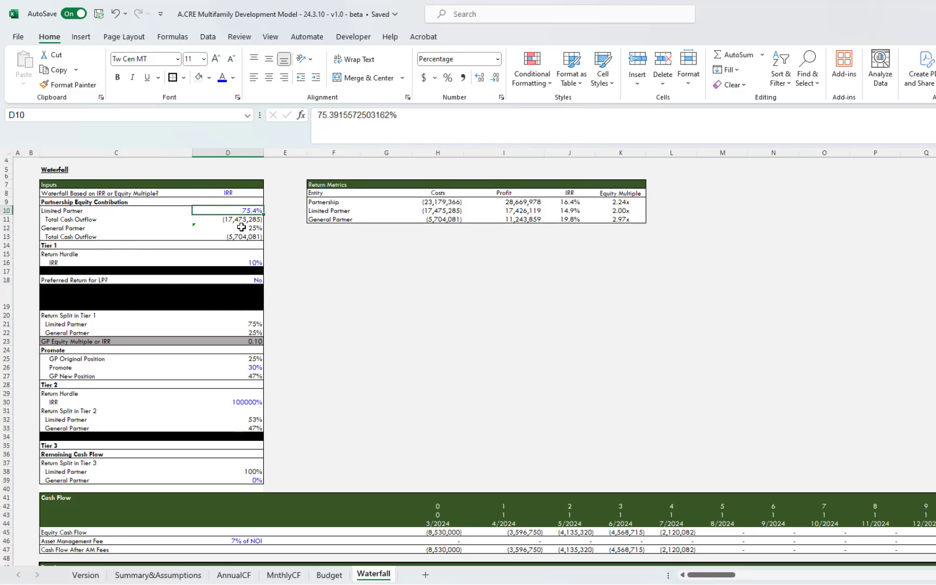
# - Check the GP equity share formula, 24.6% as one minus LP's 75.4%
pyautogui.click(227, 228)
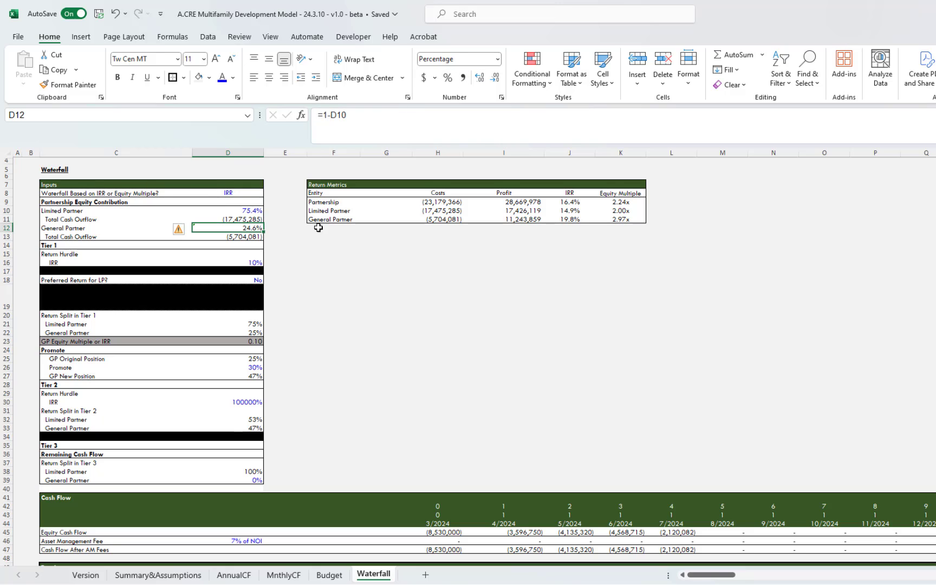
pyautogui.click(333, 228)
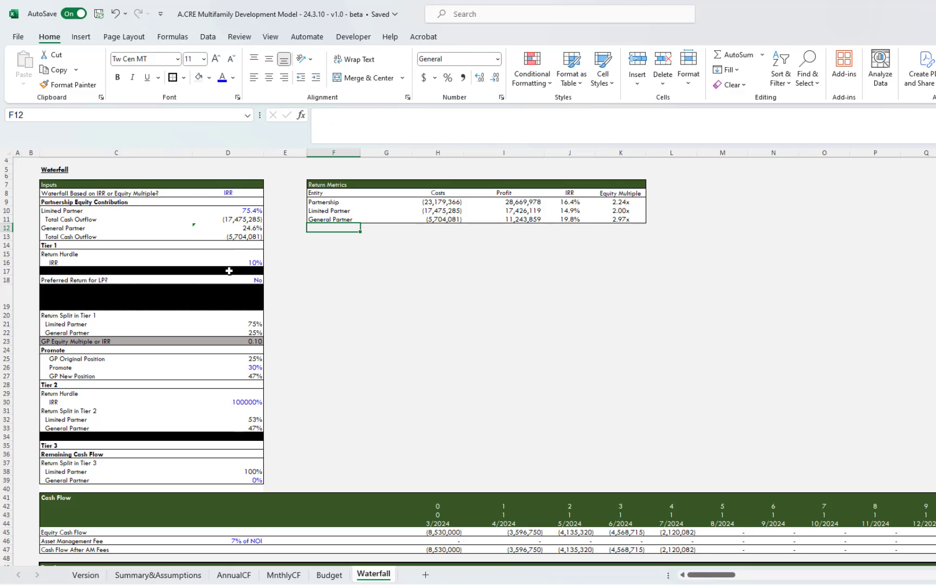
pyautogui.click(228, 280)
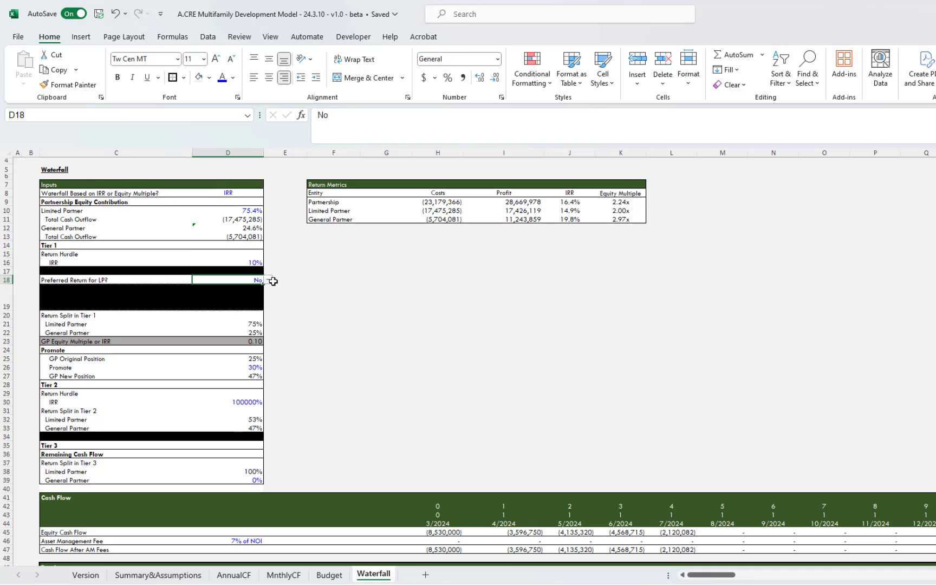
# - Try the LP preferred return and GP equal-return options in the D18 and D19 dropdowns
pyautogui.click(267, 280)
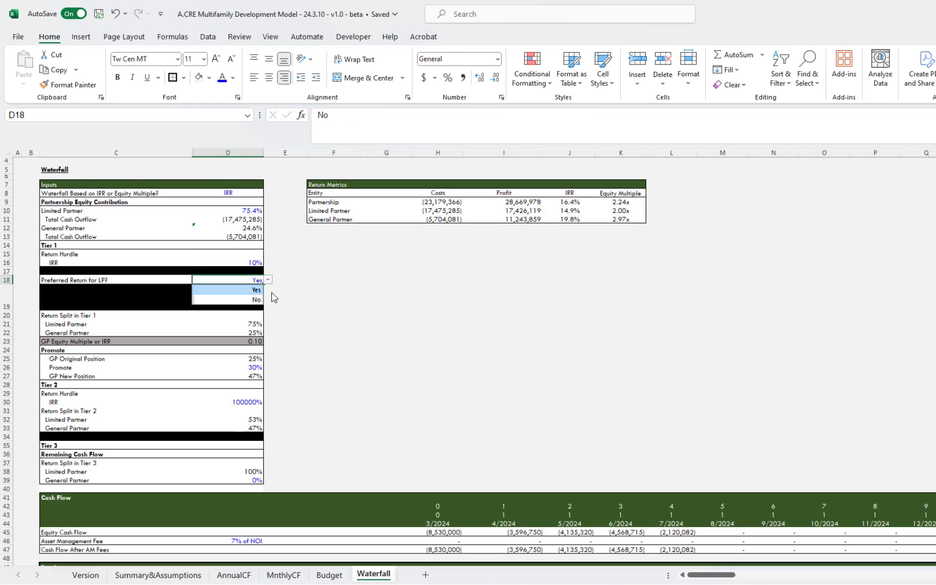
pyautogui.click(256, 290)
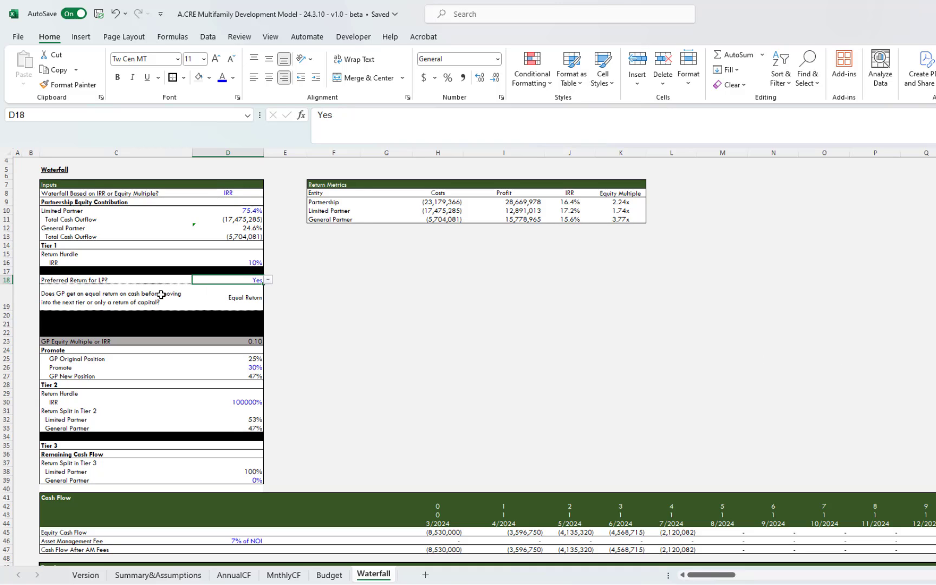
pyautogui.moveTo(250, 299)
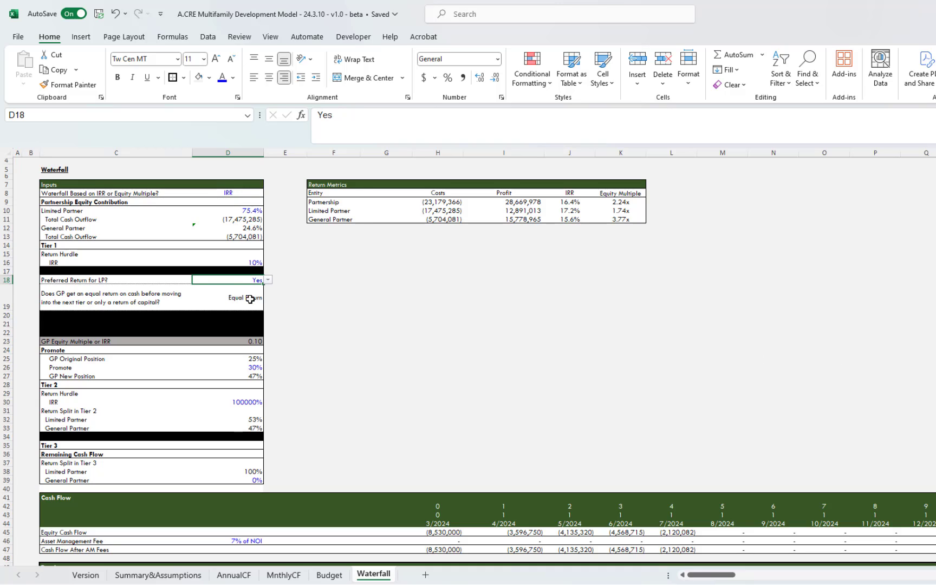
pyautogui.click(227, 297)
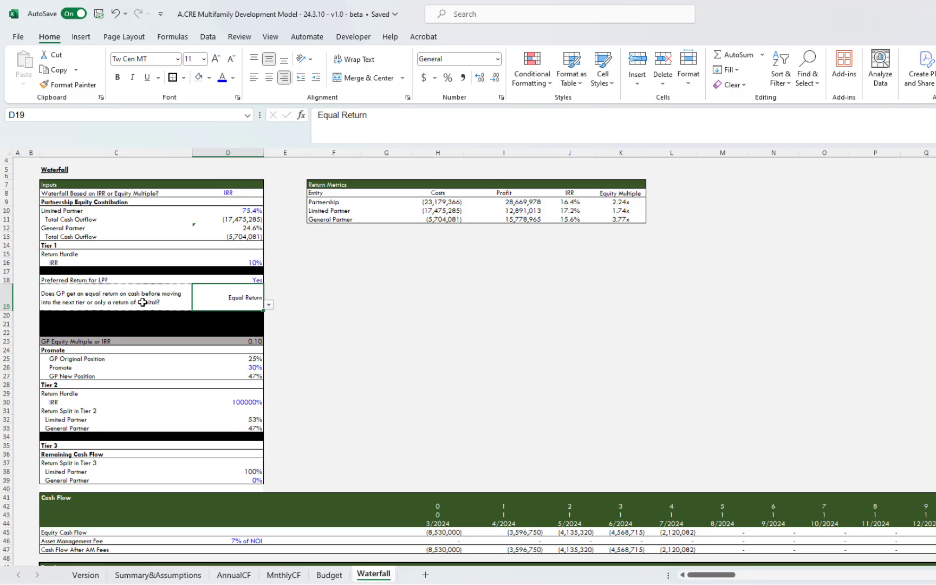
pyautogui.moveTo(148, 315)
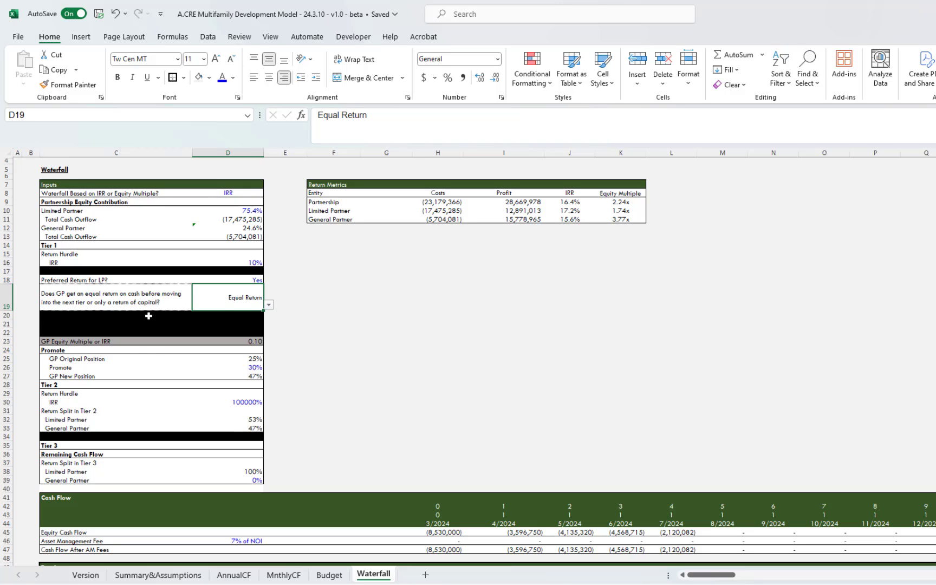
pyautogui.moveTo(152, 399)
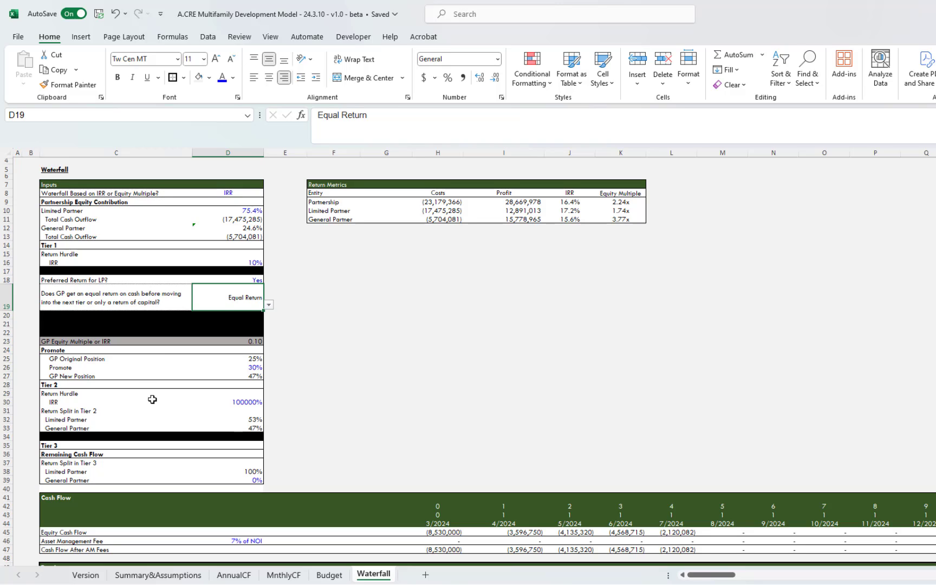
pyautogui.click(268, 305)
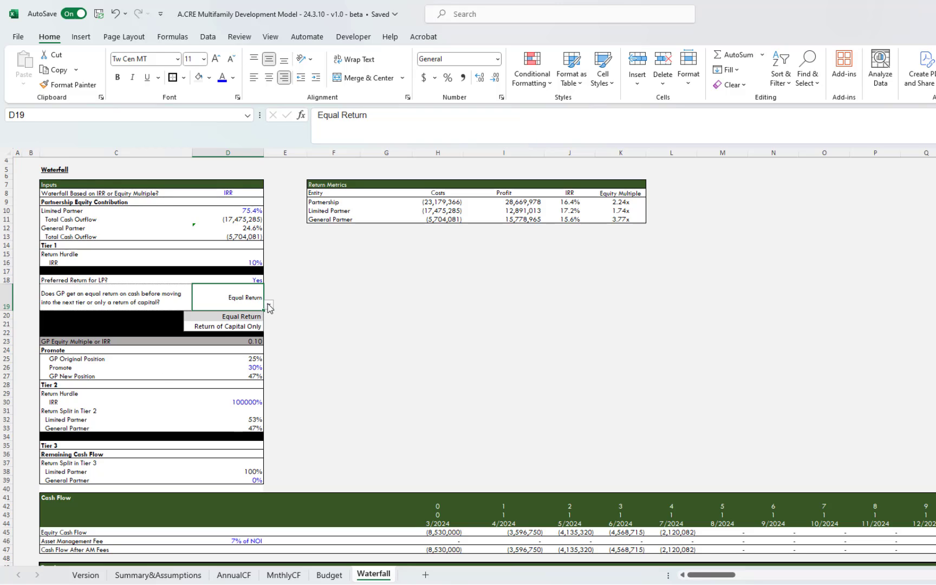
pyautogui.click(223, 326)
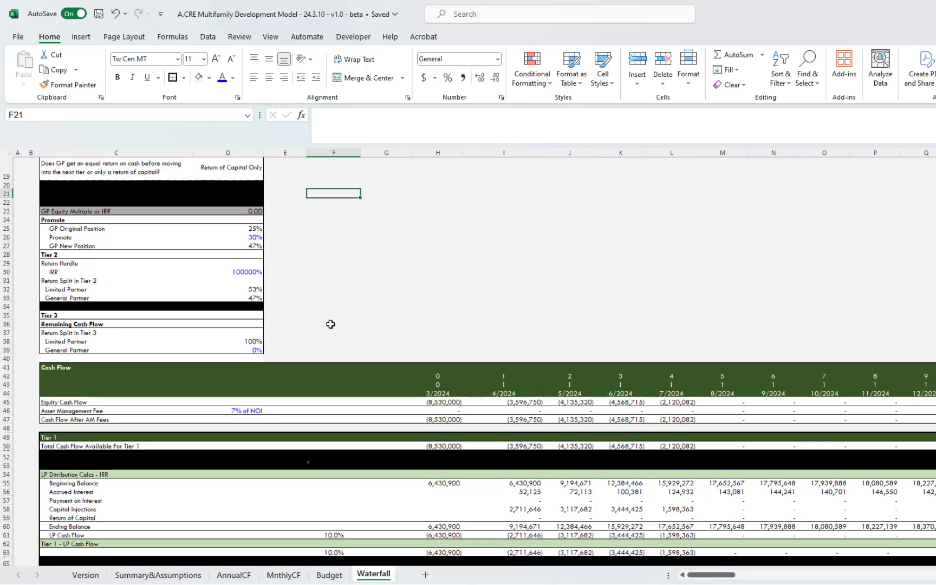
# - Set 'Preferred Return for LP?' to No, giving Tier 1 a 75/25 split
pyautogui.scroll(-3)
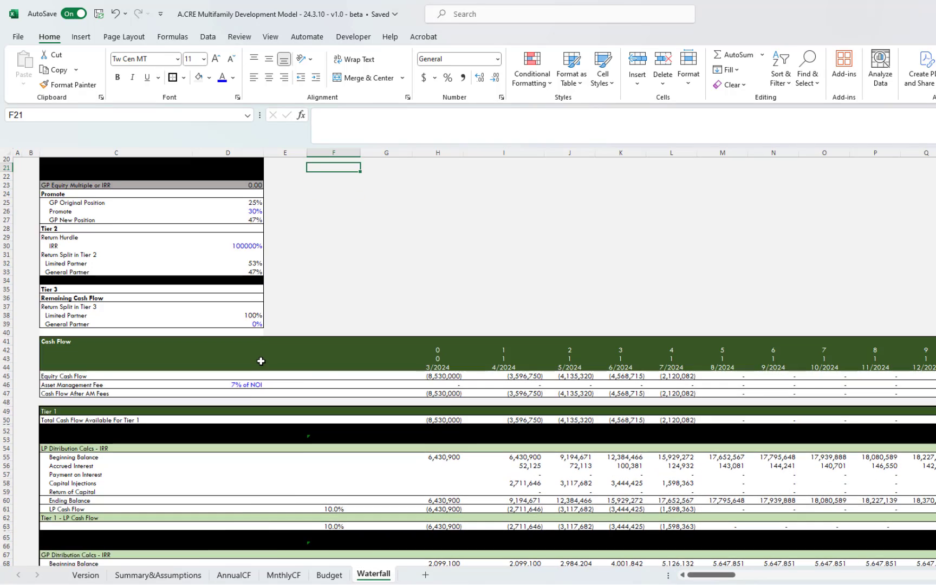
pyautogui.scroll(-3)
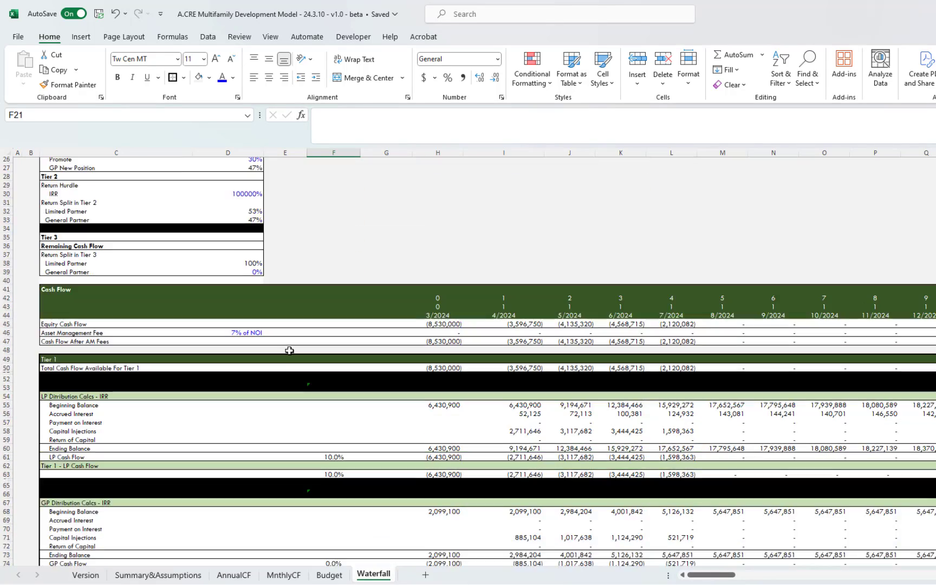
pyautogui.scroll(-3)
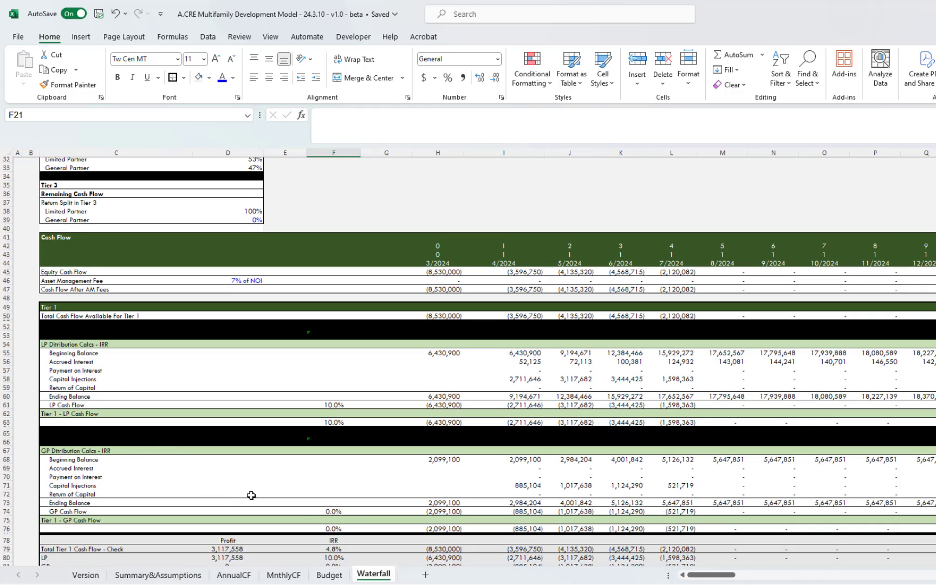
pyautogui.moveTo(271, 491)
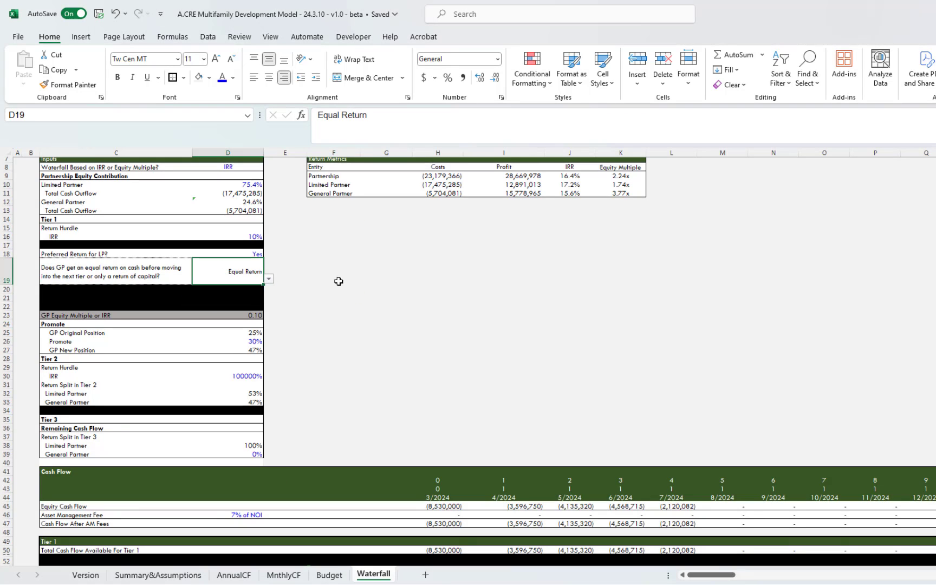
pyautogui.scroll(-3)
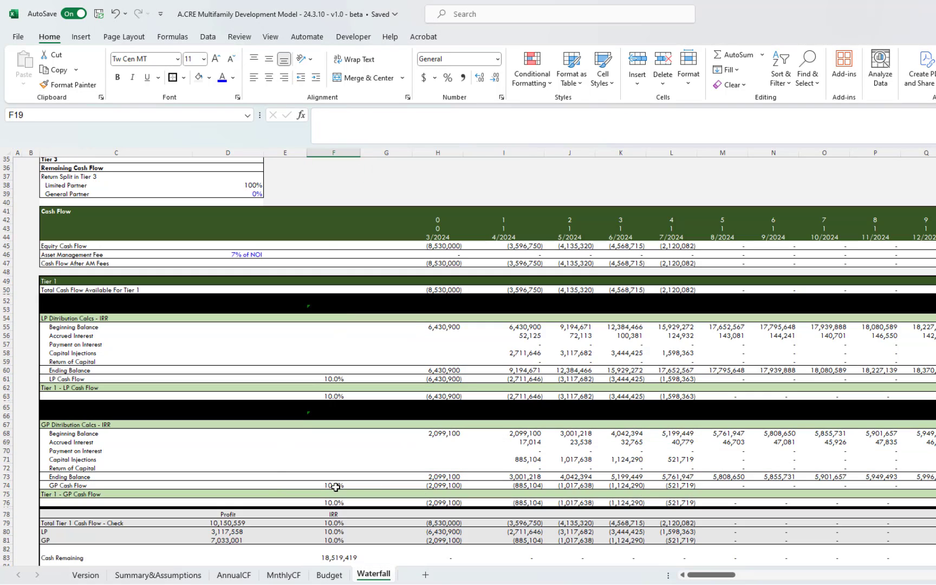
pyautogui.scroll(3)
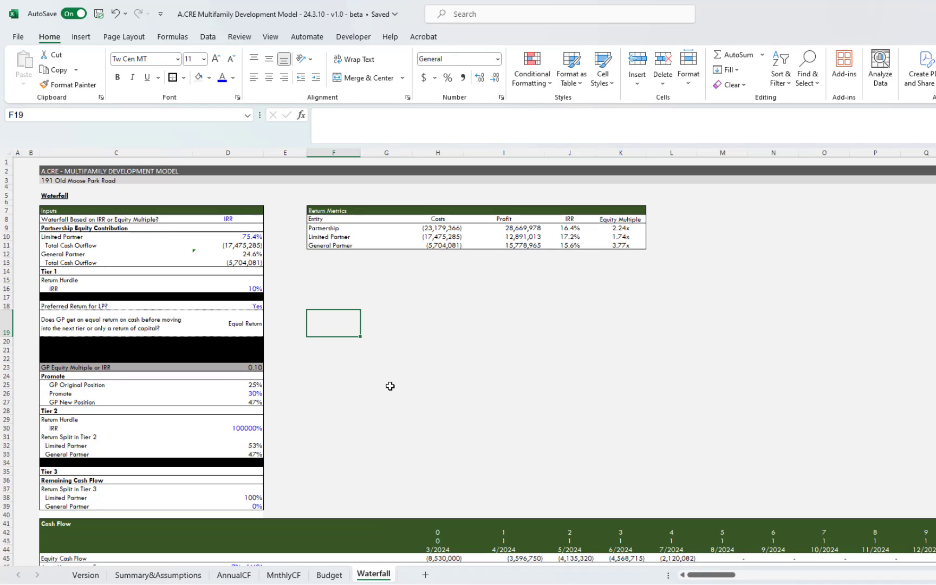
pyautogui.moveTo(249, 301)
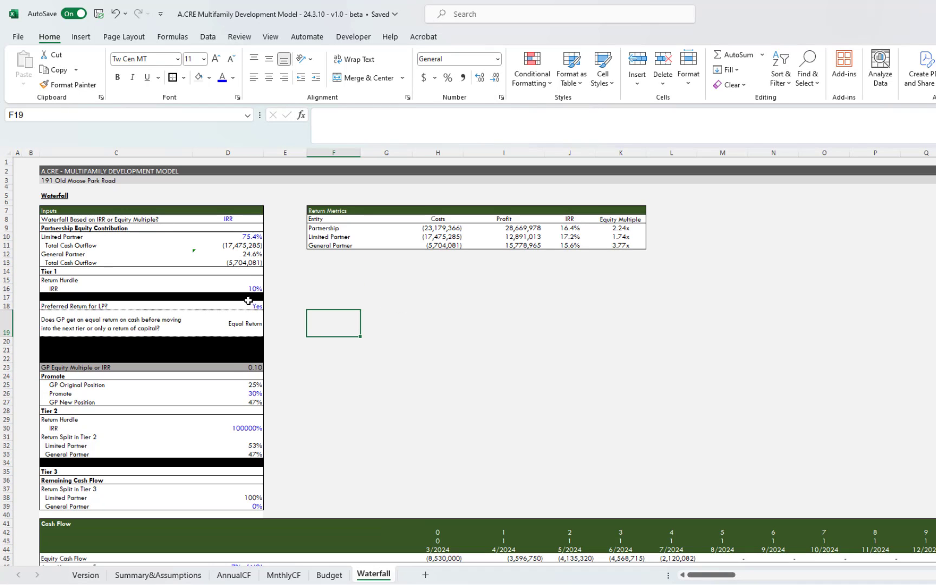
pyautogui.click(252, 306)
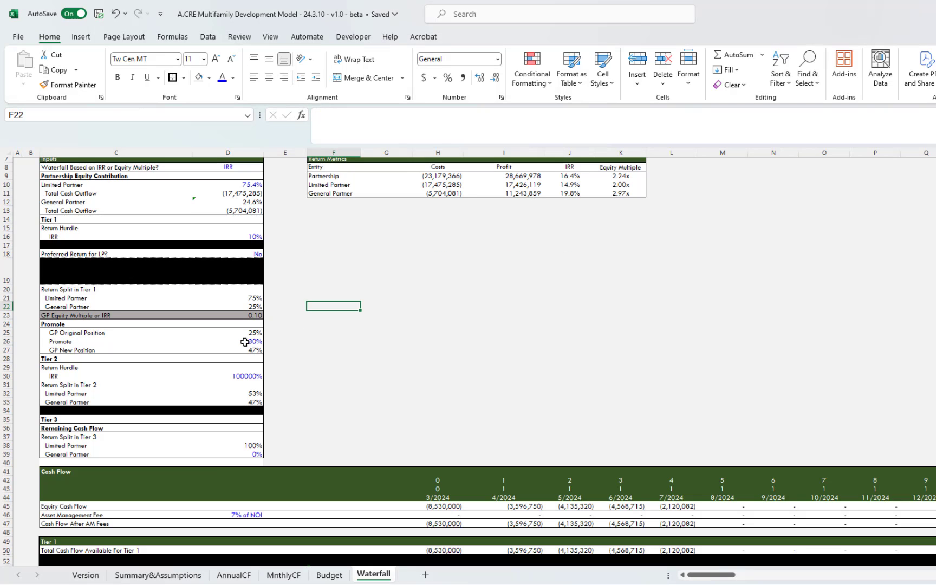
# - Enter a 12% Tier 2 IRR hurdle and select the Tier 3 limited partner share
pyautogui.click(251, 342)
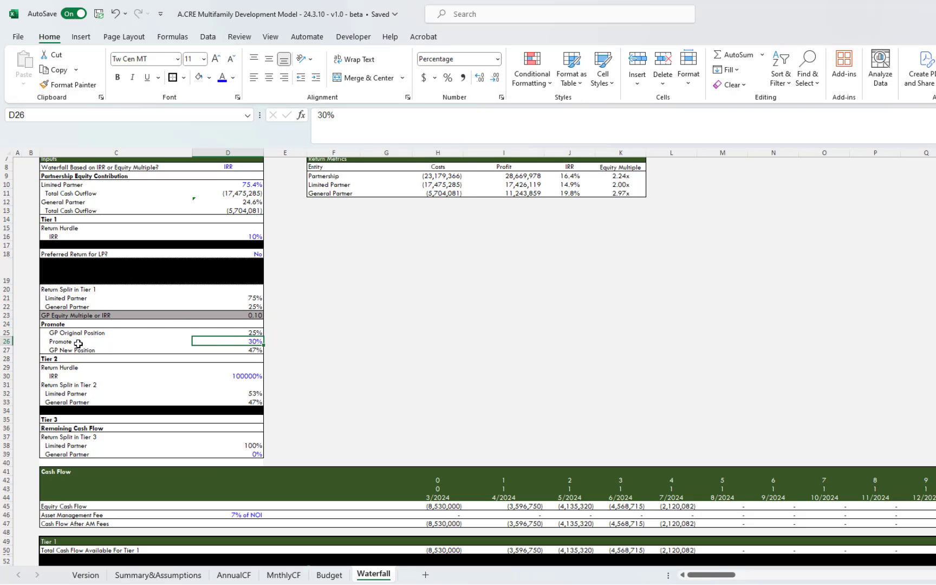
pyautogui.moveTo(301, 332)
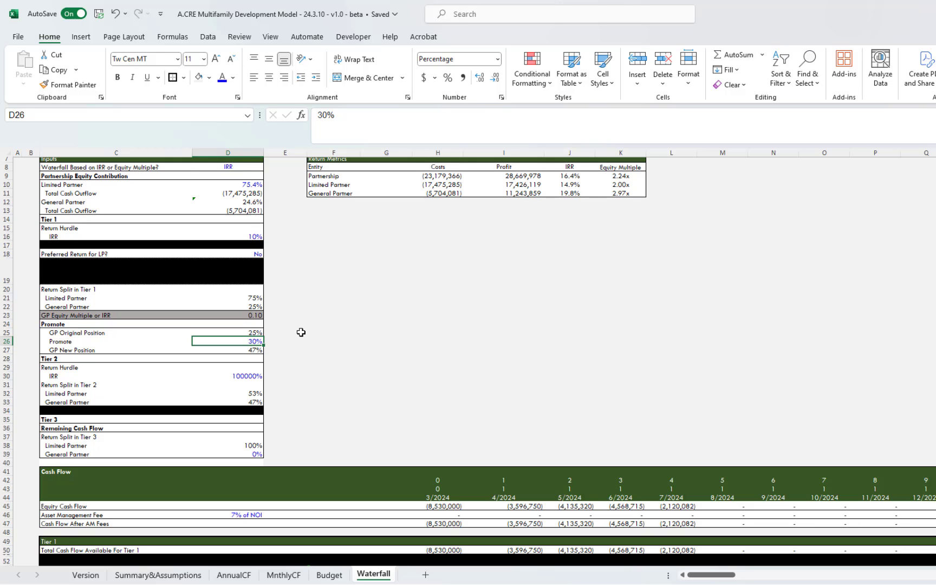
pyautogui.scroll(-3)
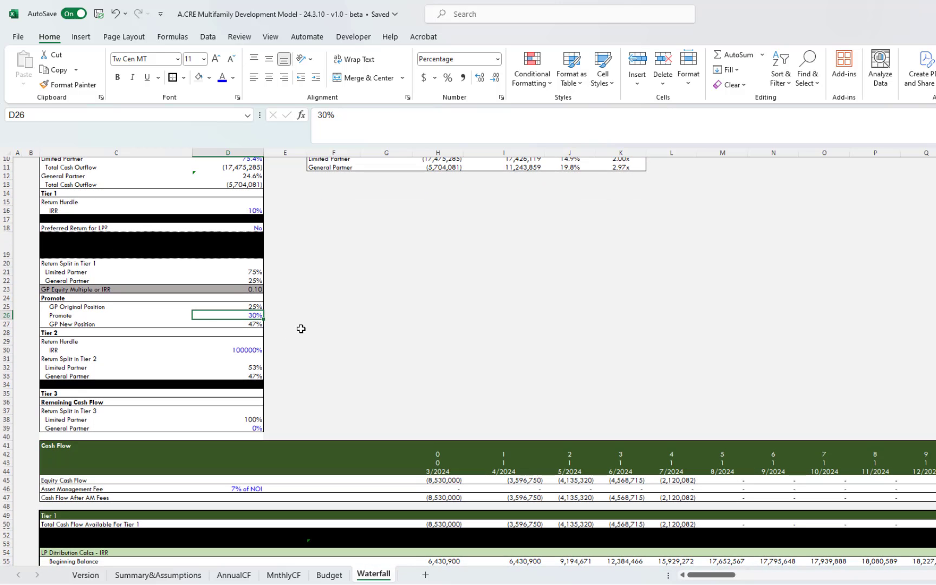
pyautogui.scroll(-3)
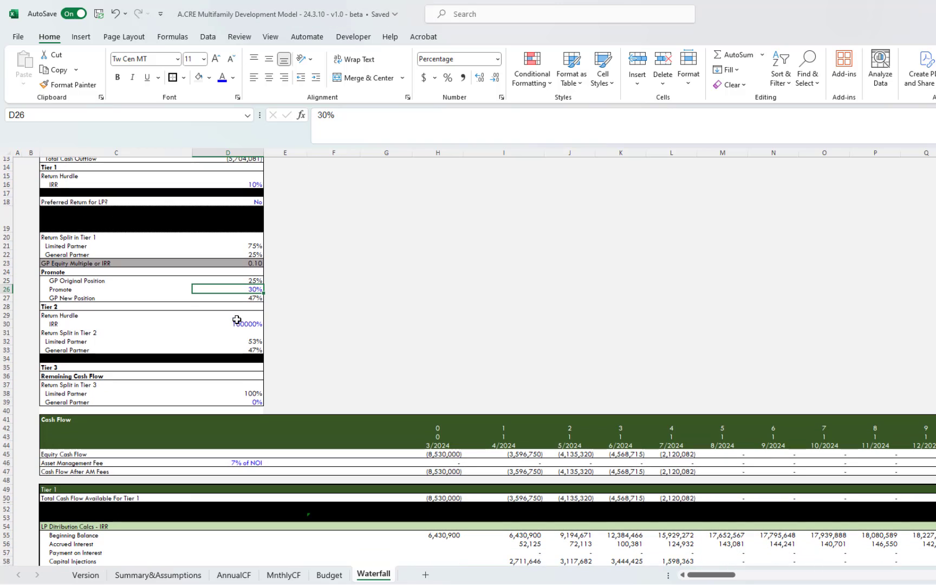
pyautogui.click(245, 324)
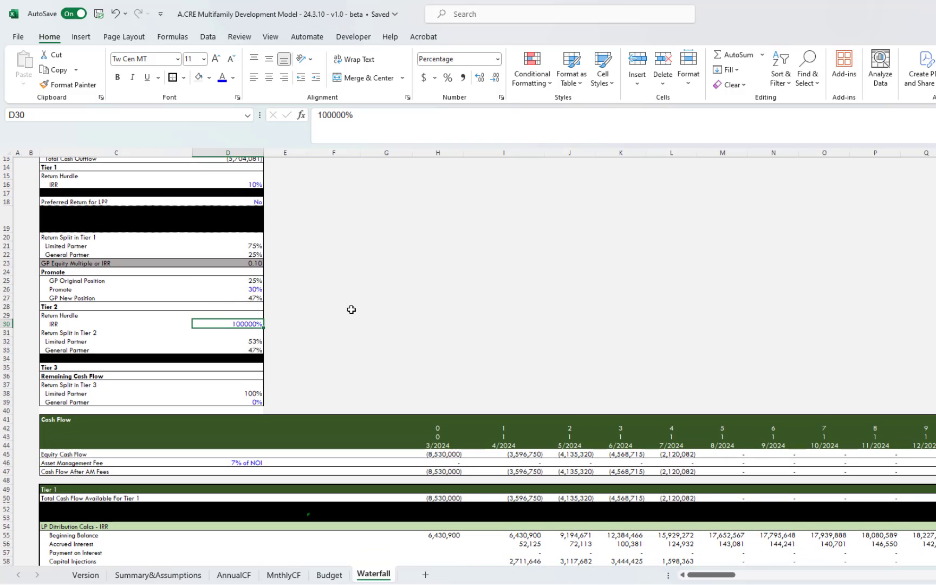
pyautogui.moveTo(131, 318)
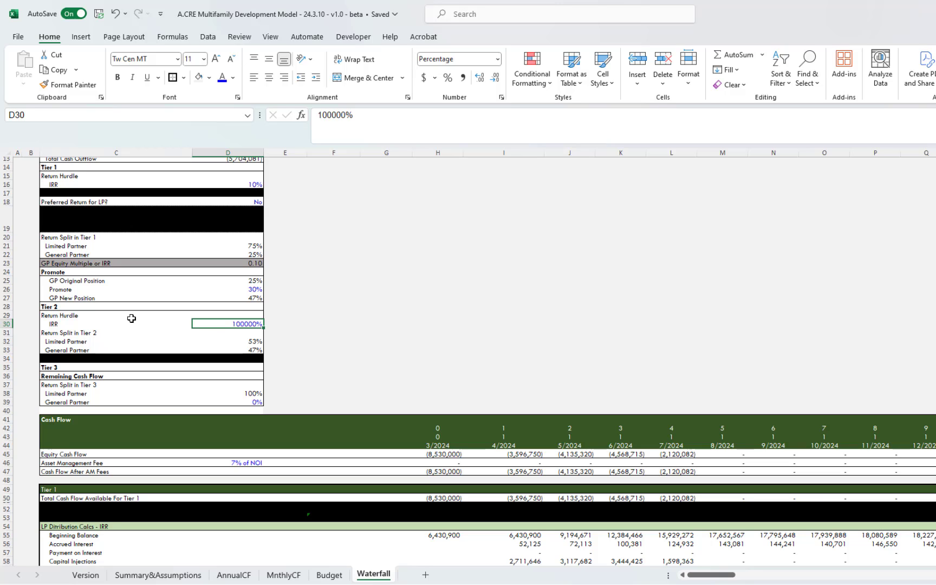
pyautogui.write('12%')
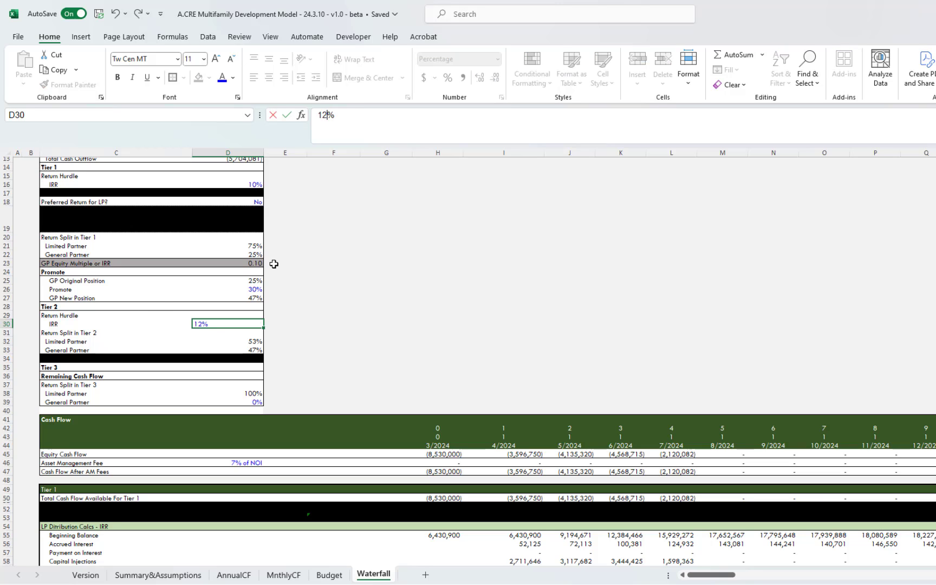
pyautogui.press('Return')
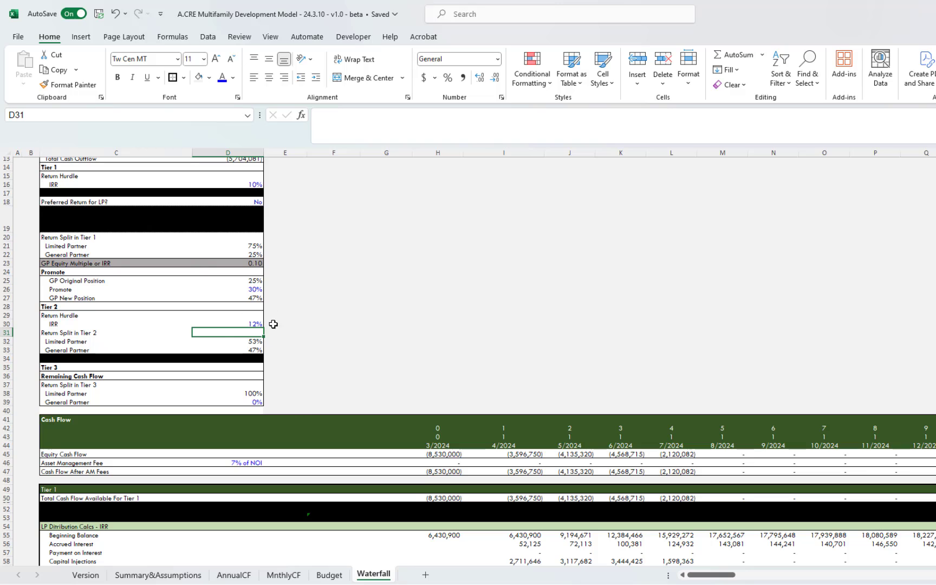
pyautogui.click(227, 402)
pyautogui.write('50')
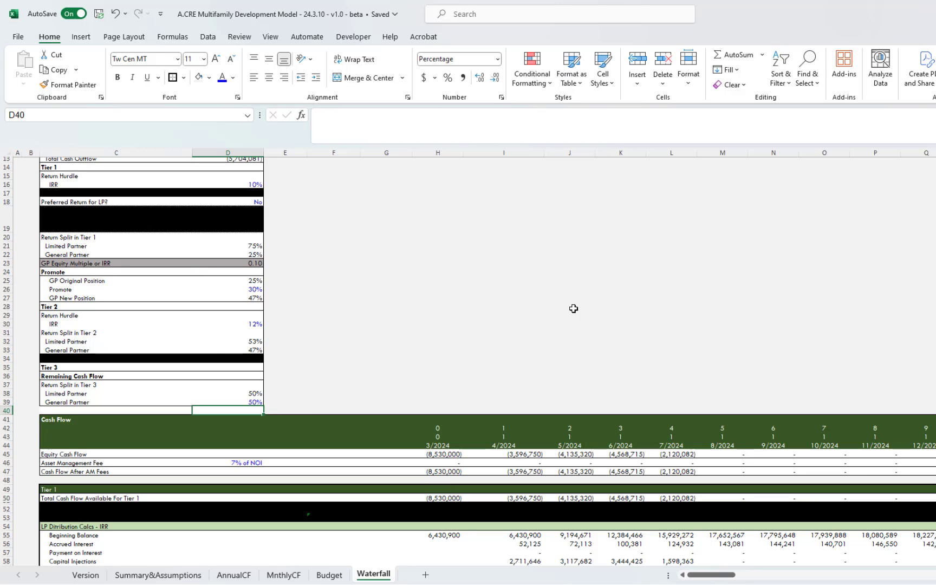
pyautogui.moveTo(168, 397)
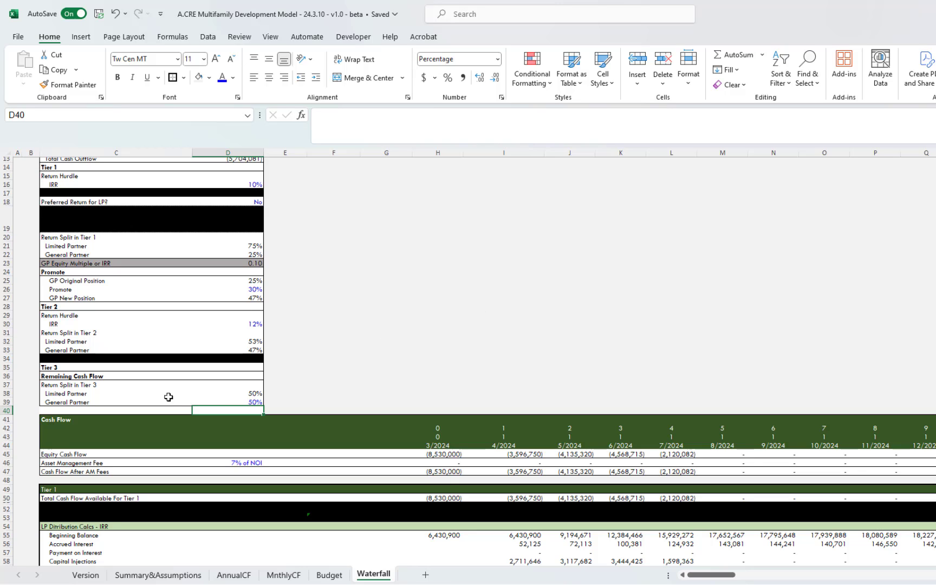
pyautogui.moveTo(86, 376)
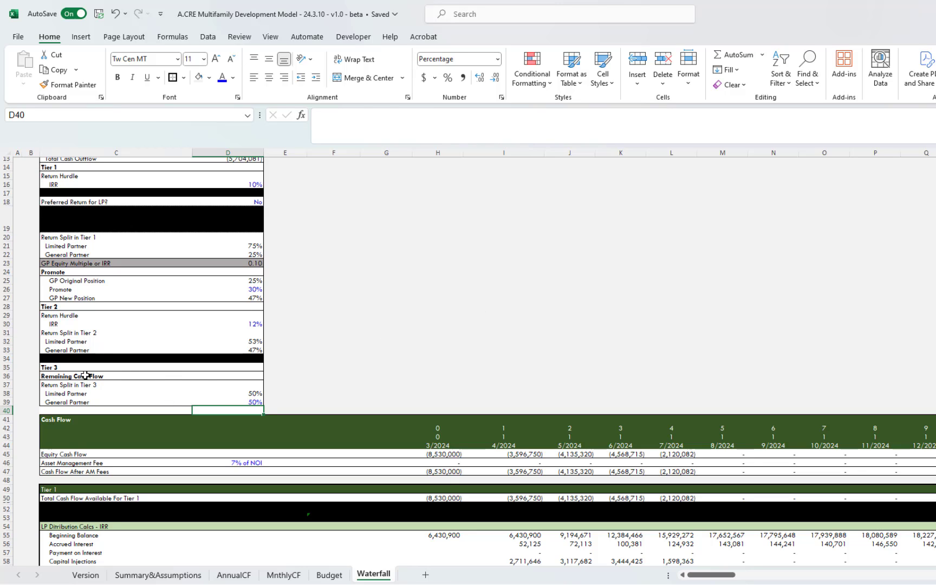
pyautogui.click(116, 376)
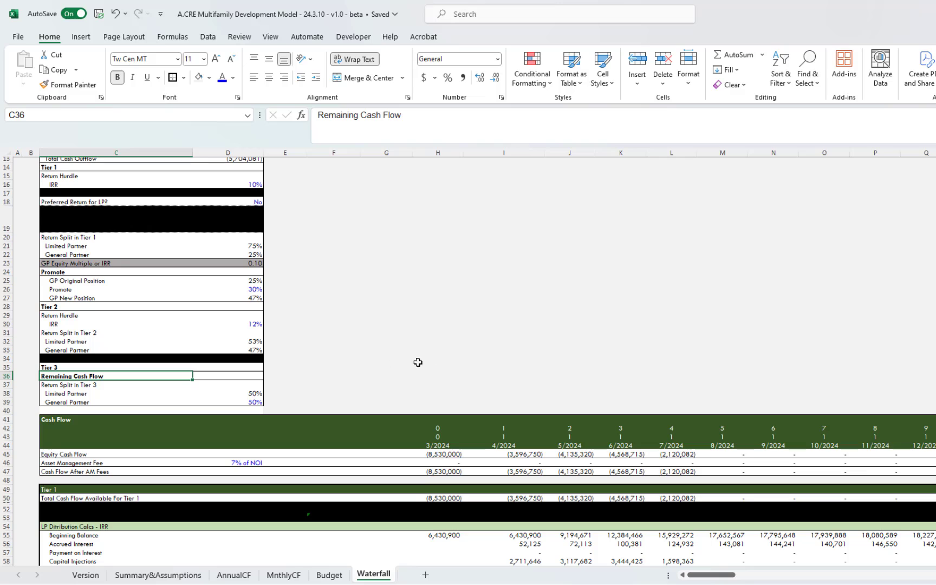
# - Review the 7%-of-NOI asset management fee input and its monthly fee formula
pyautogui.click(227, 463)
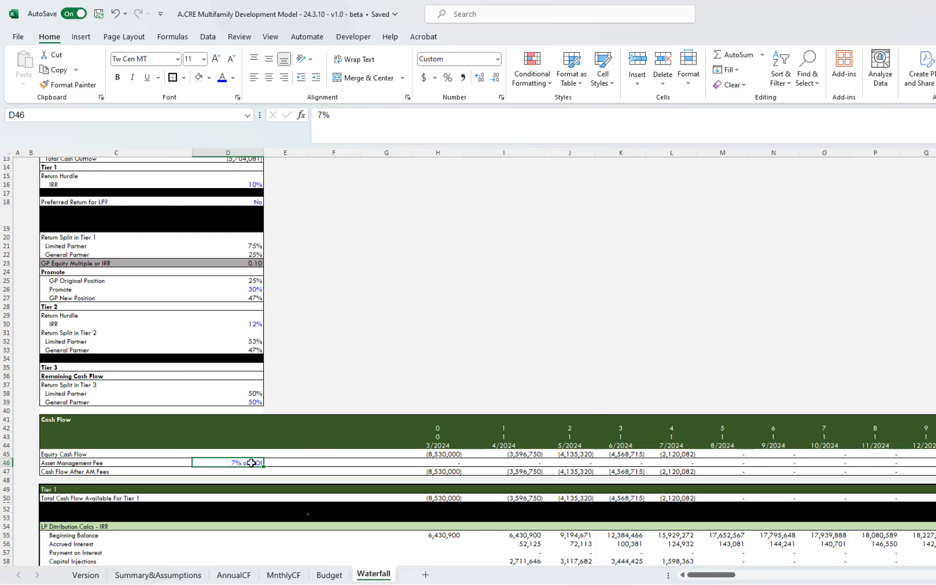
pyautogui.click(285, 462)
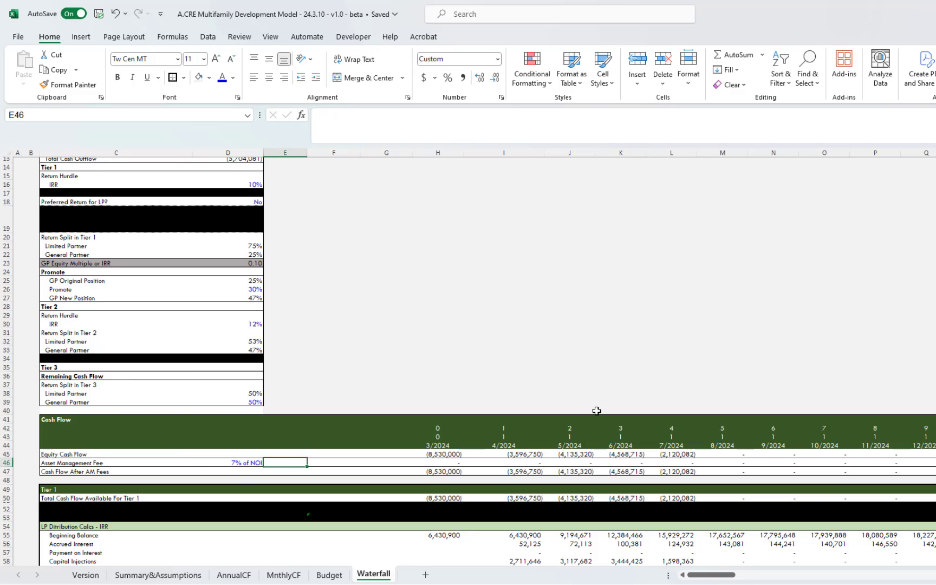
pyautogui.click(619, 462)
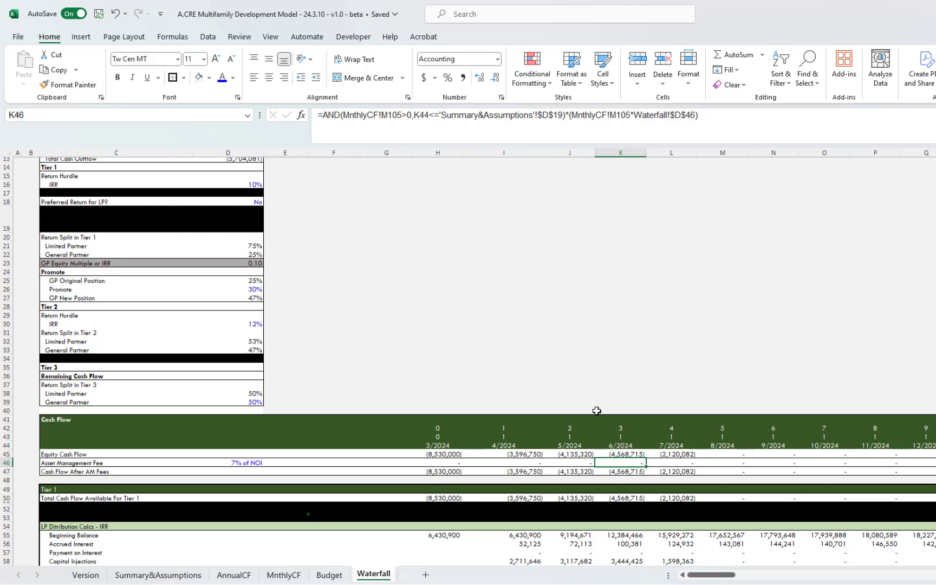
pyautogui.scroll(-3)
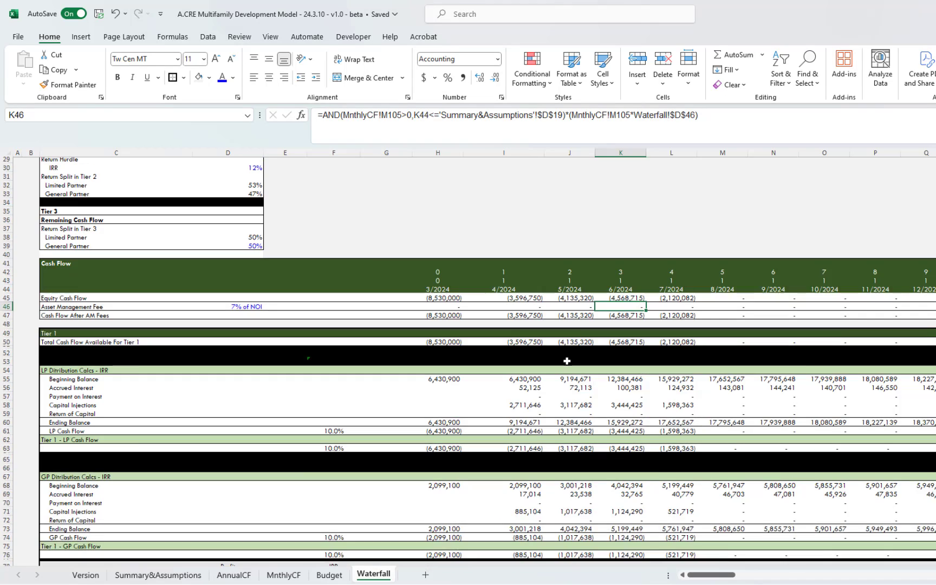
pyautogui.scroll(3)
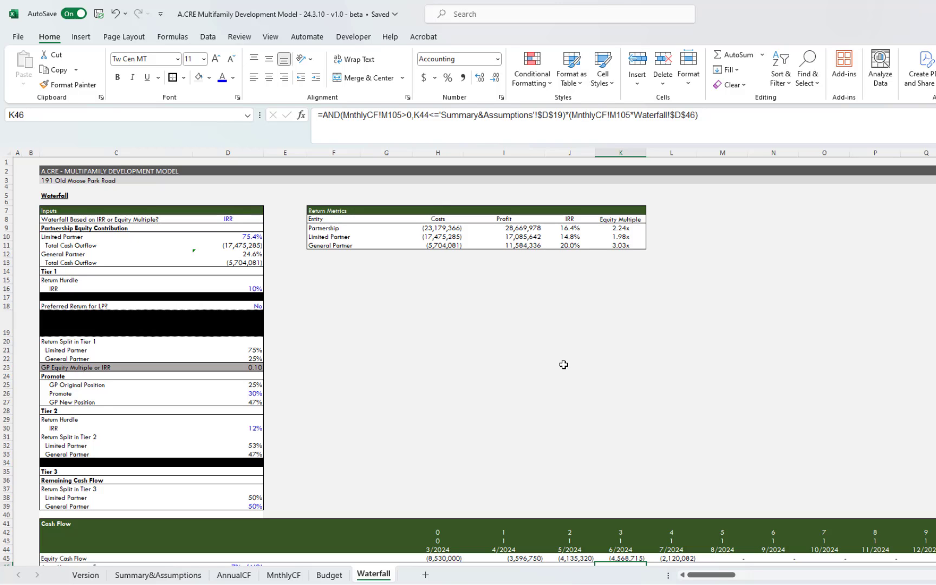
pyautogui.moveTo(593, 361)
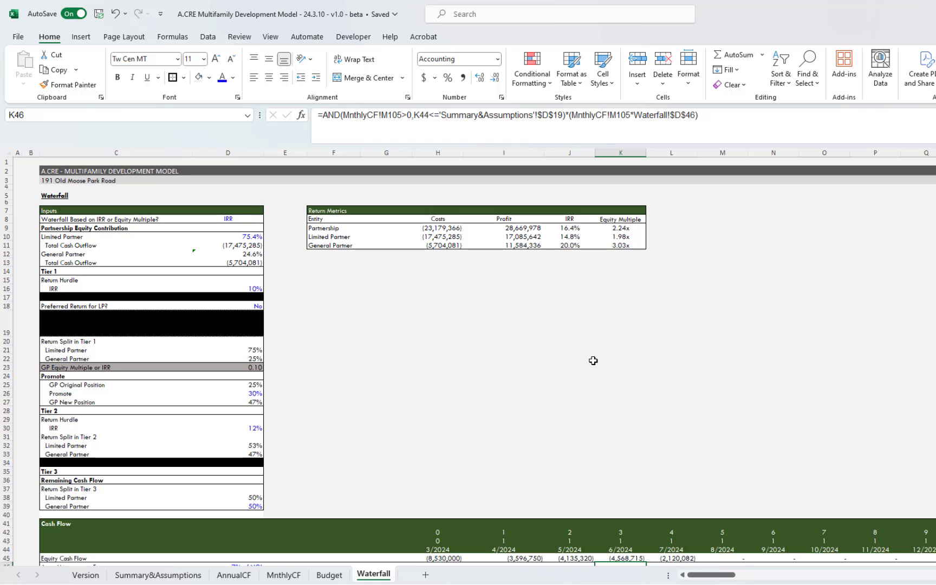